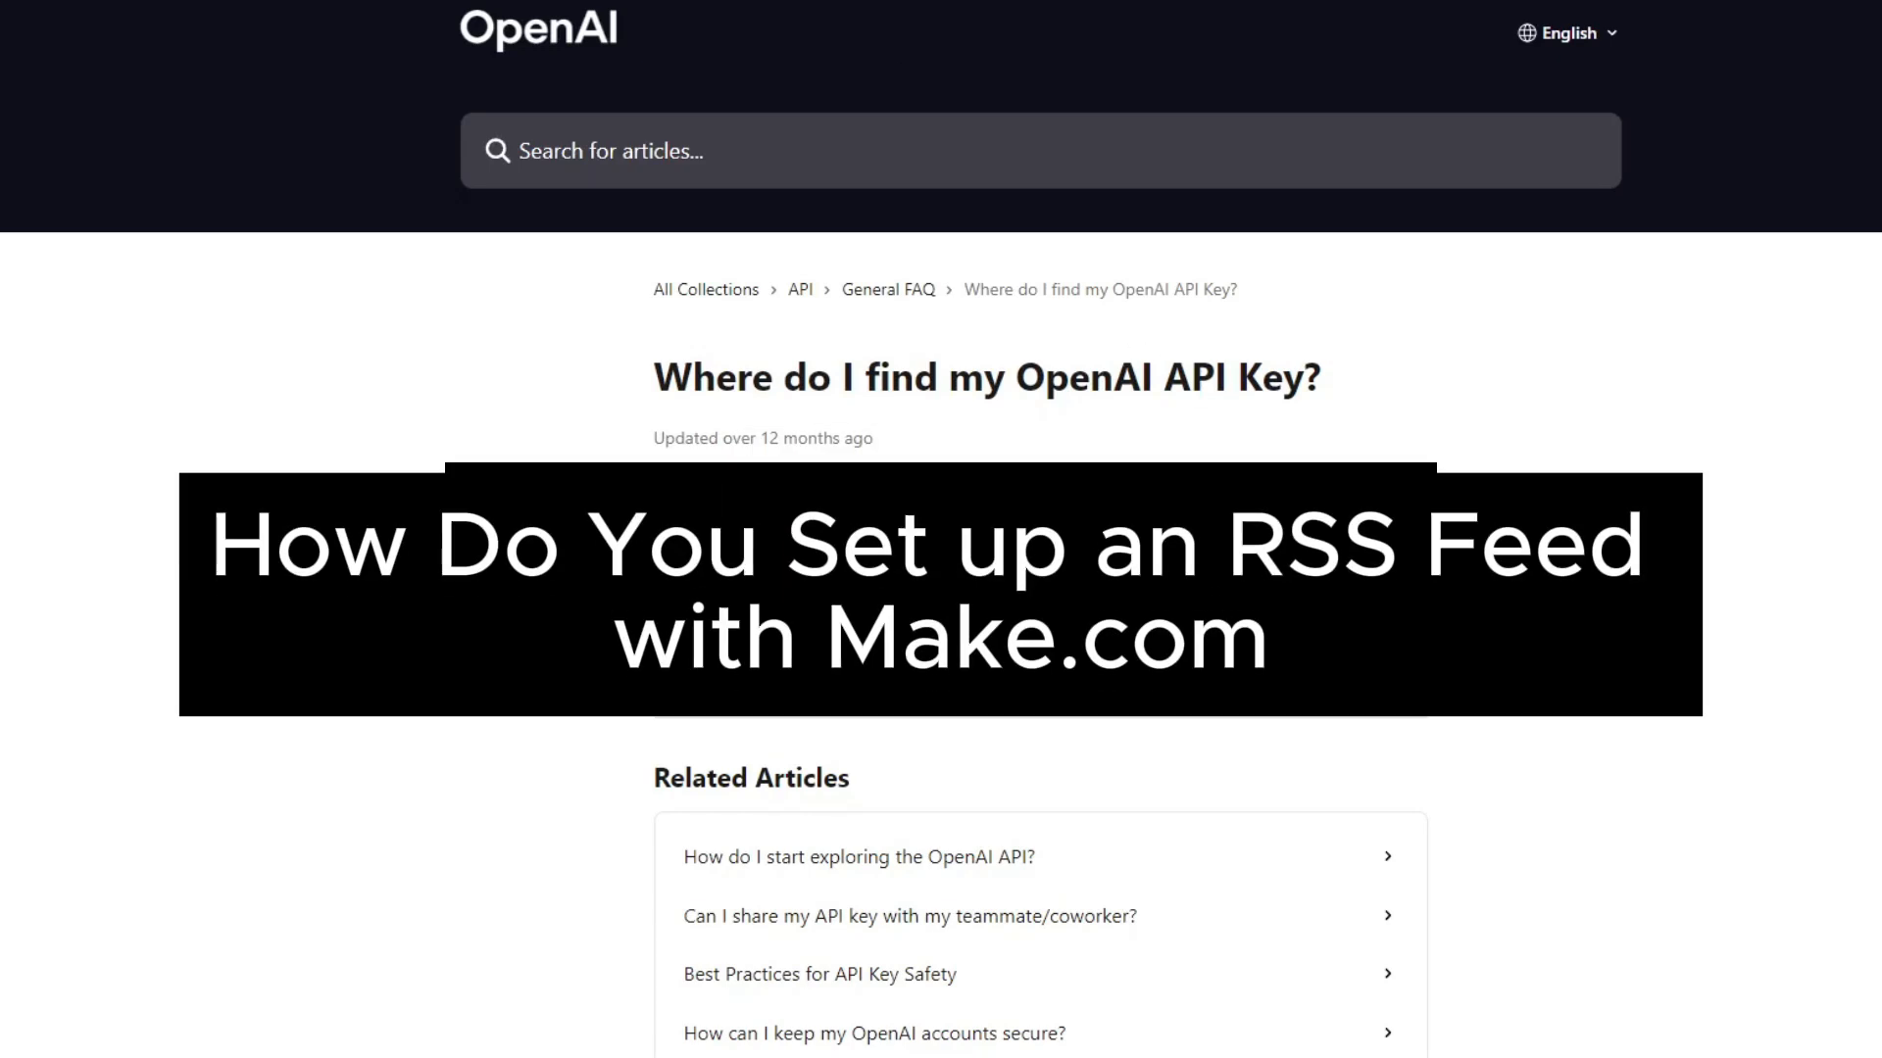
Open the Public Templates gallery from the left sidebar
scroll(down, 3)
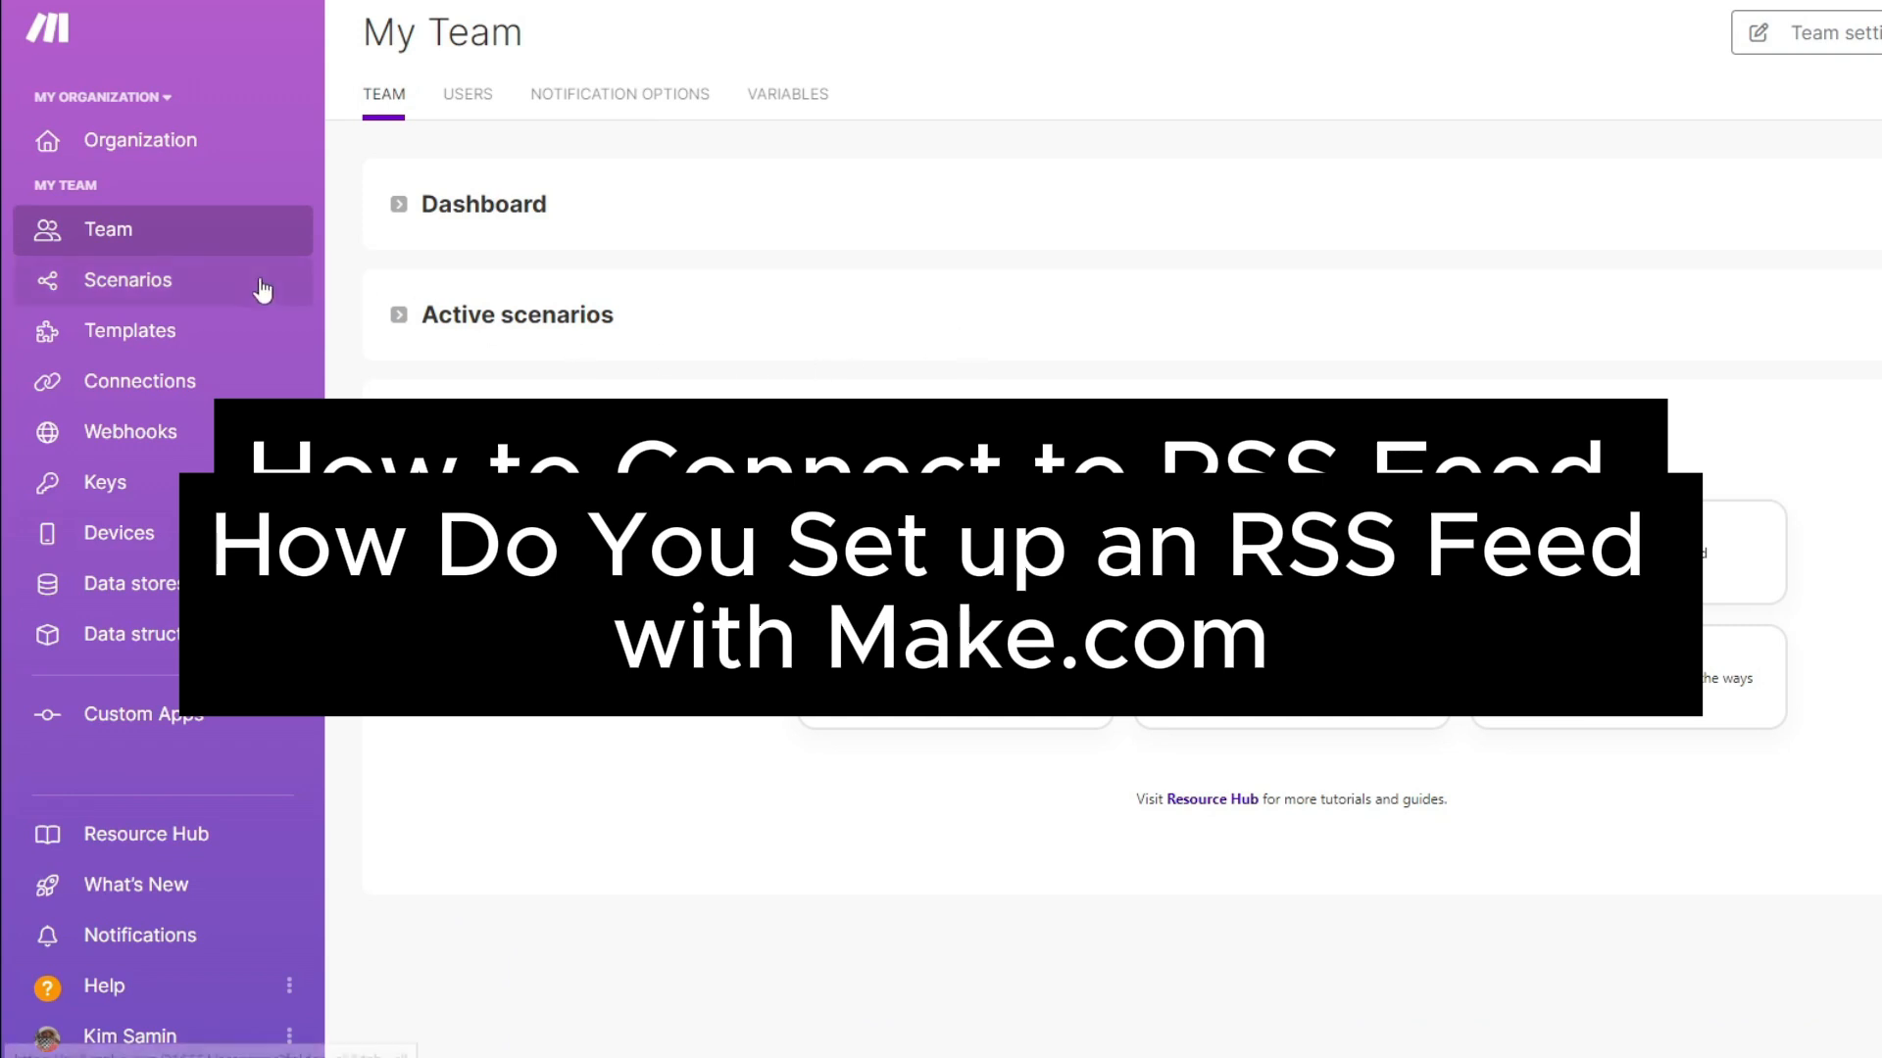
click(127, 280)
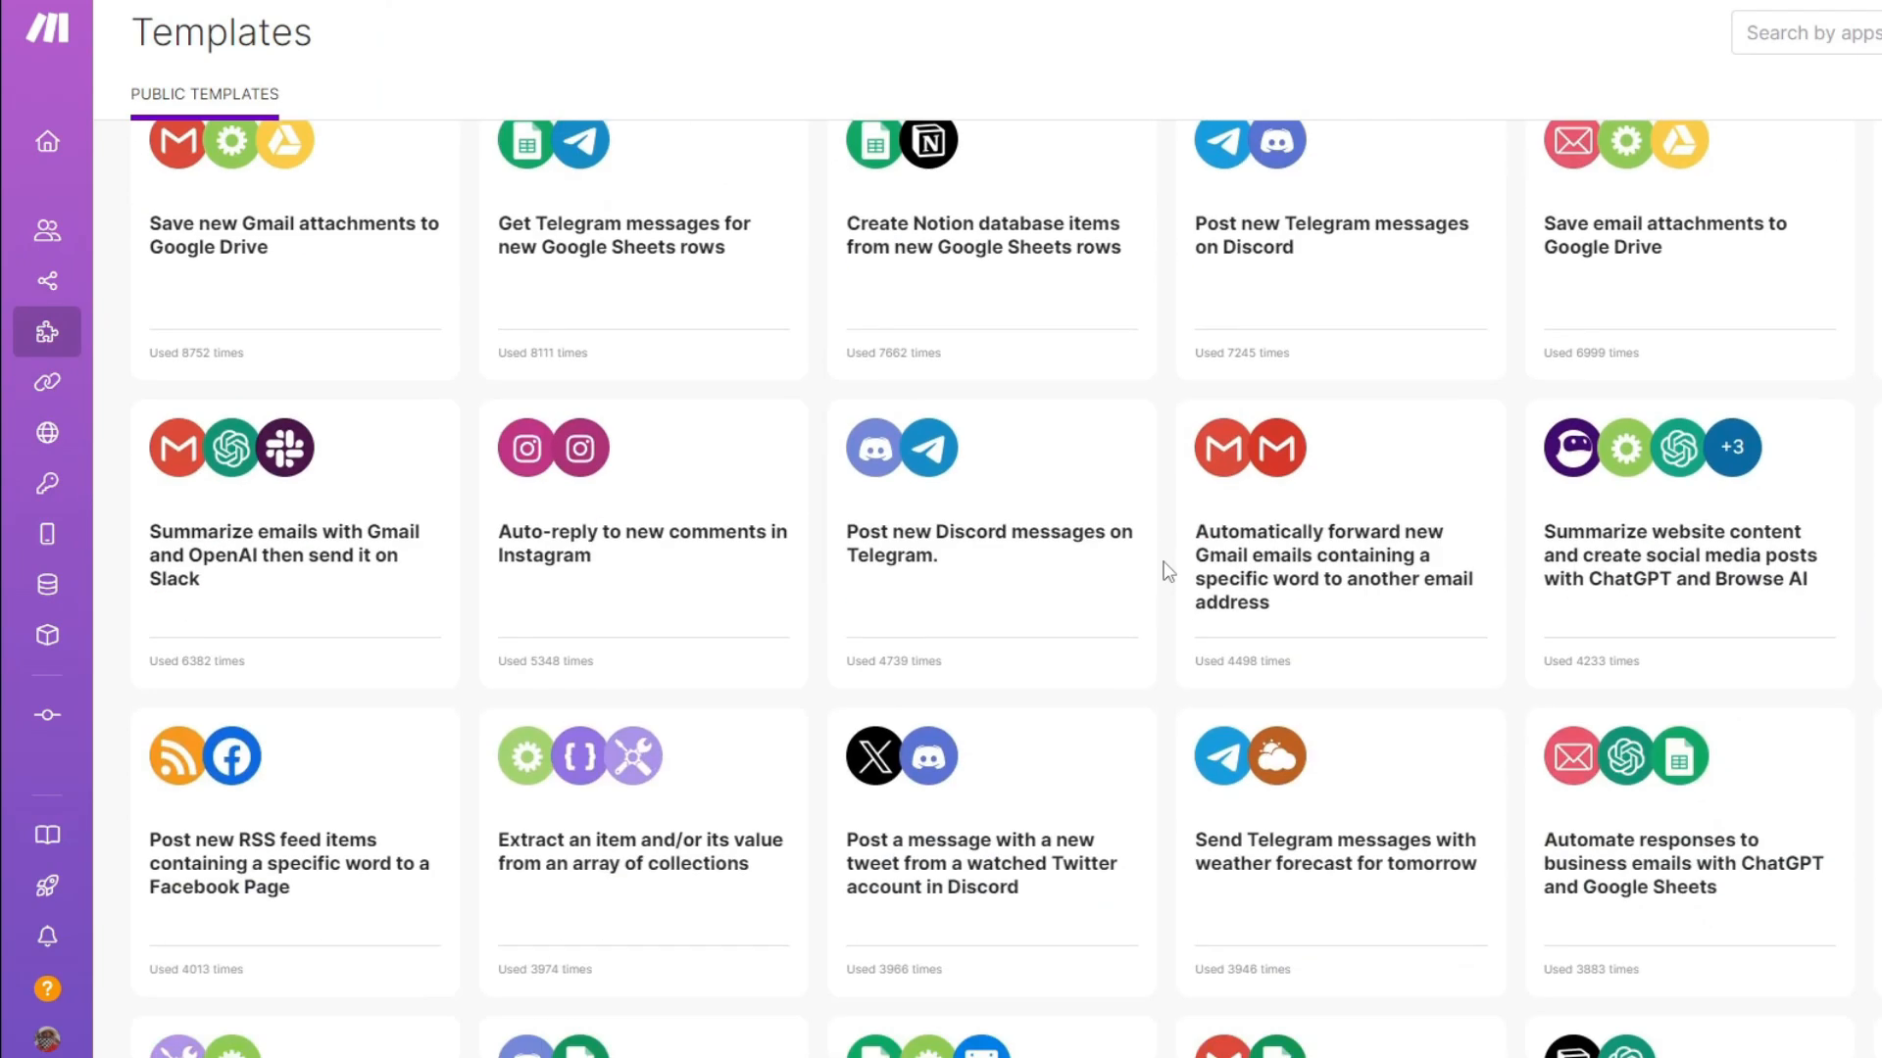
scroll(down, 3)
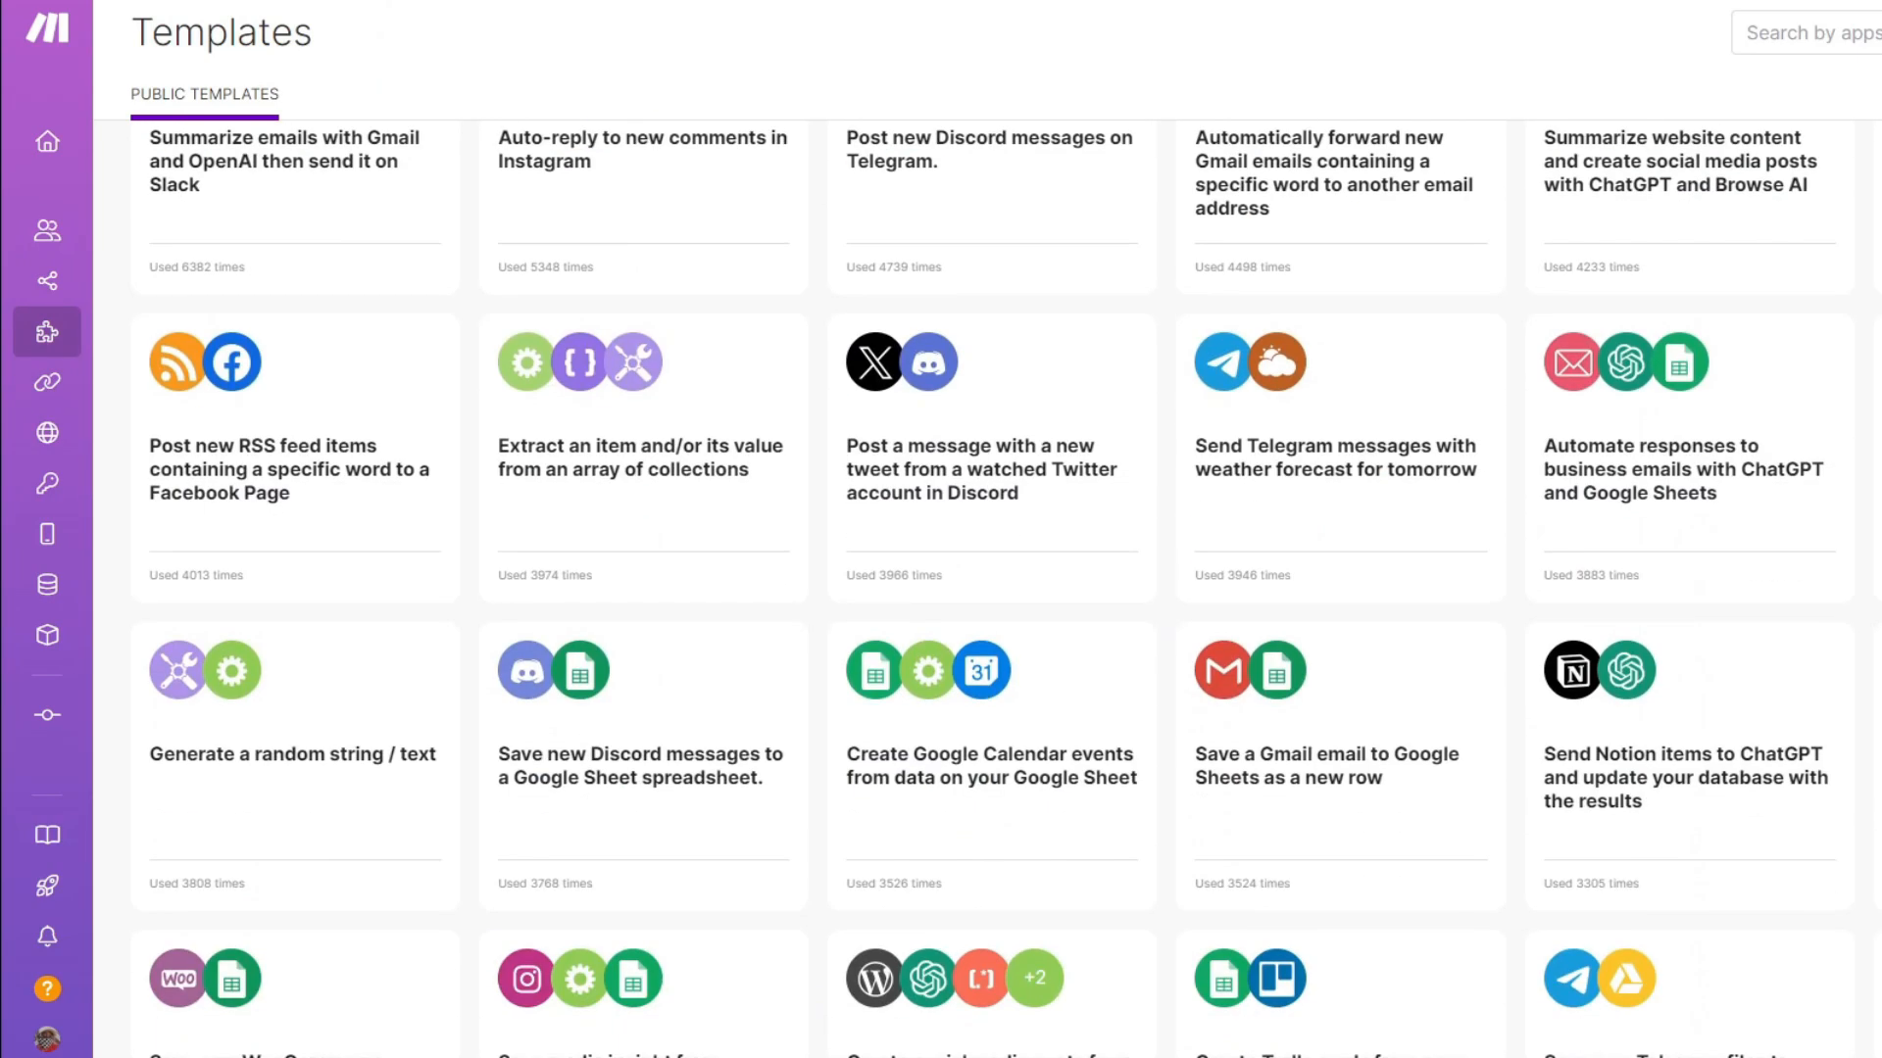
scroll(down, 3)
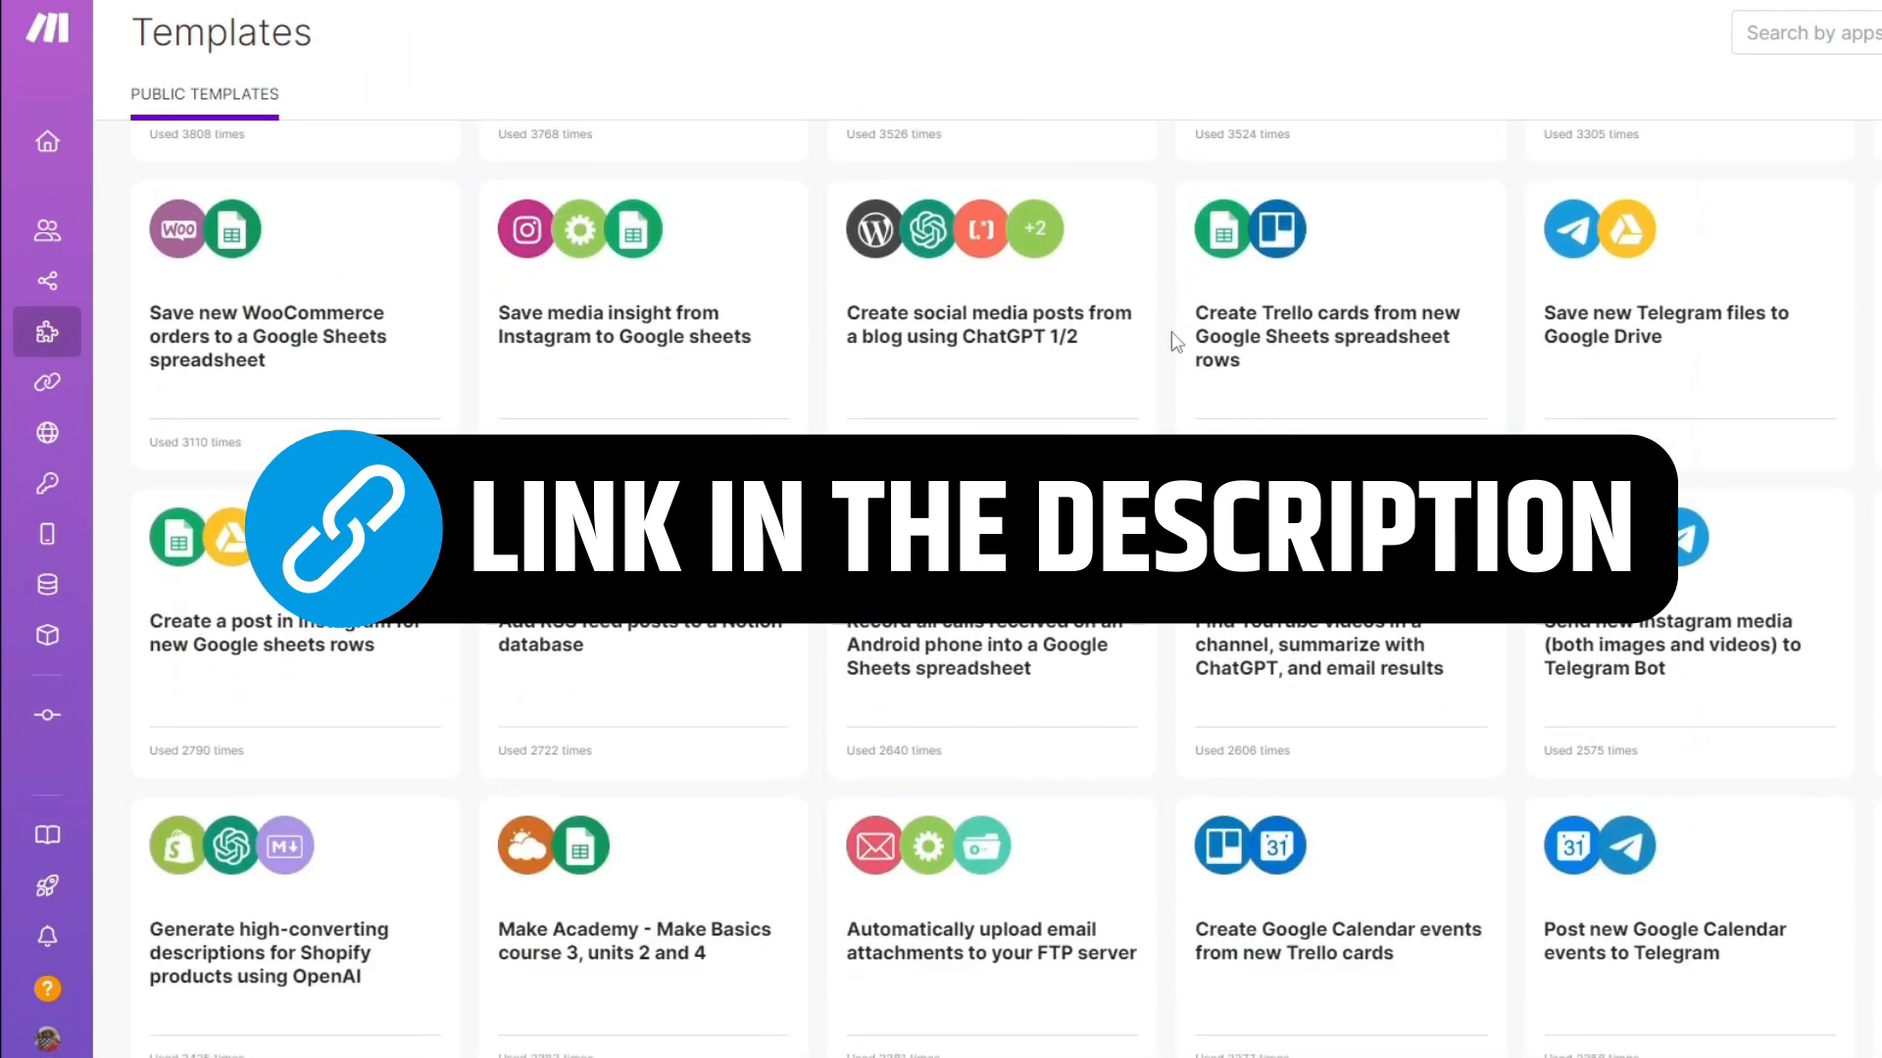
scroll(down, 3)
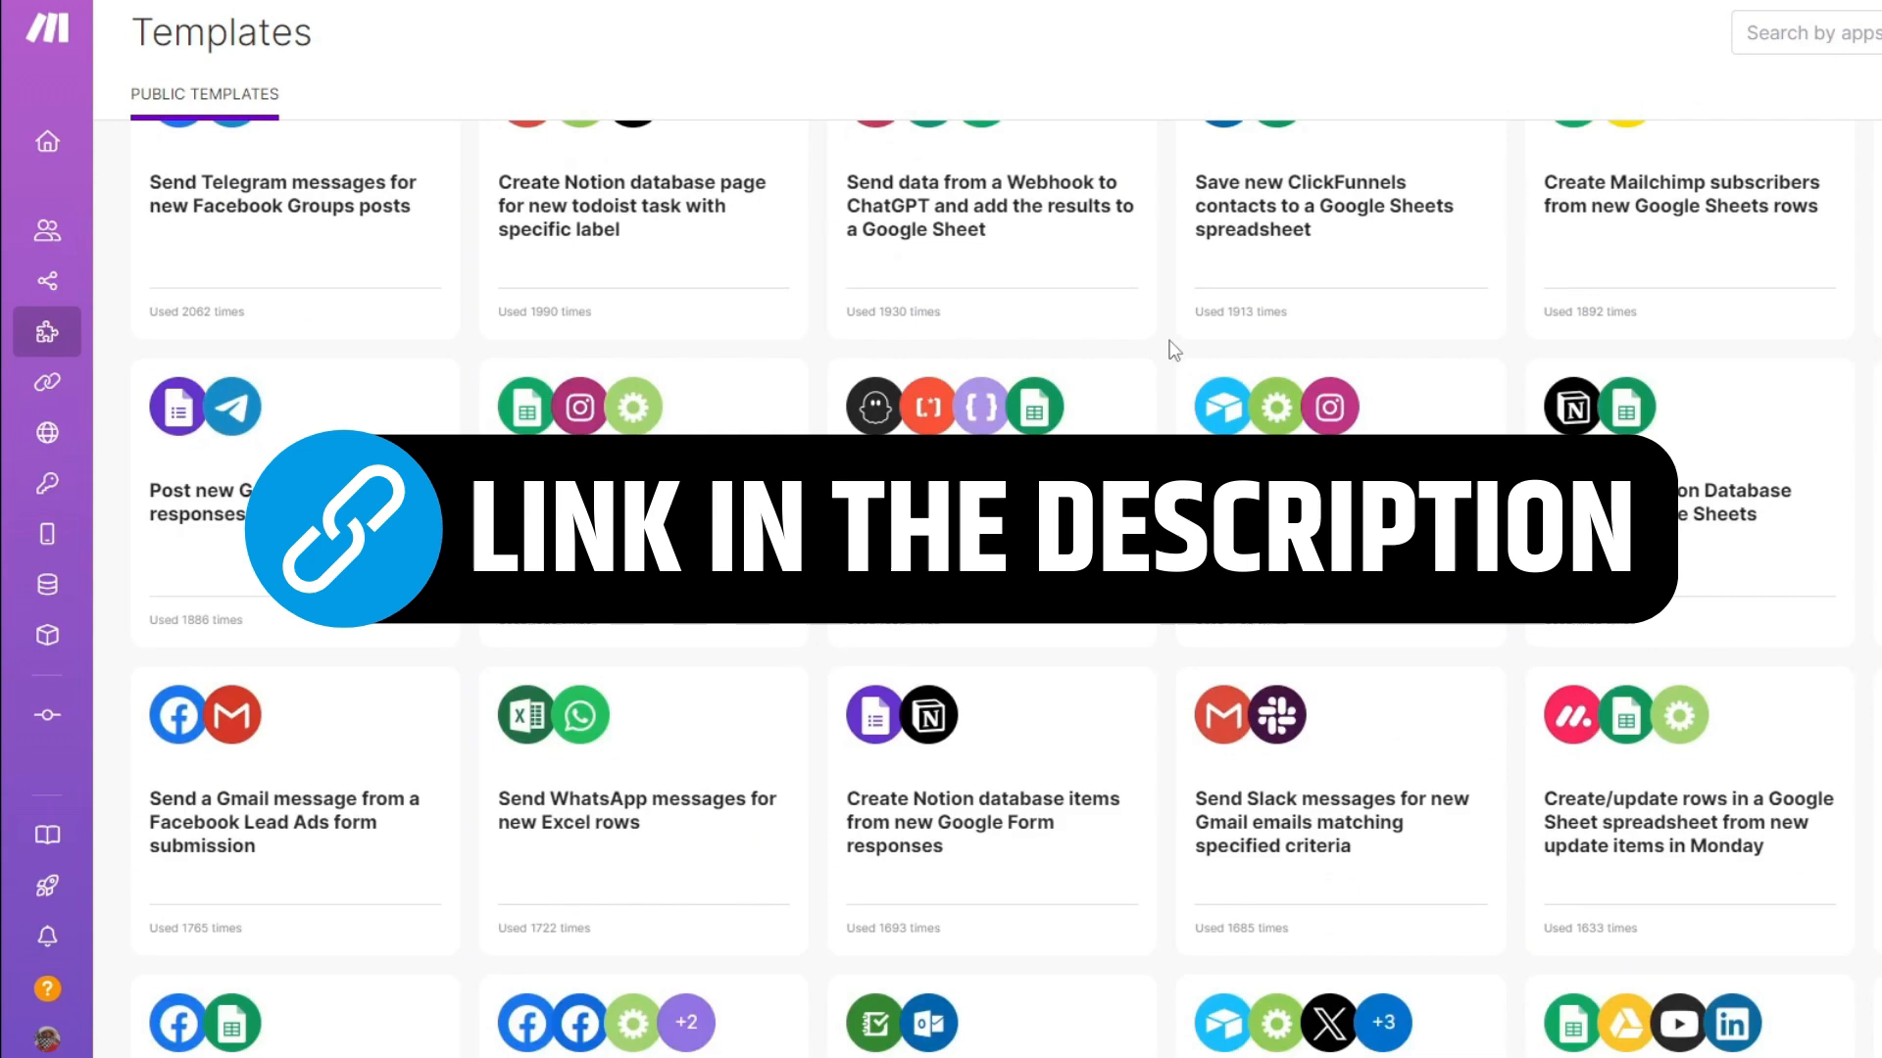
scroll(down, 3)
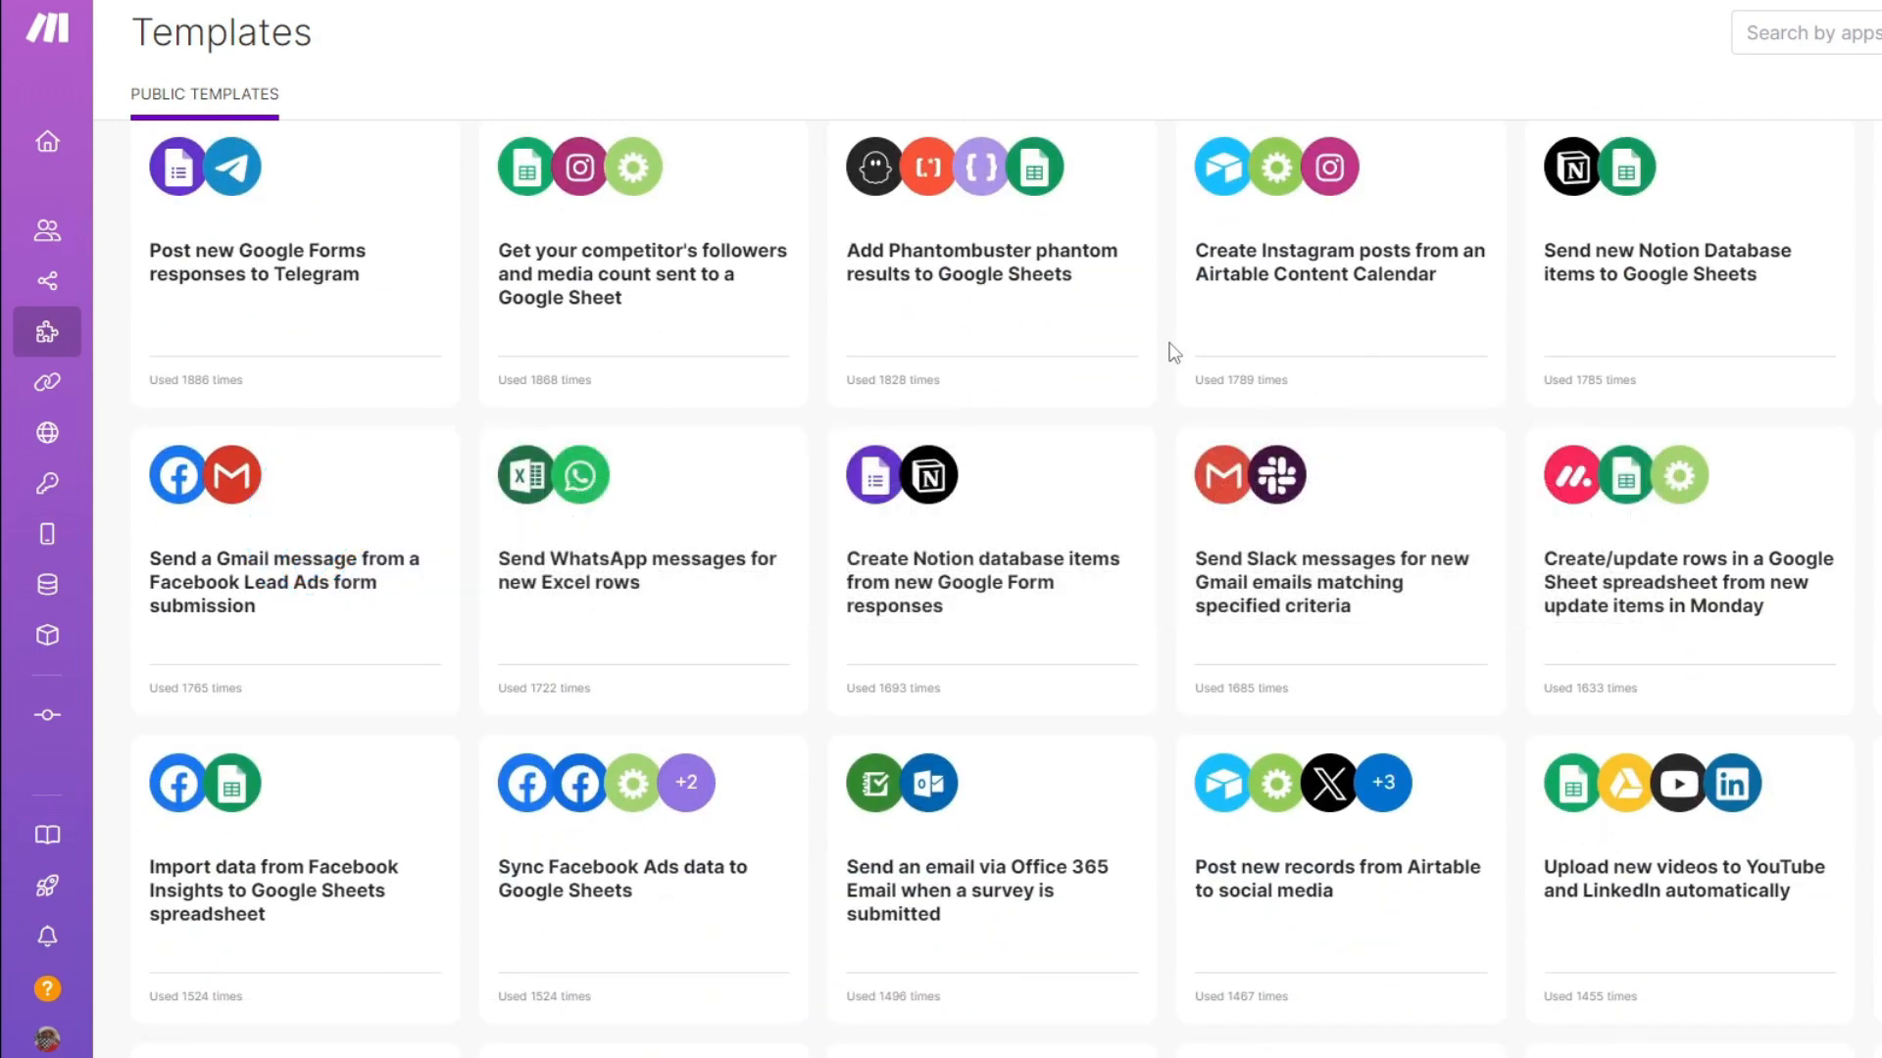
scroll(down, 3)
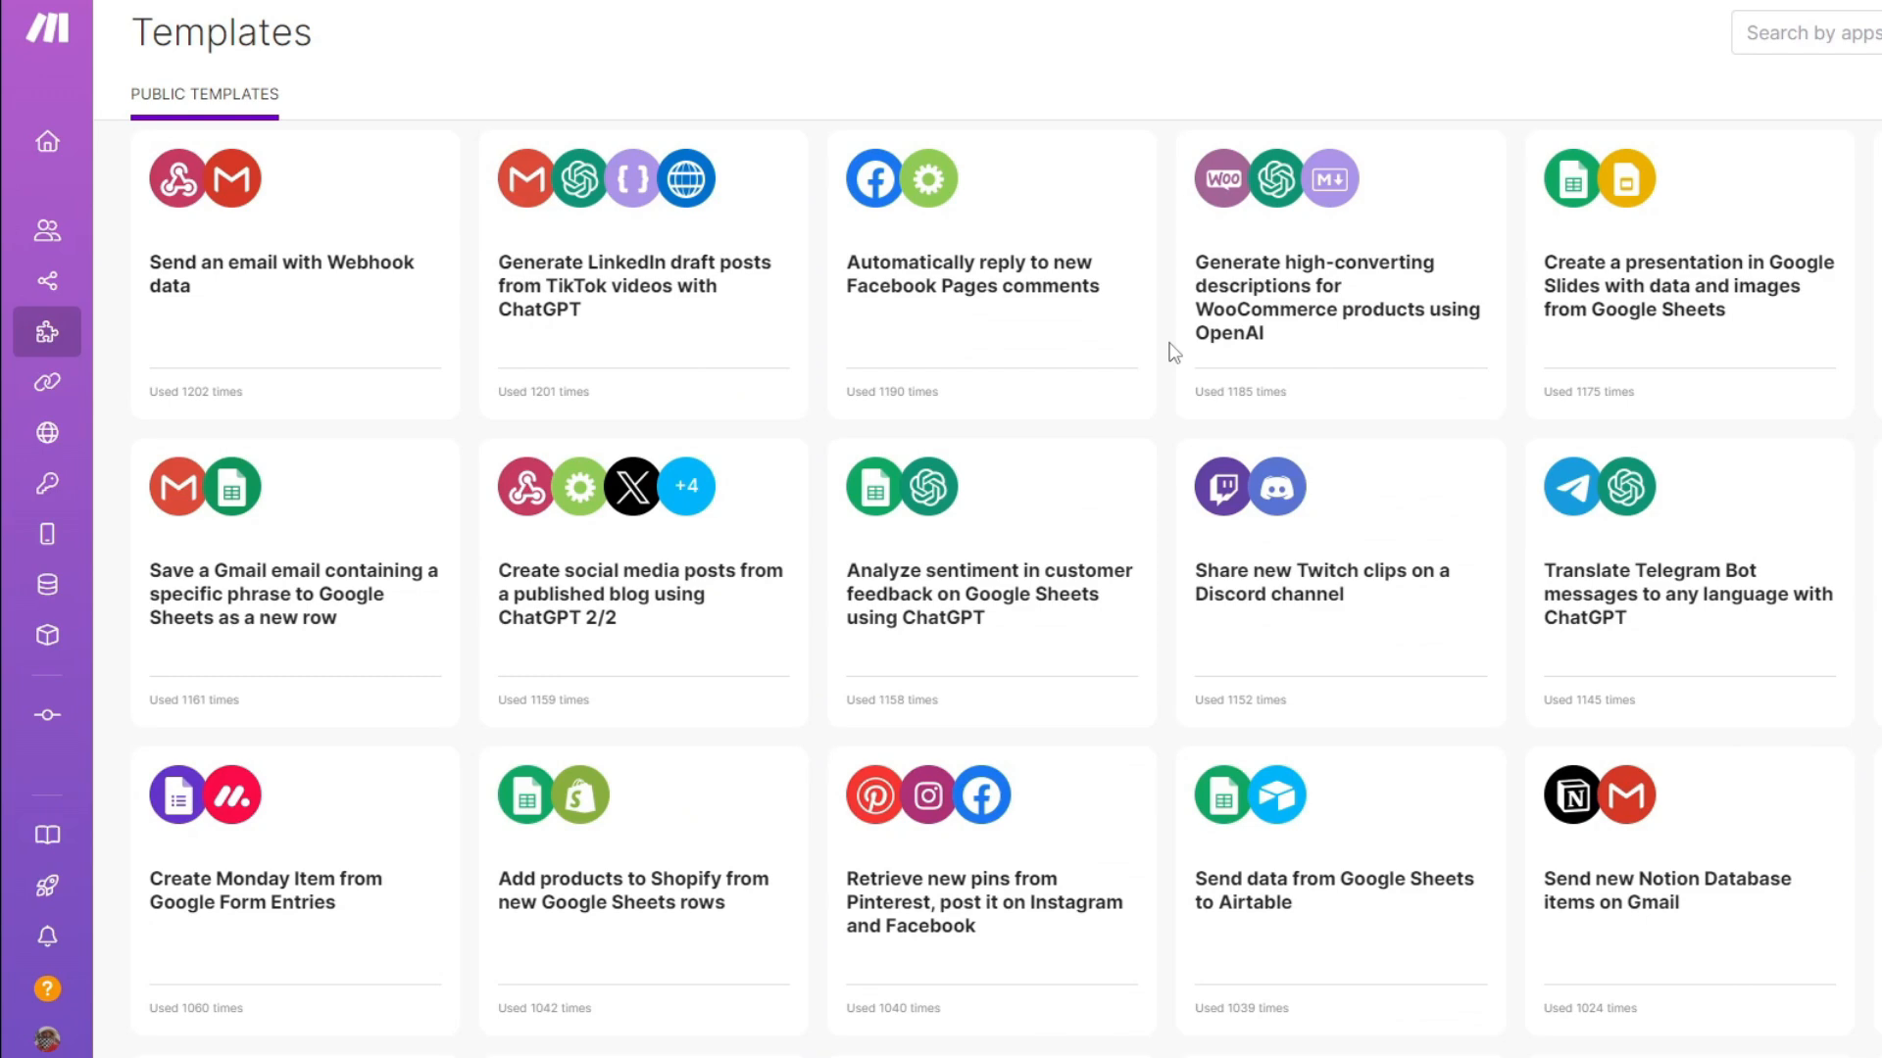
scroll(down, 3)
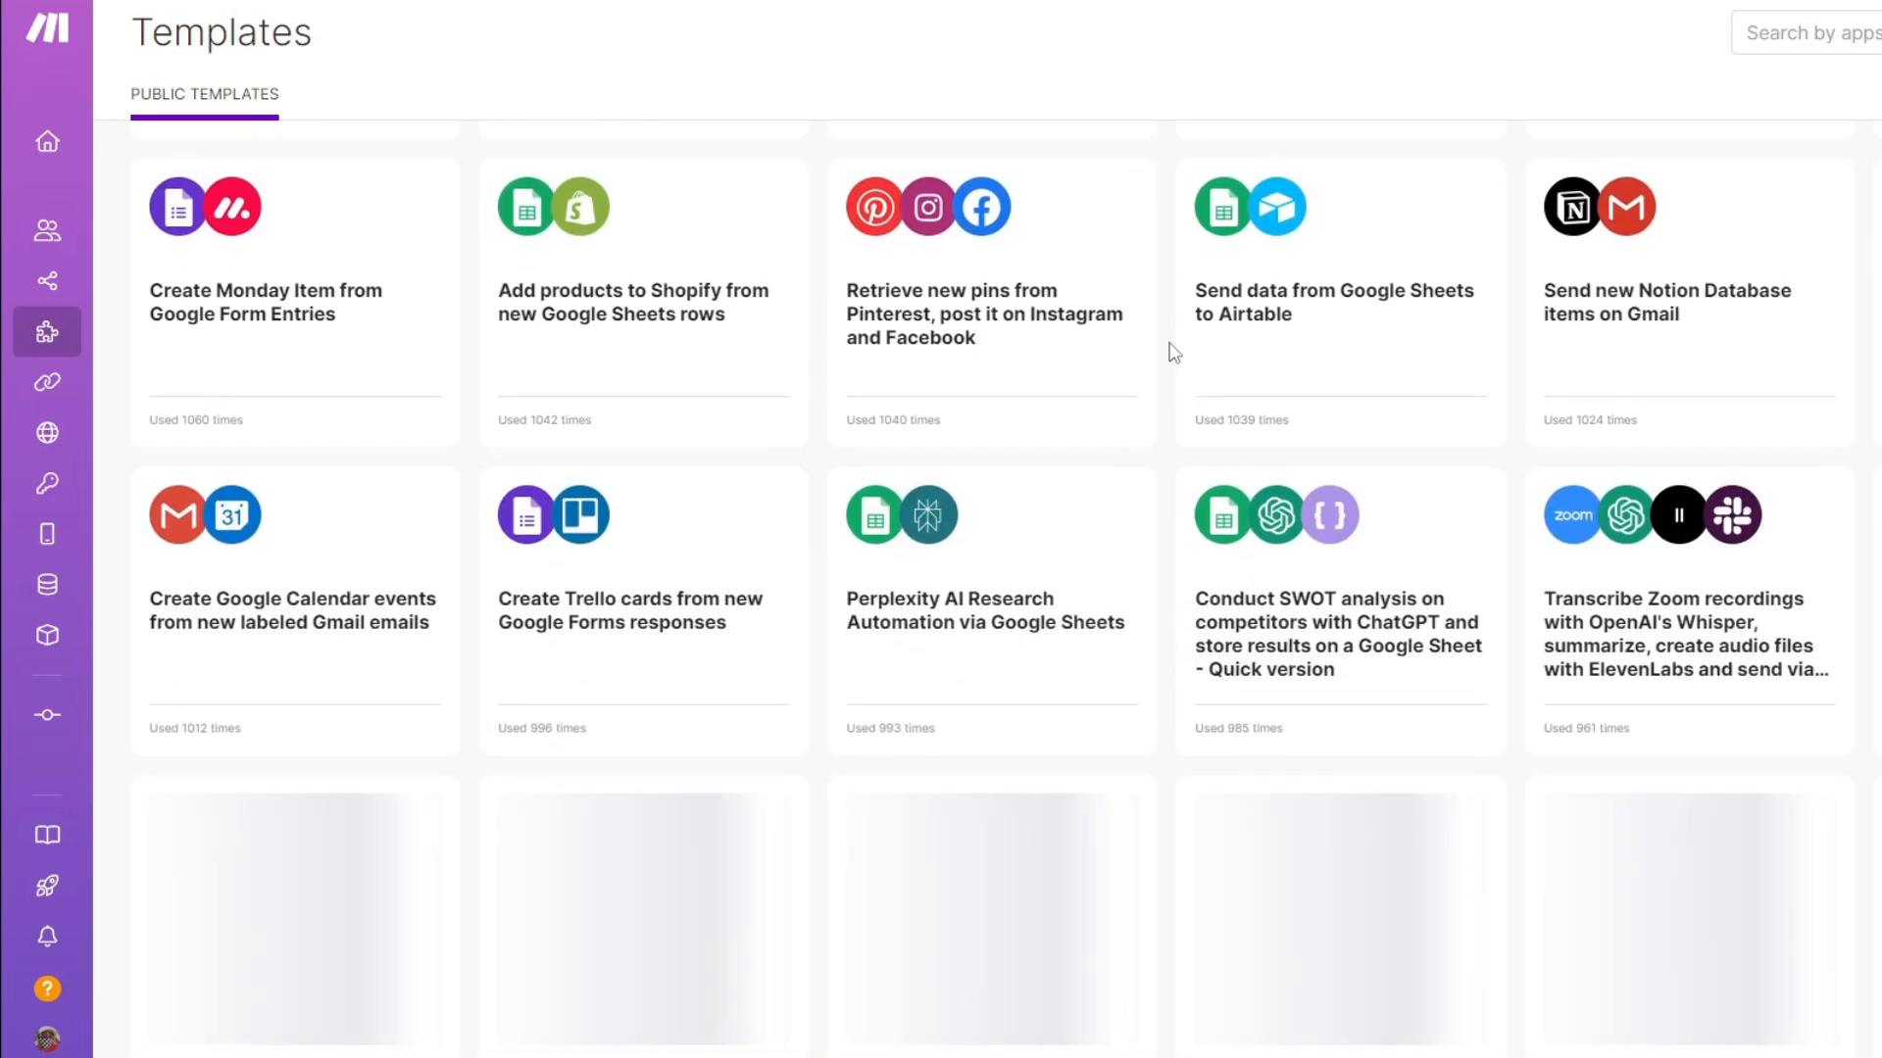
scroll(down, 3)
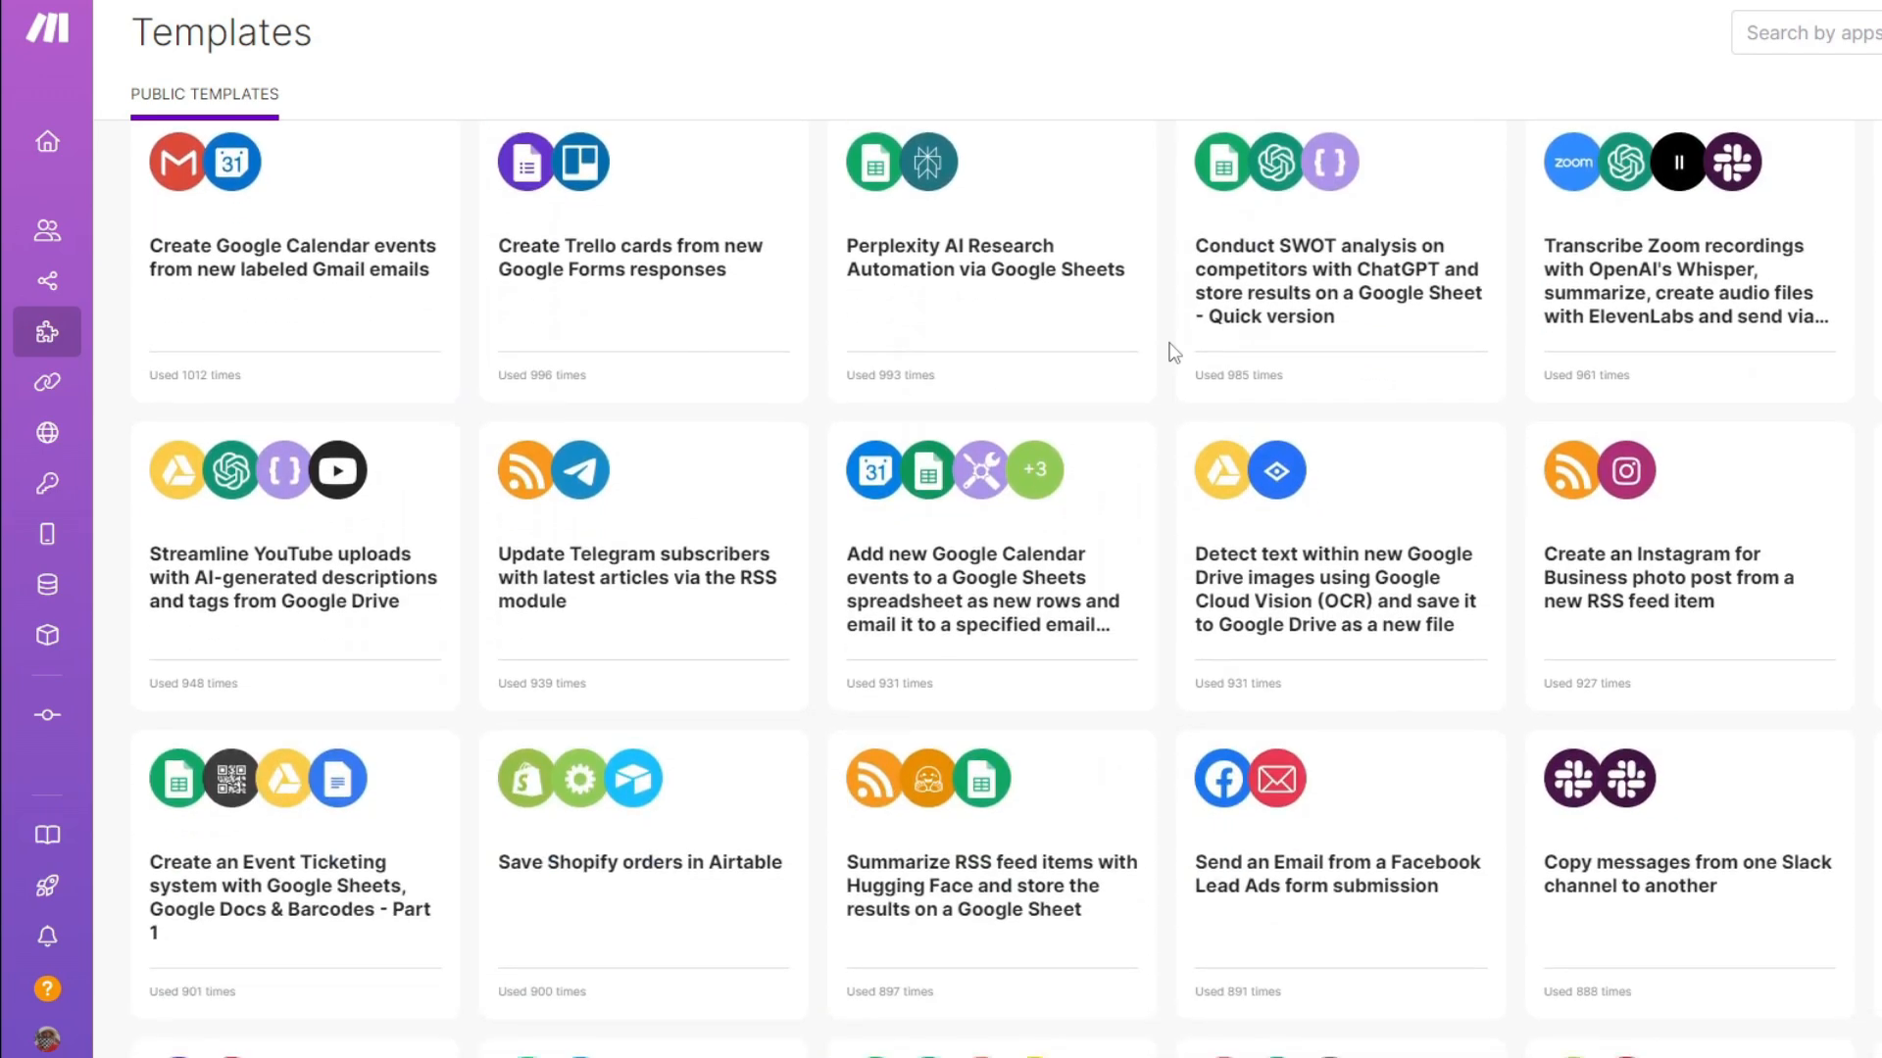
scroll(down, 3)
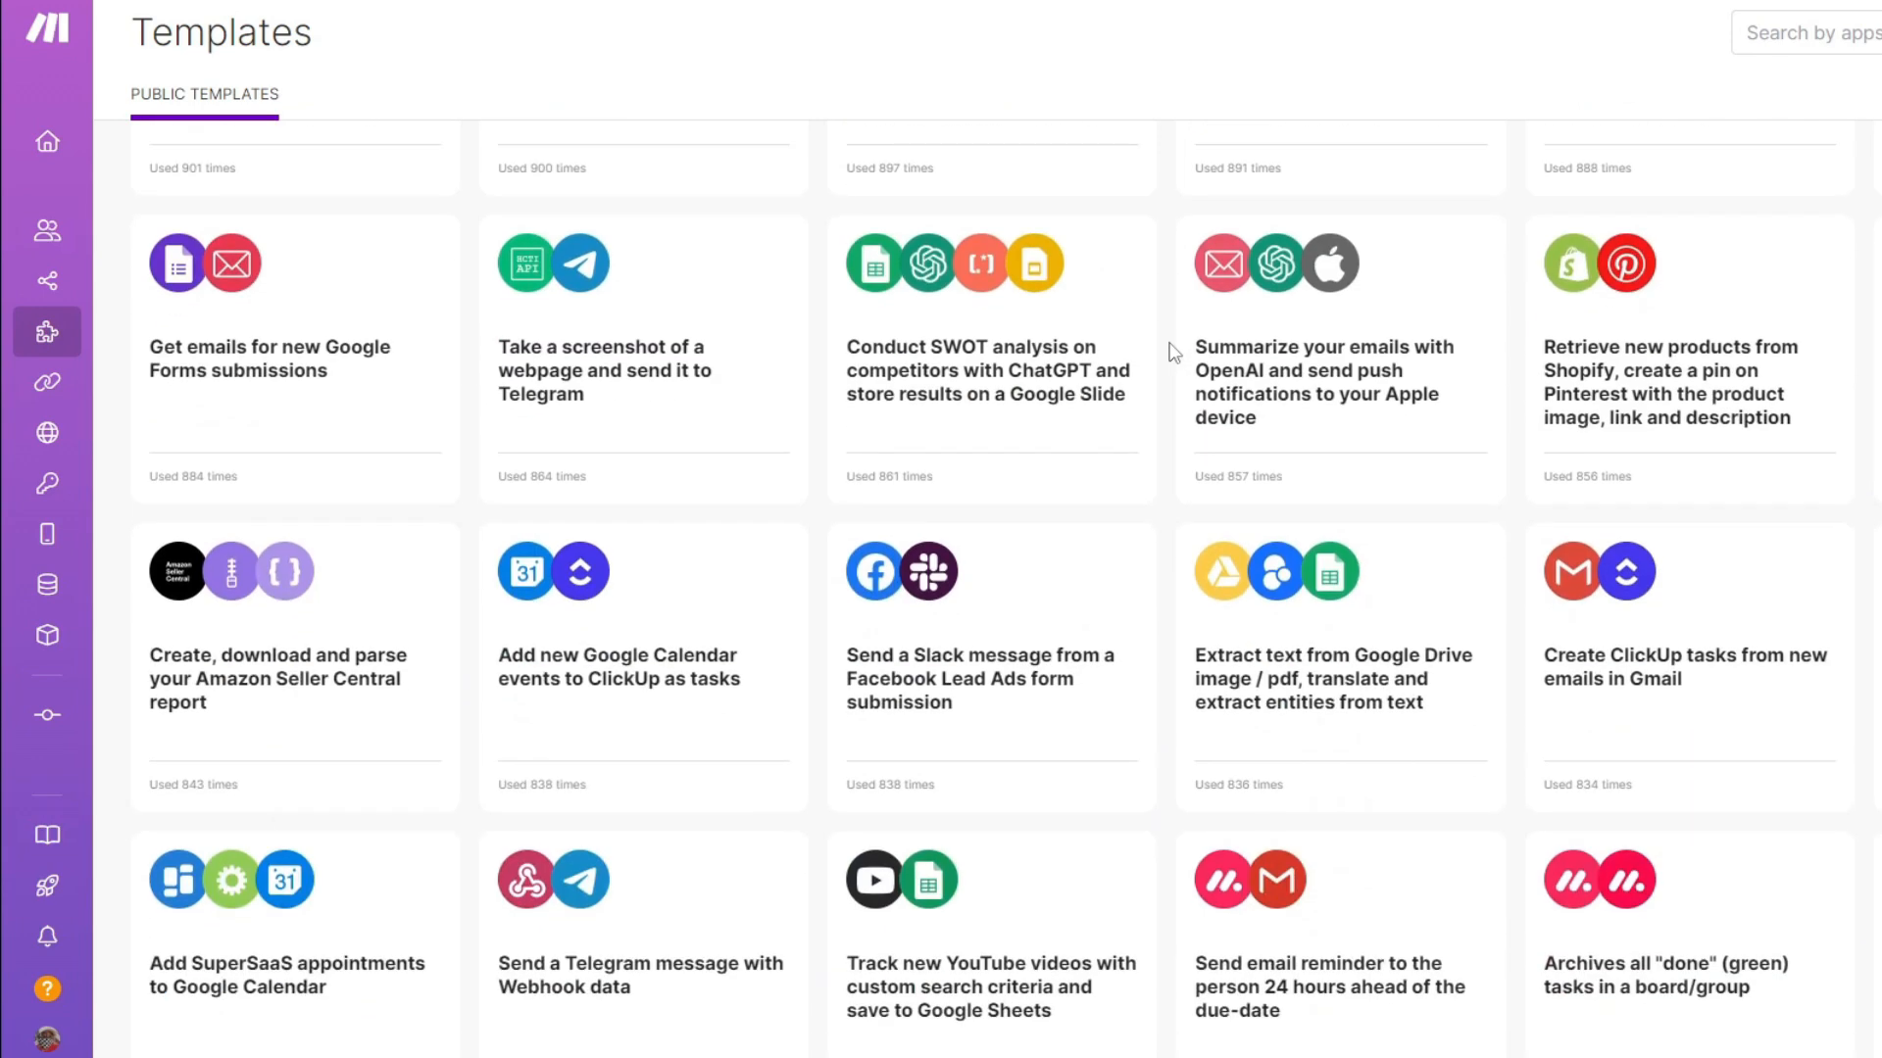
scroll(down, 3)
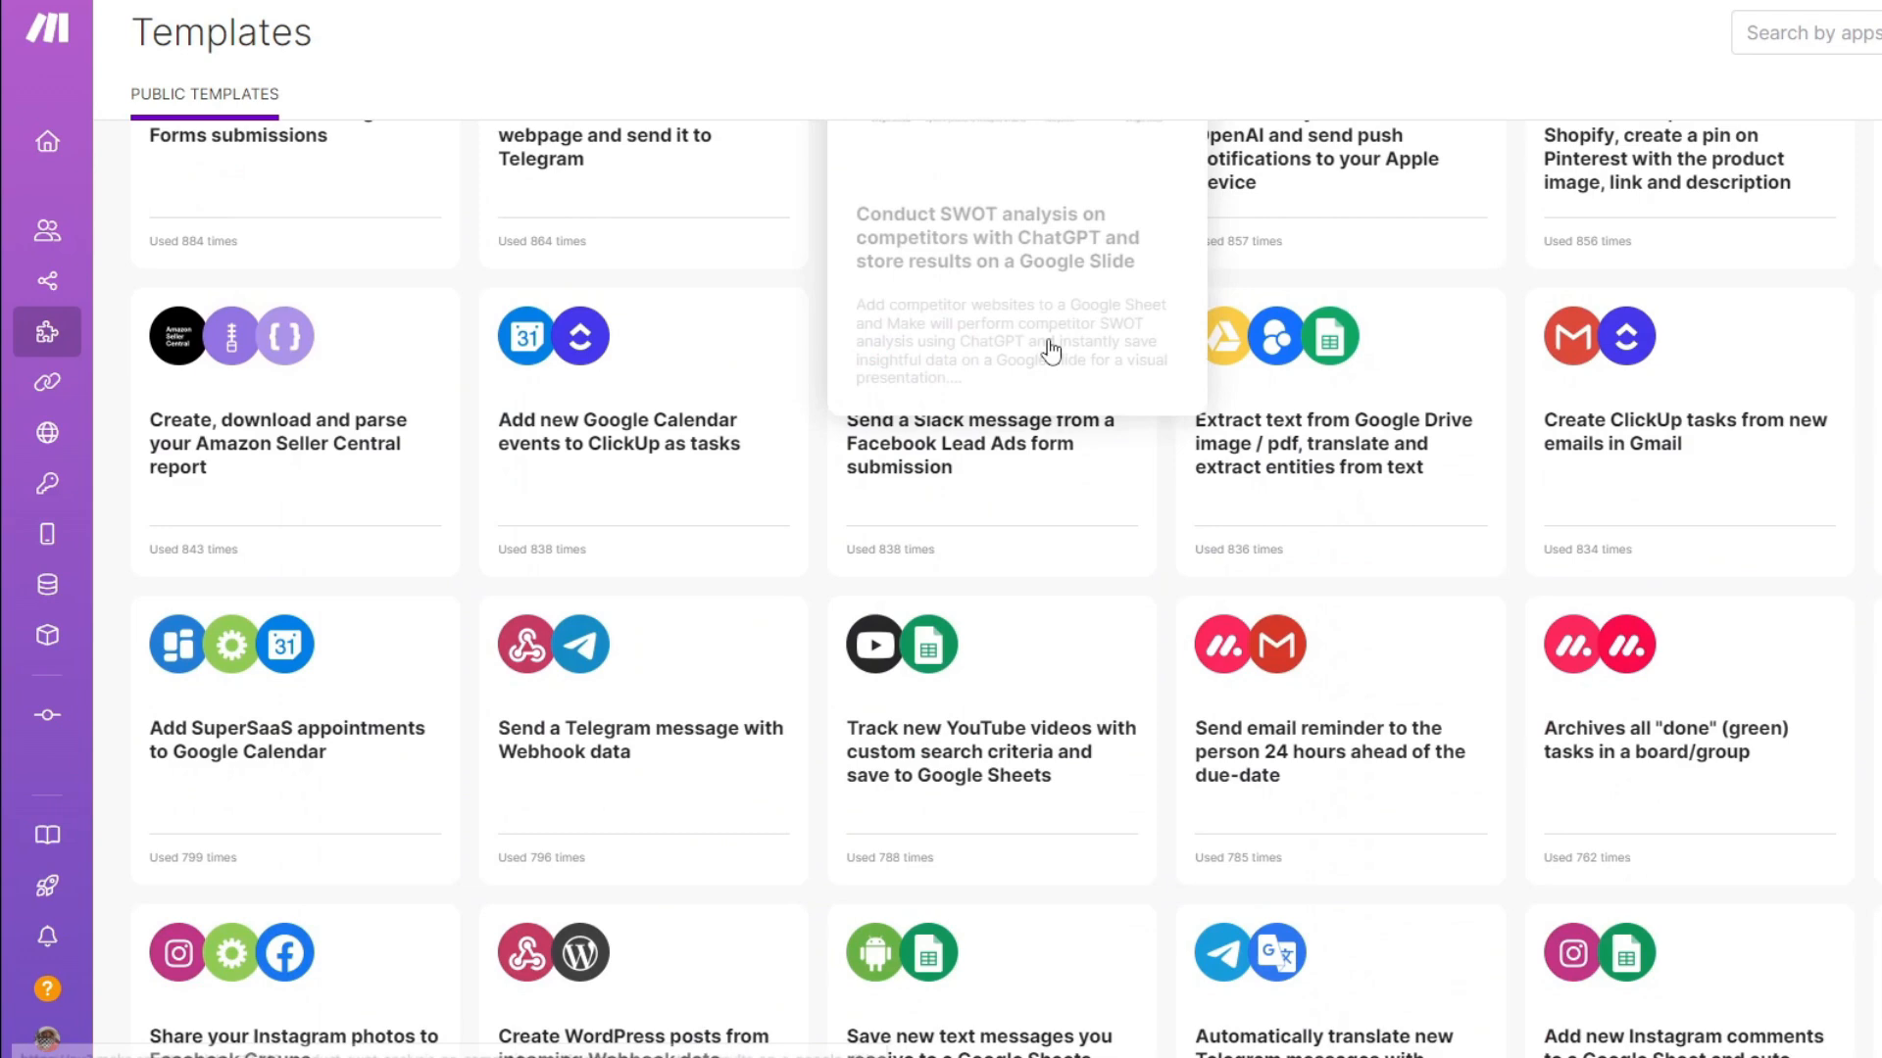
scroll(down, 3)
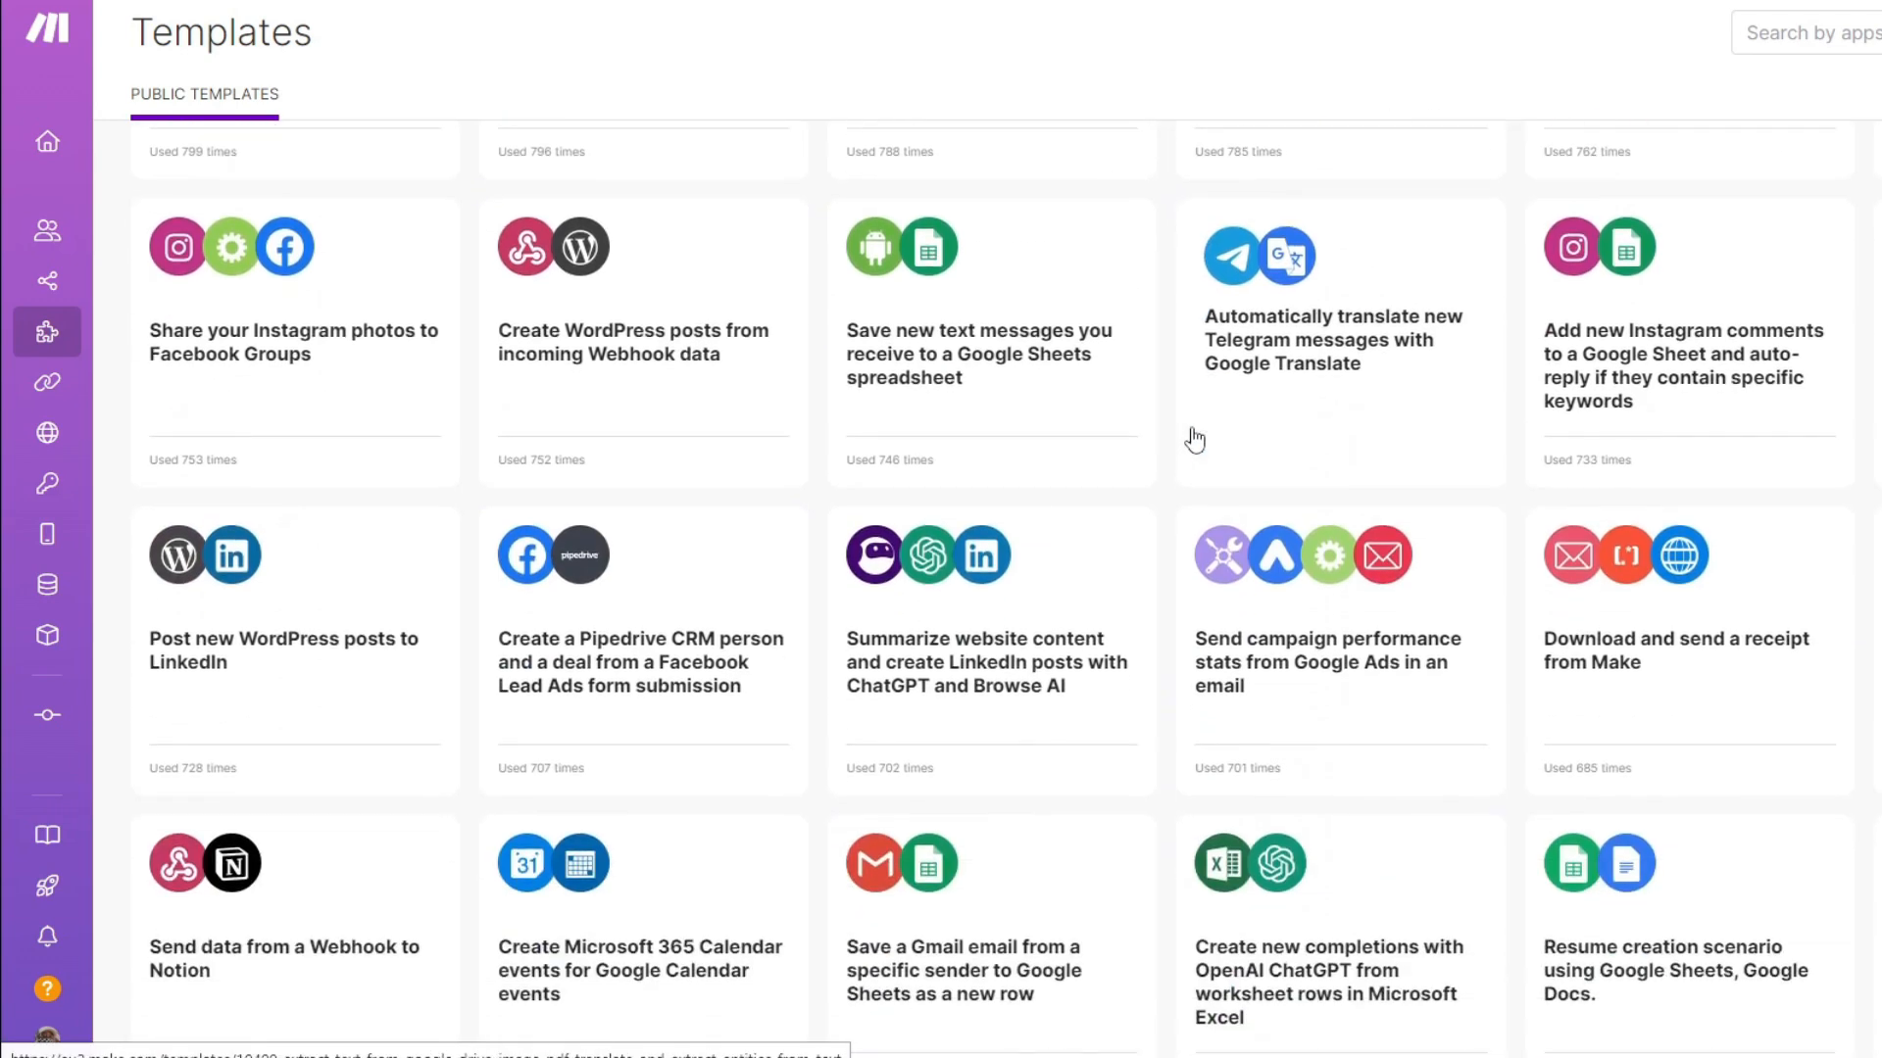
scroll(down, 3)
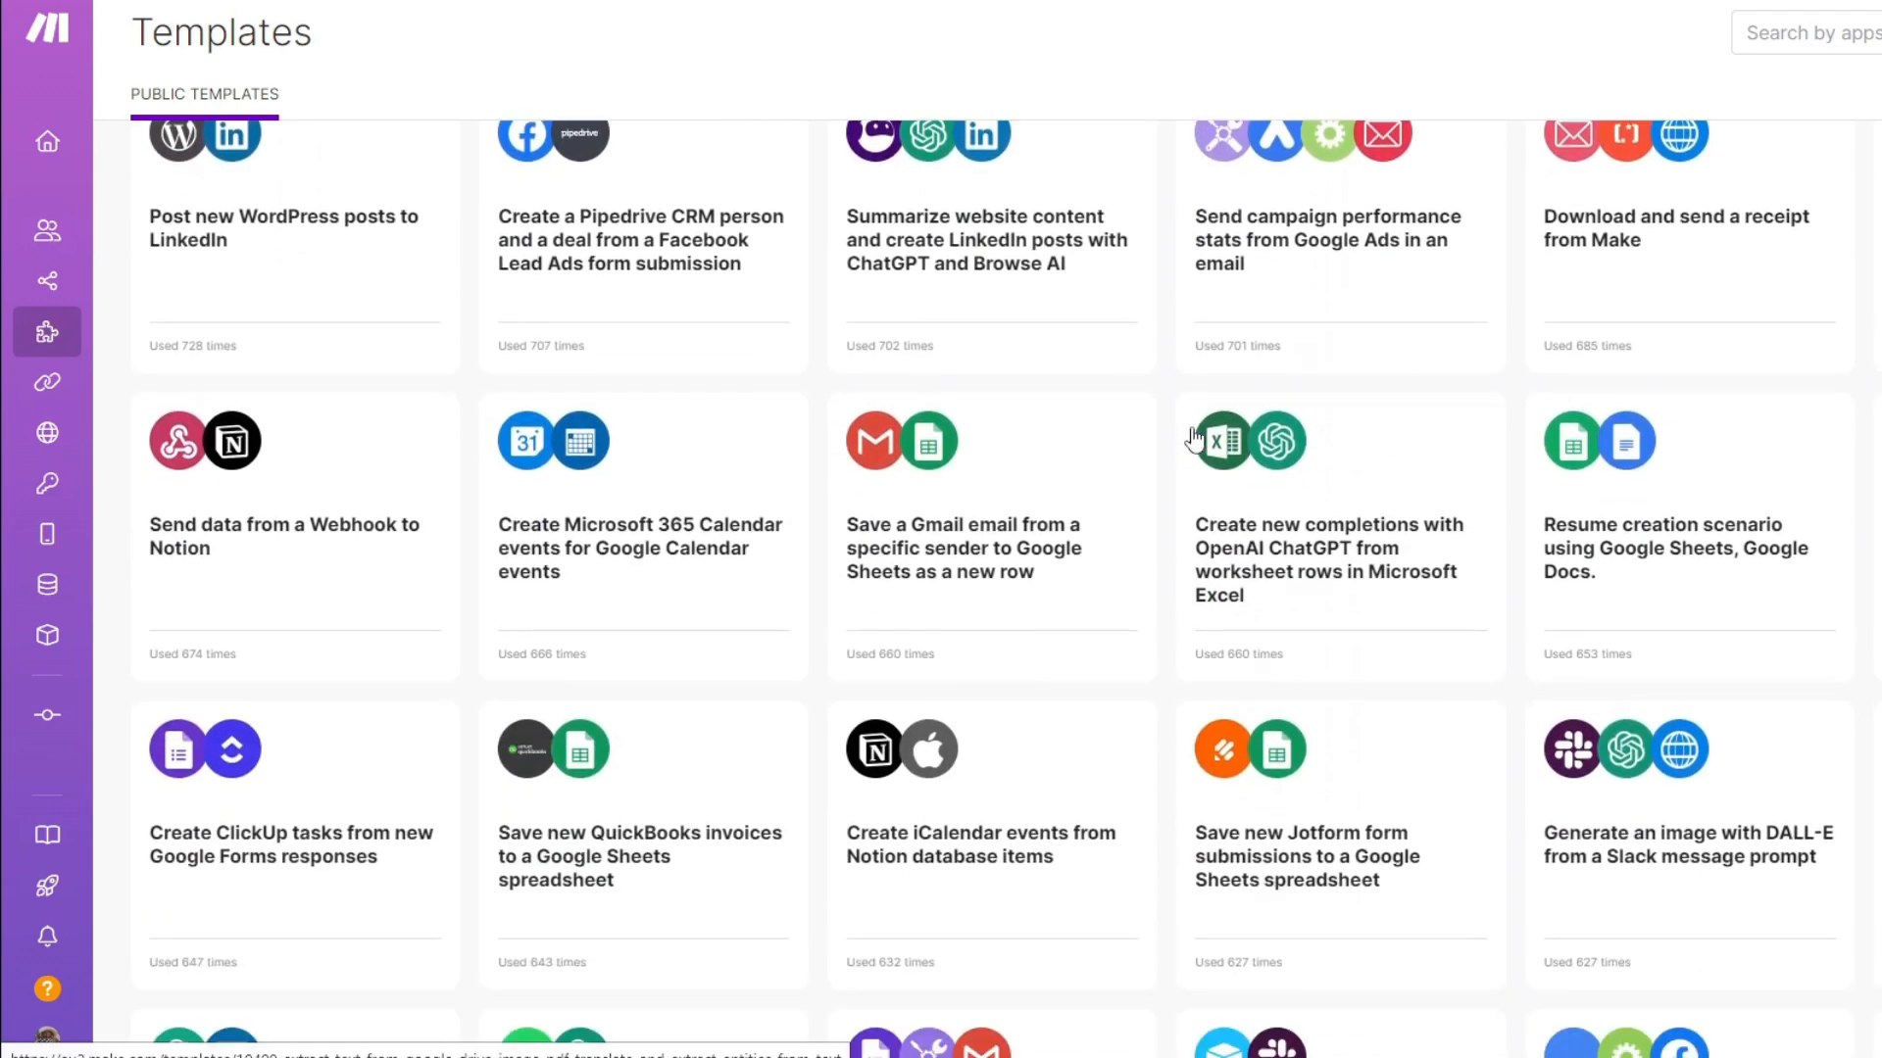
scroll(down, 3)
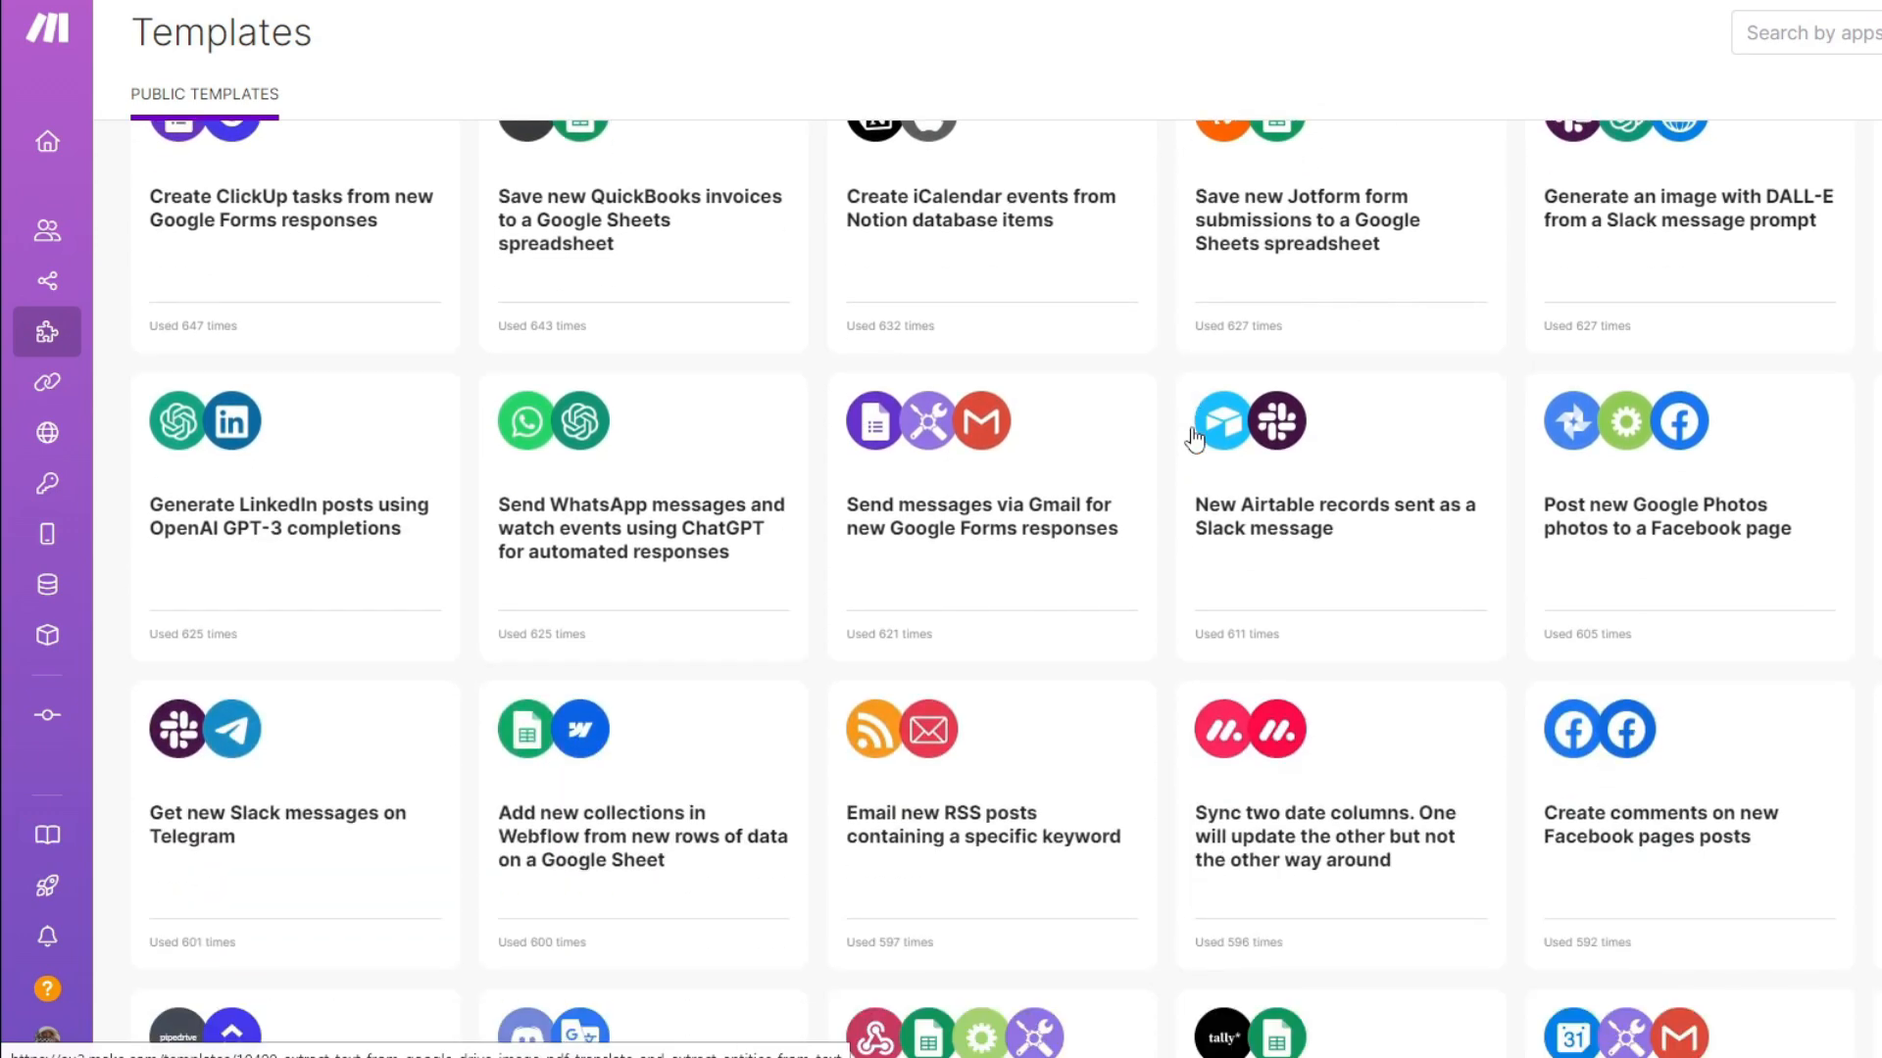
scroll(down, 3)
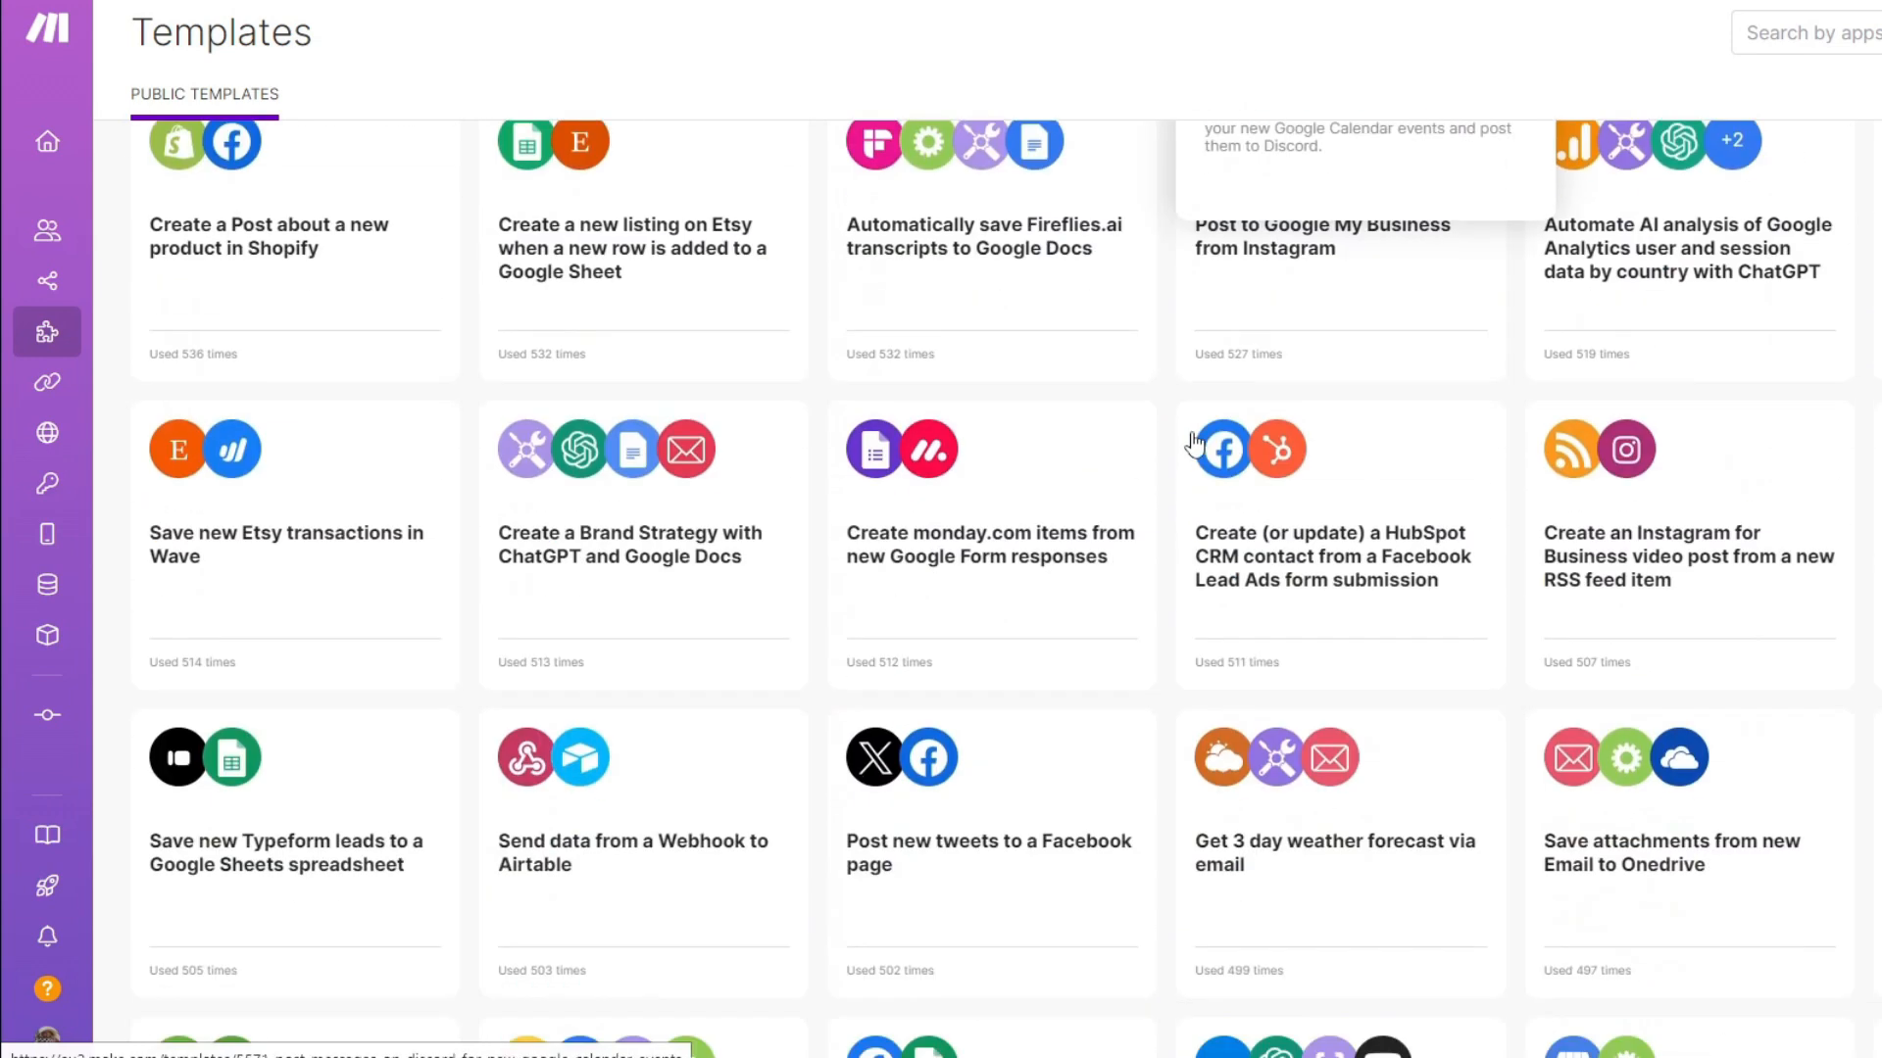
scroll(down, 3)
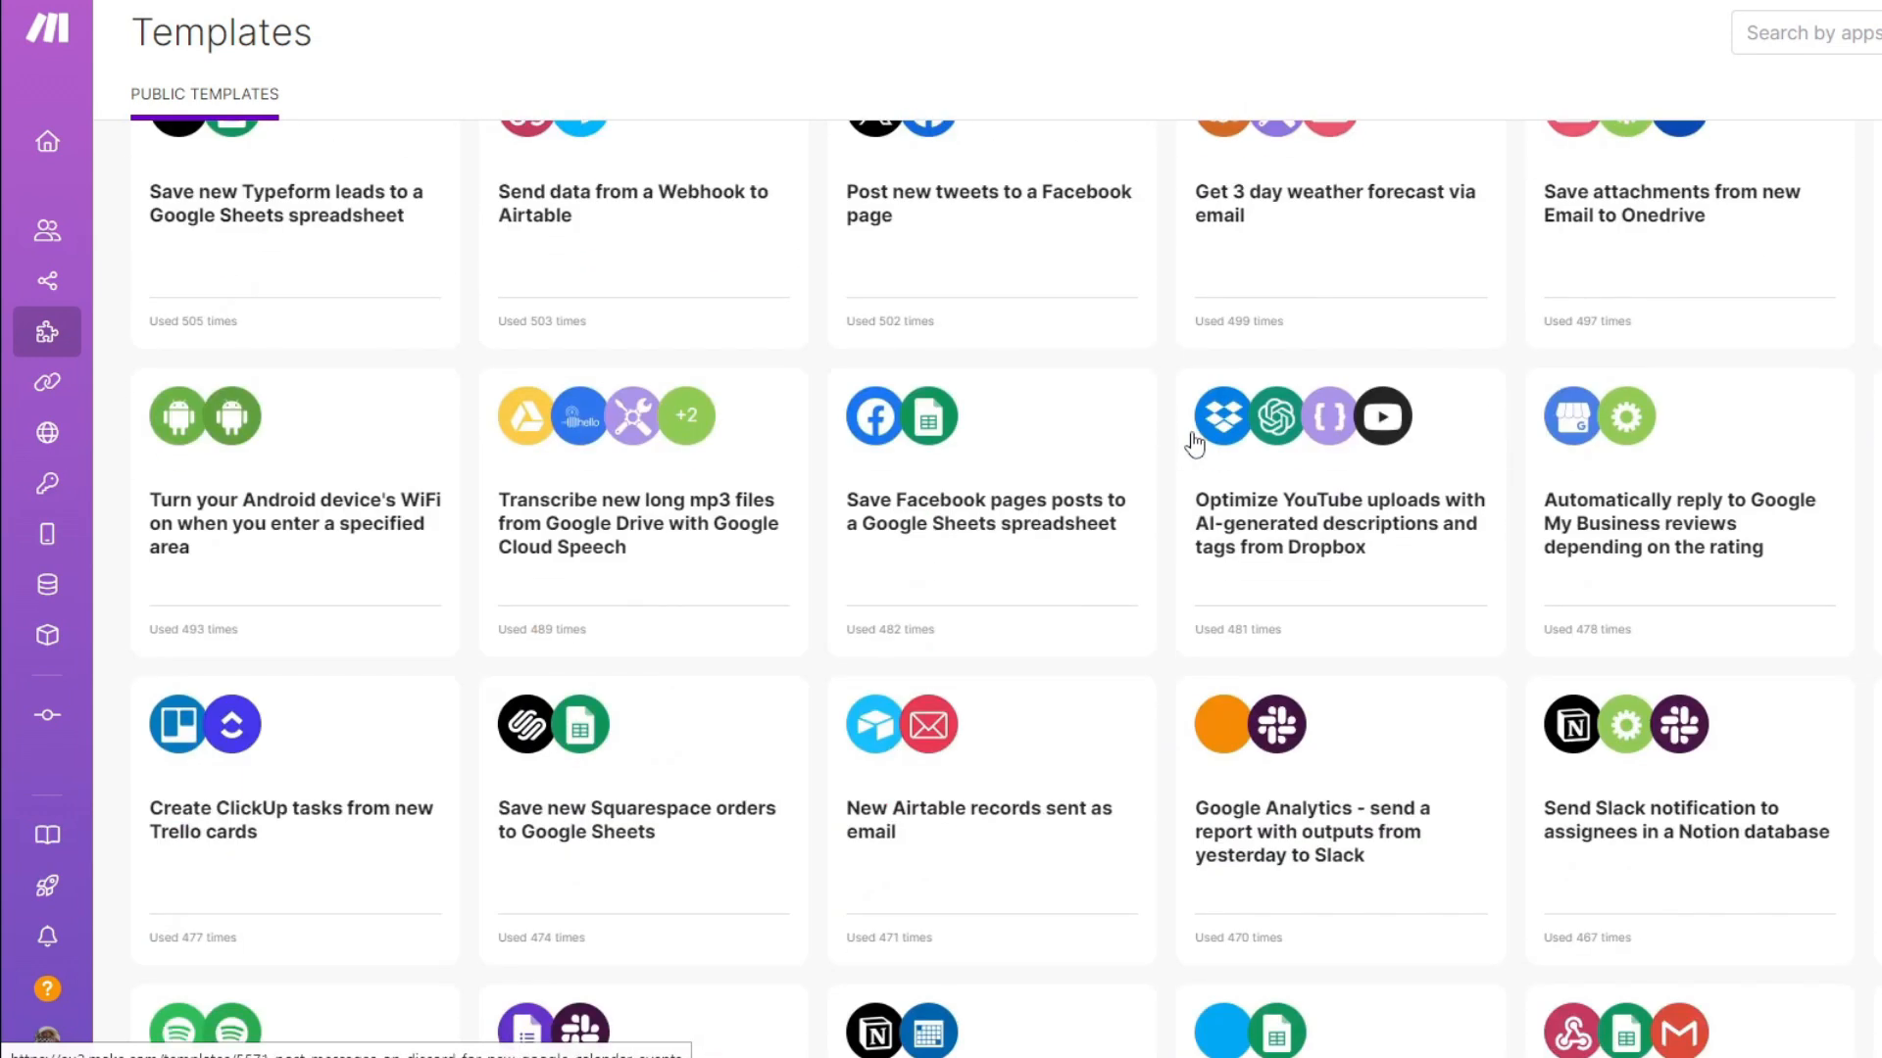
scroll(down, 3)
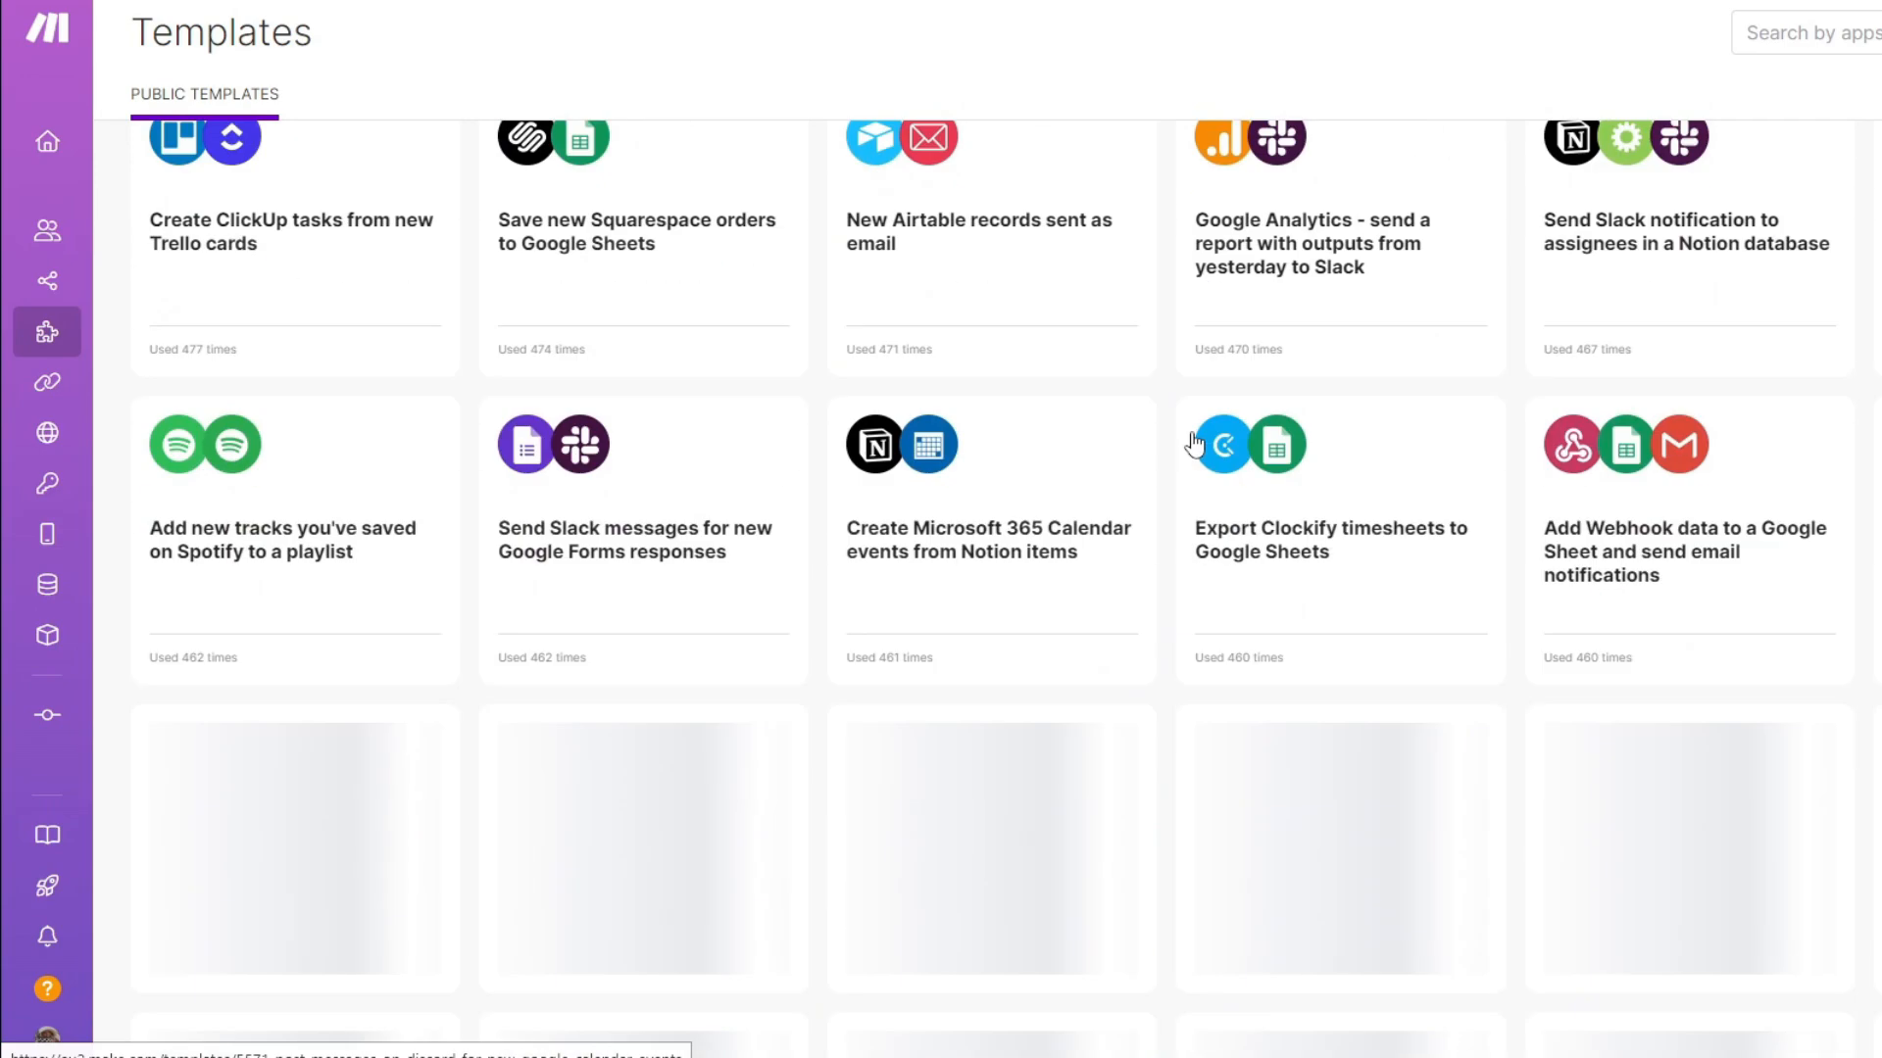
scroll(down, 3)
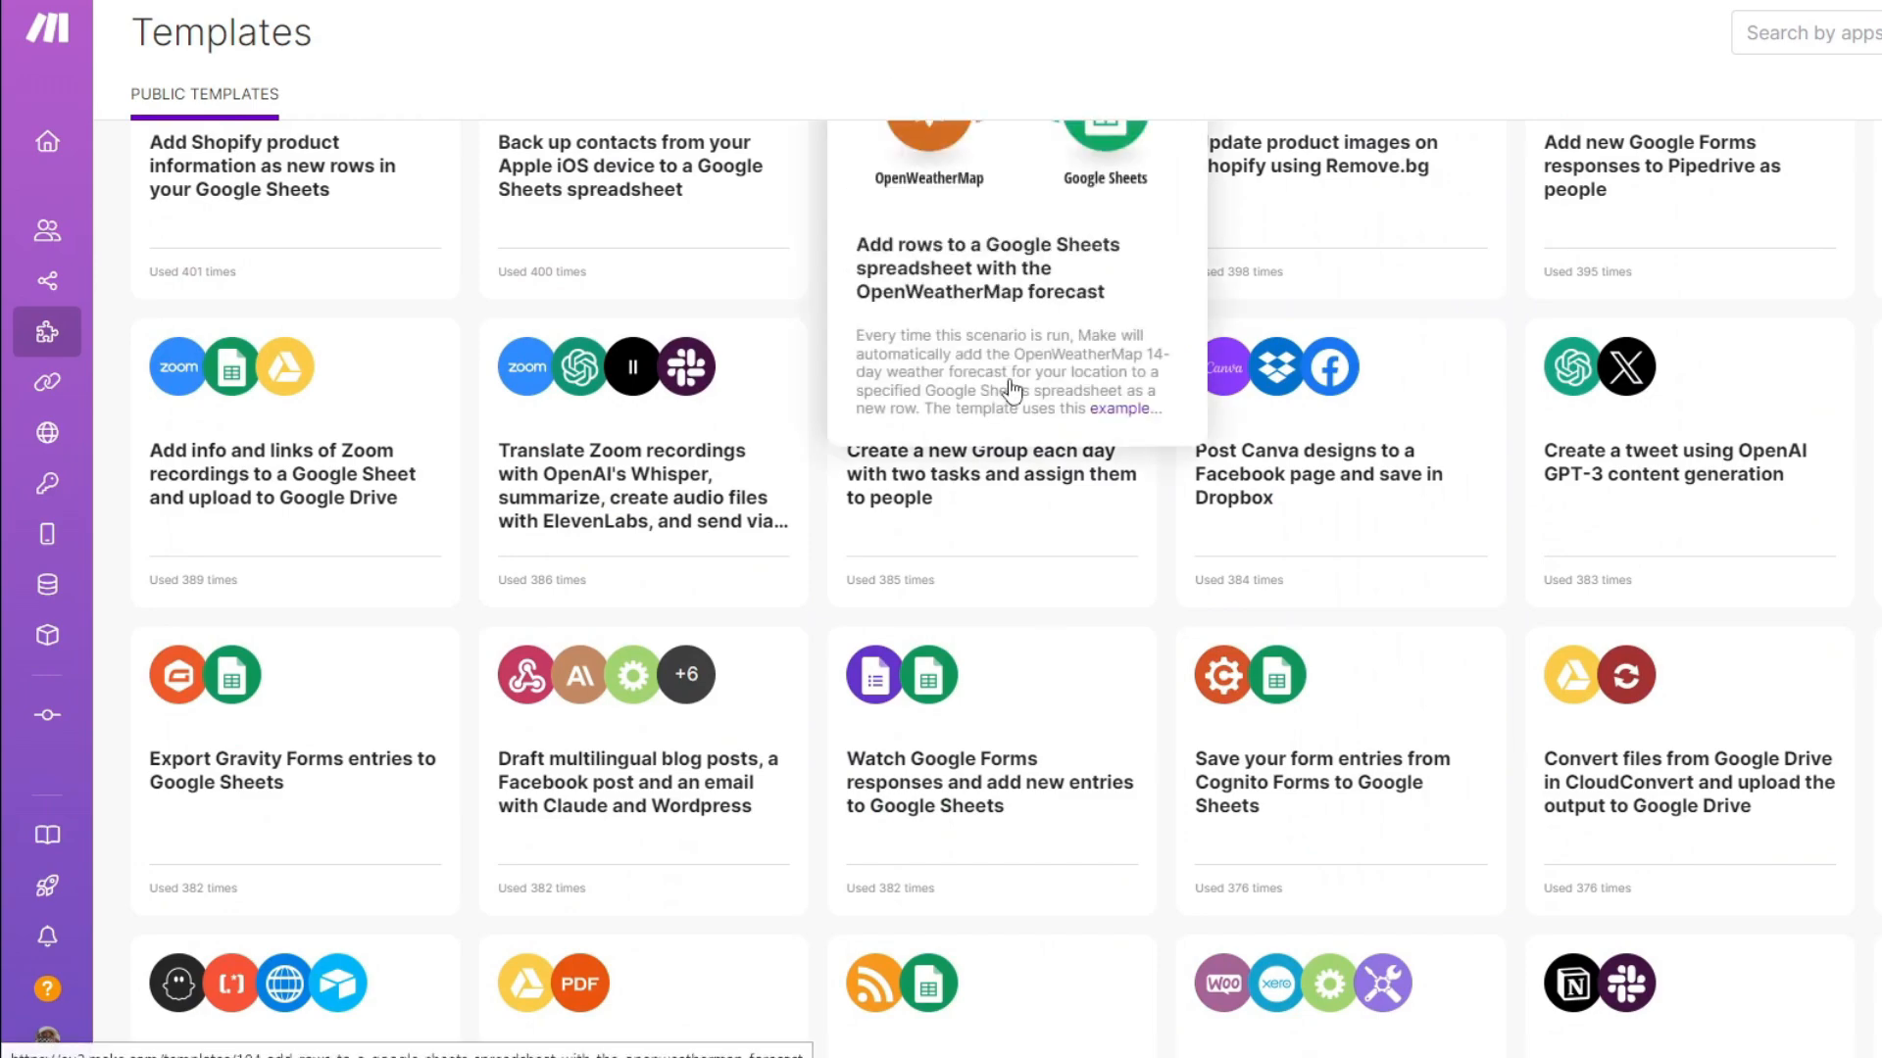
scroll(down, 3)
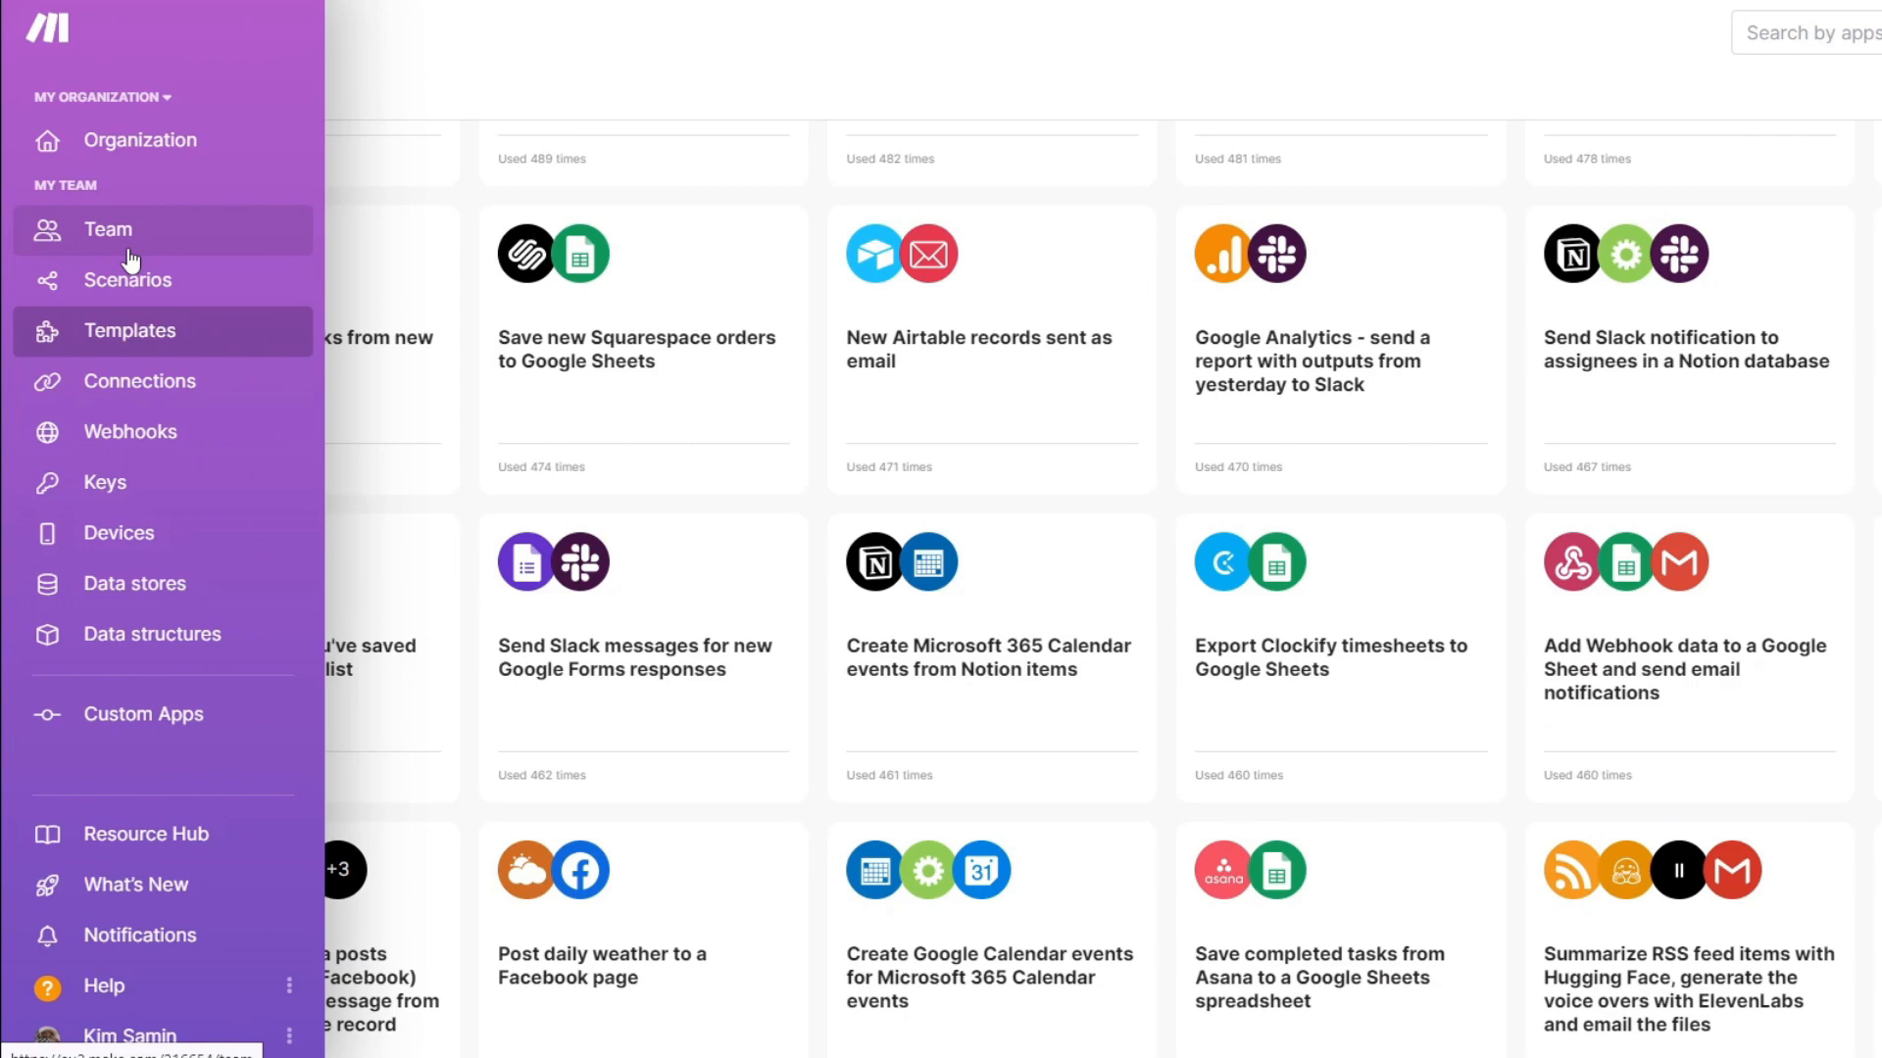
Visit the team overview, scenarios list and connections page, then return to the templates gallery
click(105, 230)
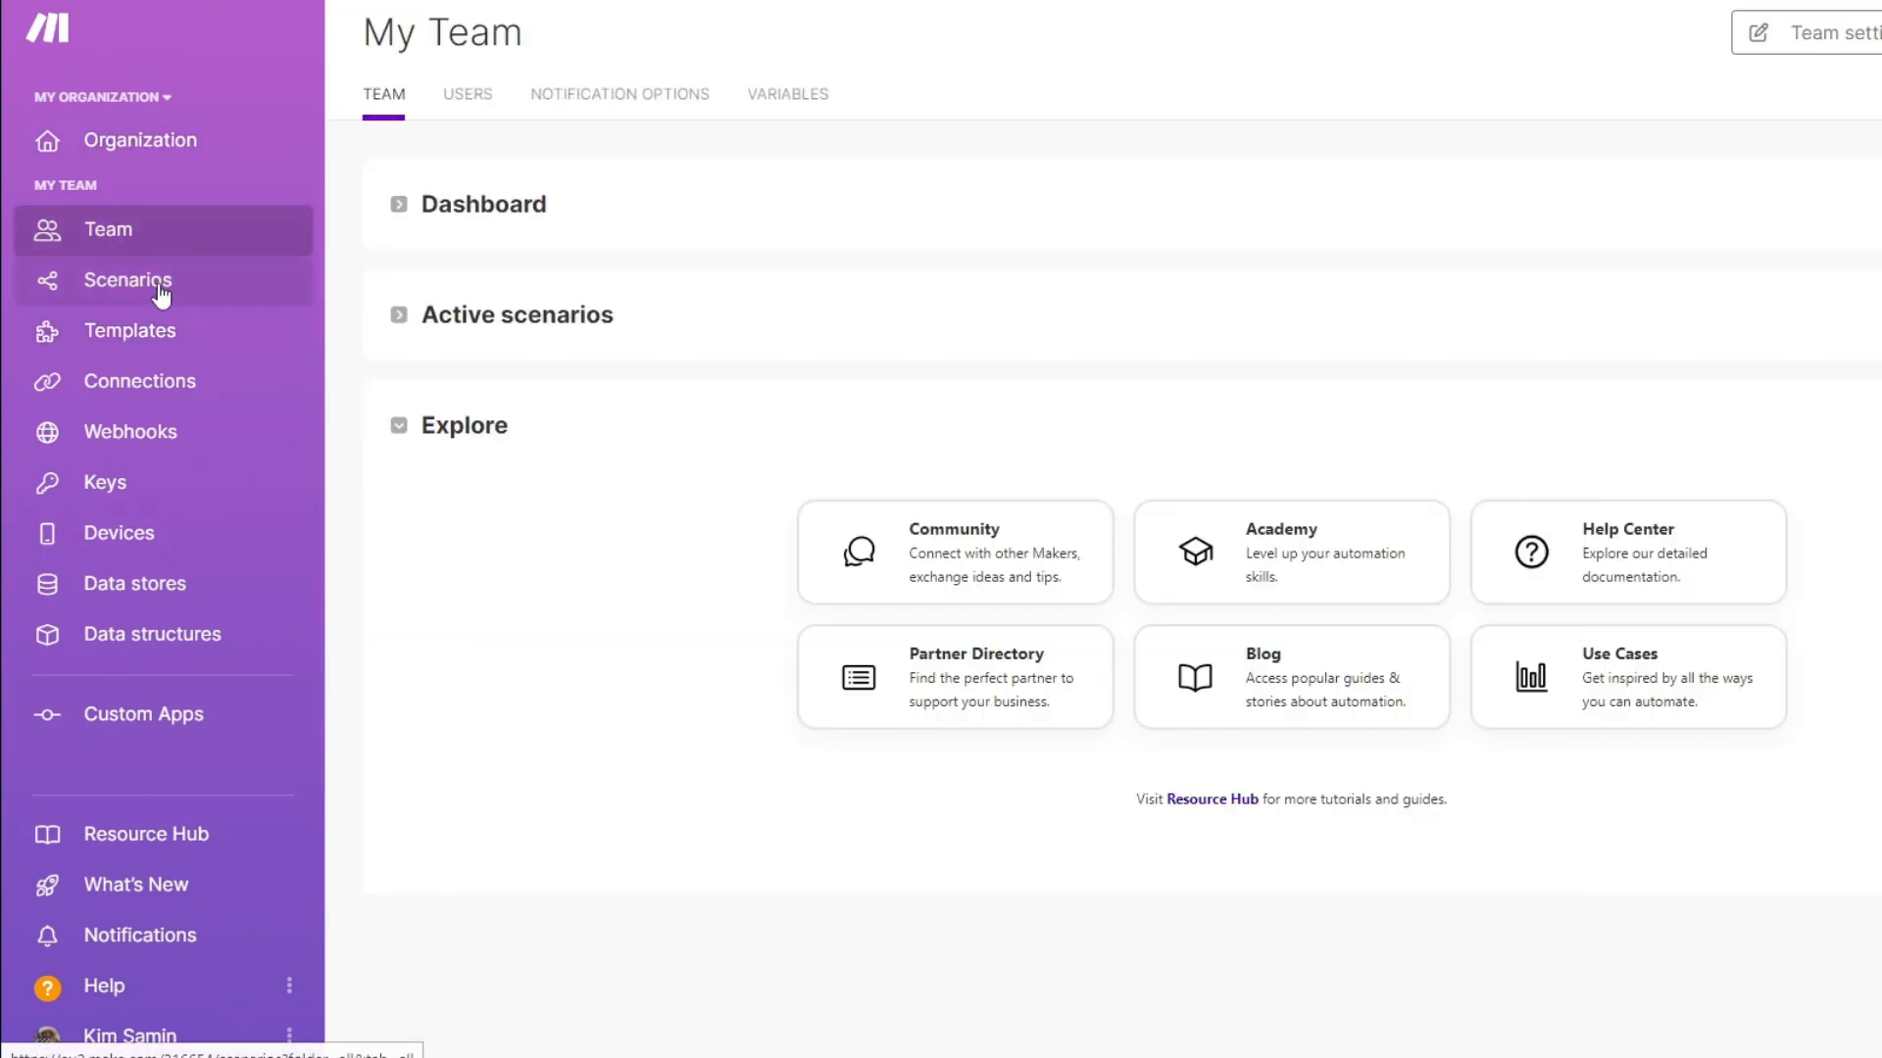
click(130, 281)
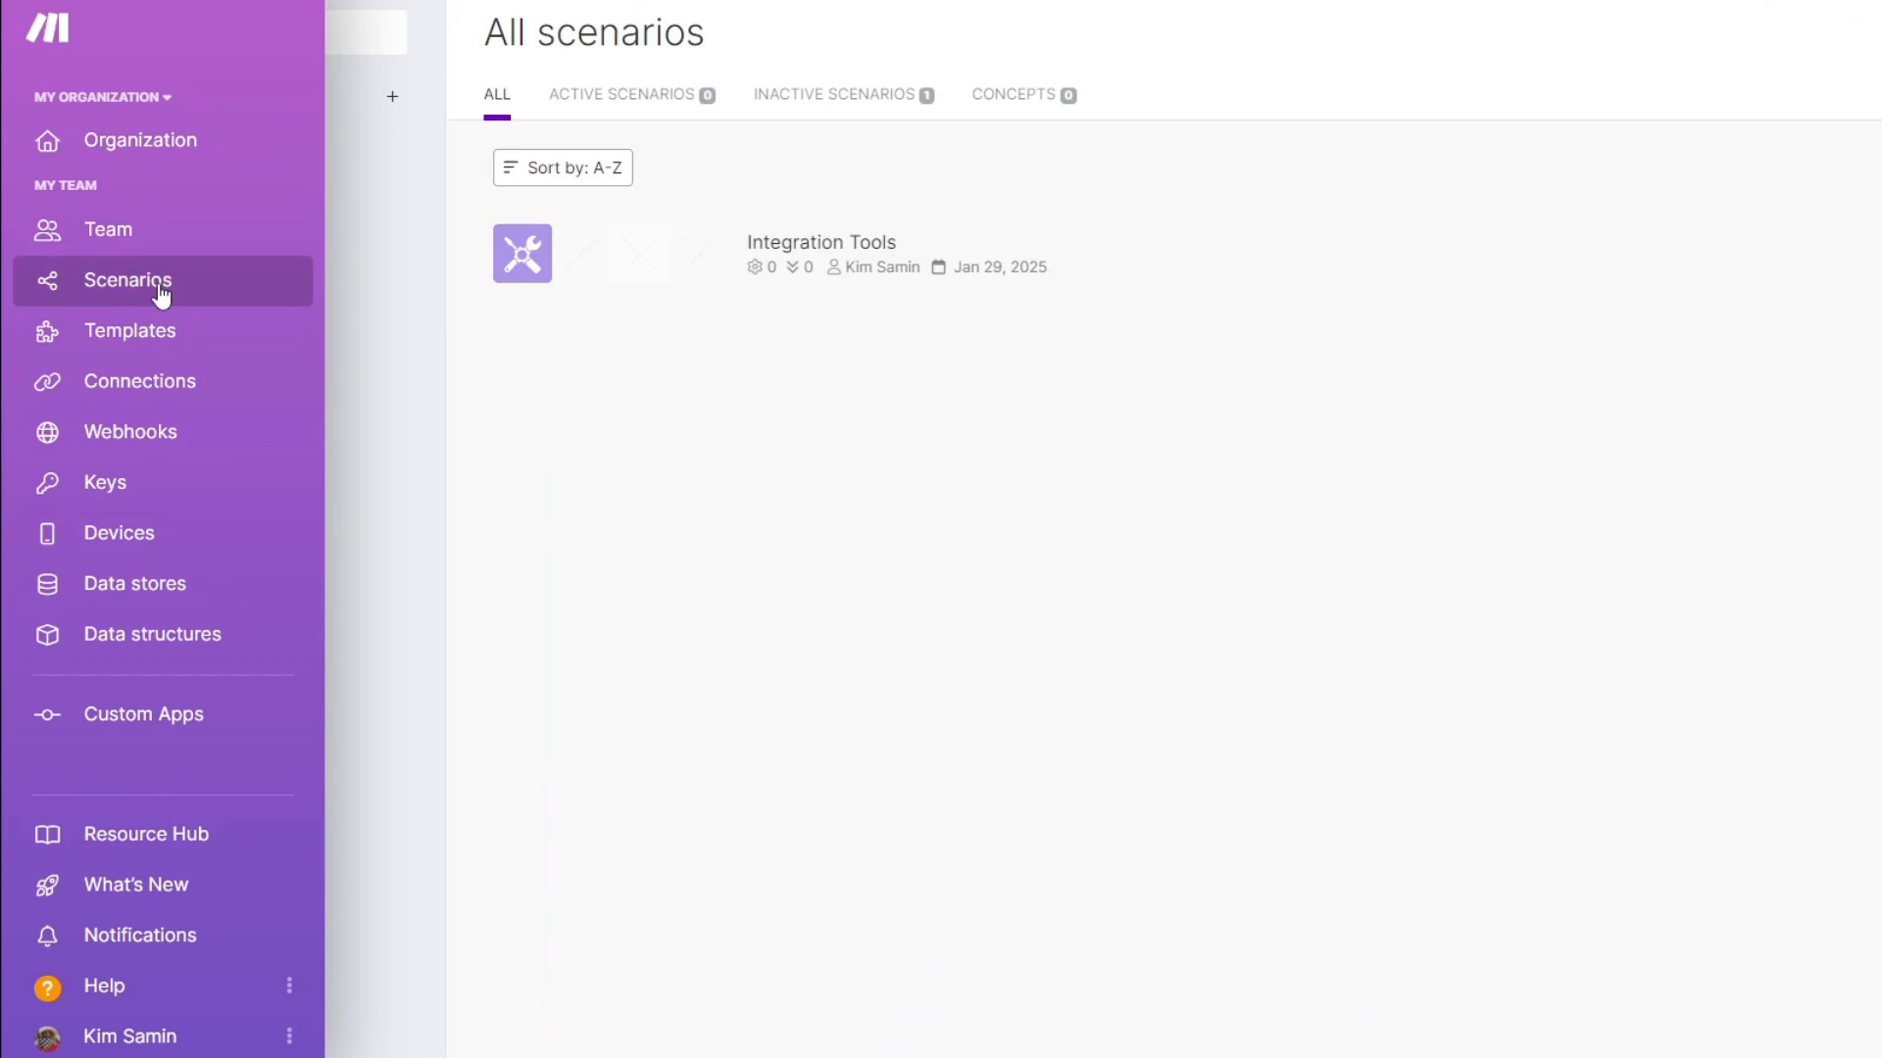
mouse_move(141, 382)
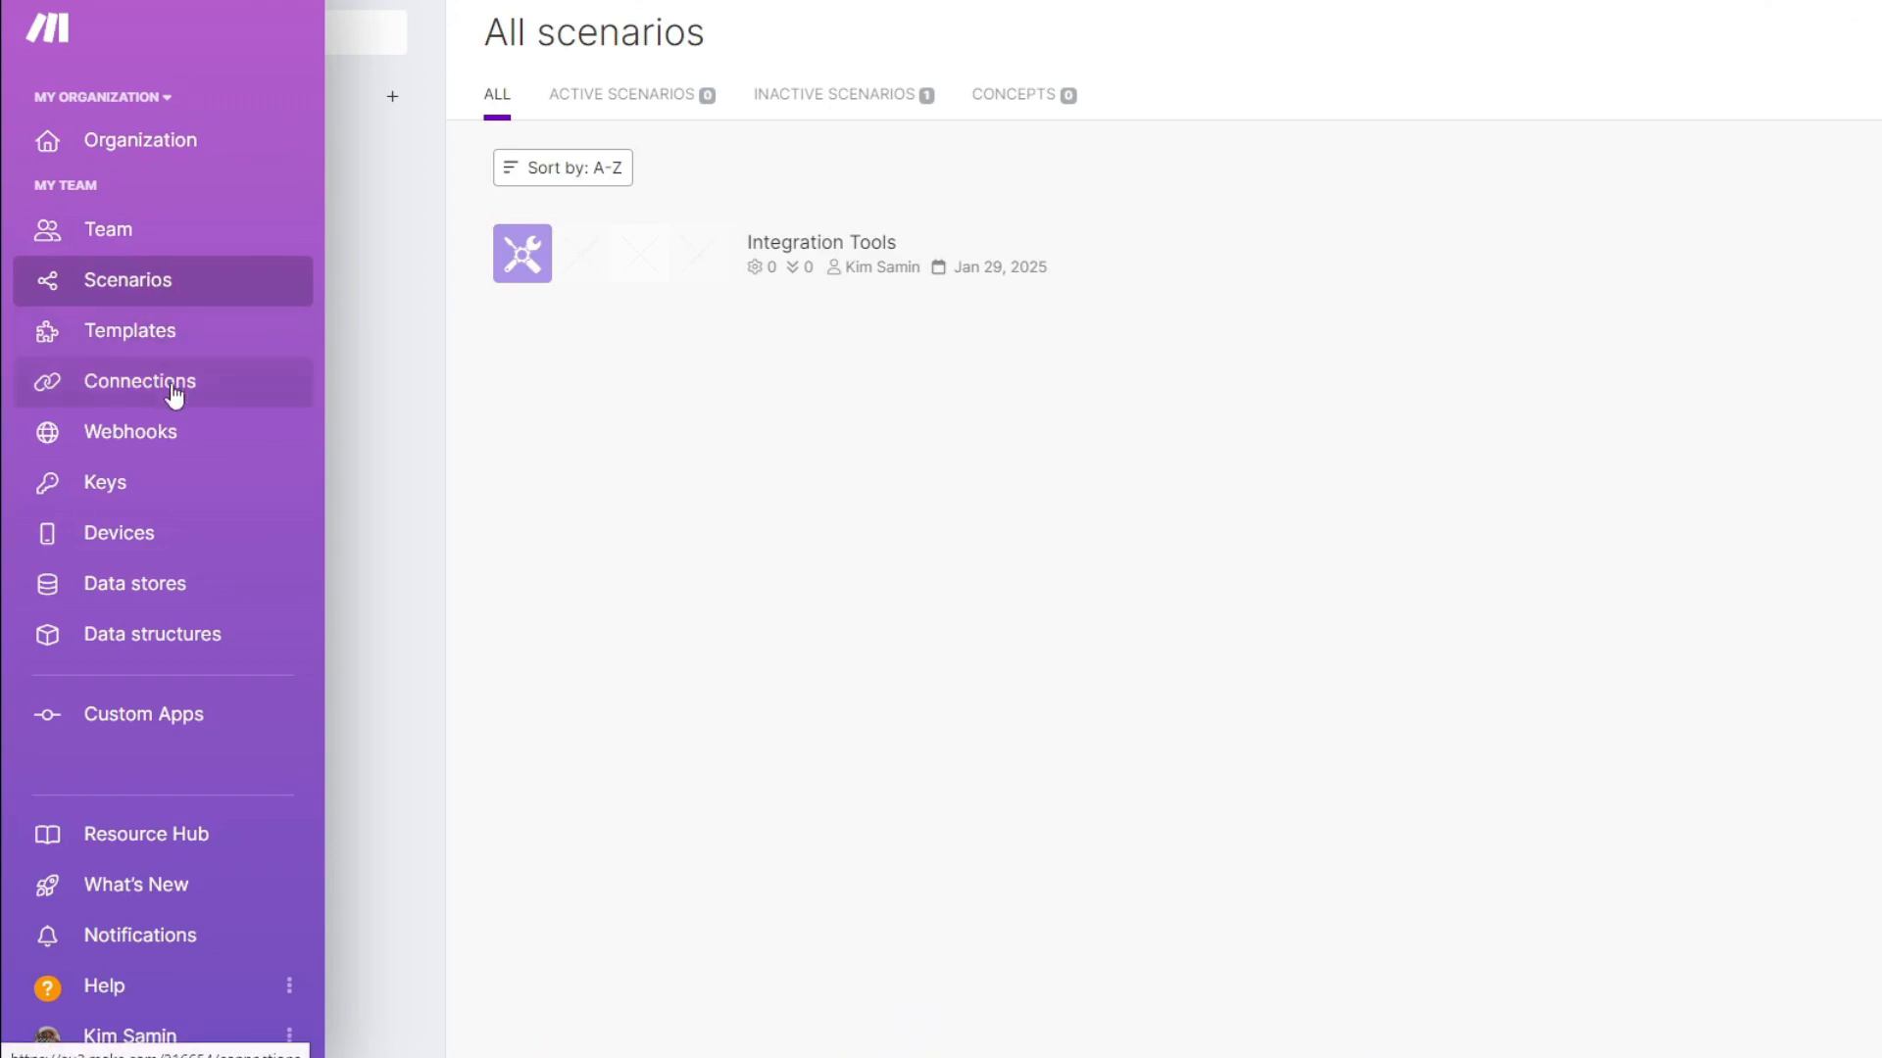
mouse_move(169, 495)
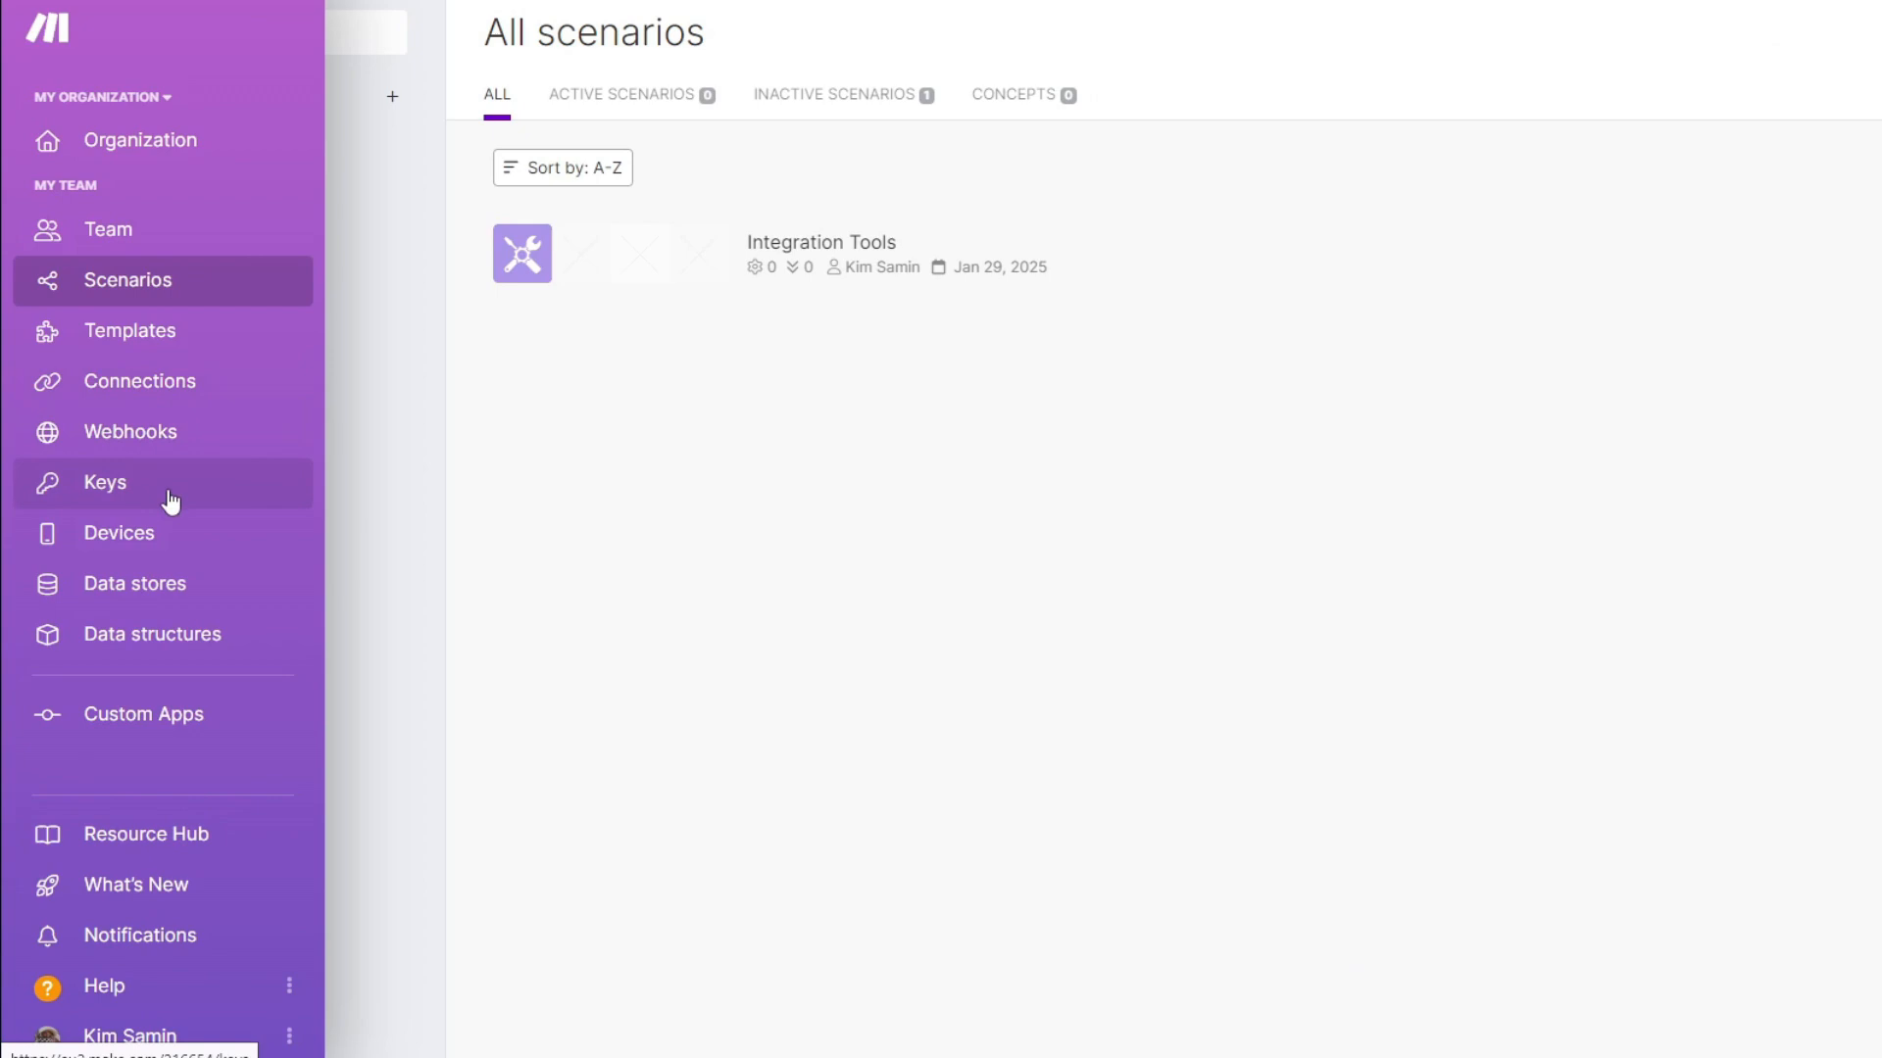
click(139, 380)
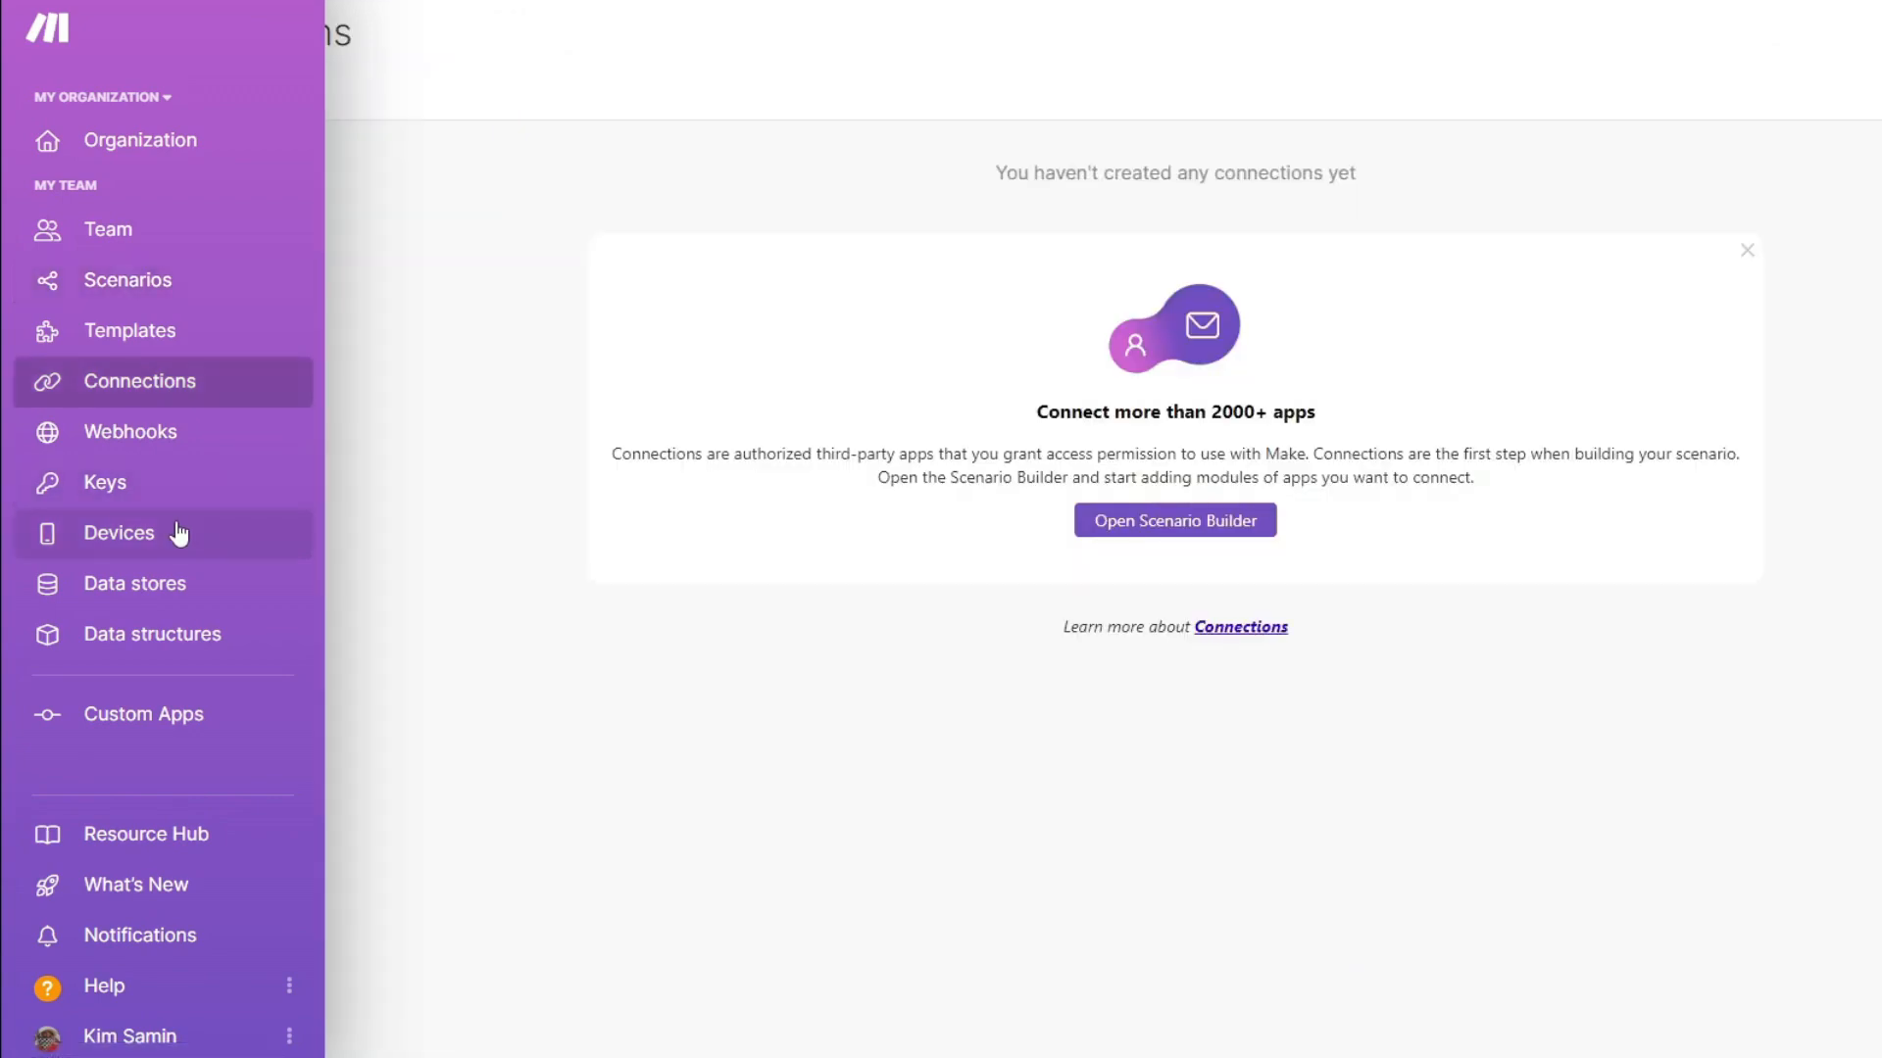
mouse_move(129, 329)
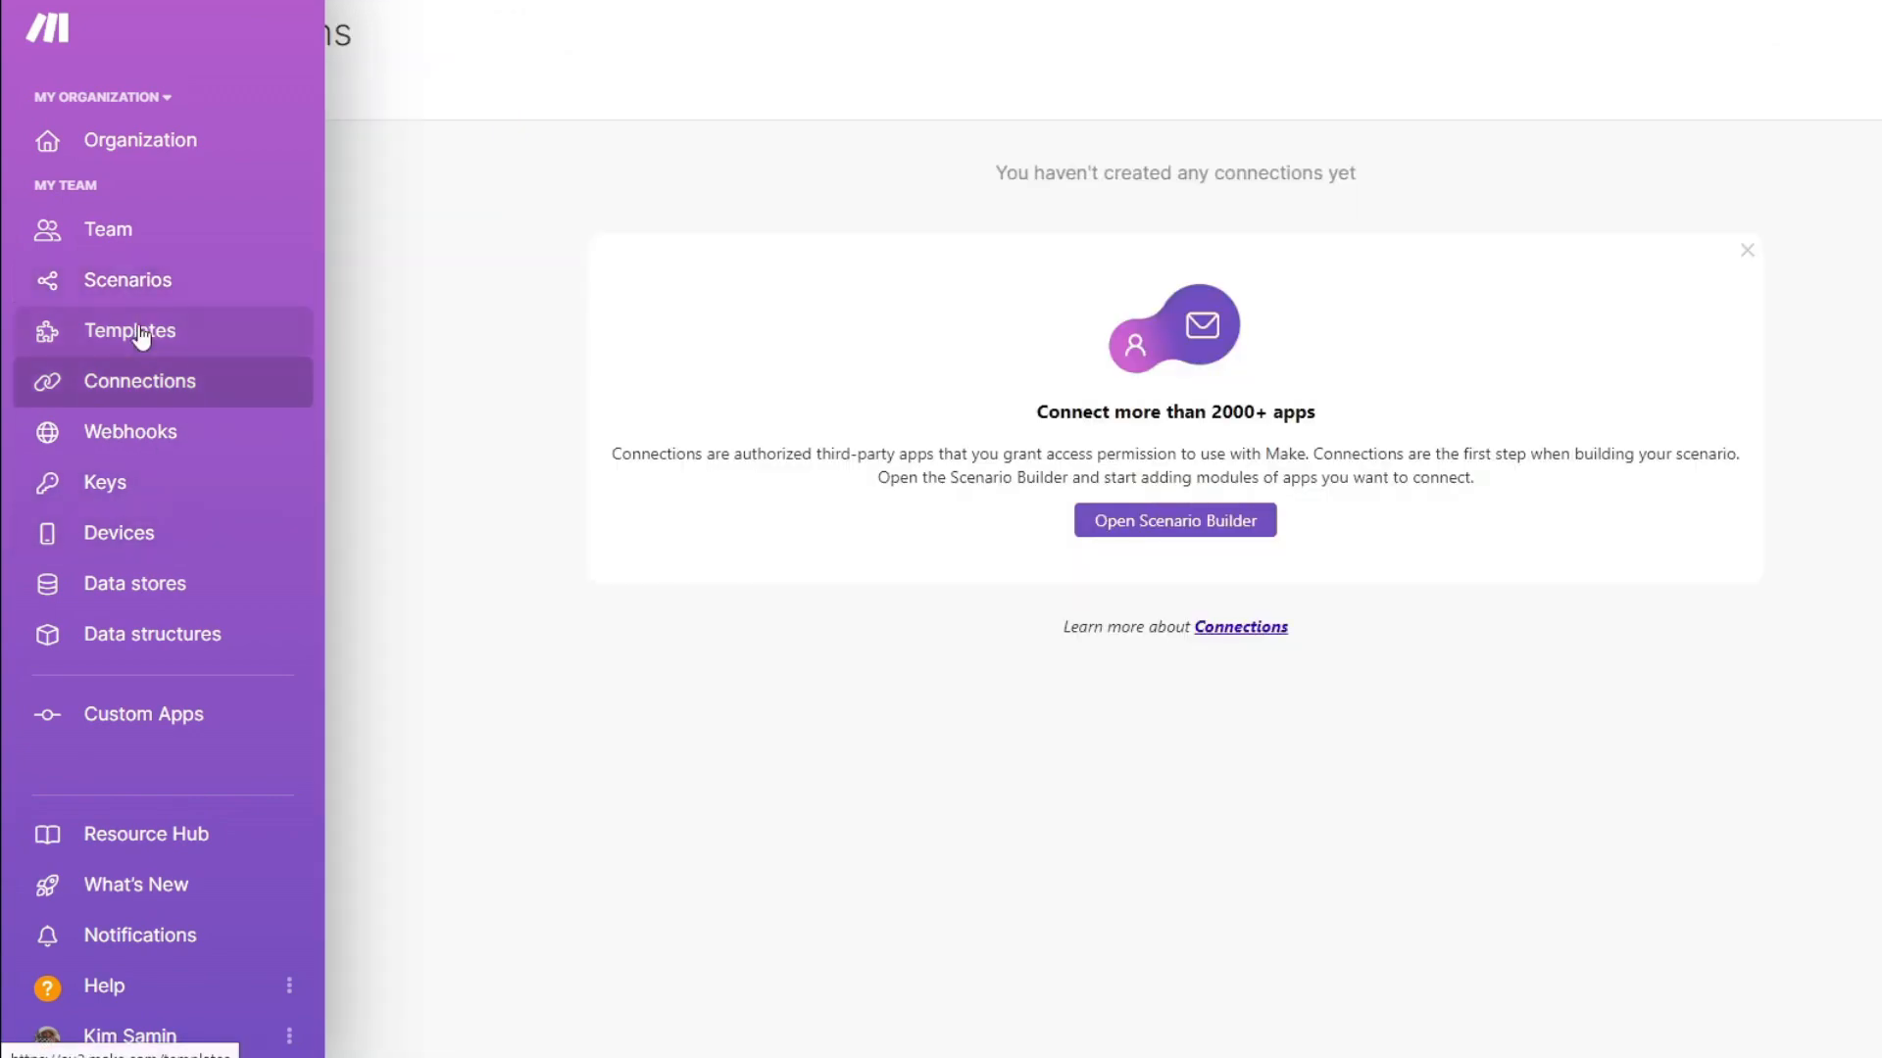
mouse_move(182, 407)
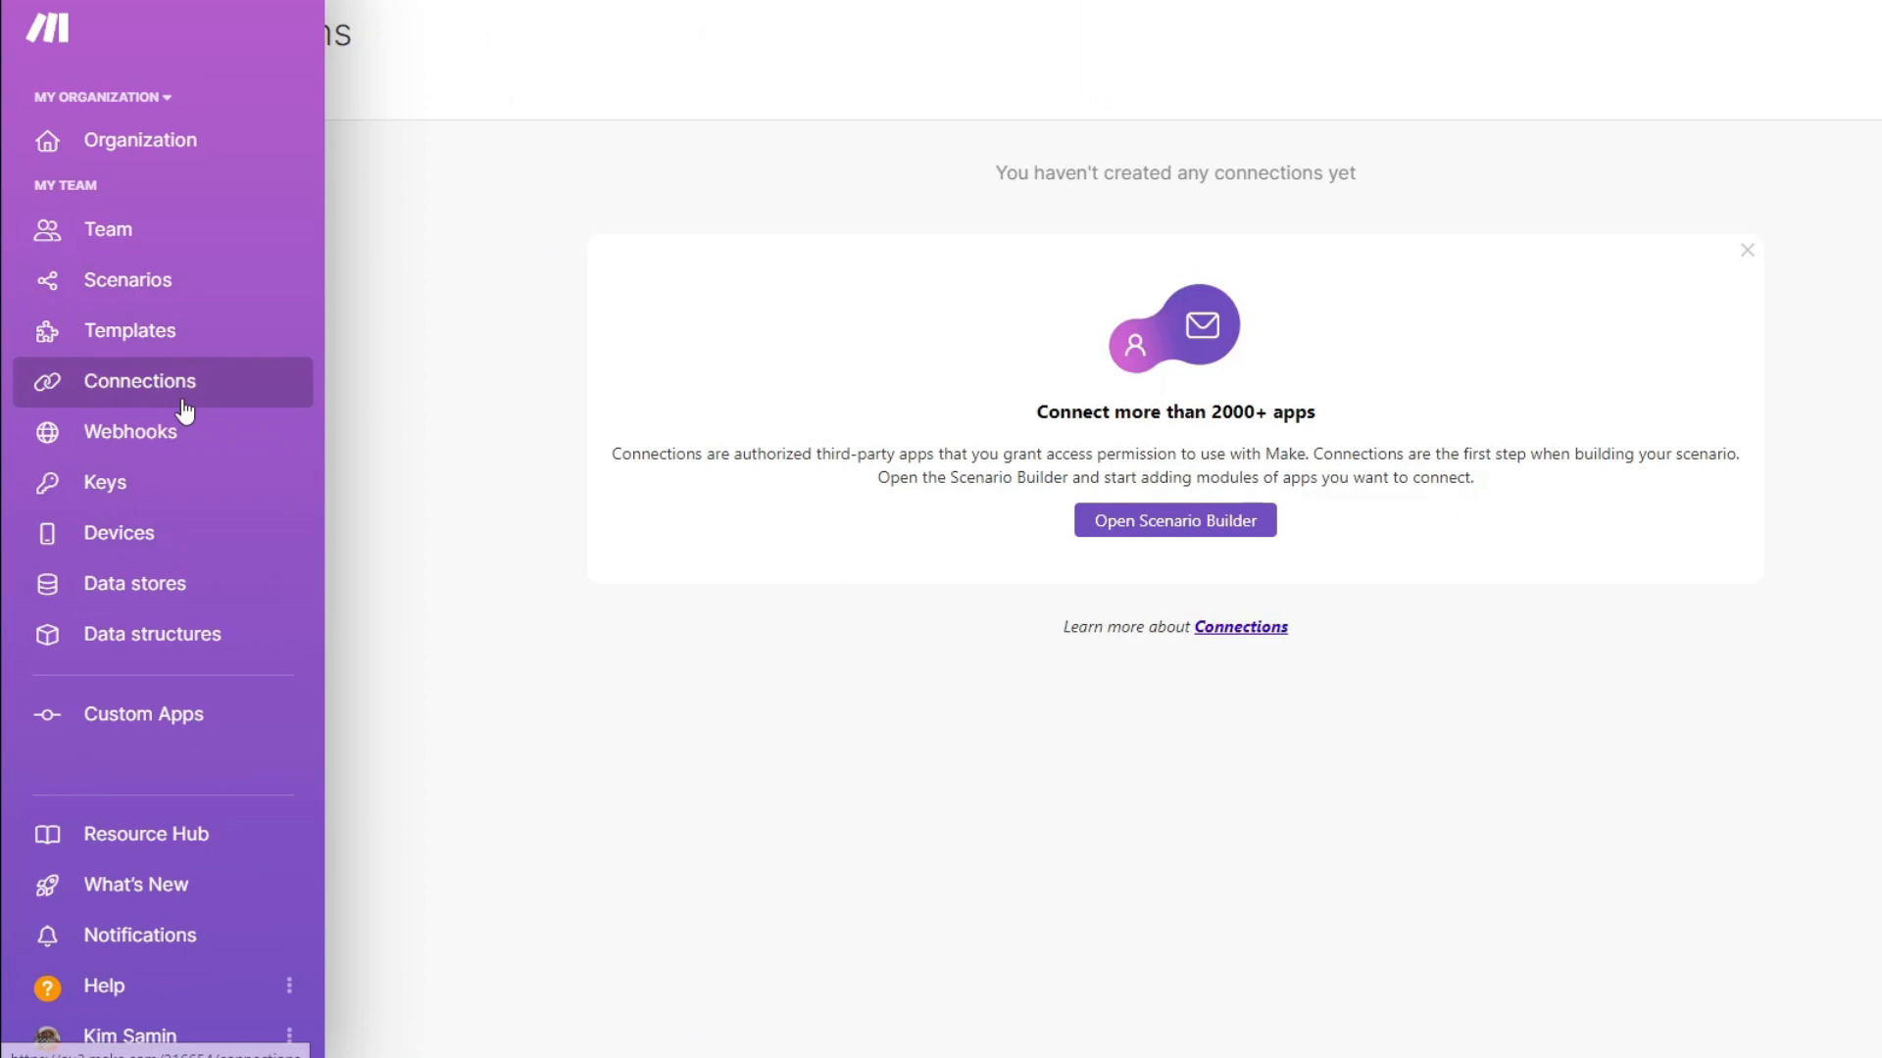
click(129, 329)
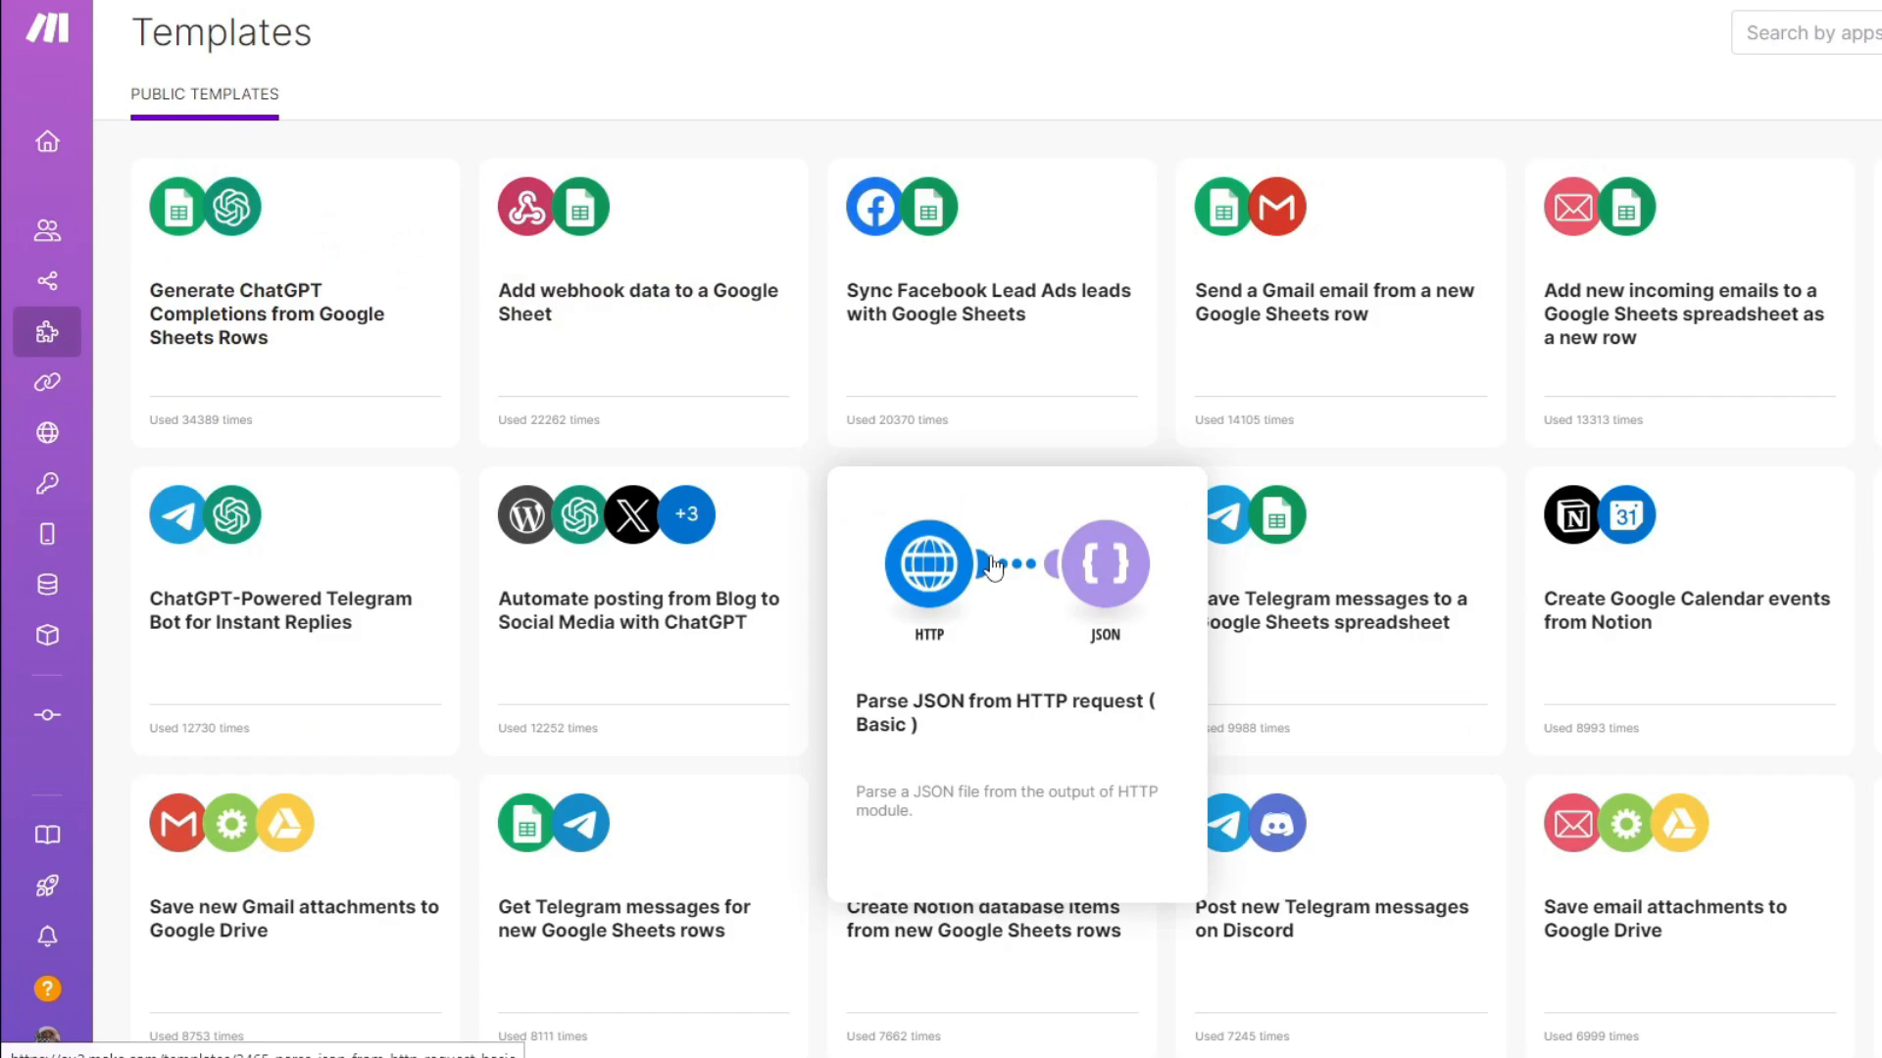
Scroll down through the public templates list
scroll(down, 3)
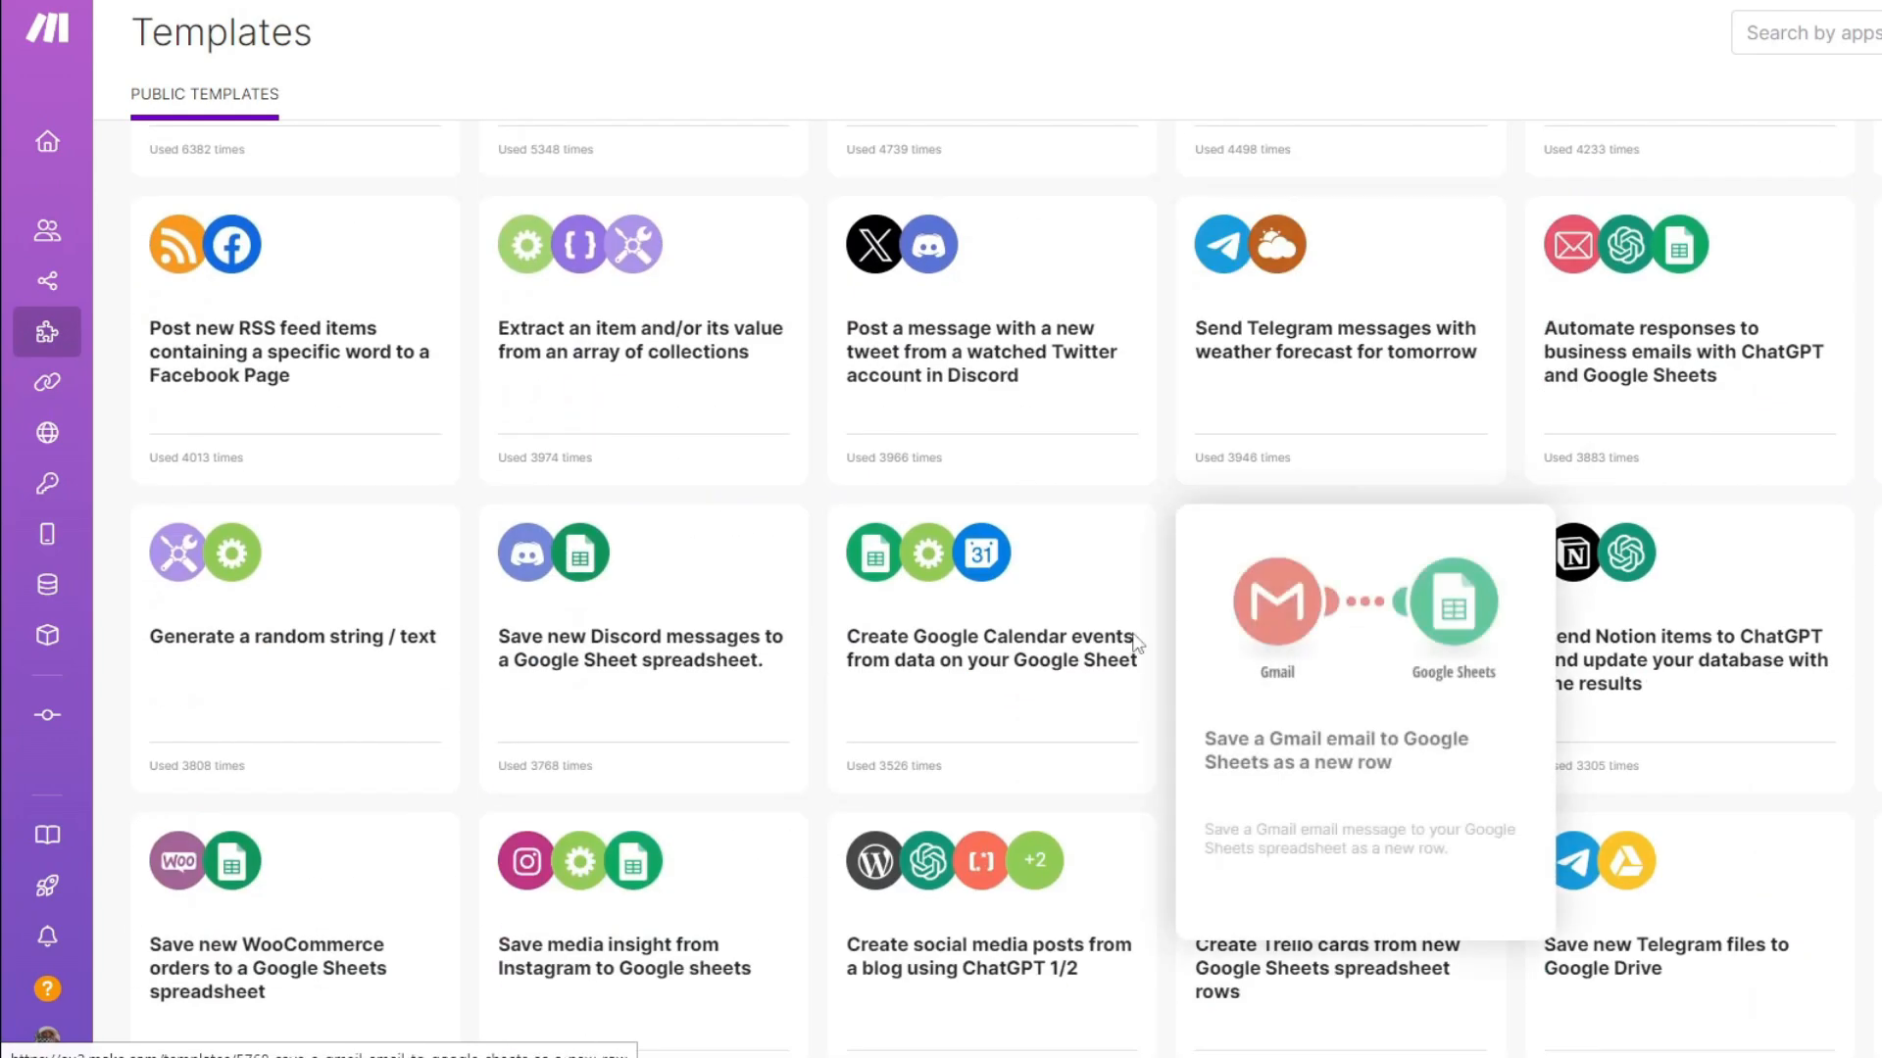
scroll(down, 3)
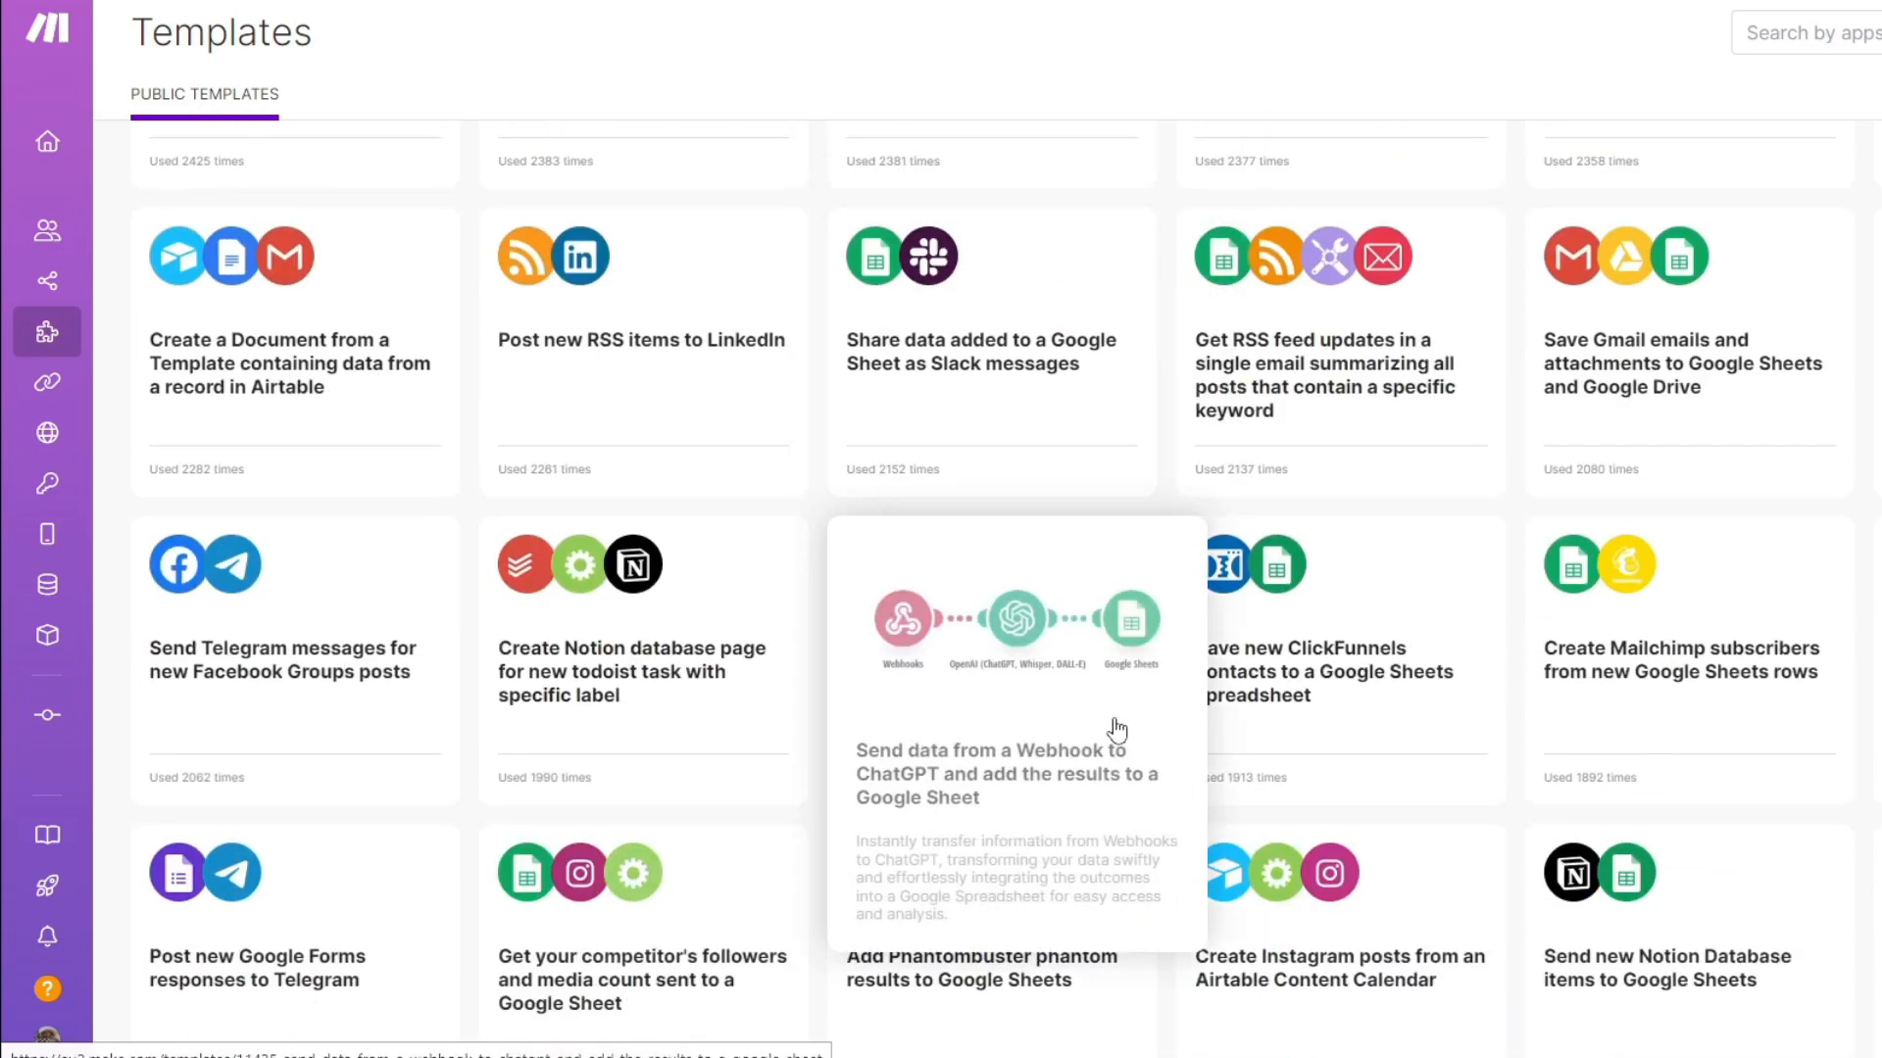
scroll(down, 3)
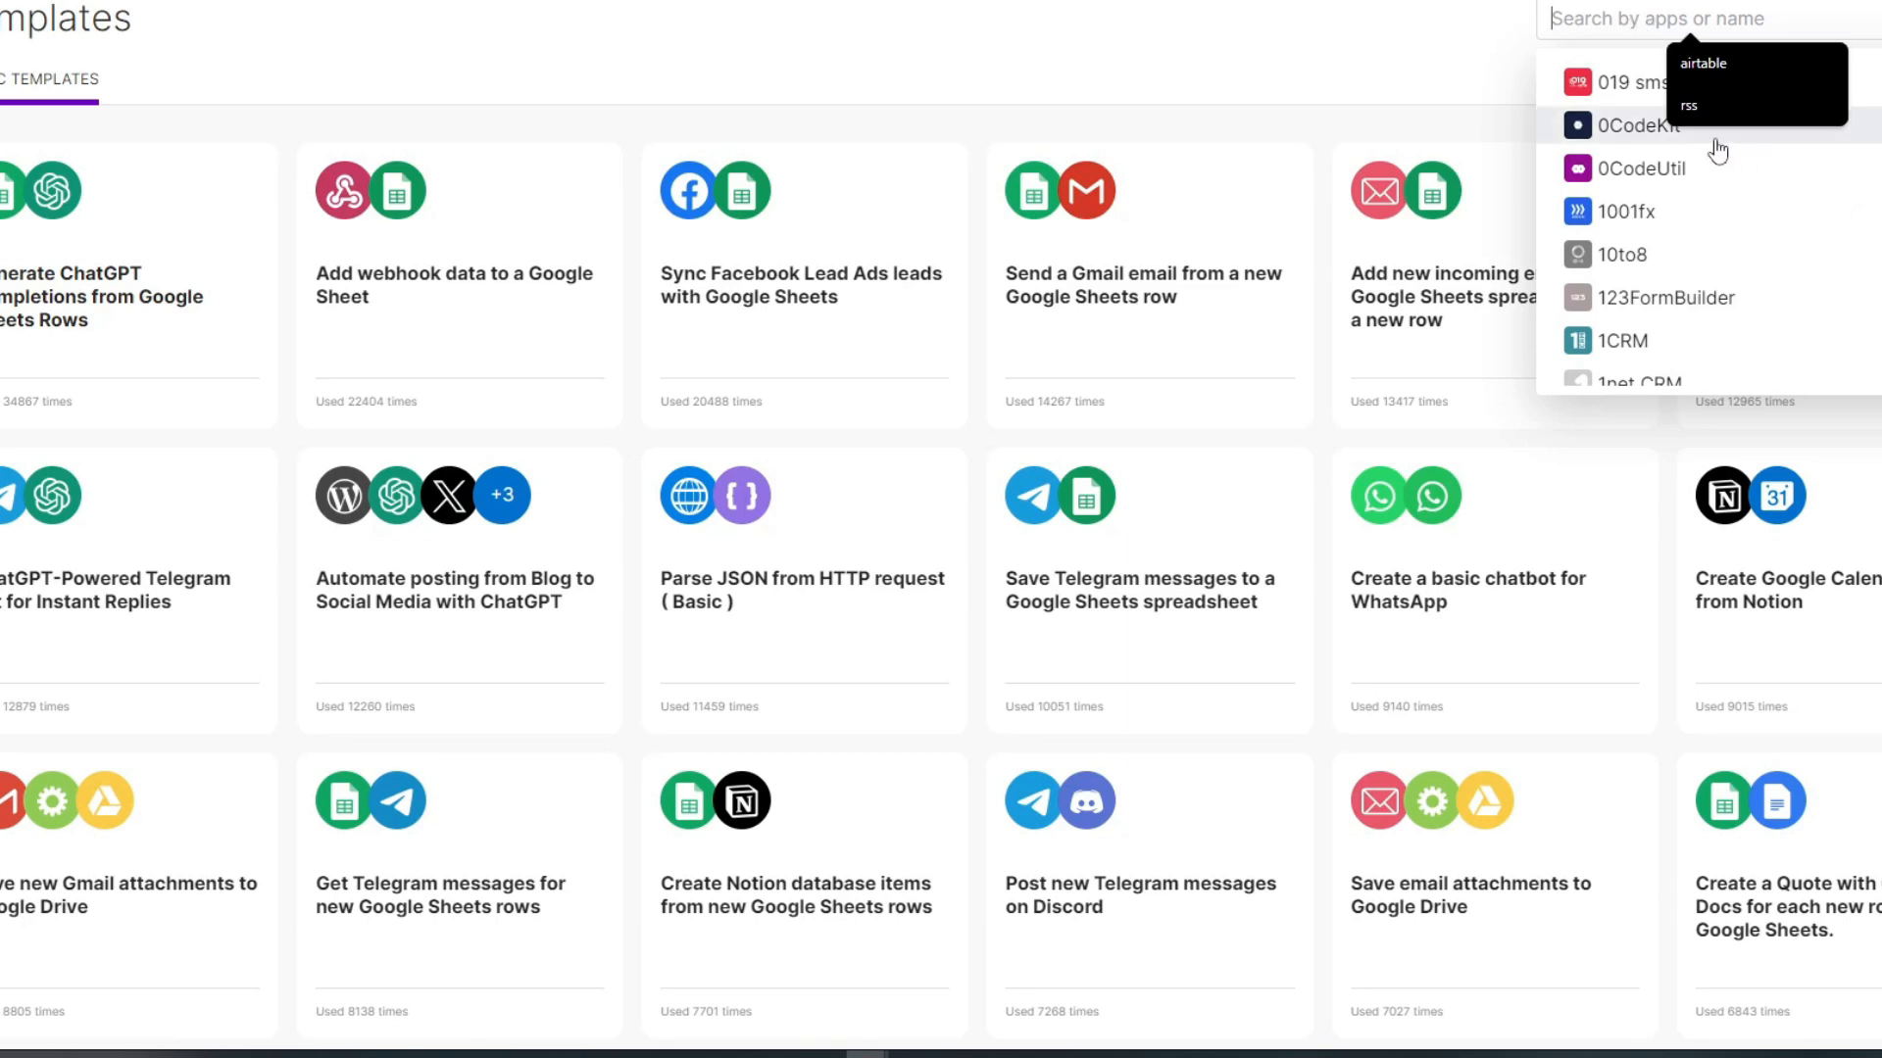
Filter the templates to the RSS app, browse the results and reopen the app filter list
text(rss)
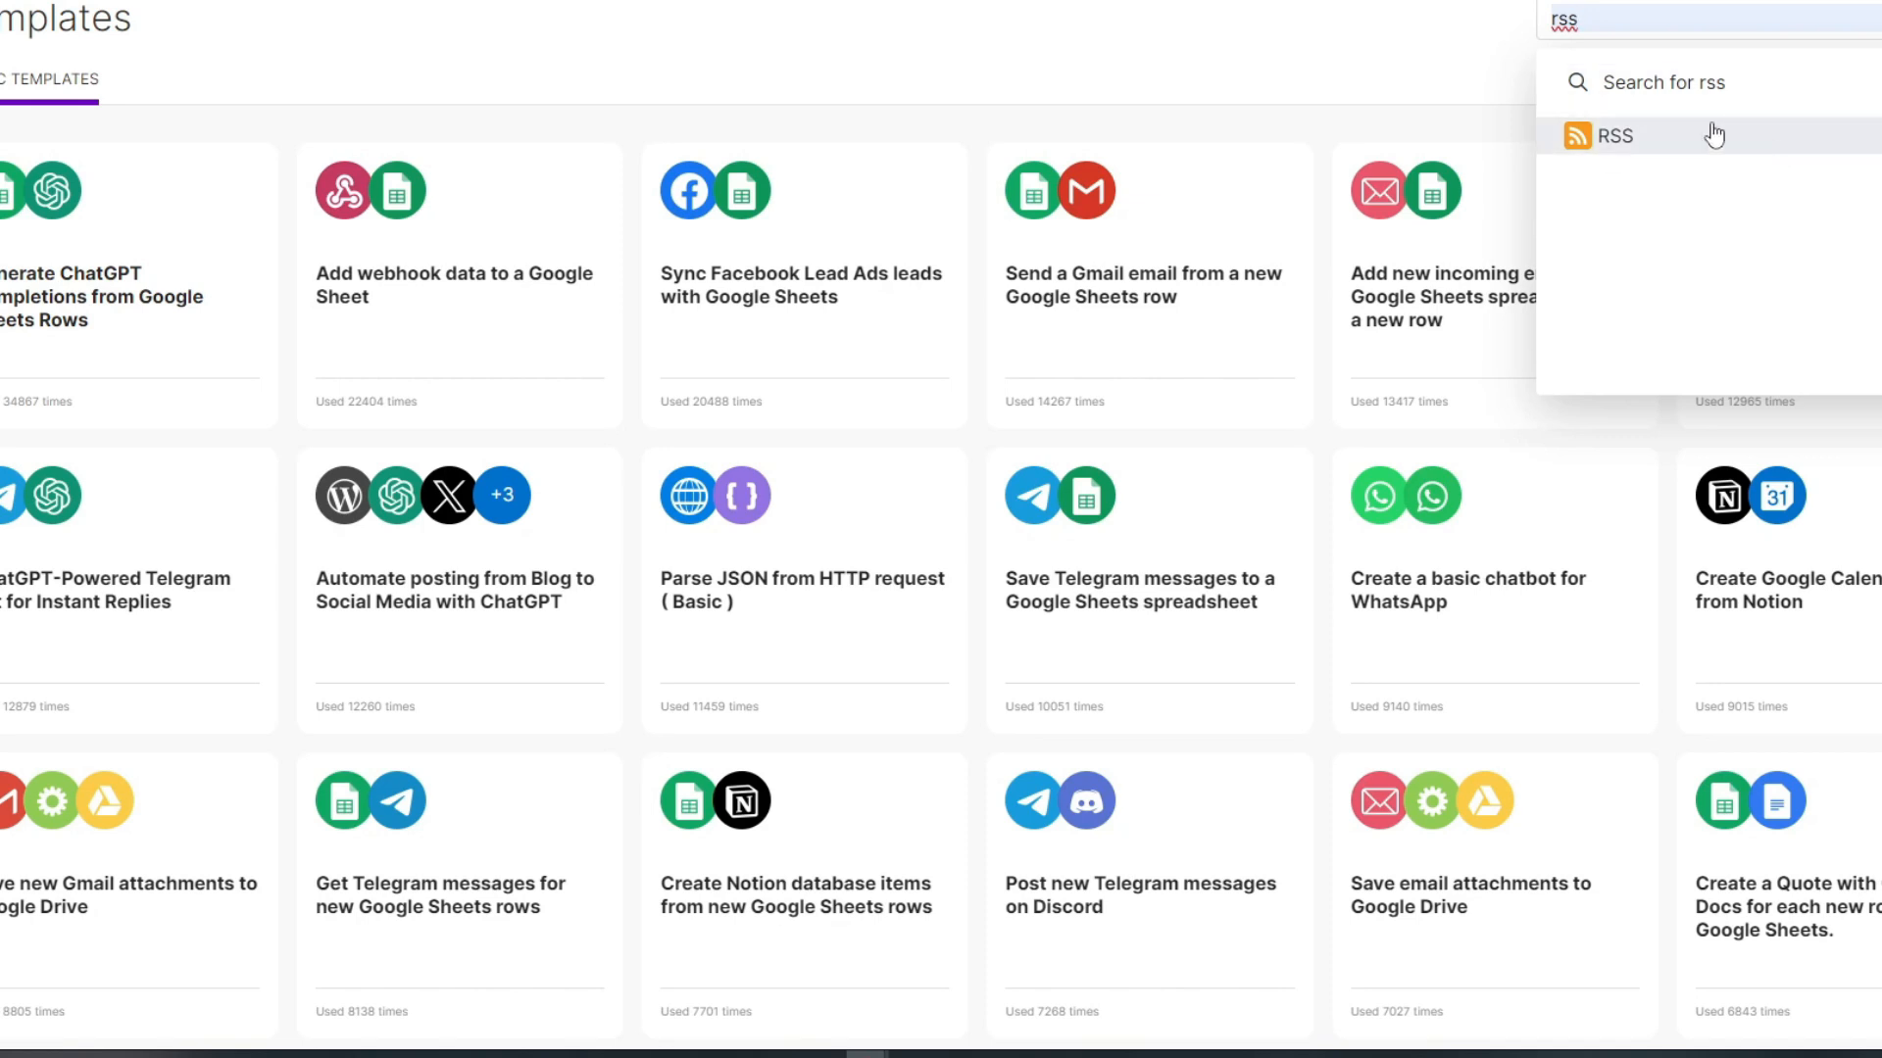
click(1614, 135)
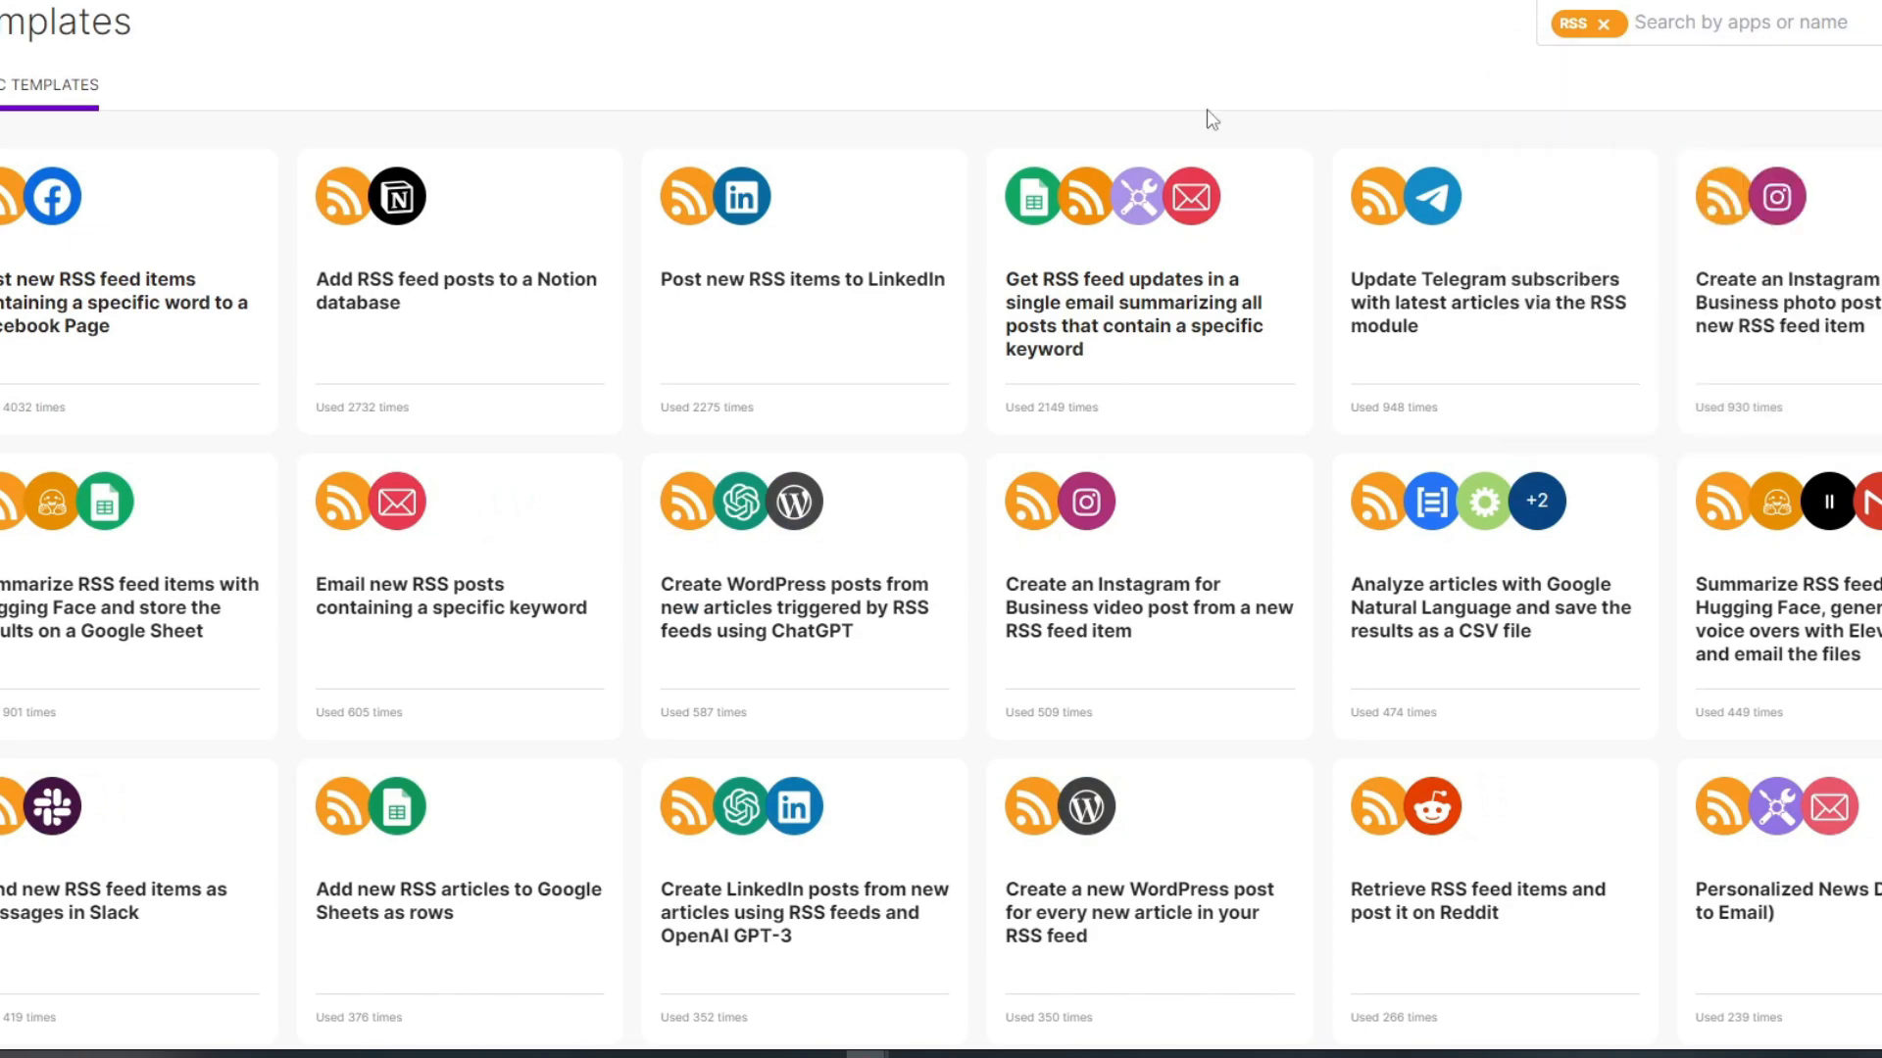
mouse_move(758, 78)
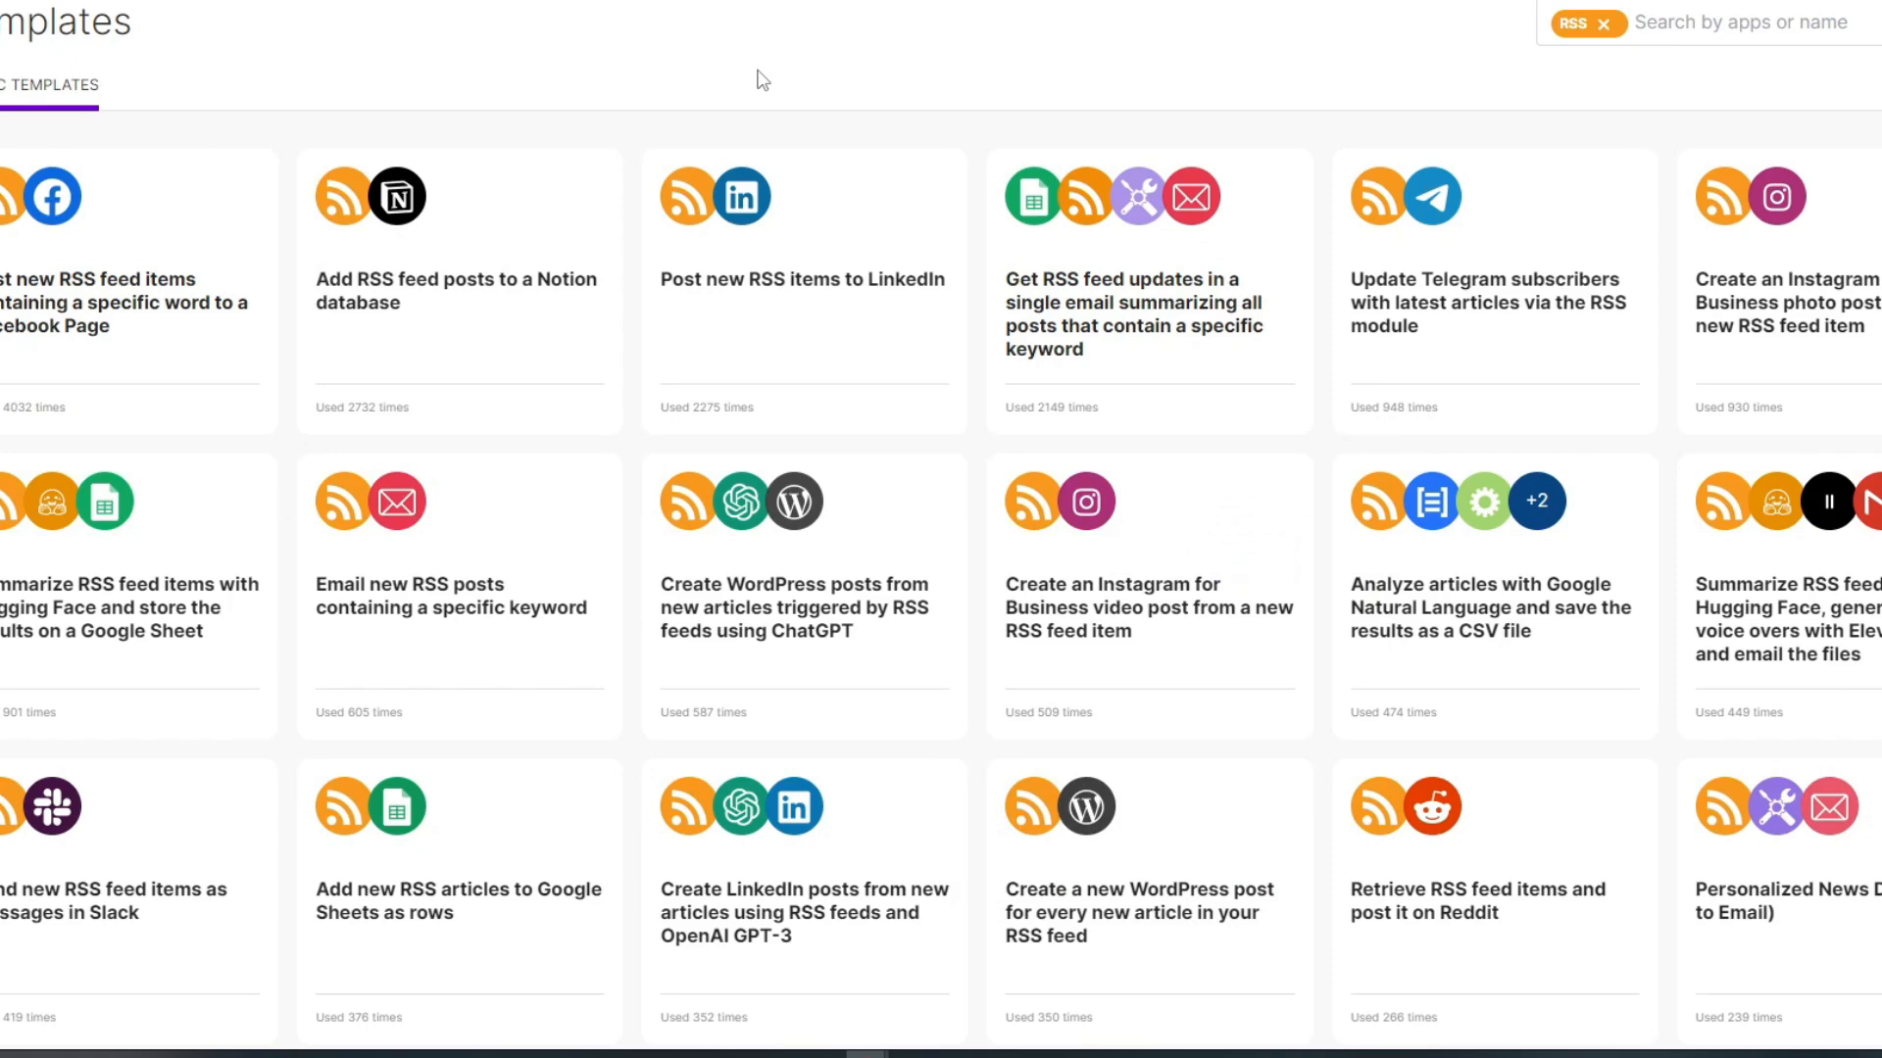
mouse_move(108, 300)
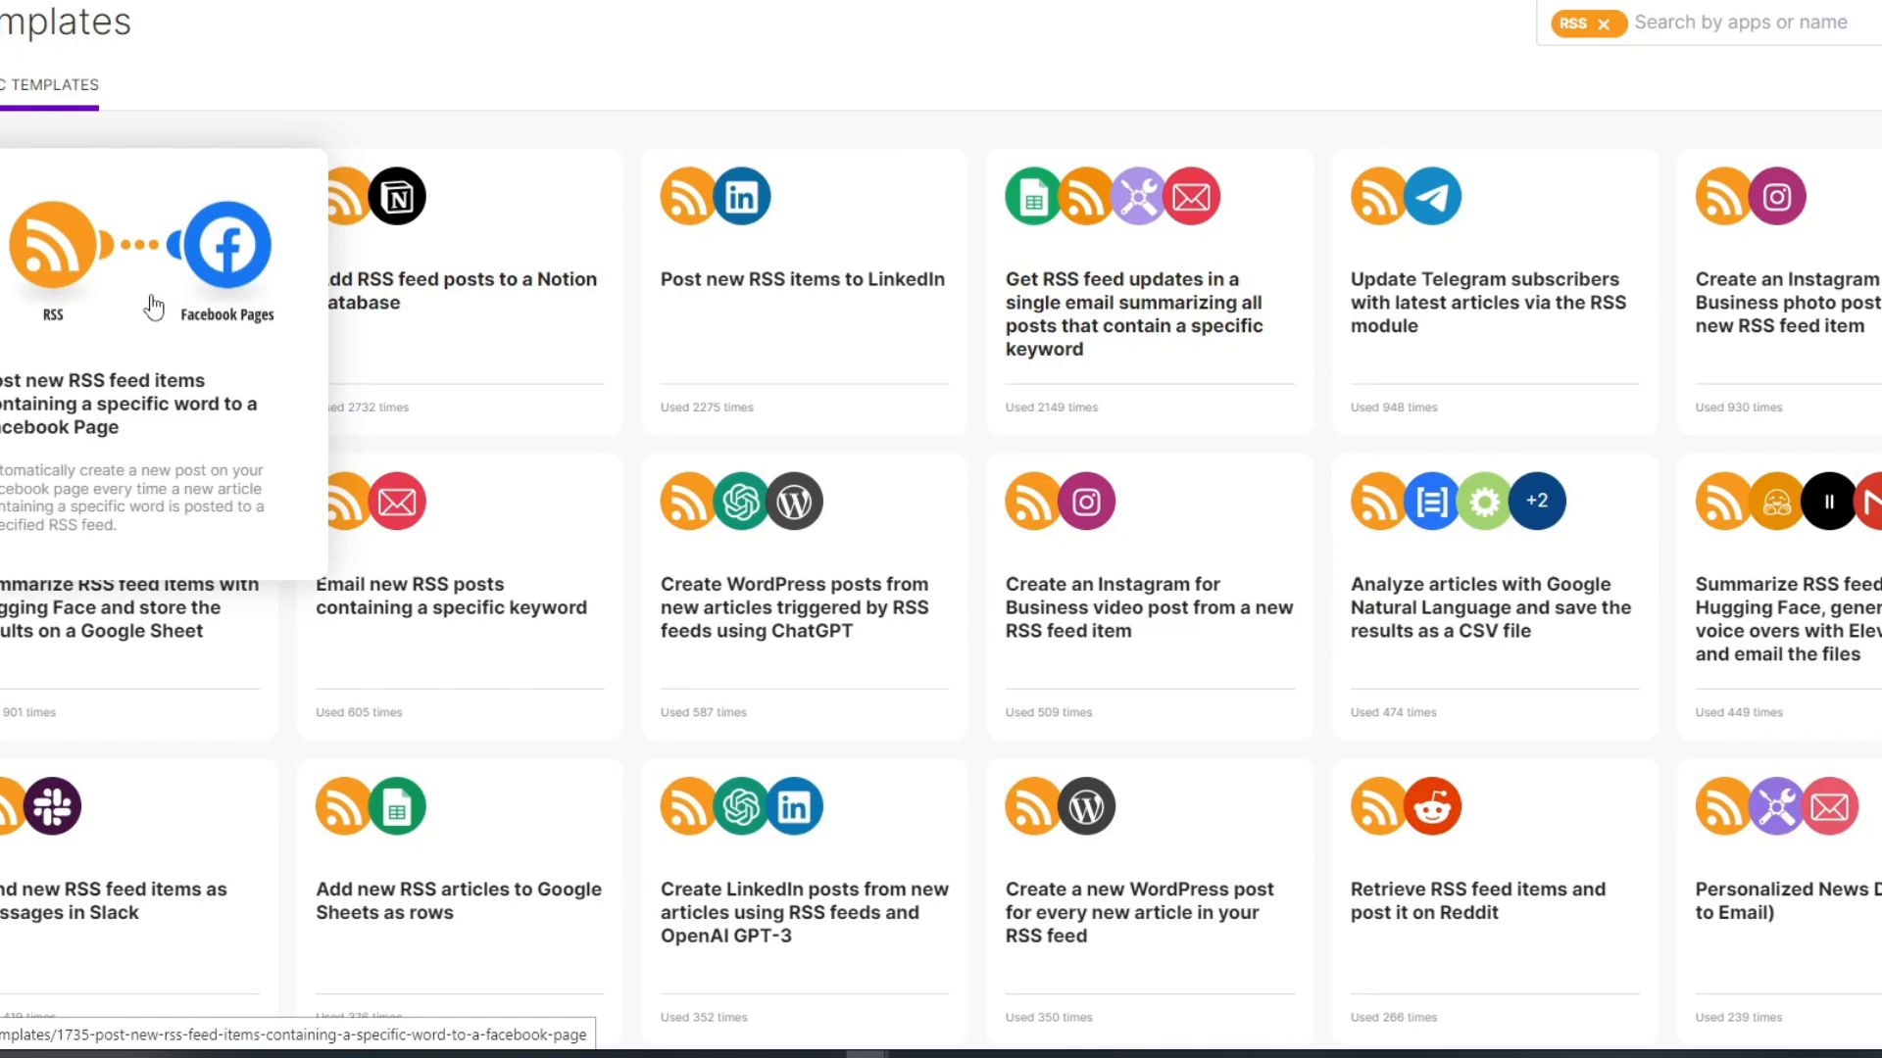
scroll(down, 3)
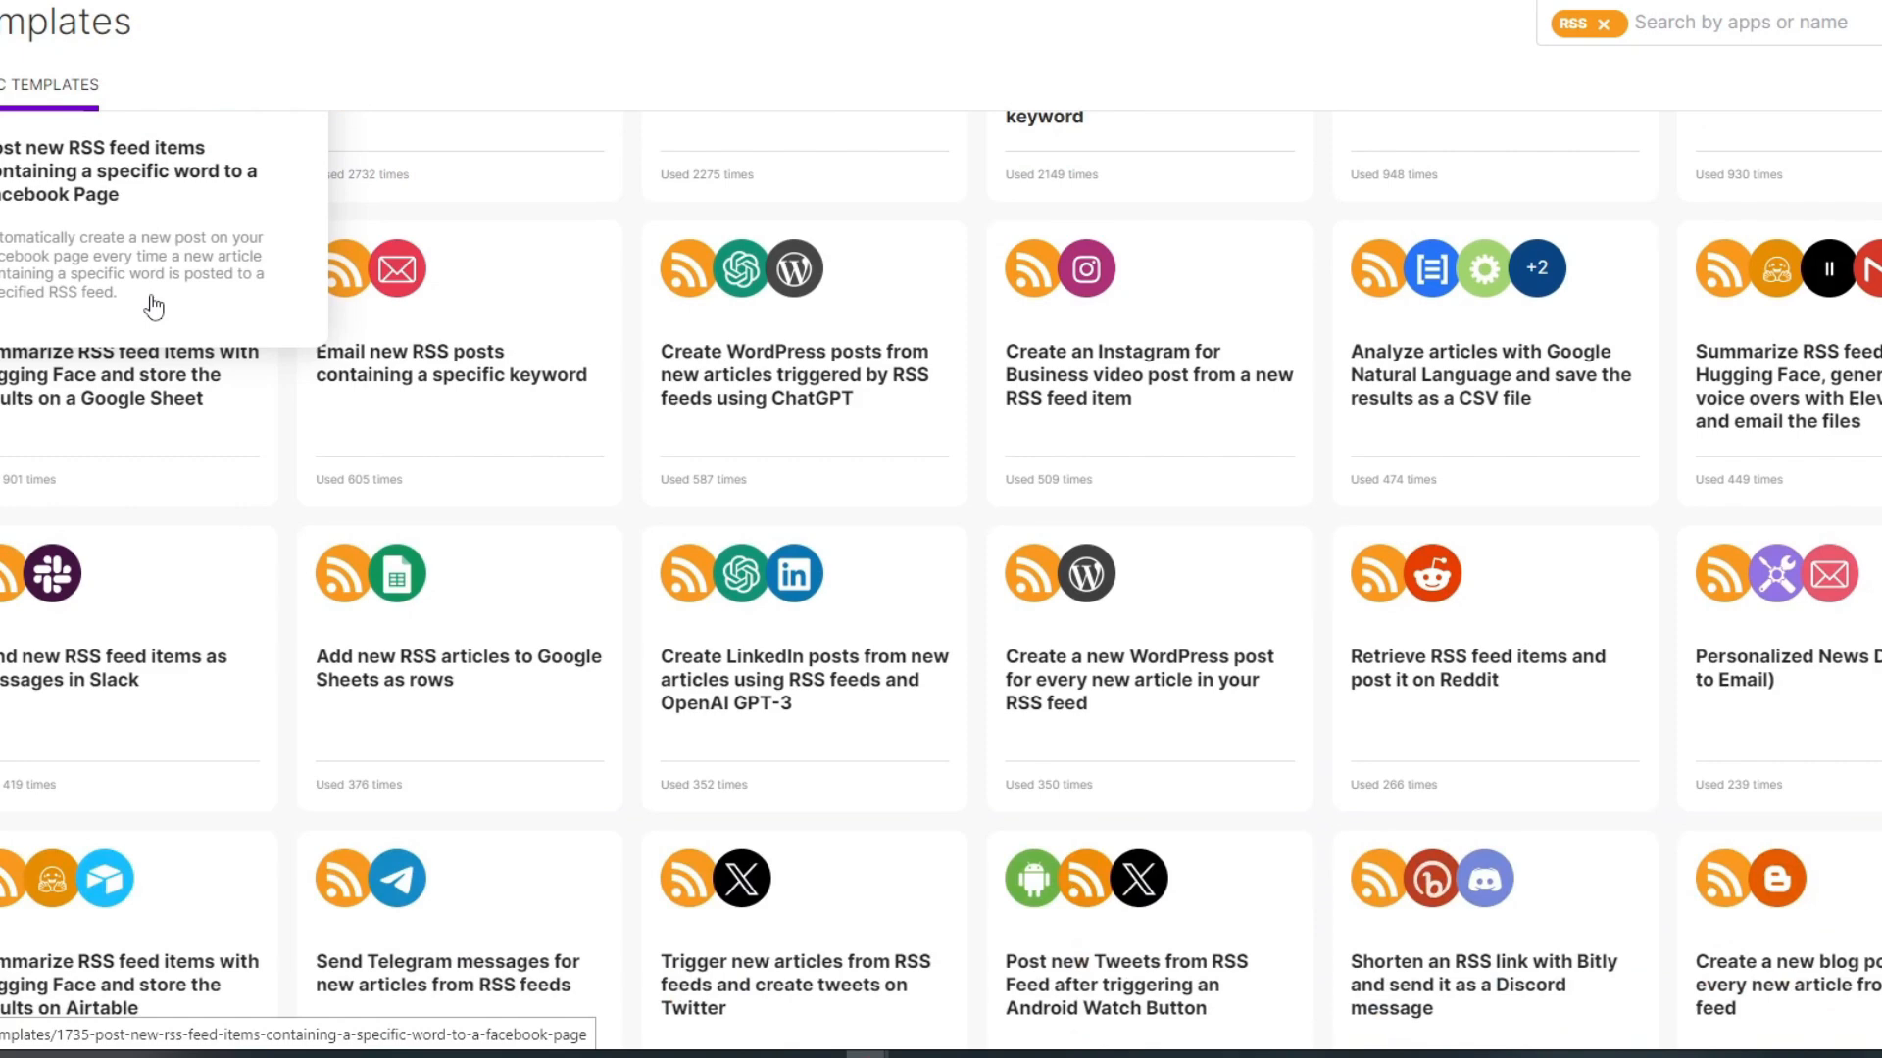
scroll(down, 3)
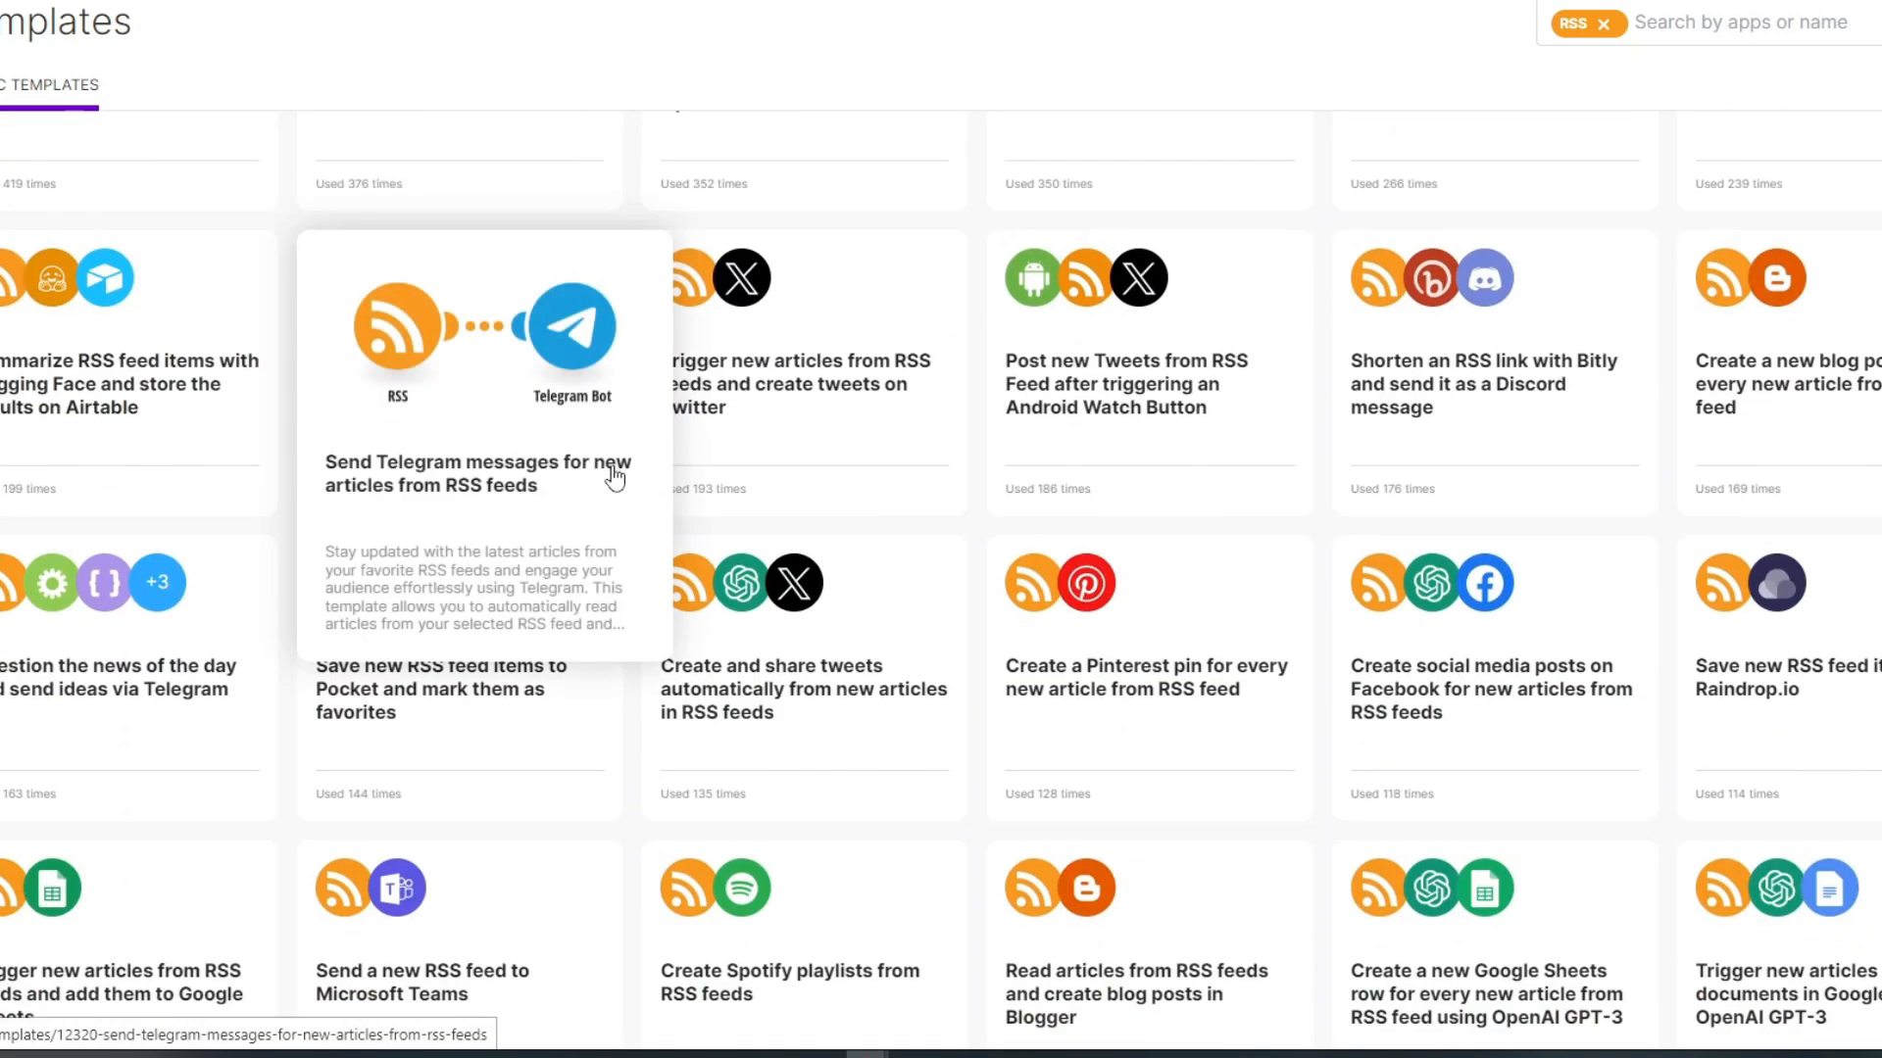
scroll(down, 3)
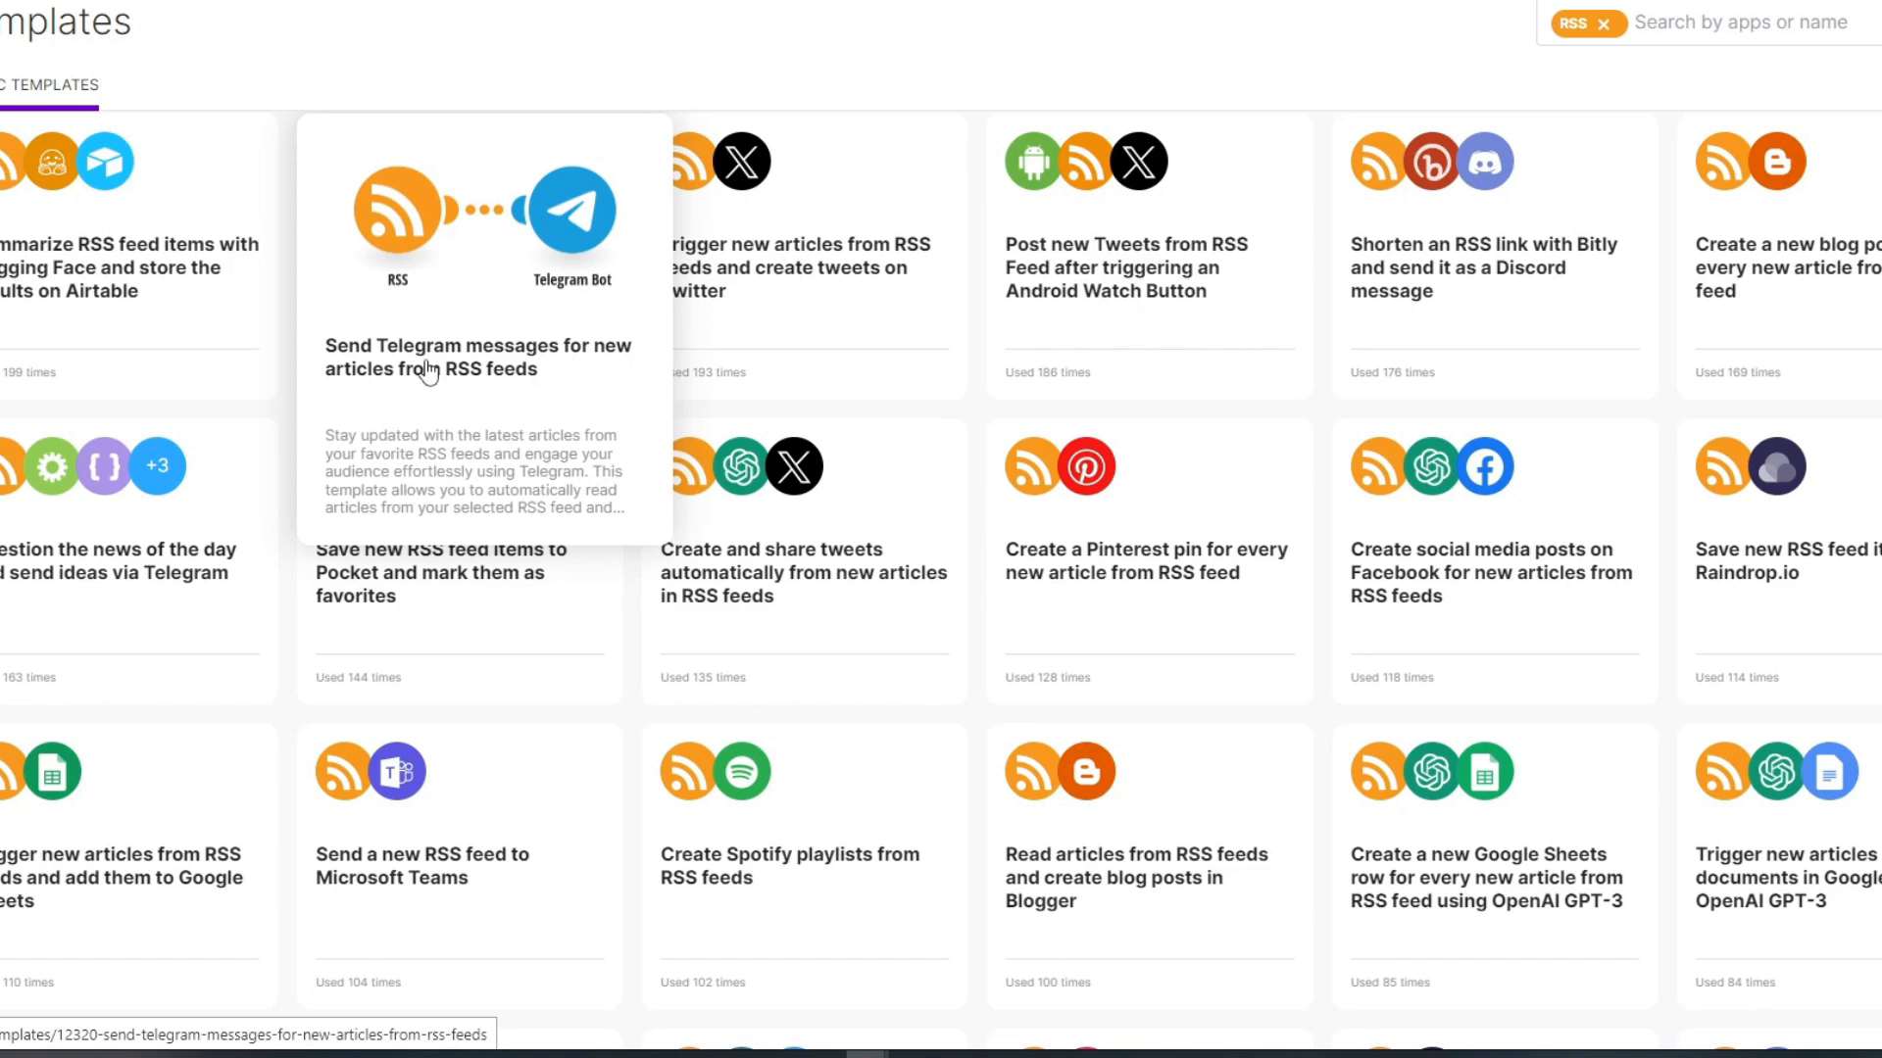
mouse_move(457, 398)
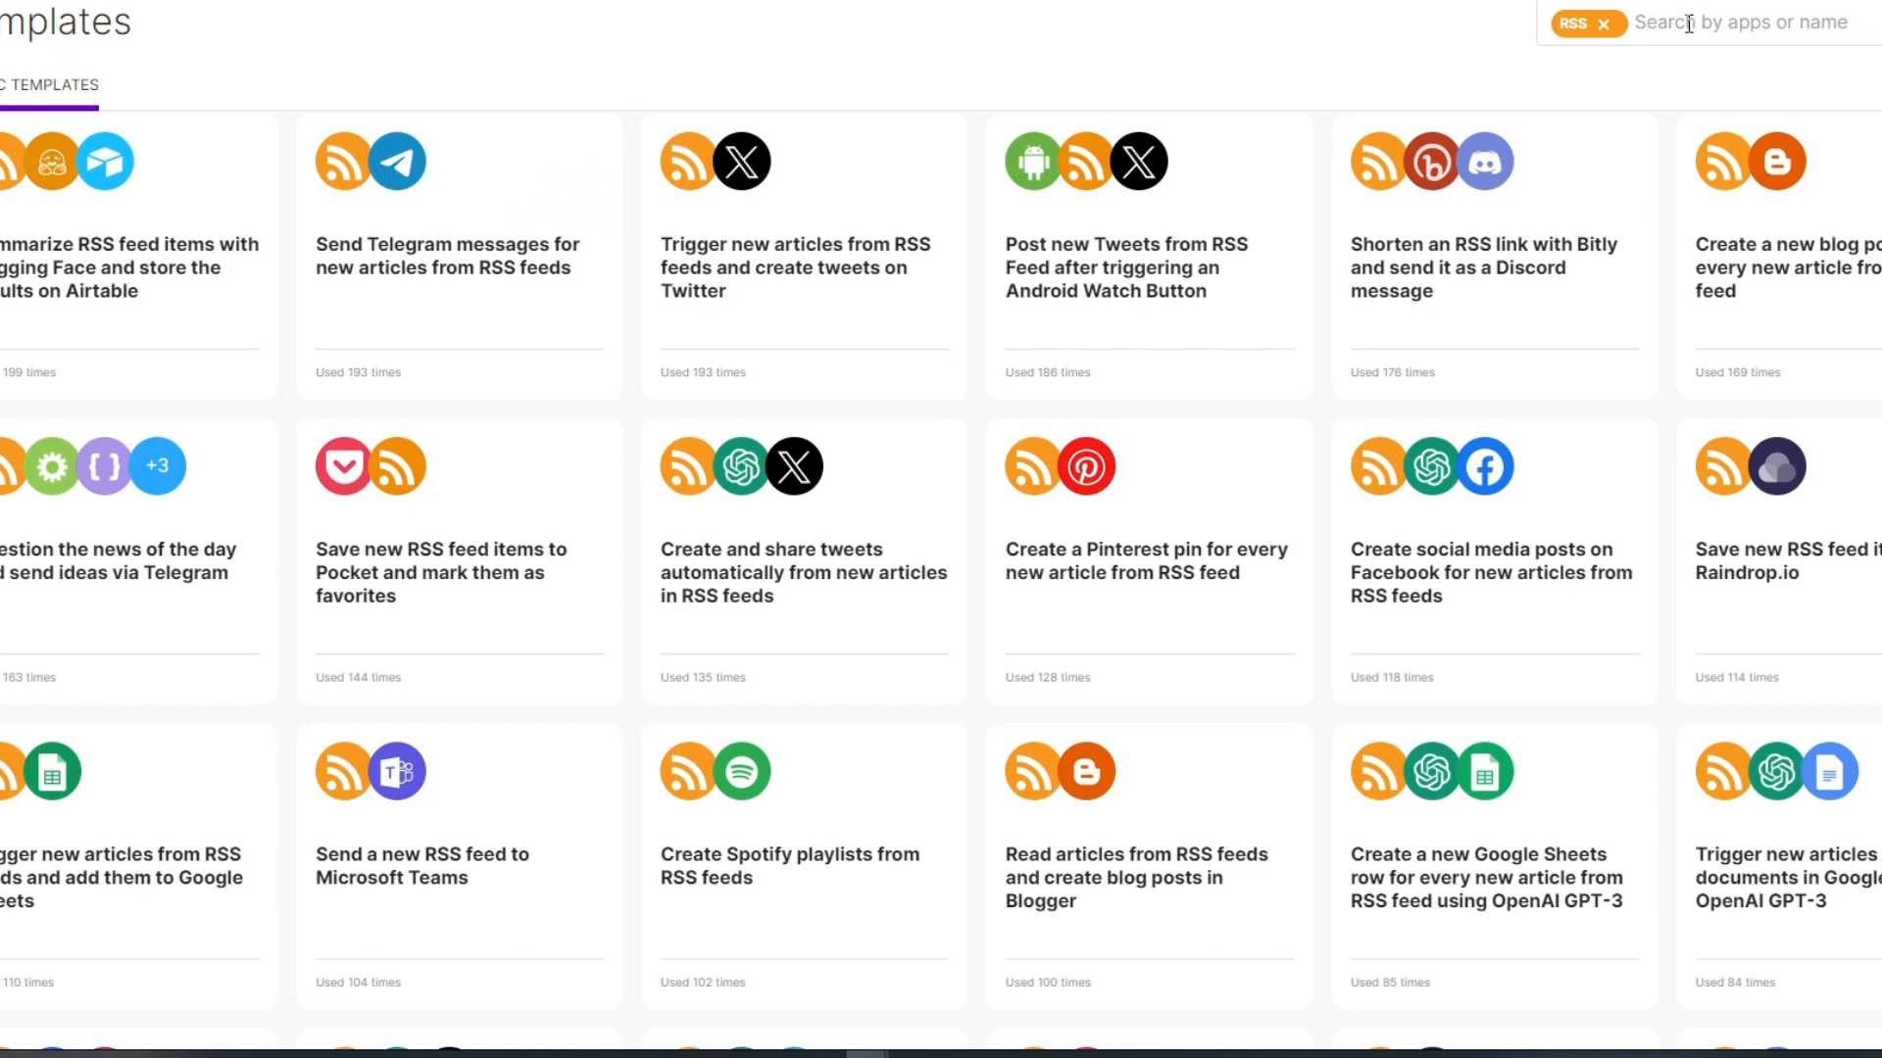
click(1729, 24)
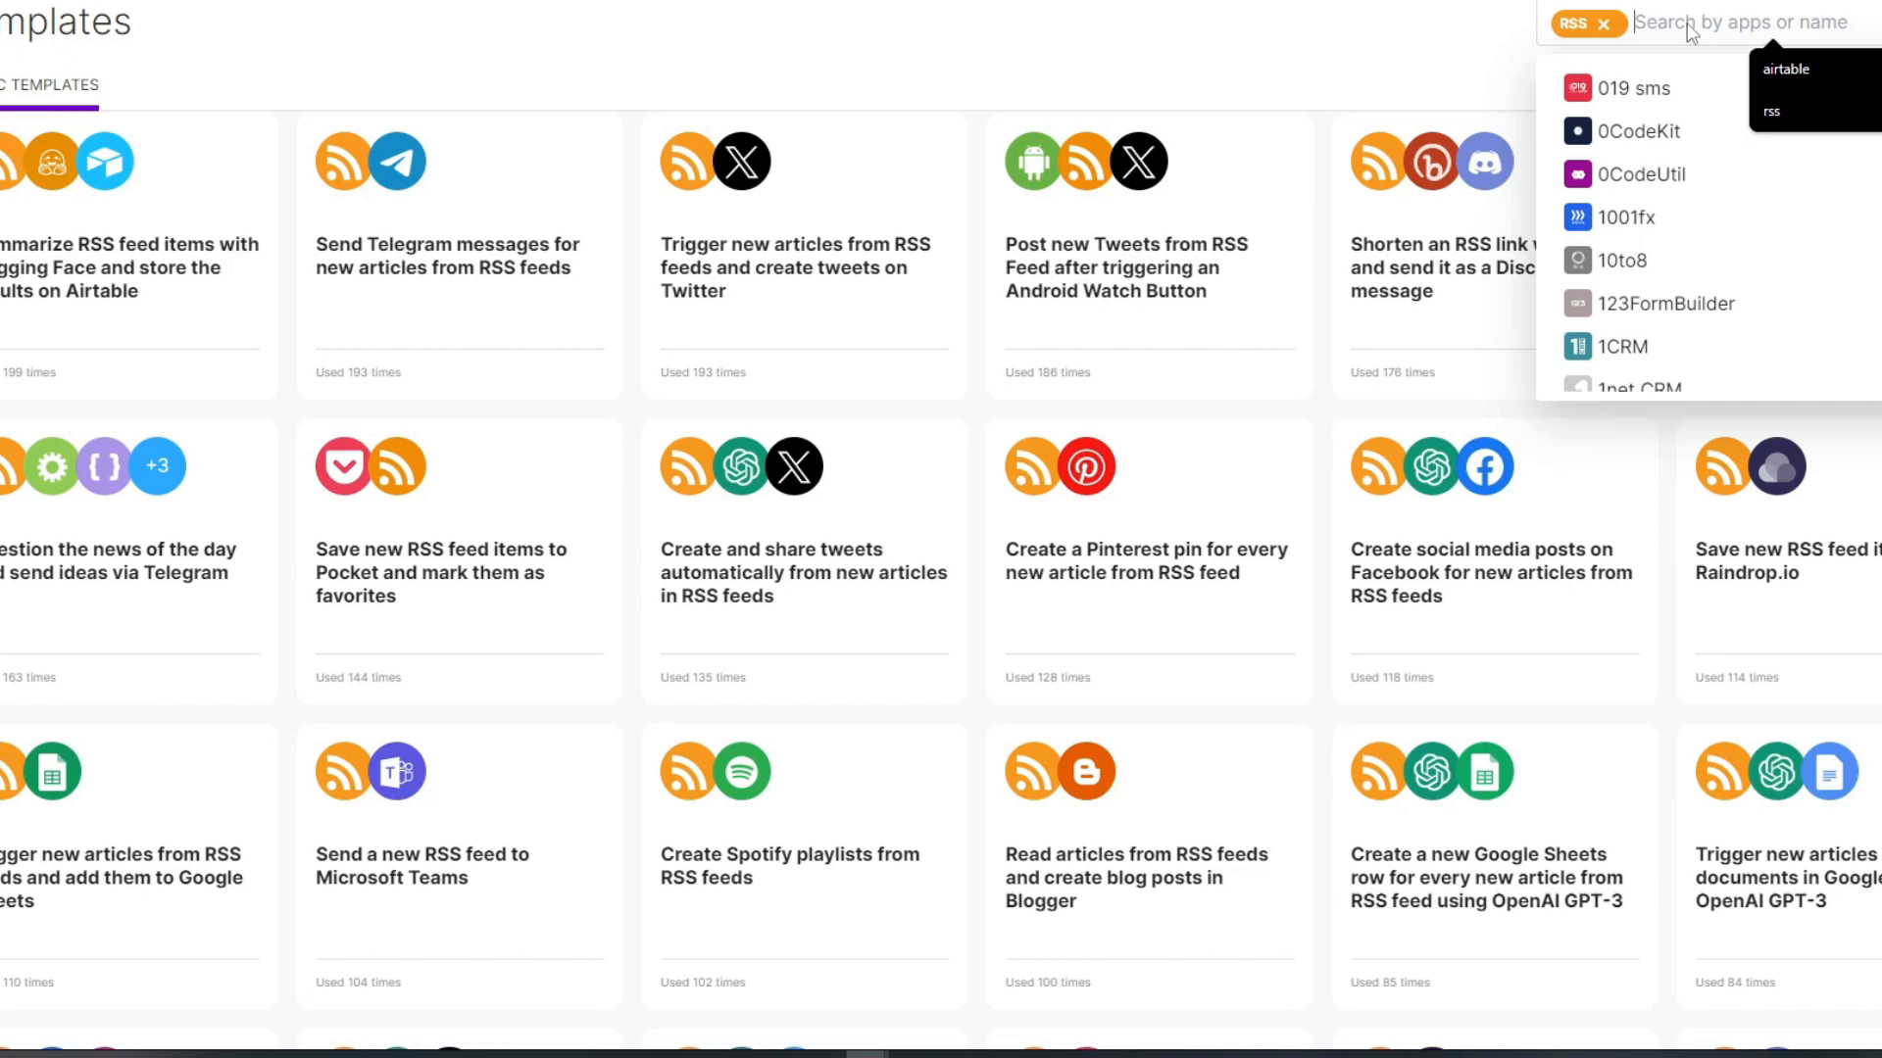
Search for 'google' to add Google Sheets as a second template filter
text(google)
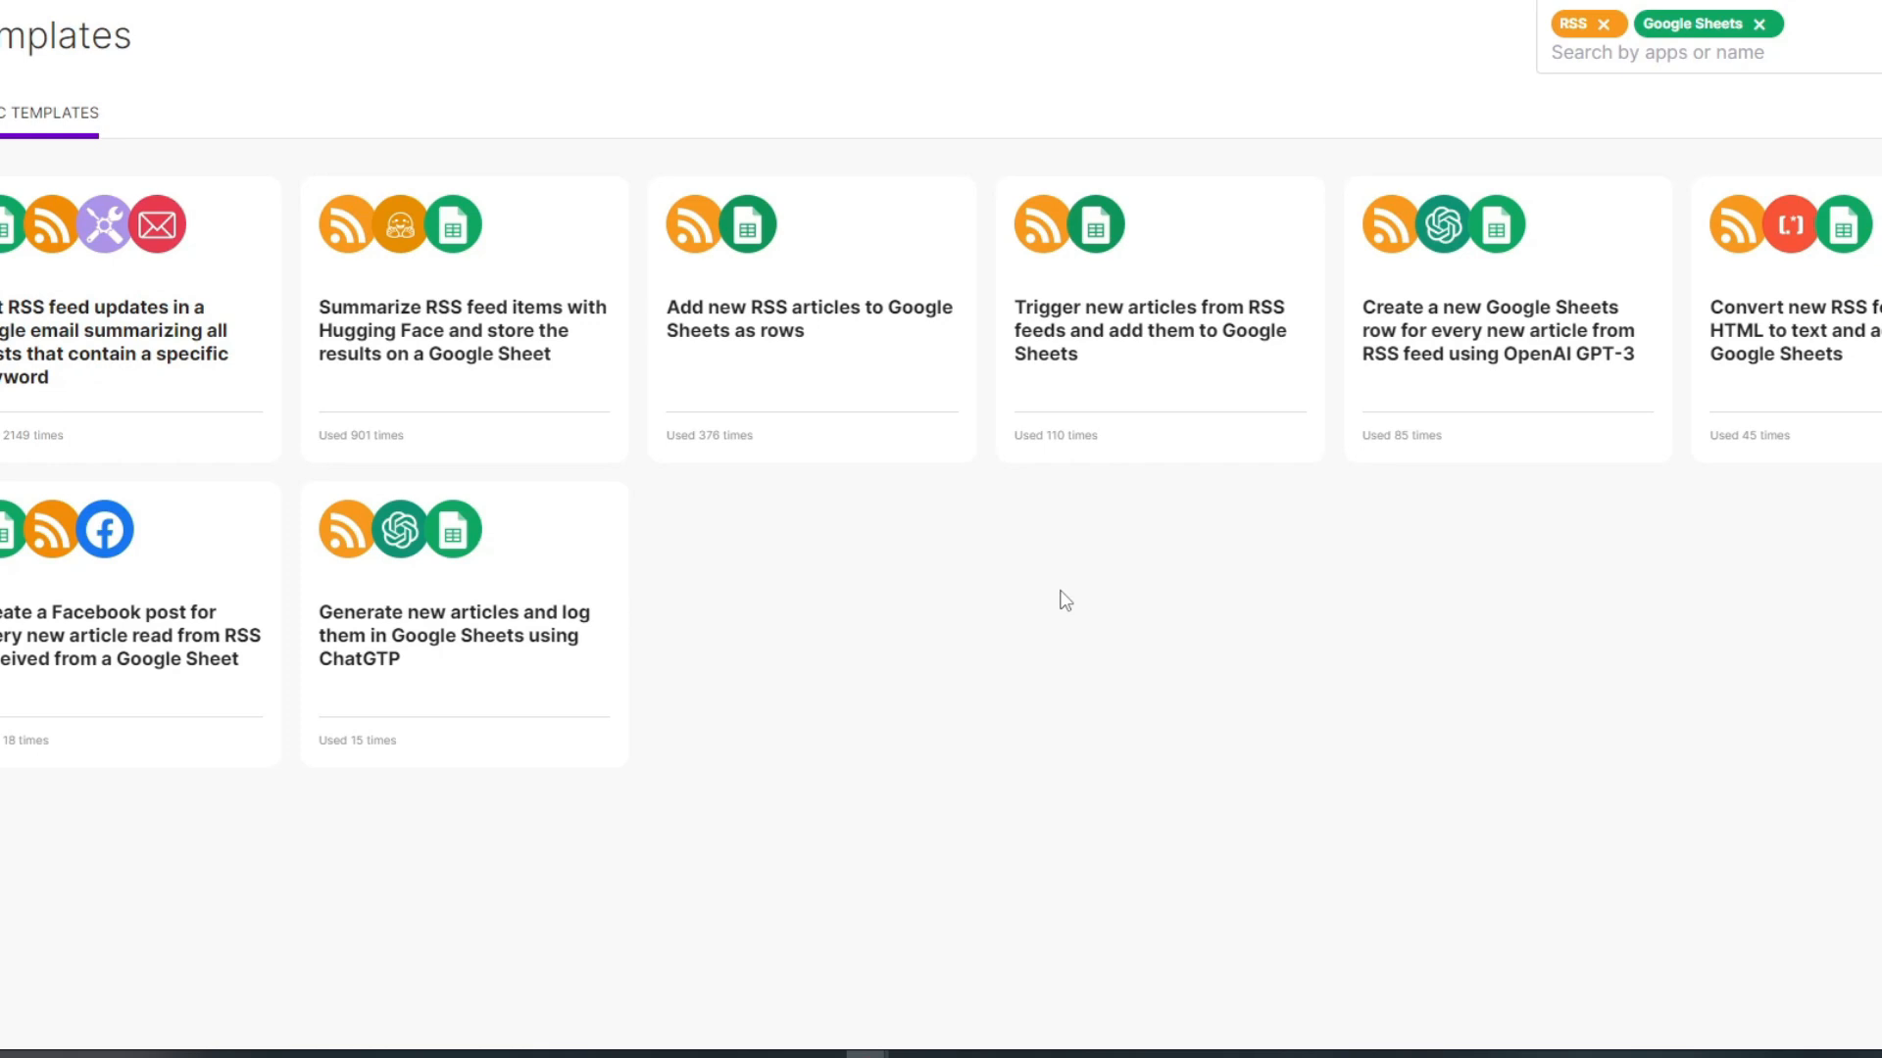
mouse_move(809, 318)
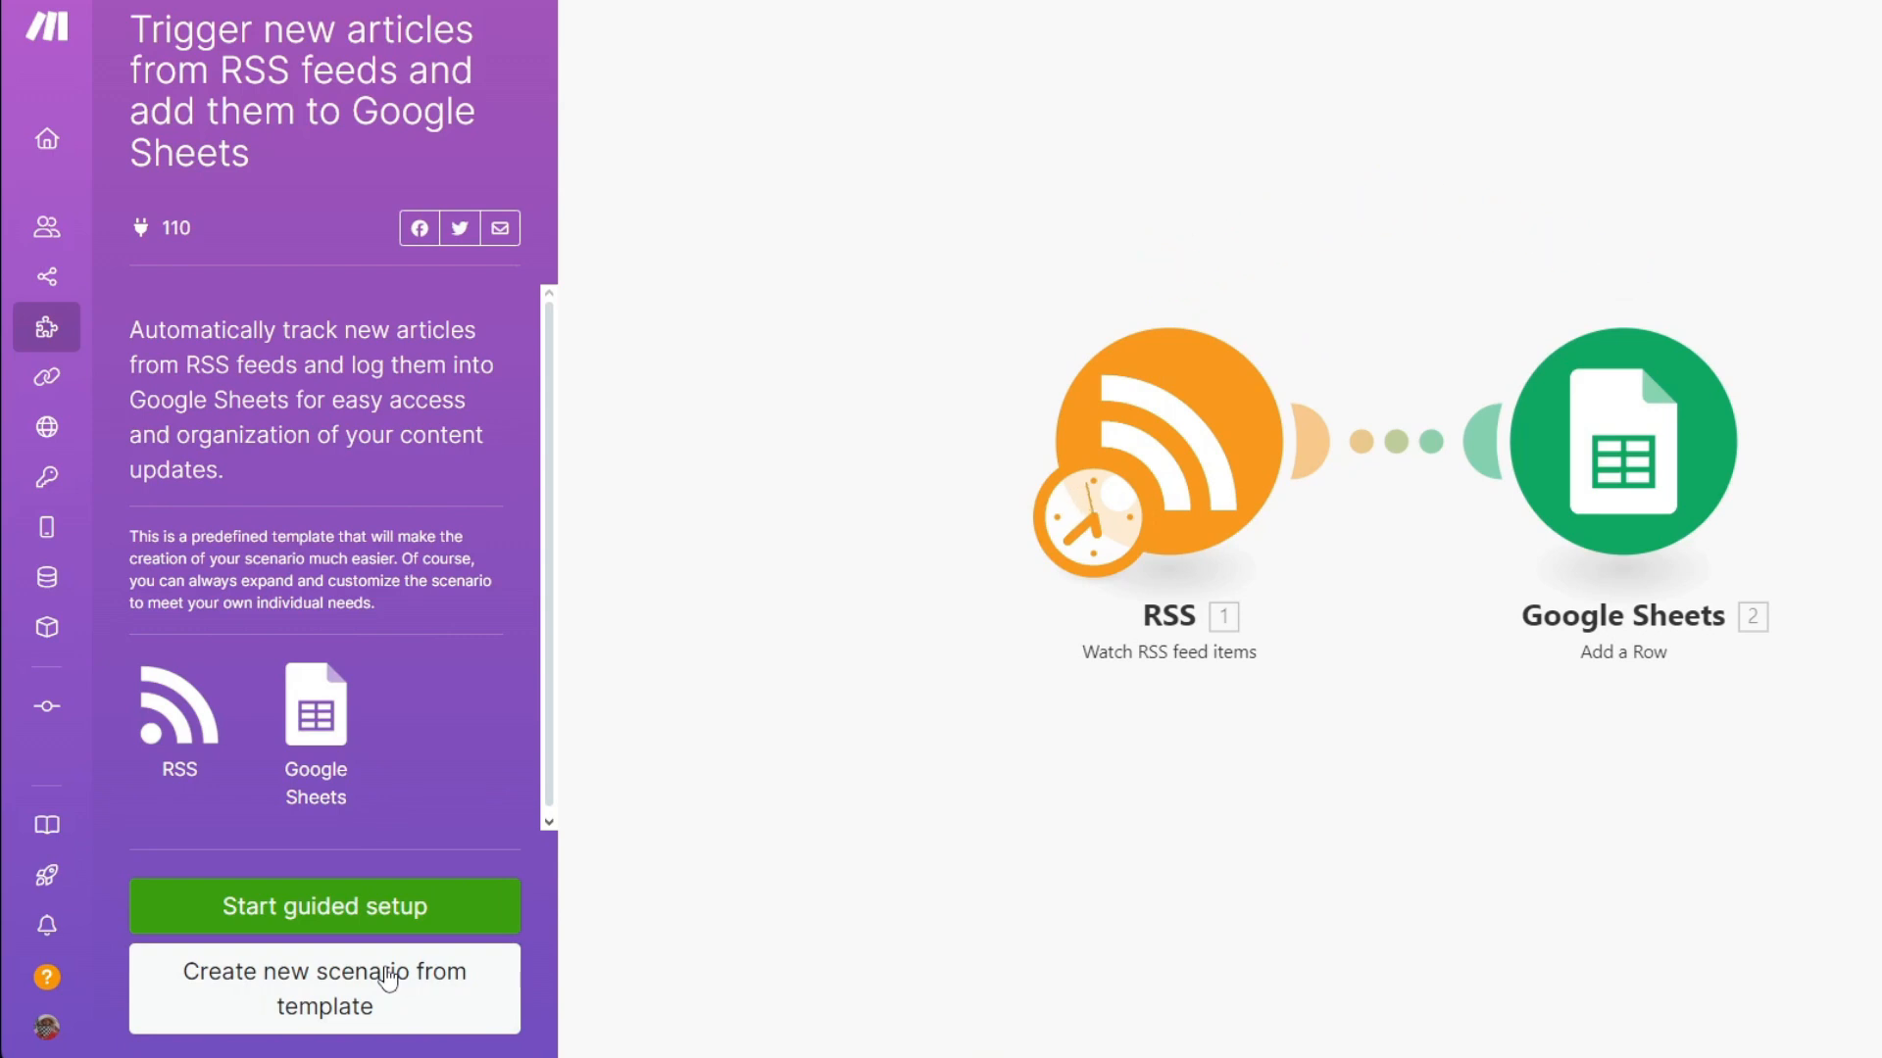
Create a scenario from the RSS-to-Google Sheets template and move the RSS module up-left
click(324, 988)
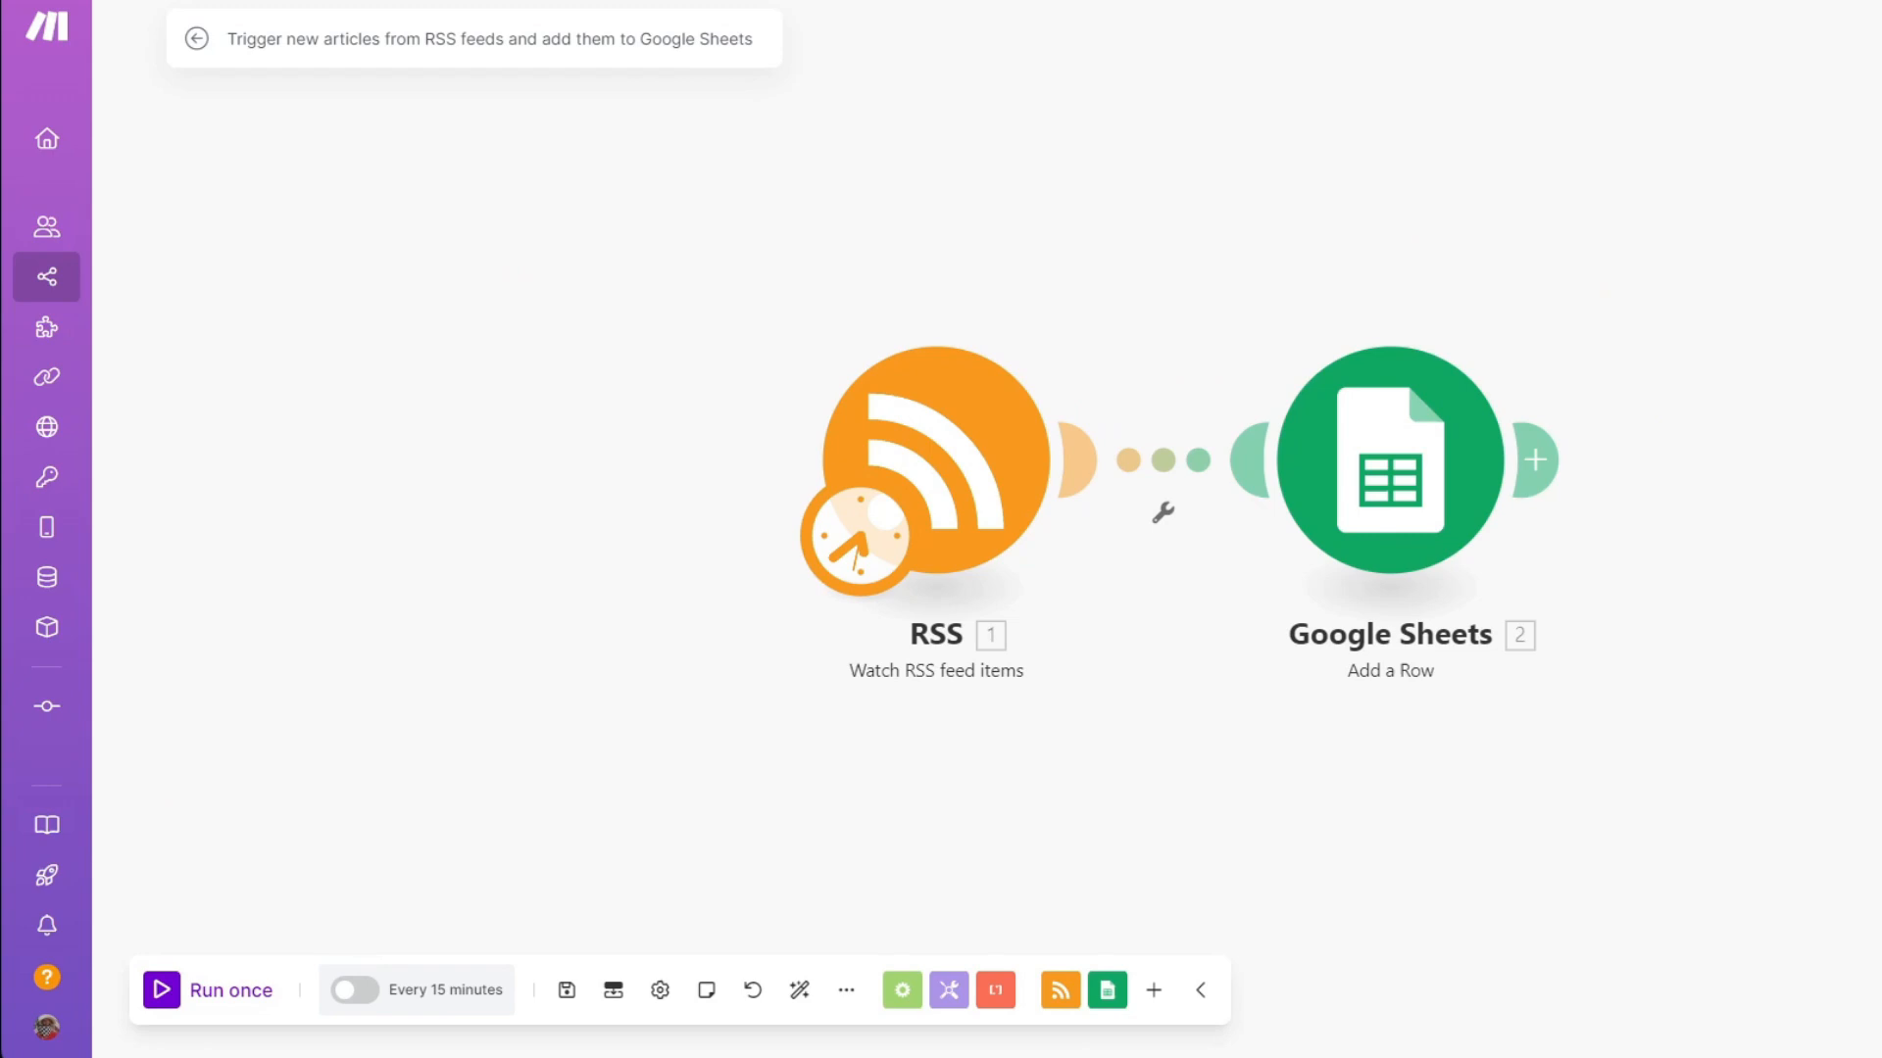
drag(936, 468, 758, 425)
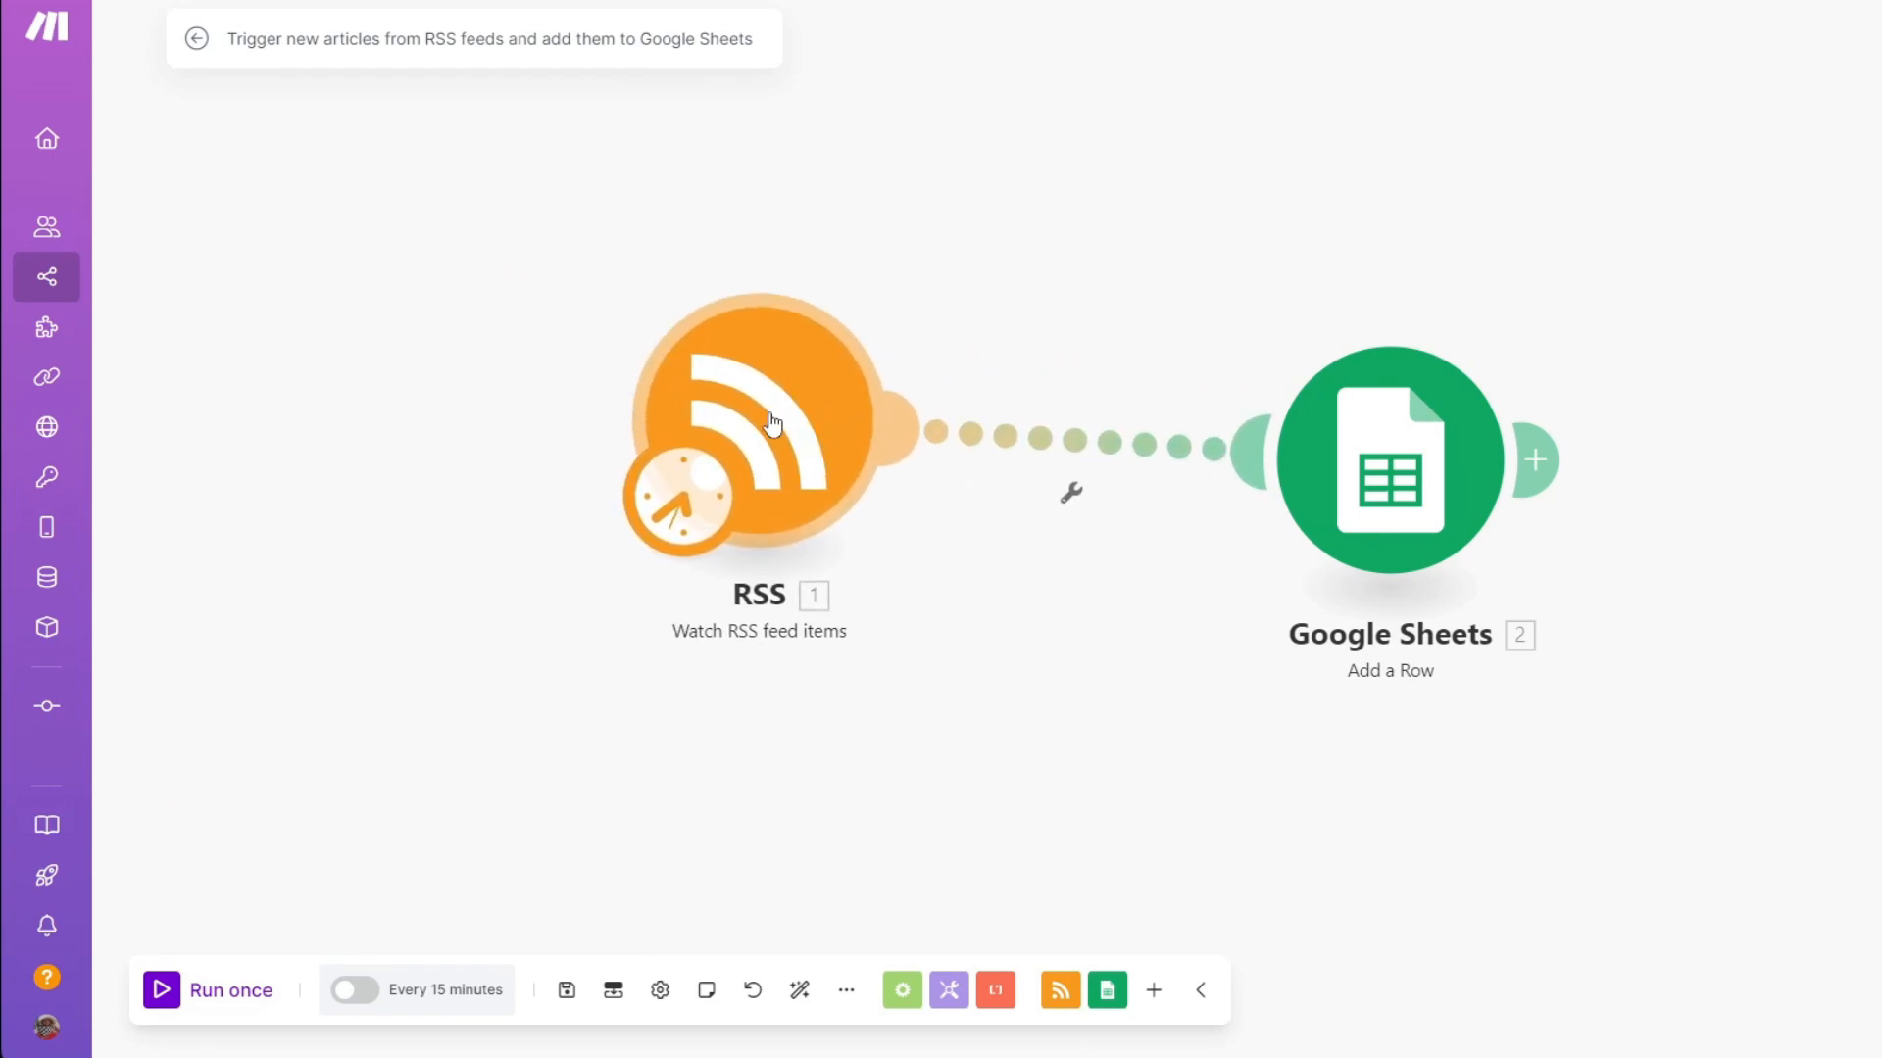
click(756, 419)
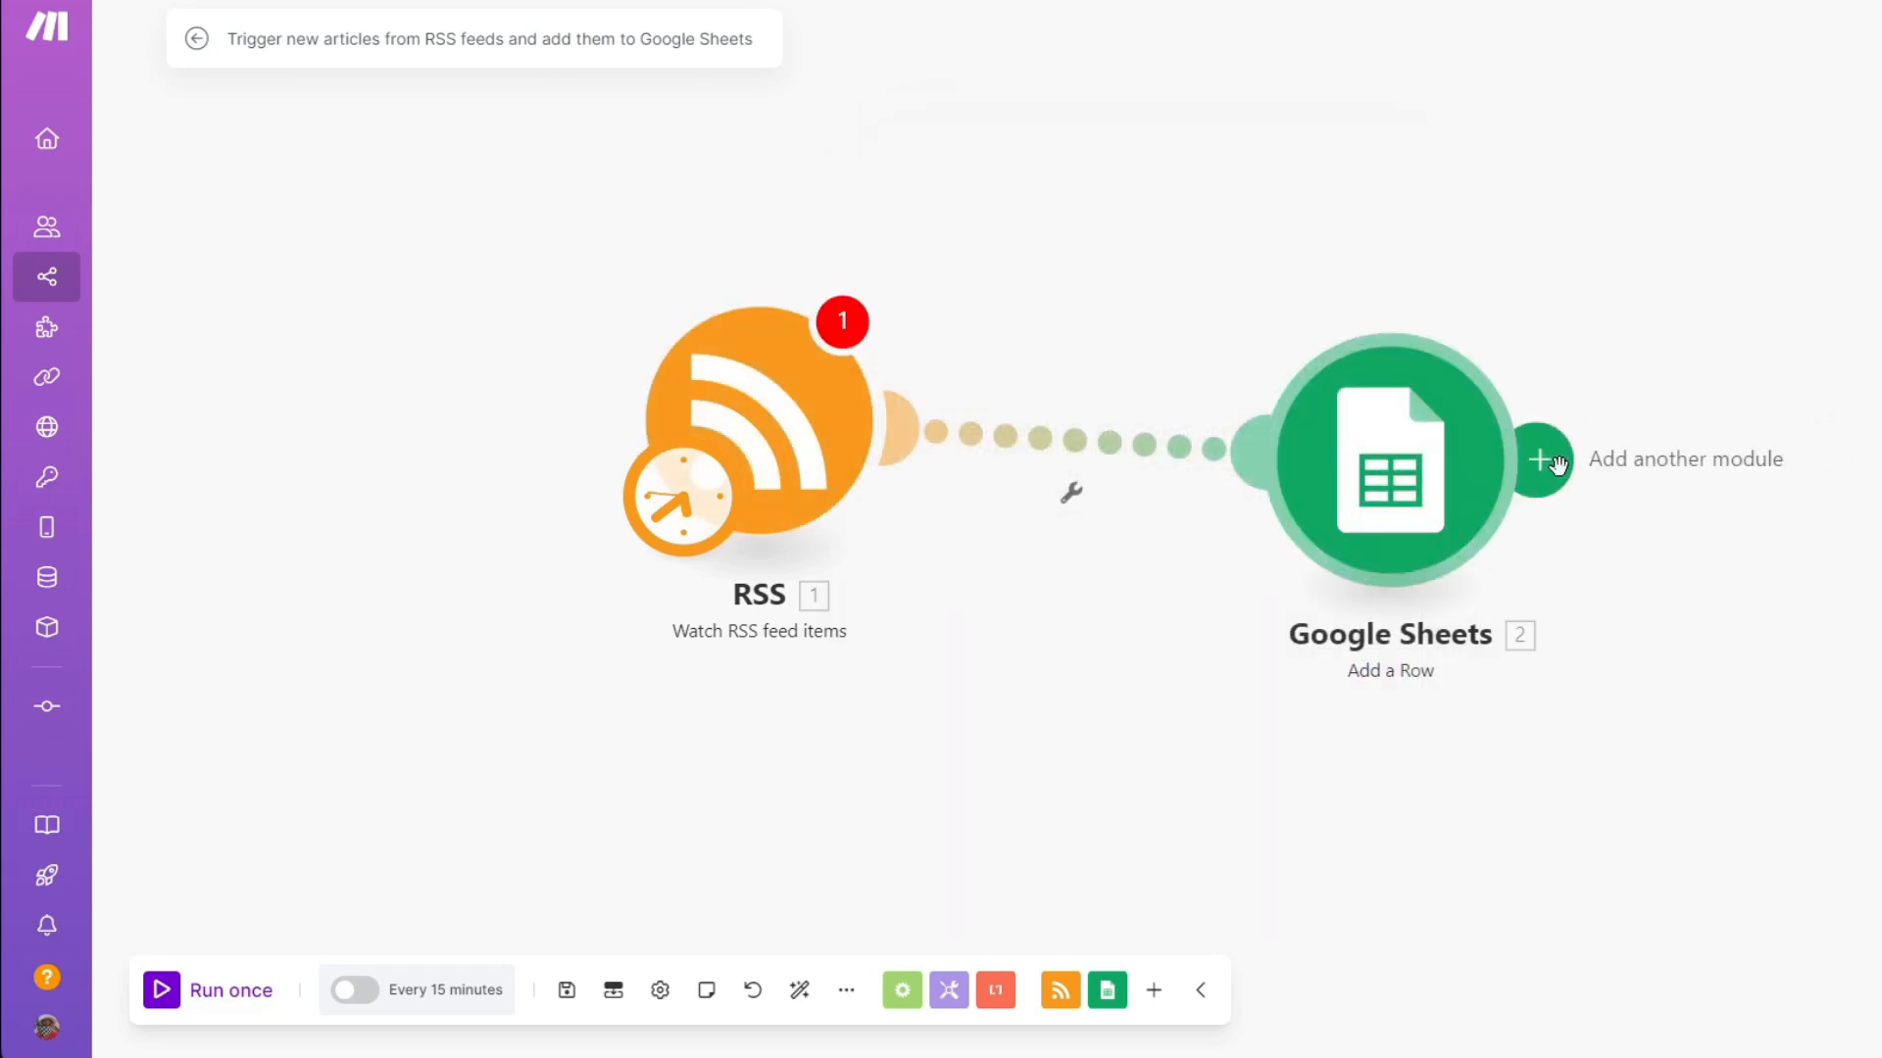
mouse_move(341, 214)
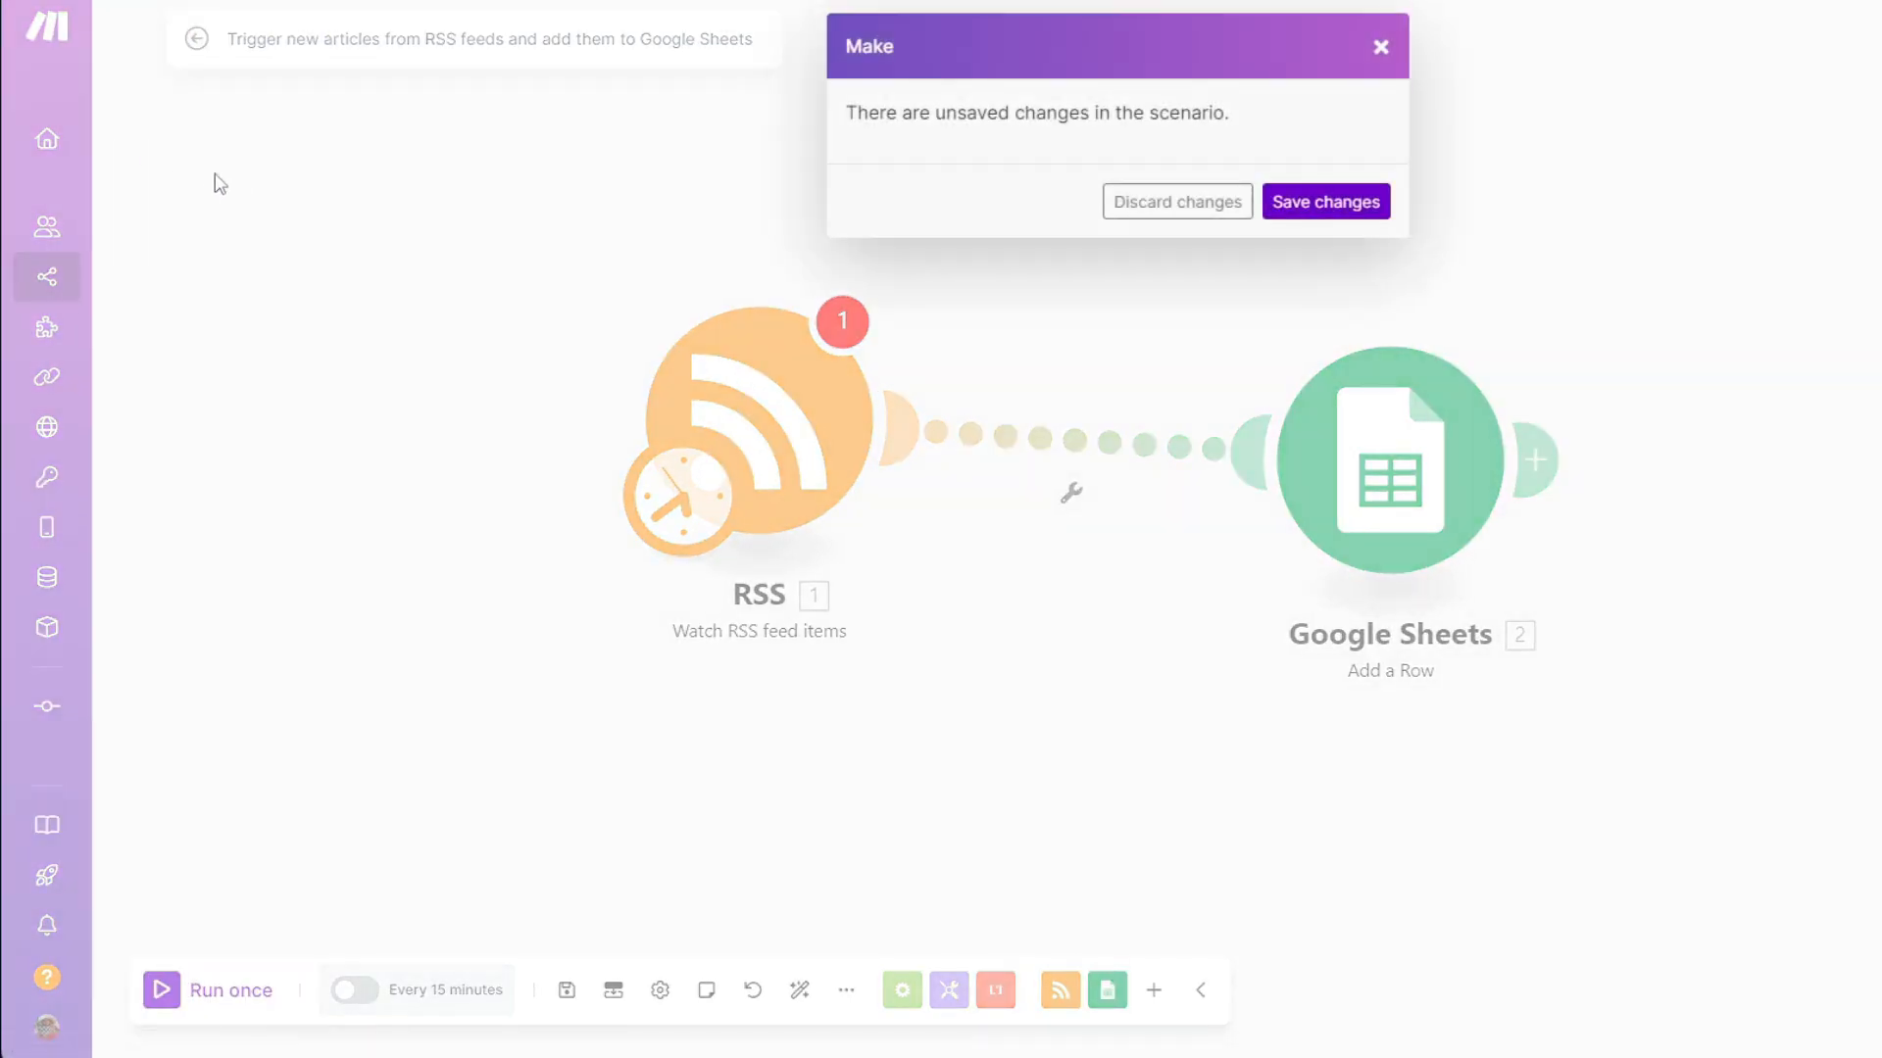
Discard the unsaved changes and start a new blank scenario with the app list open
click(1176, 200)
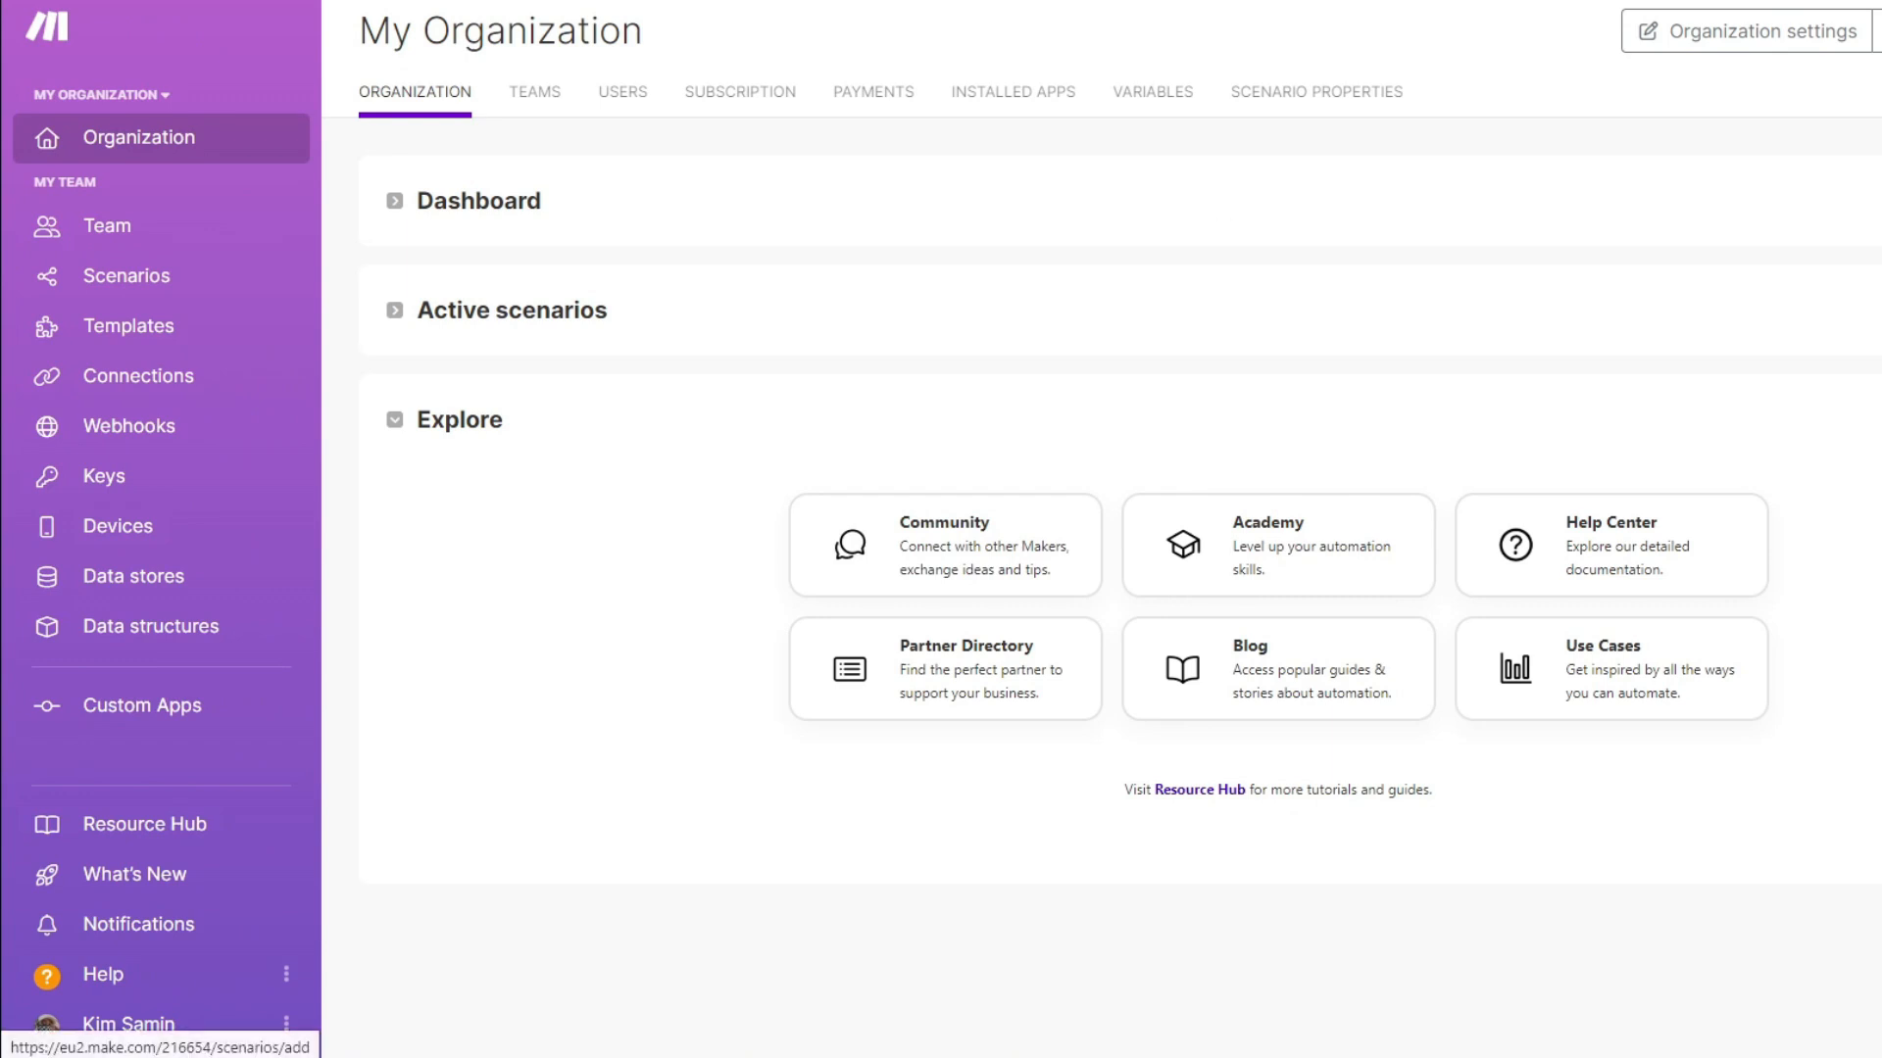
click(125, 274)
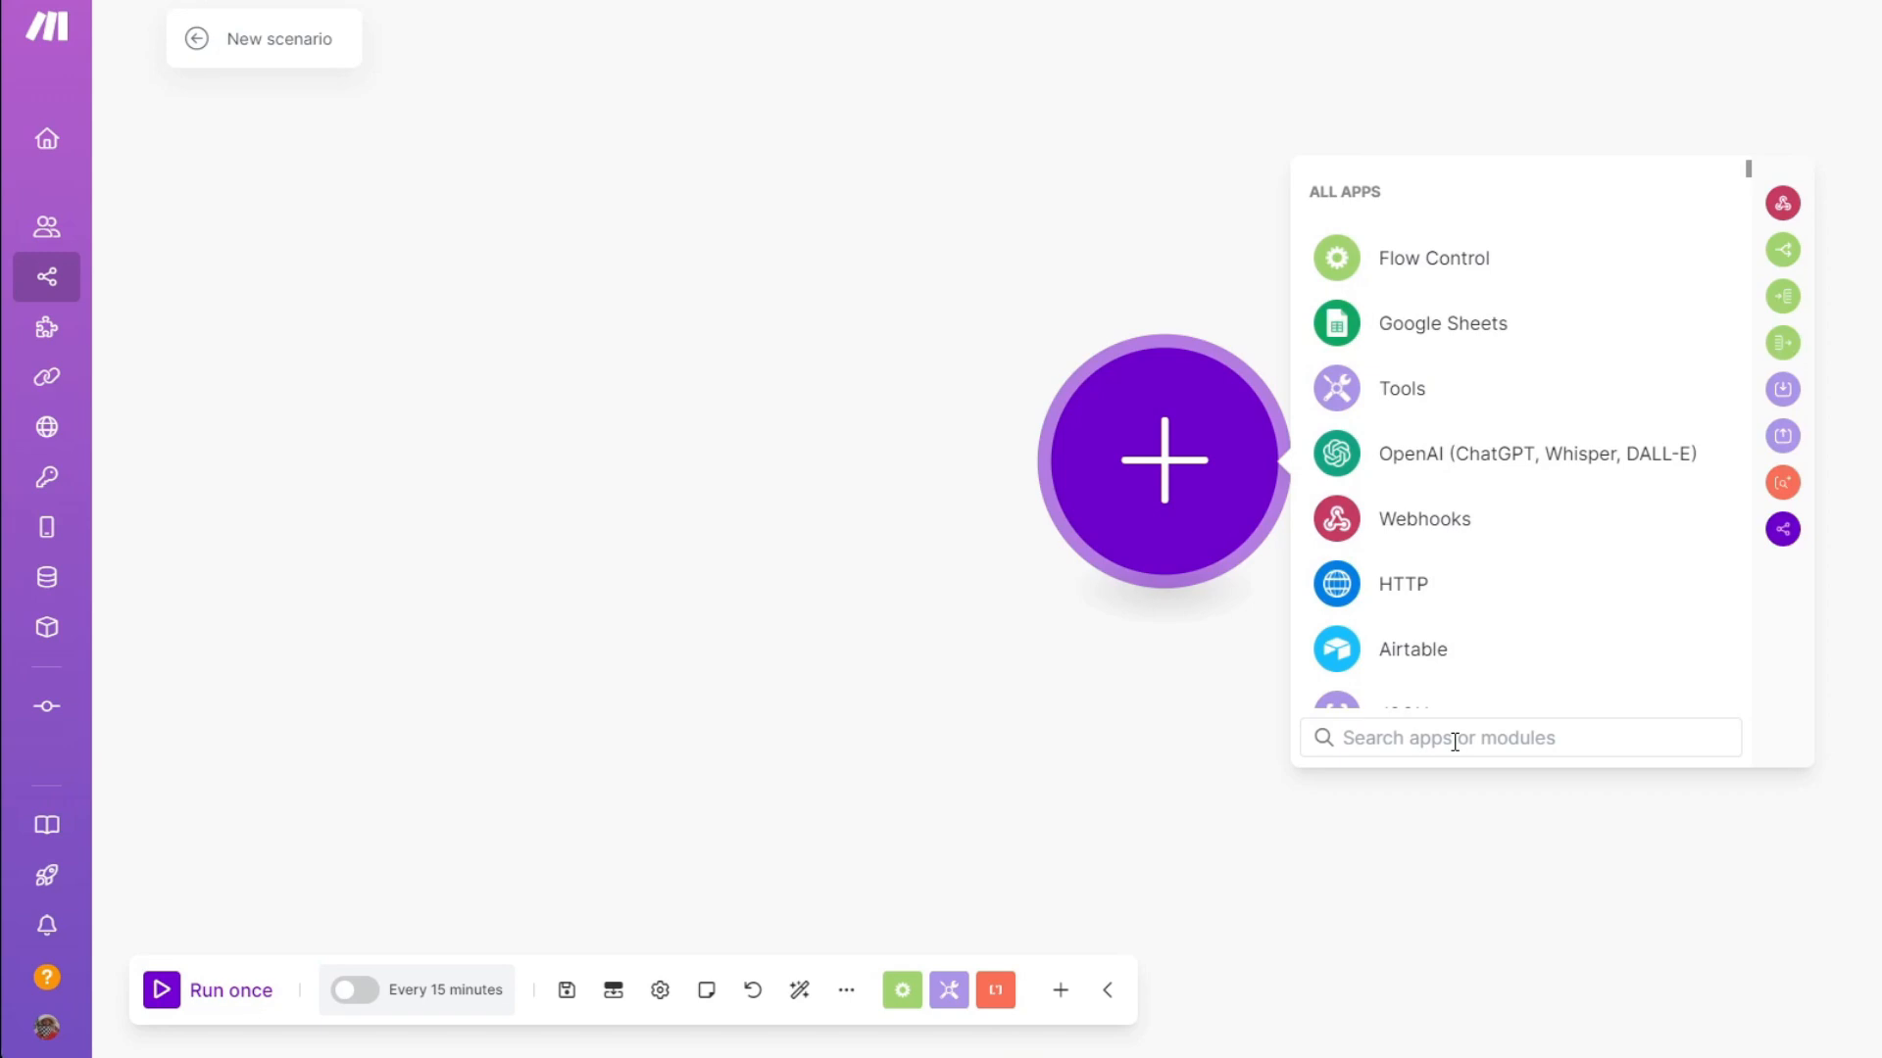
scroll(down, 3)
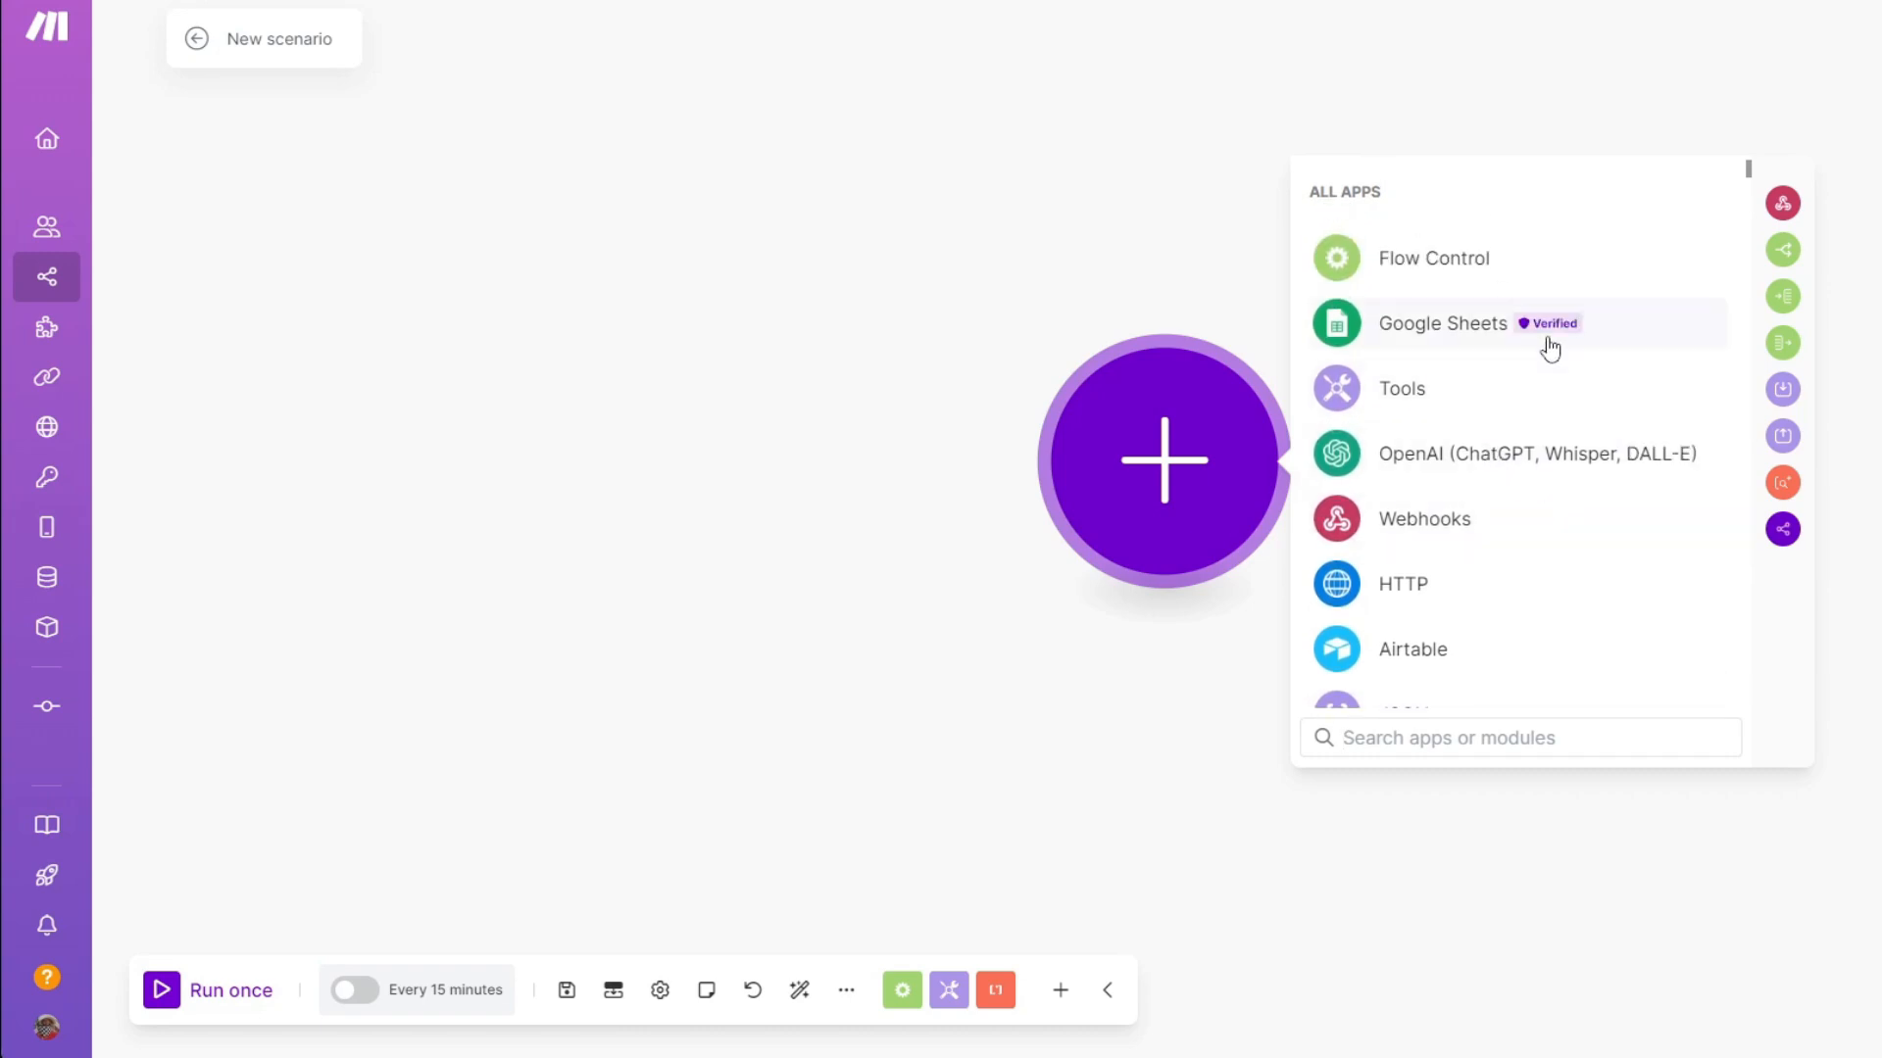
mouse_move(1614, 488)
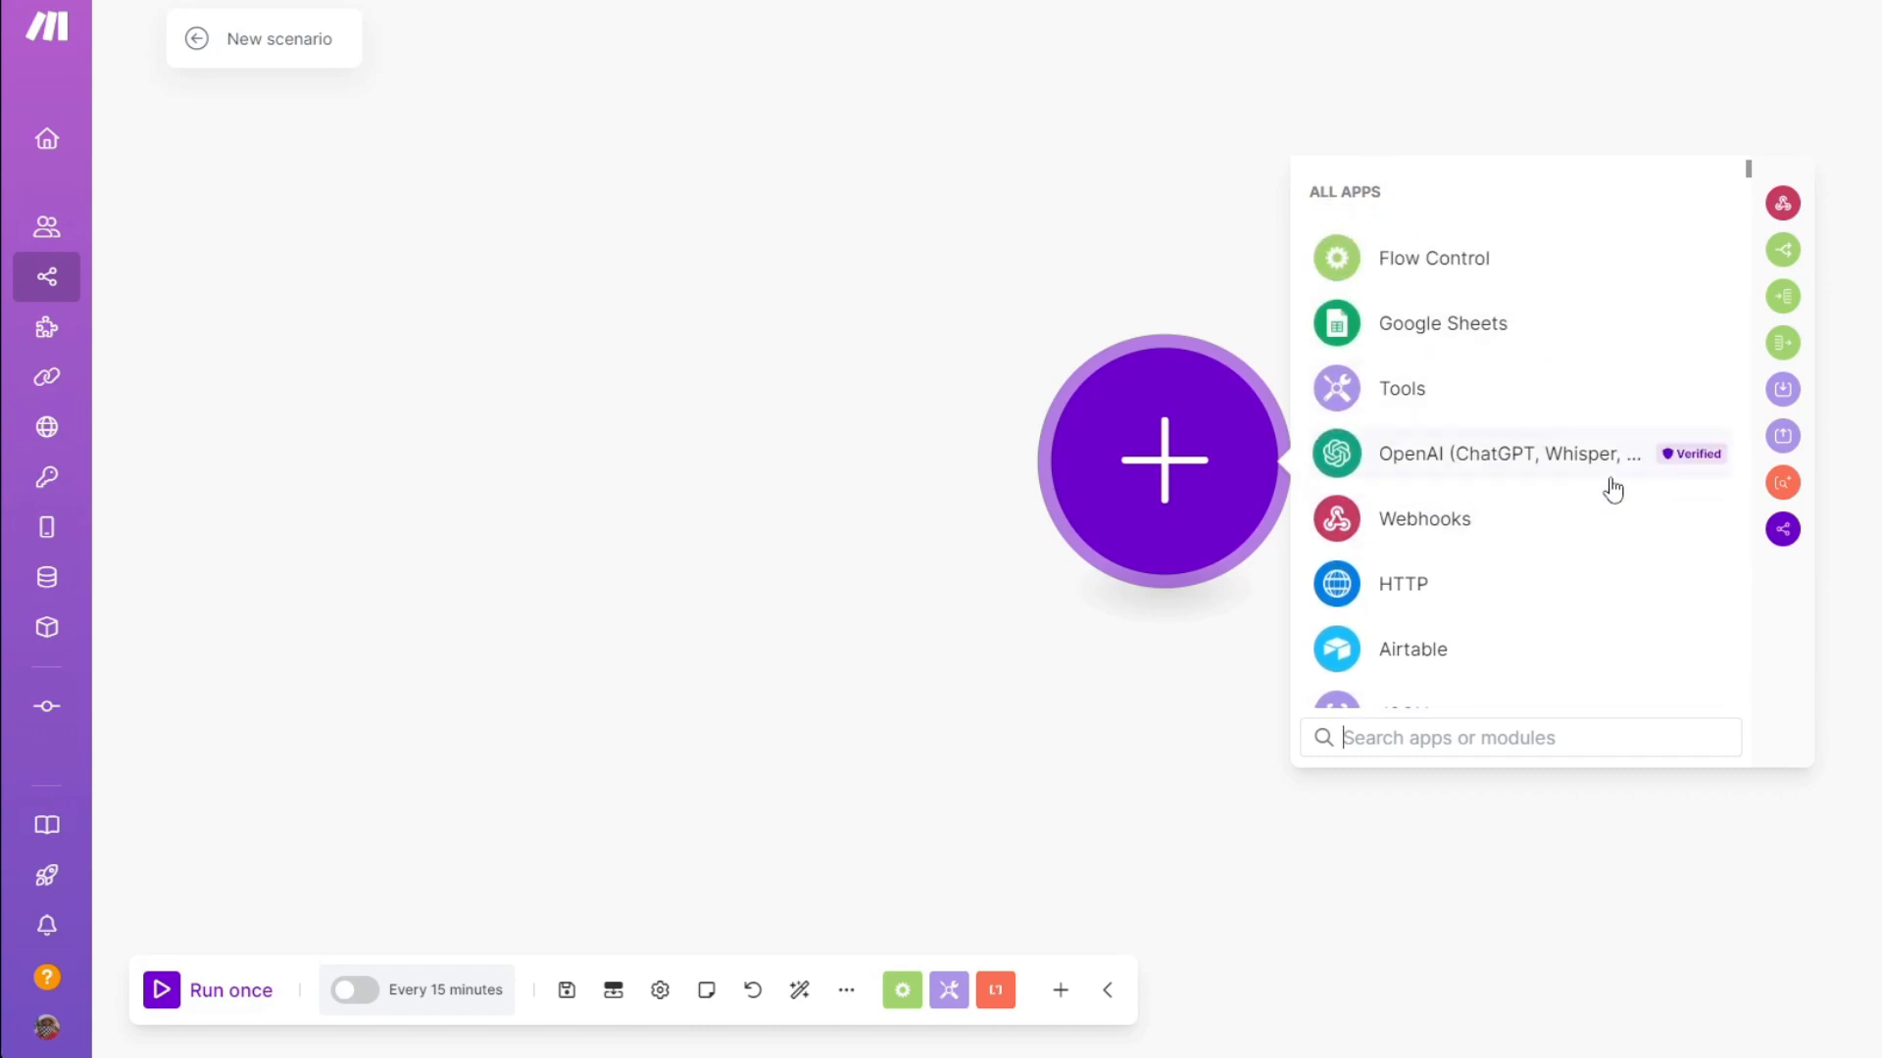
Search for 'rss' and add the 'Retrieve RSS feed items' action module
text(rss)
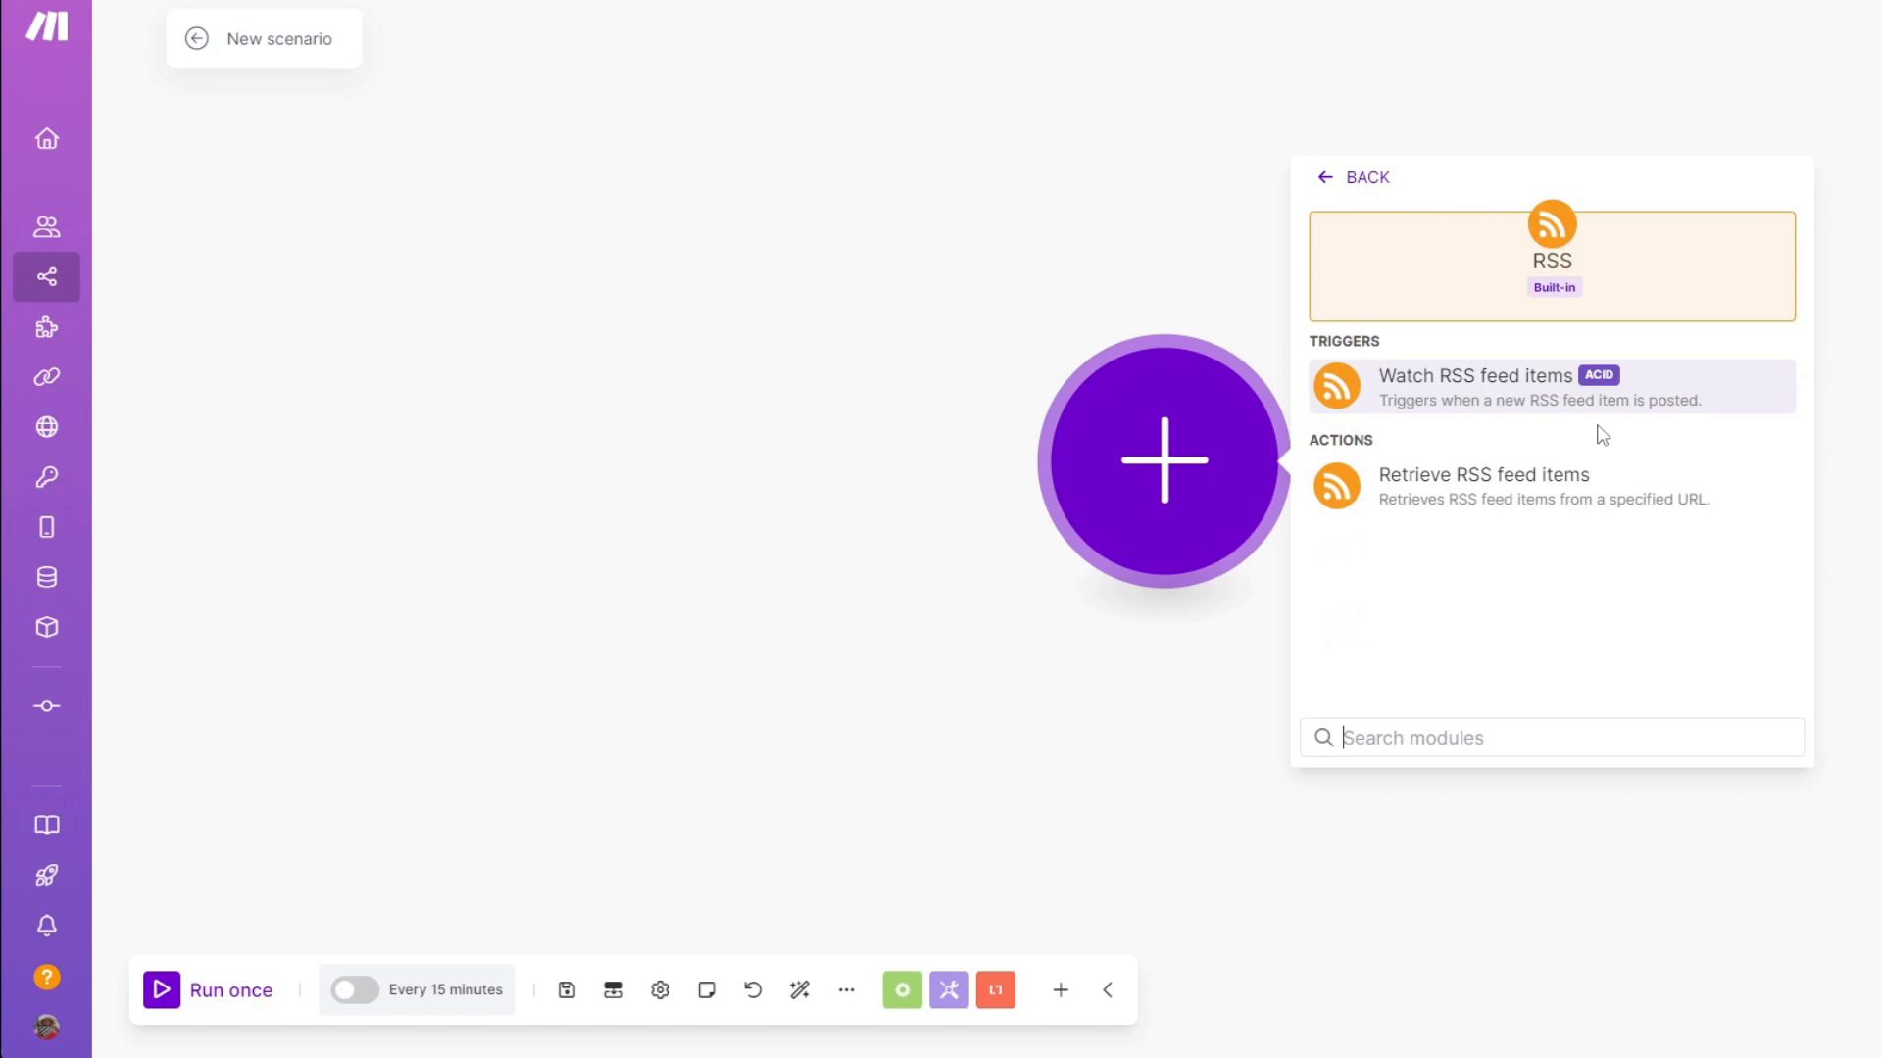
mouse_move(1548, 435)
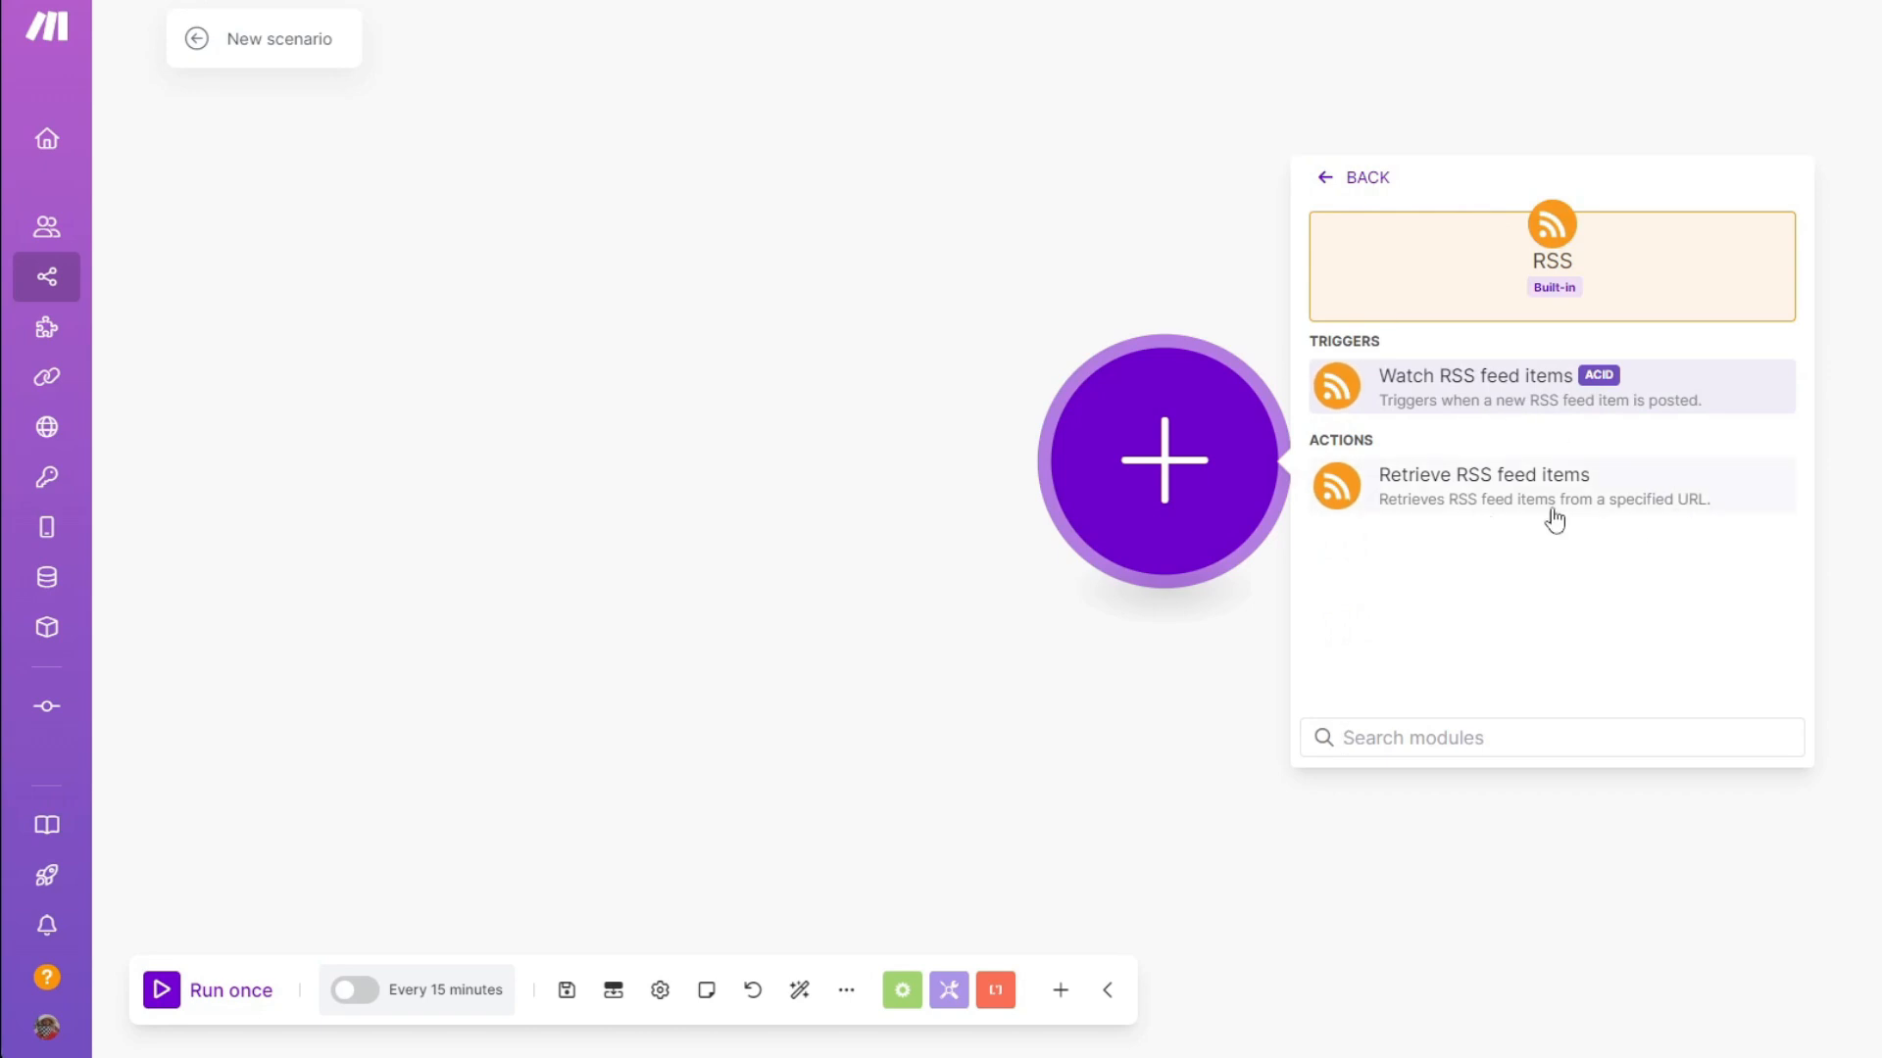
mouse_move(1414, 512)
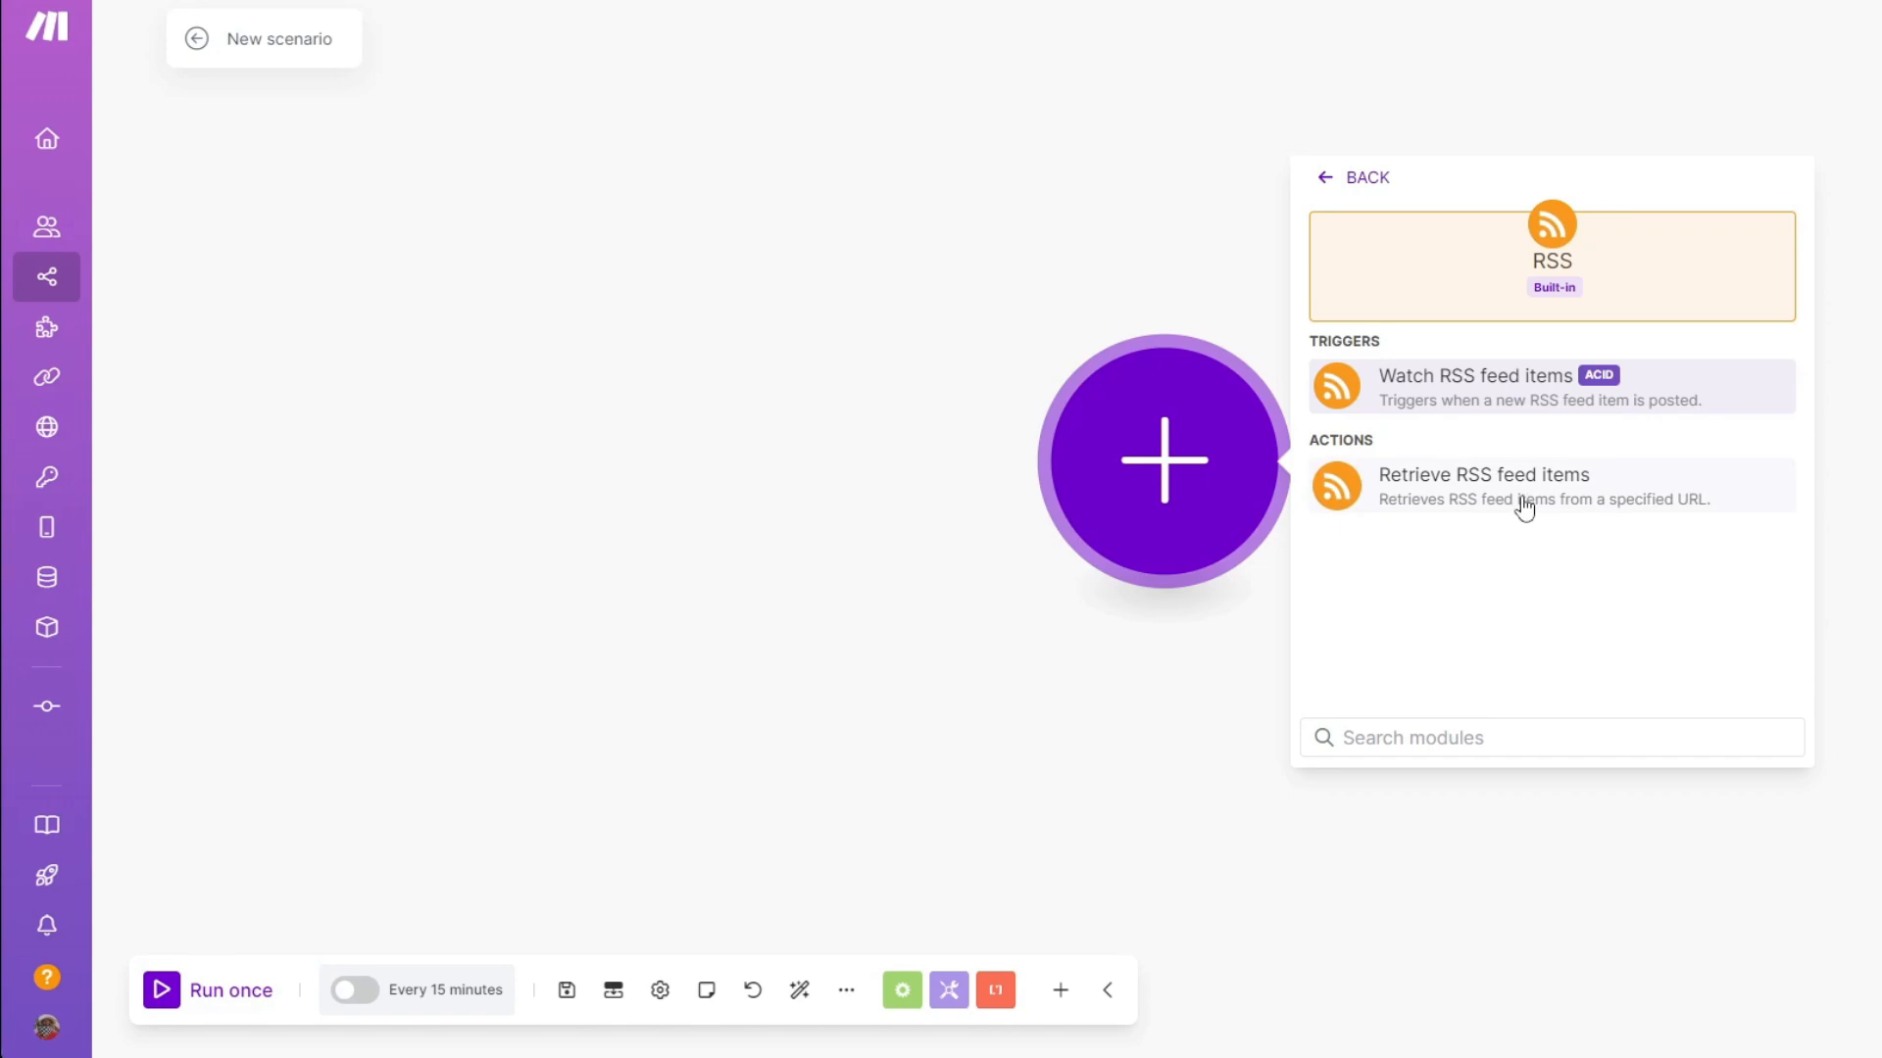
click(1484, 474)
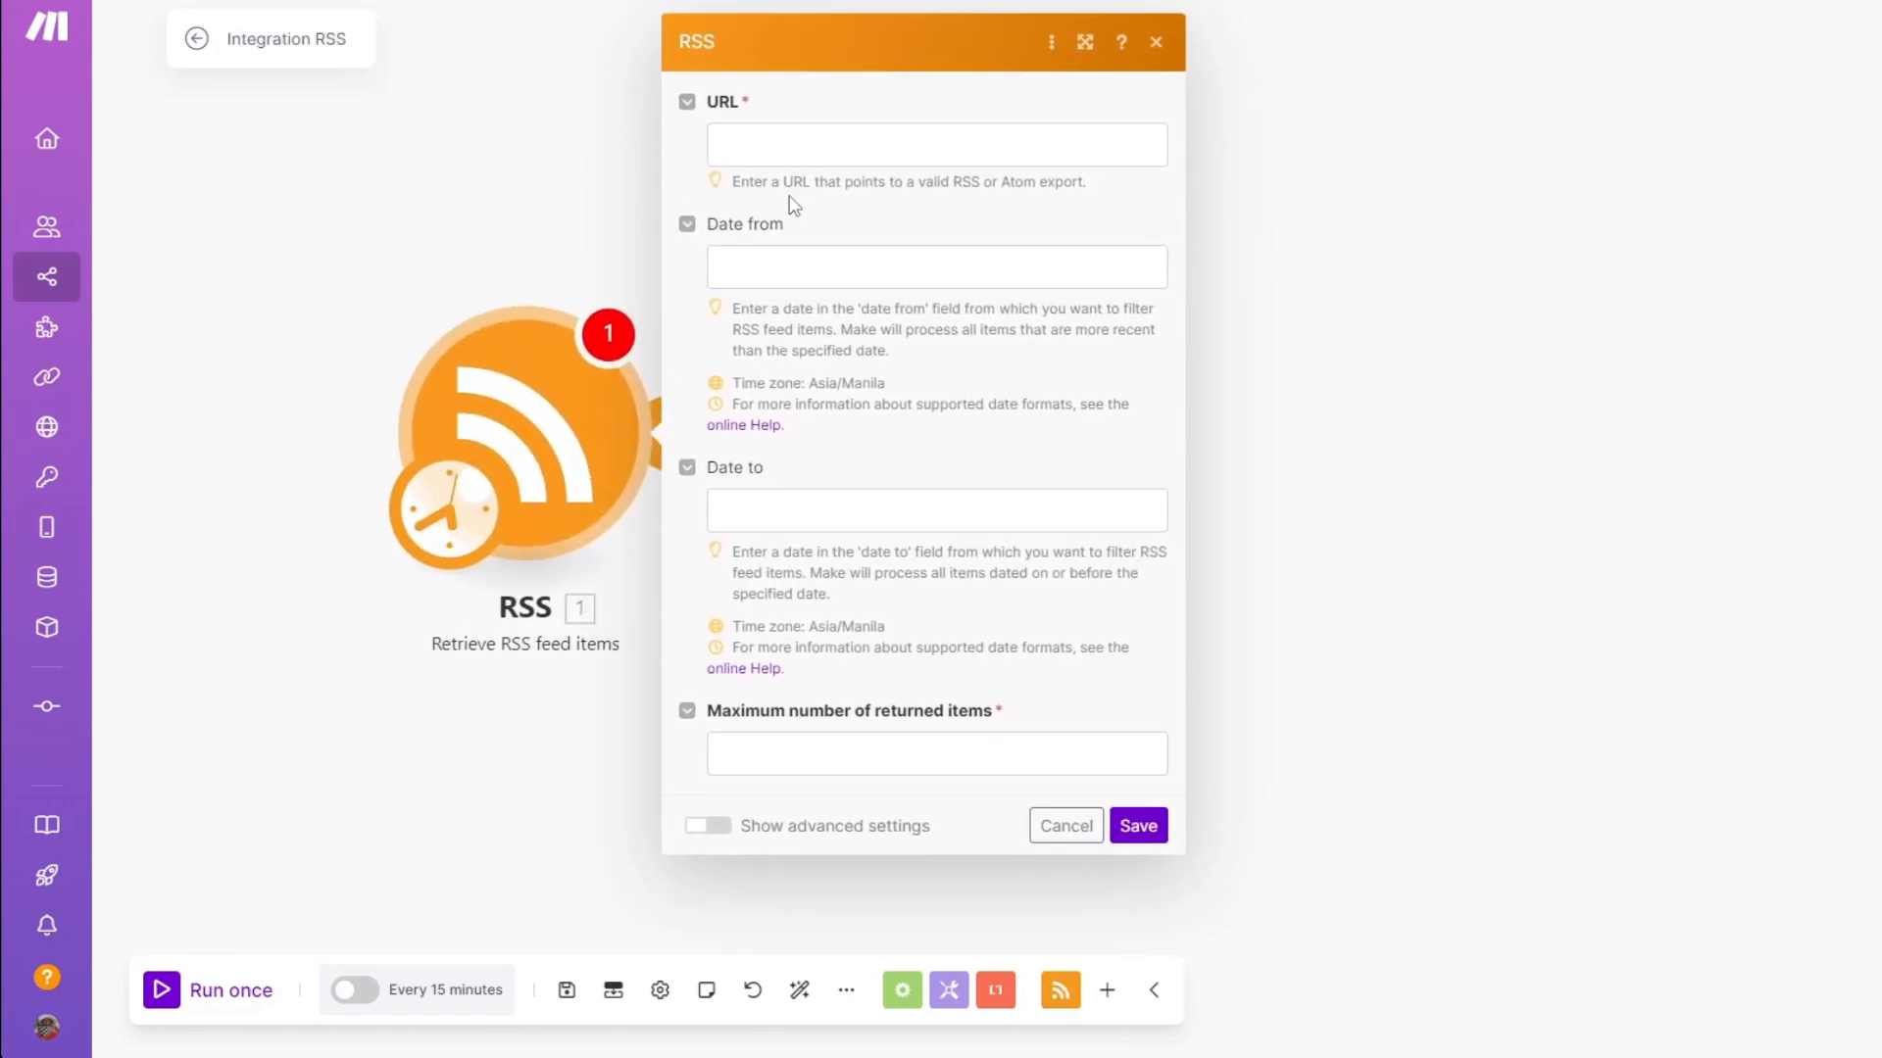
Cancel the RSS module settings without entering a feed URL
click(935, 143)
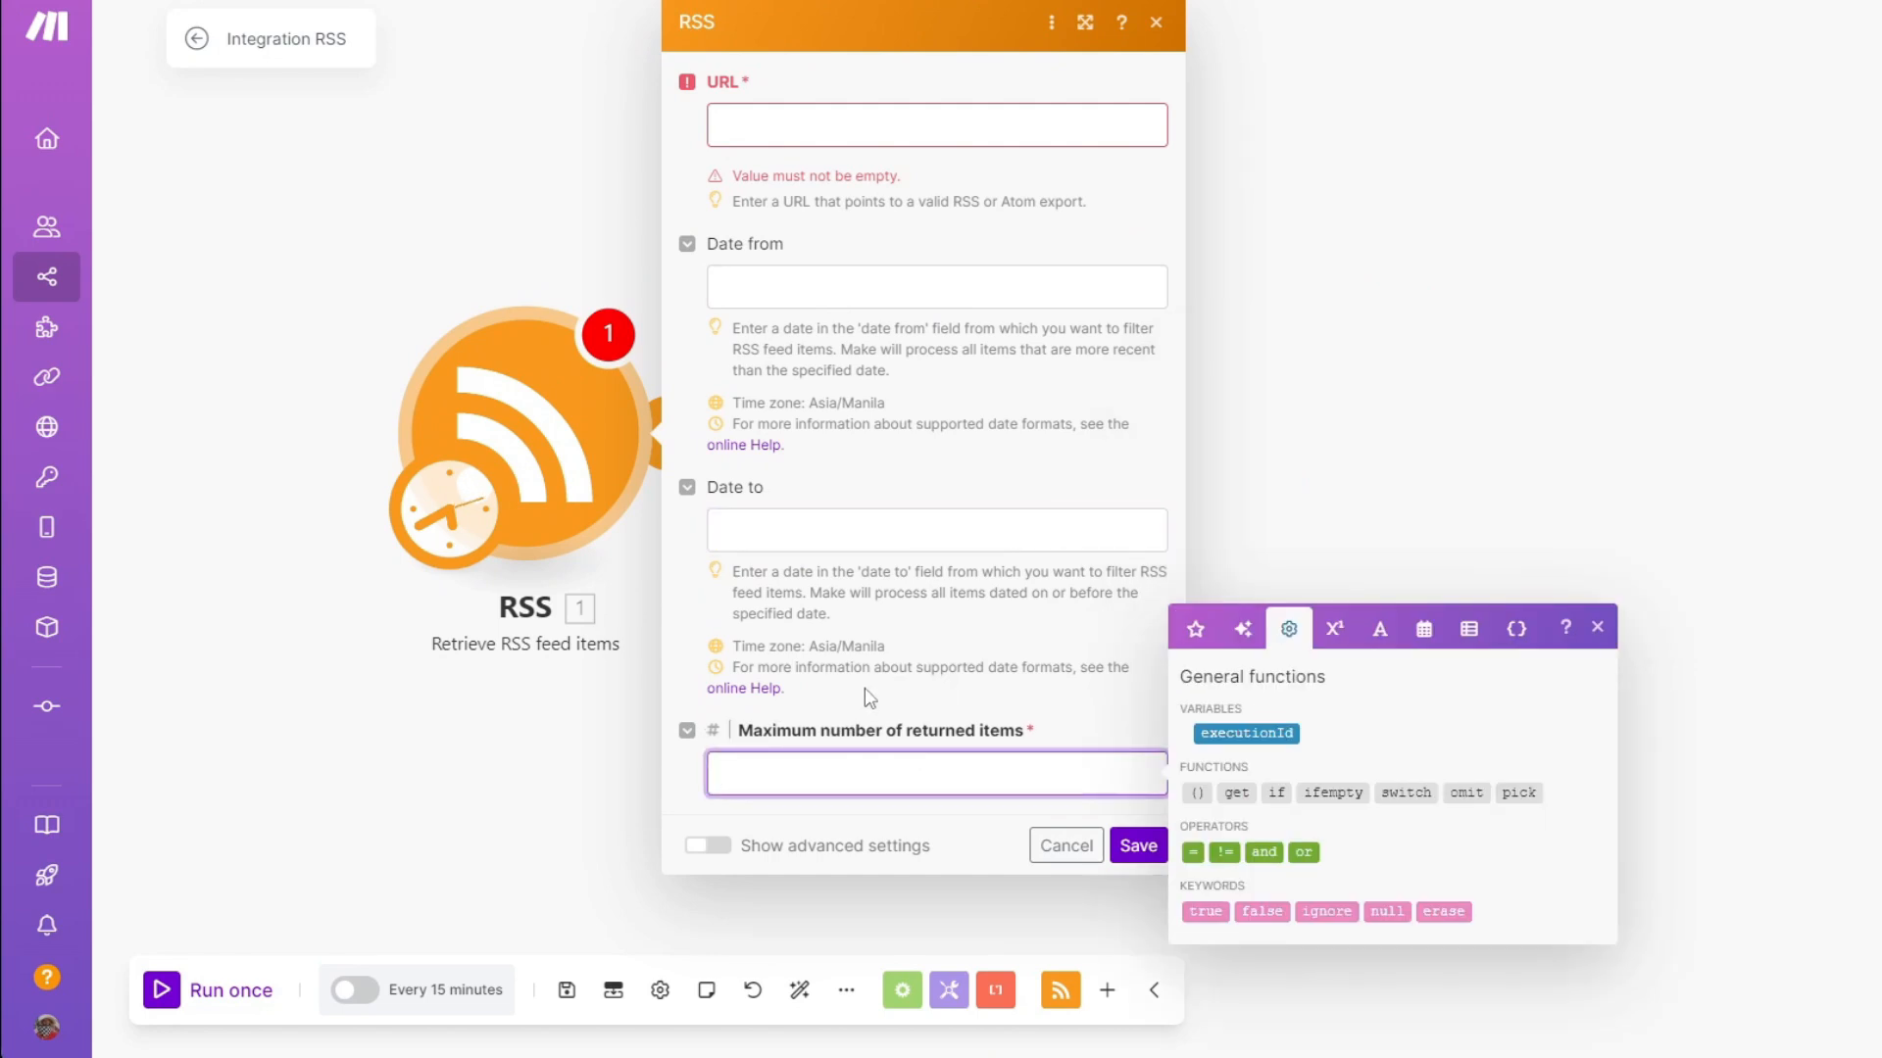
mouse_move(933, 717)
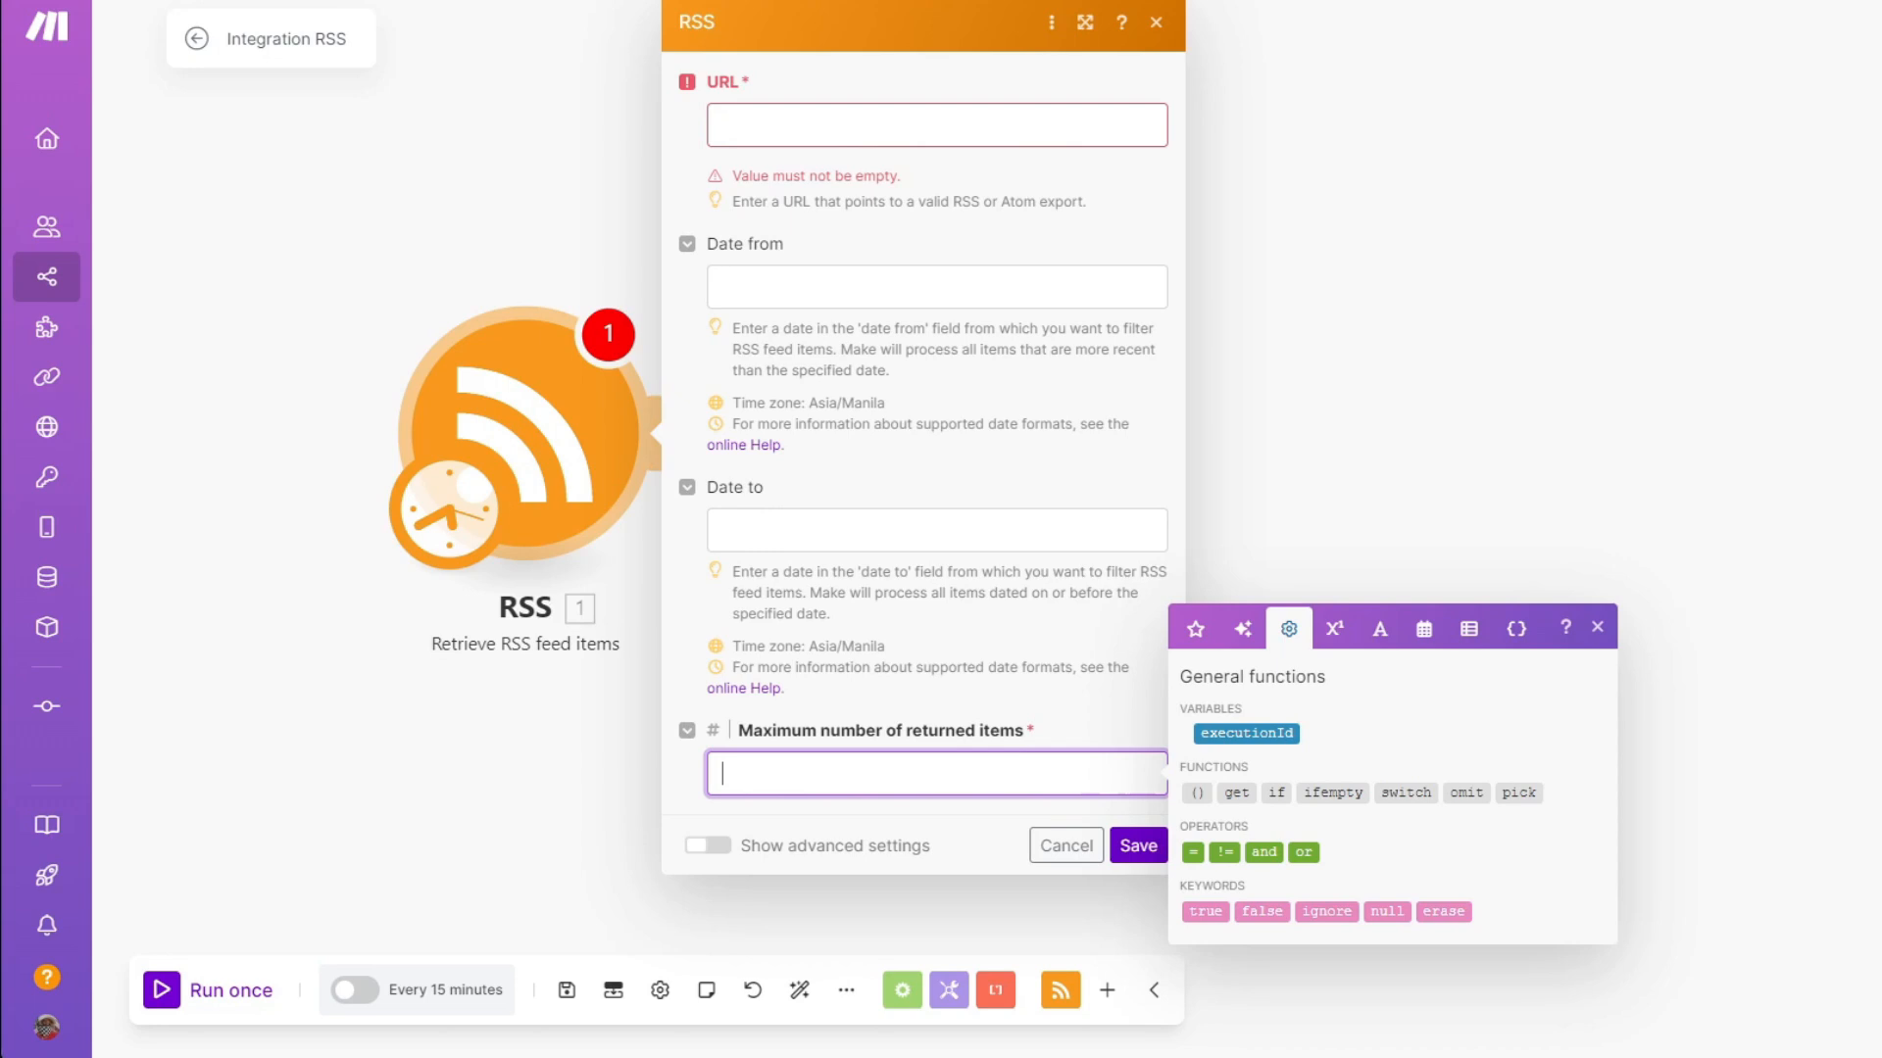
click(1063, 845)
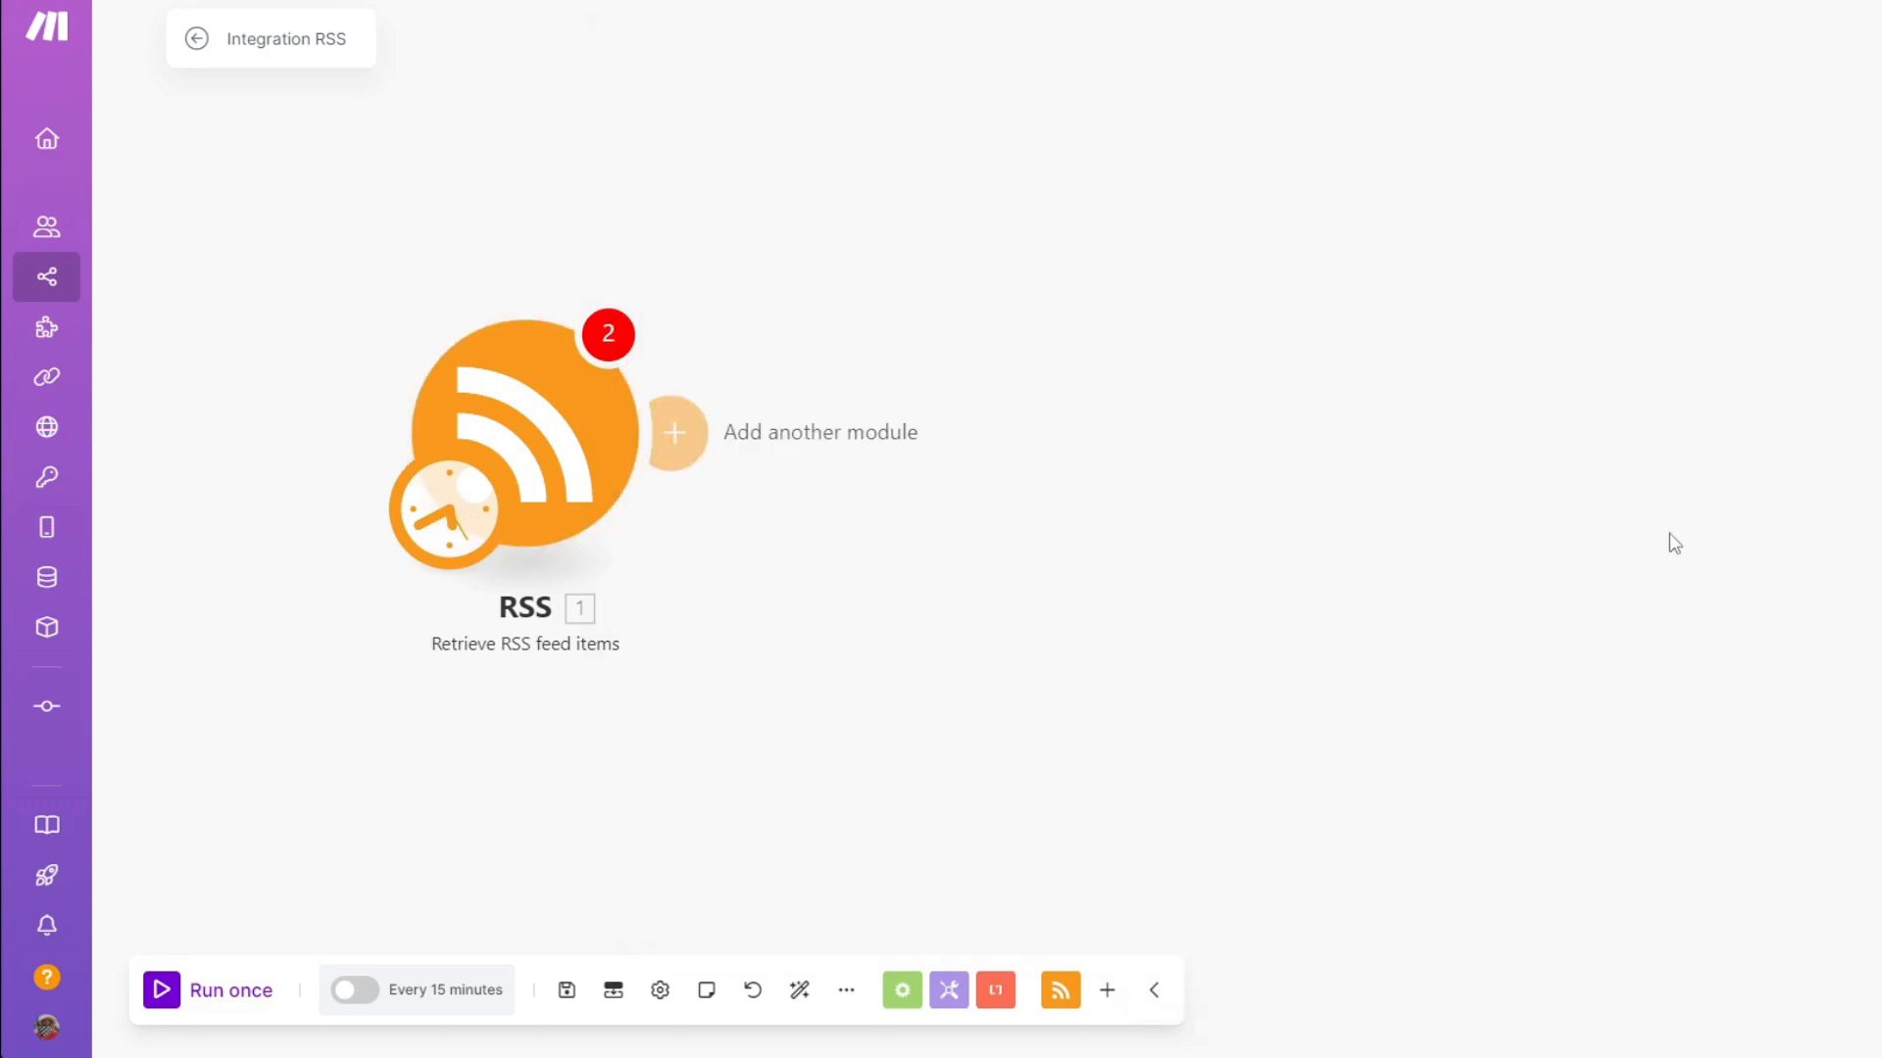
mouse_move(802, 516)
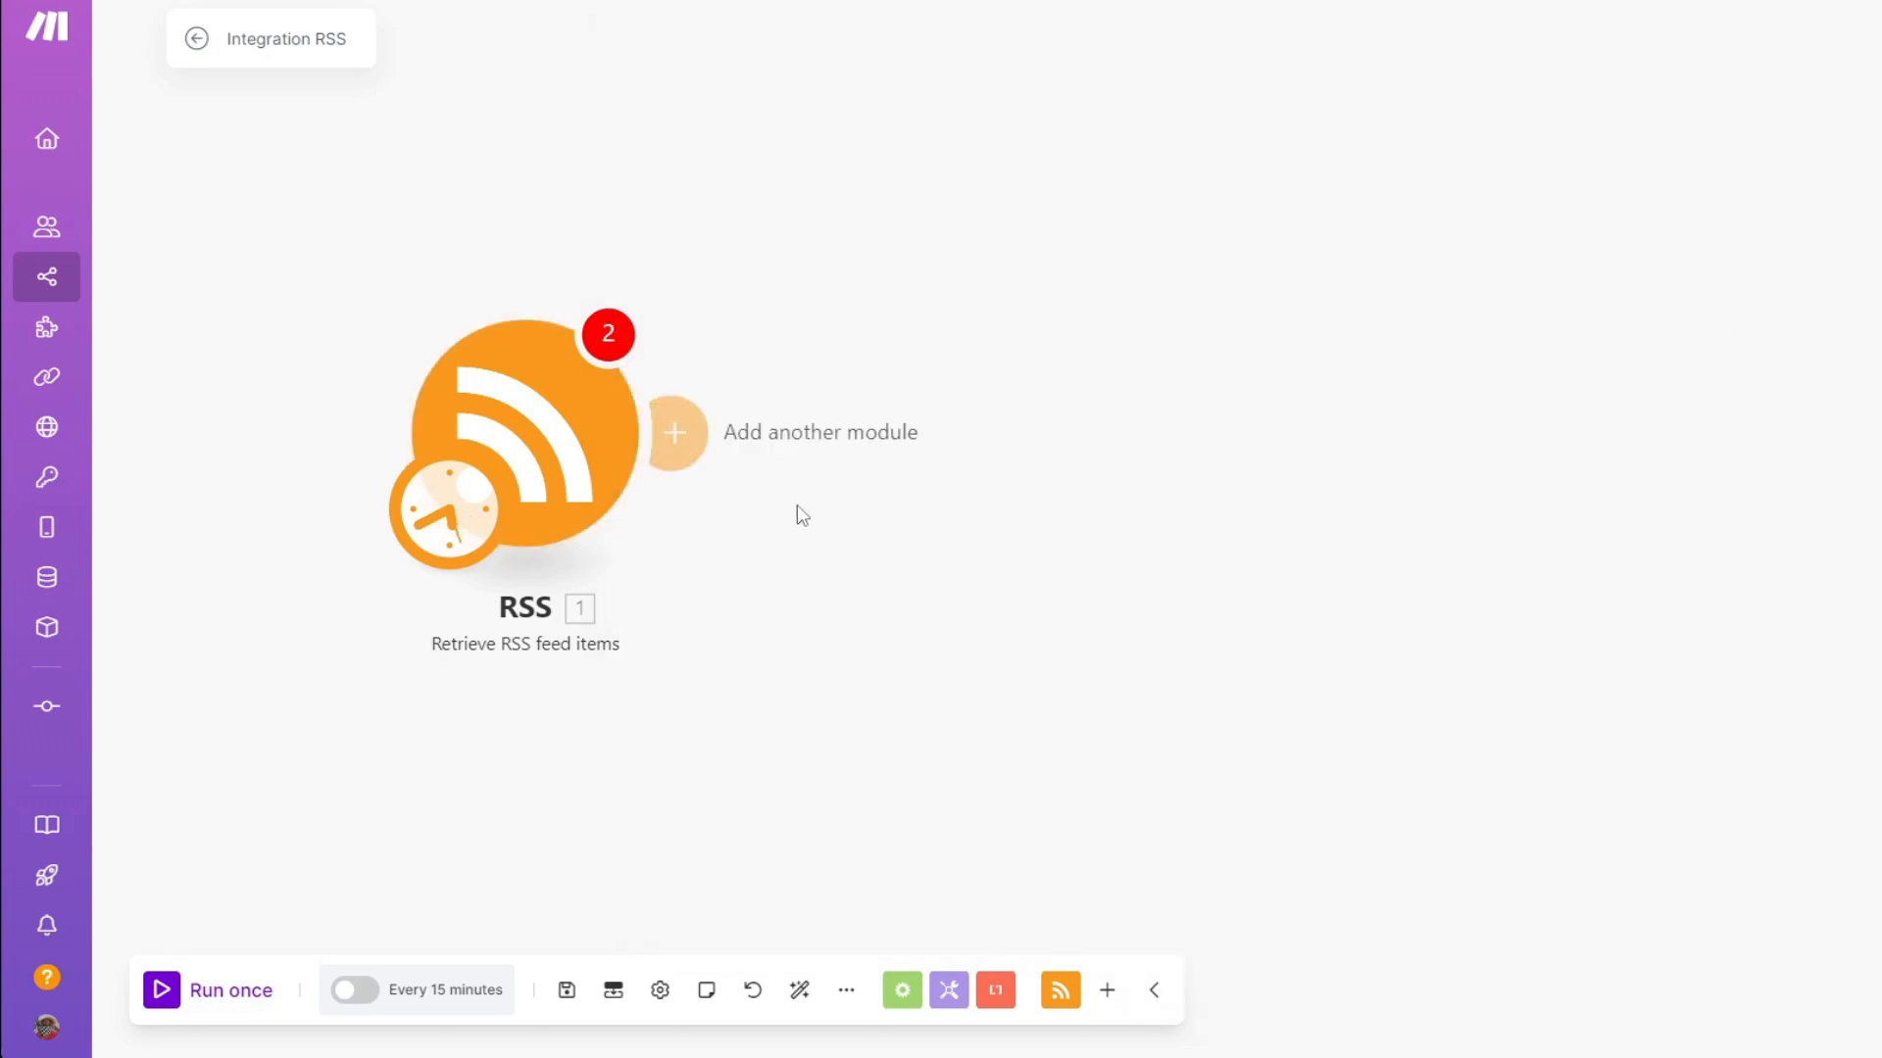
Add a module slot after RSS and browse the Facebook Pages module list
click(672, 433)
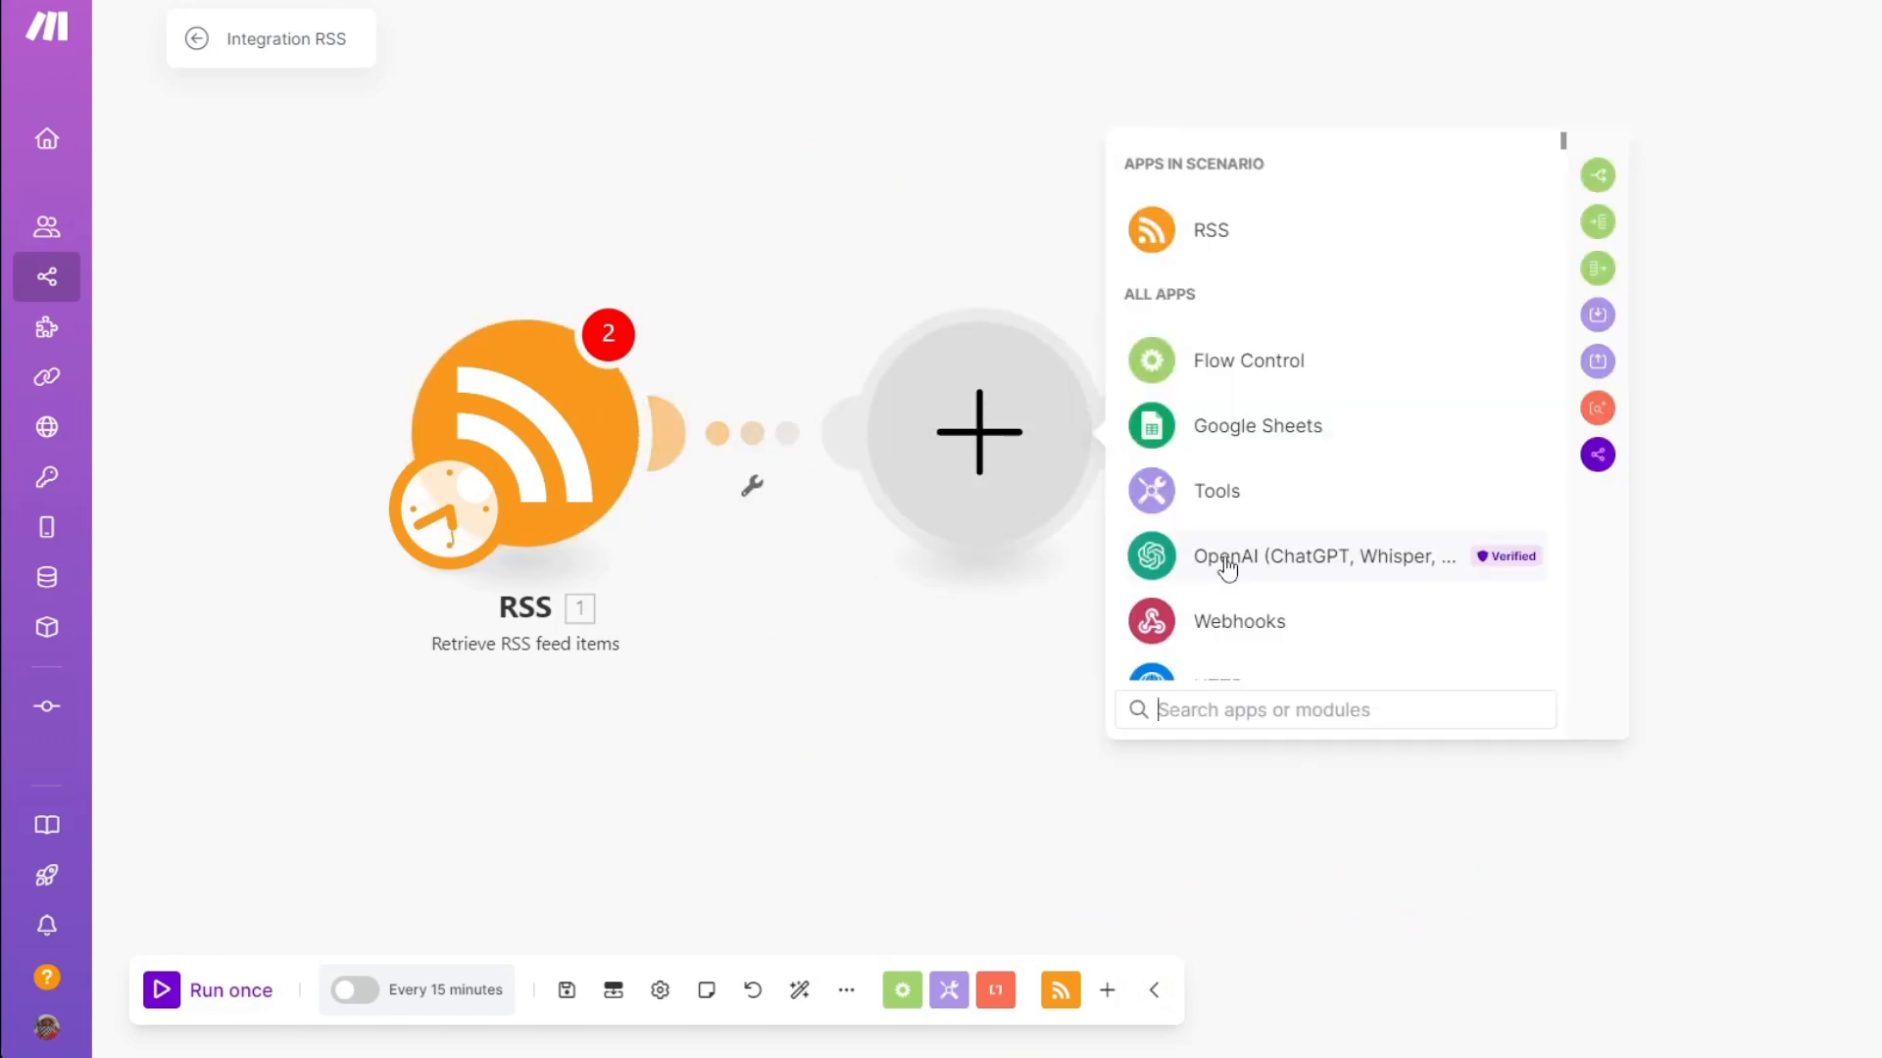
scroll(down, 3)
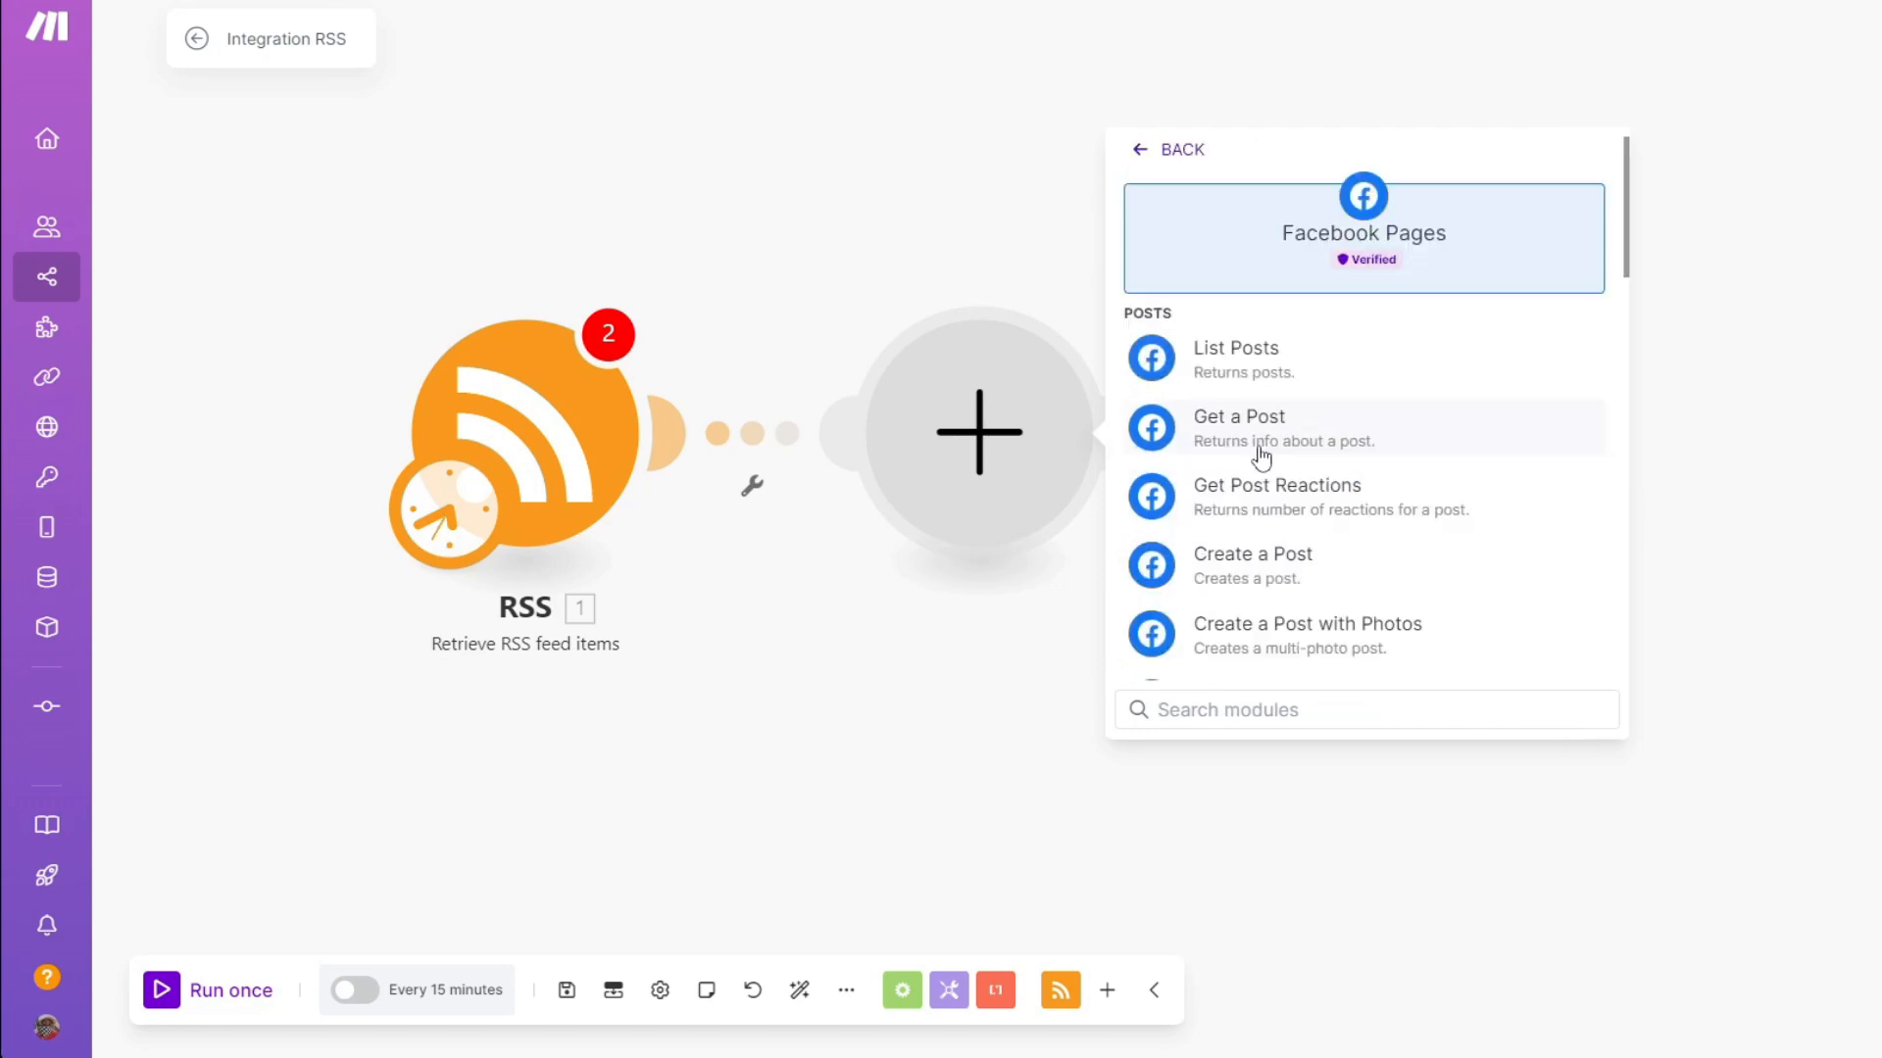
mouse_move(1353, 456)
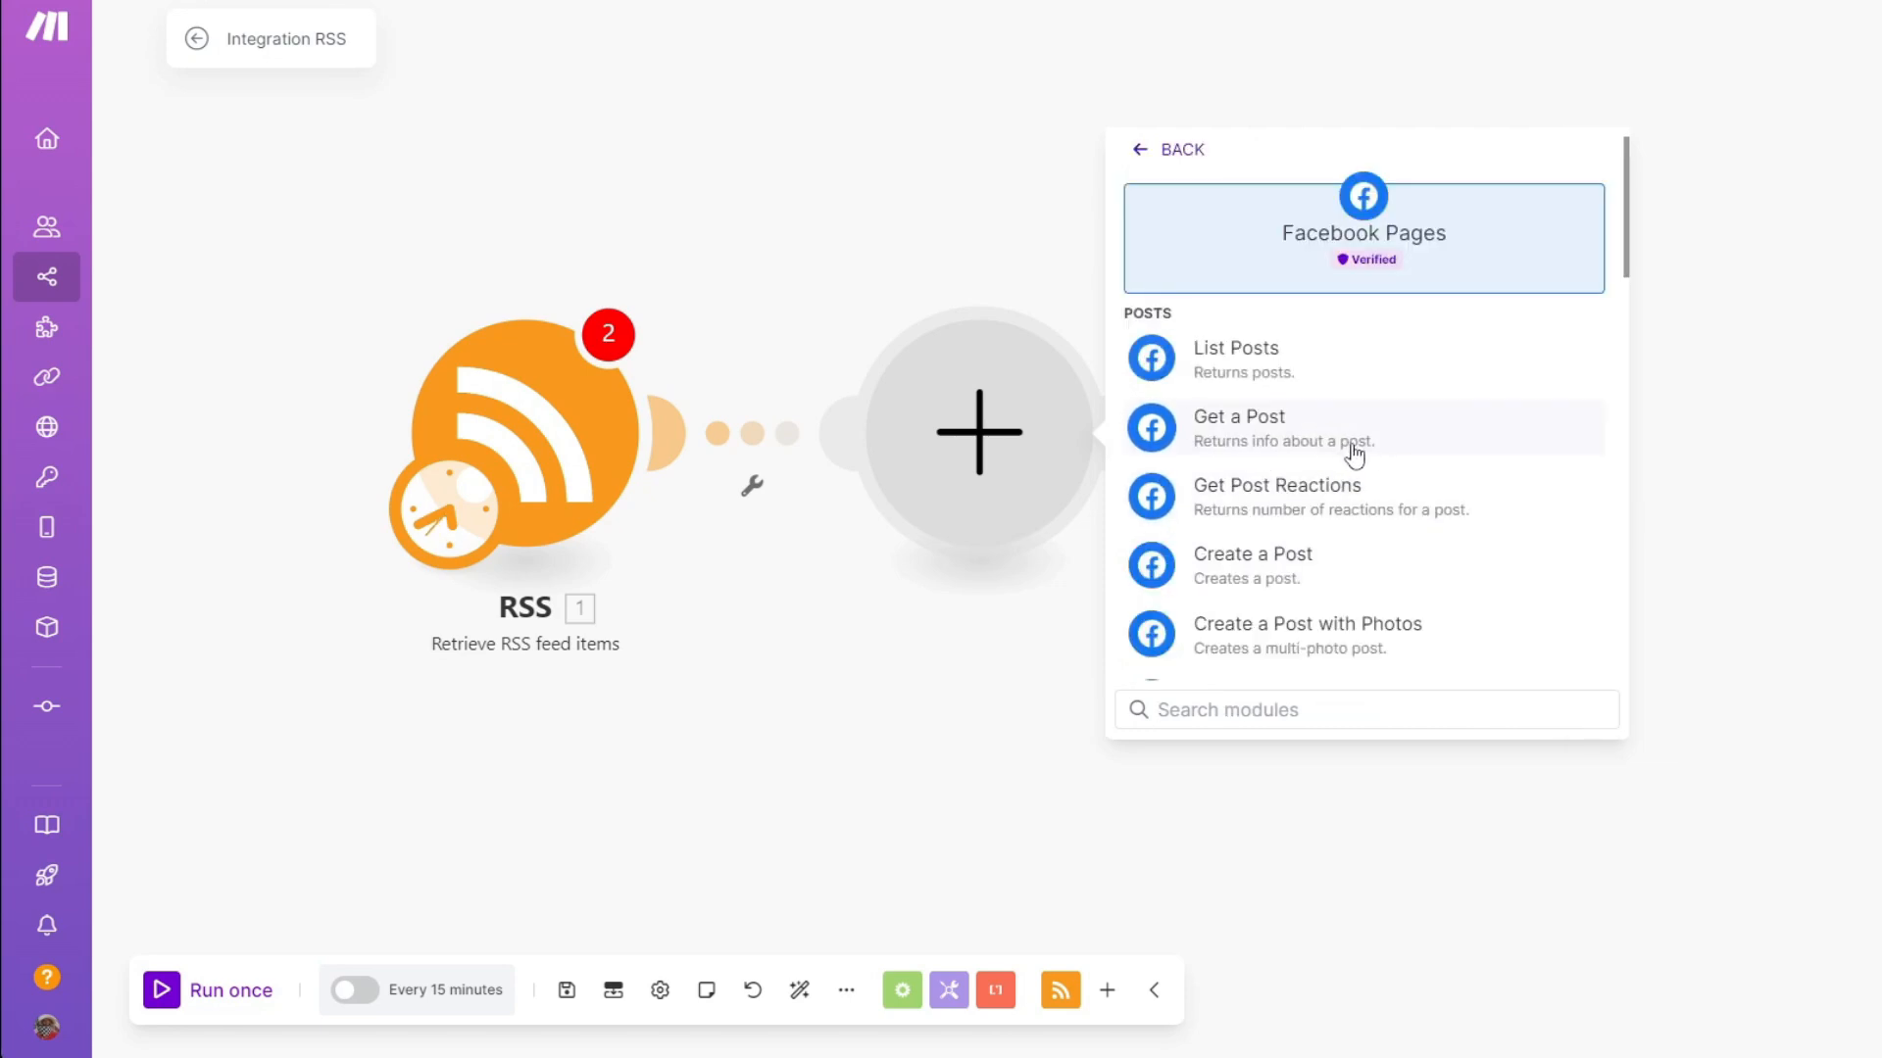
scroll(down, 3)
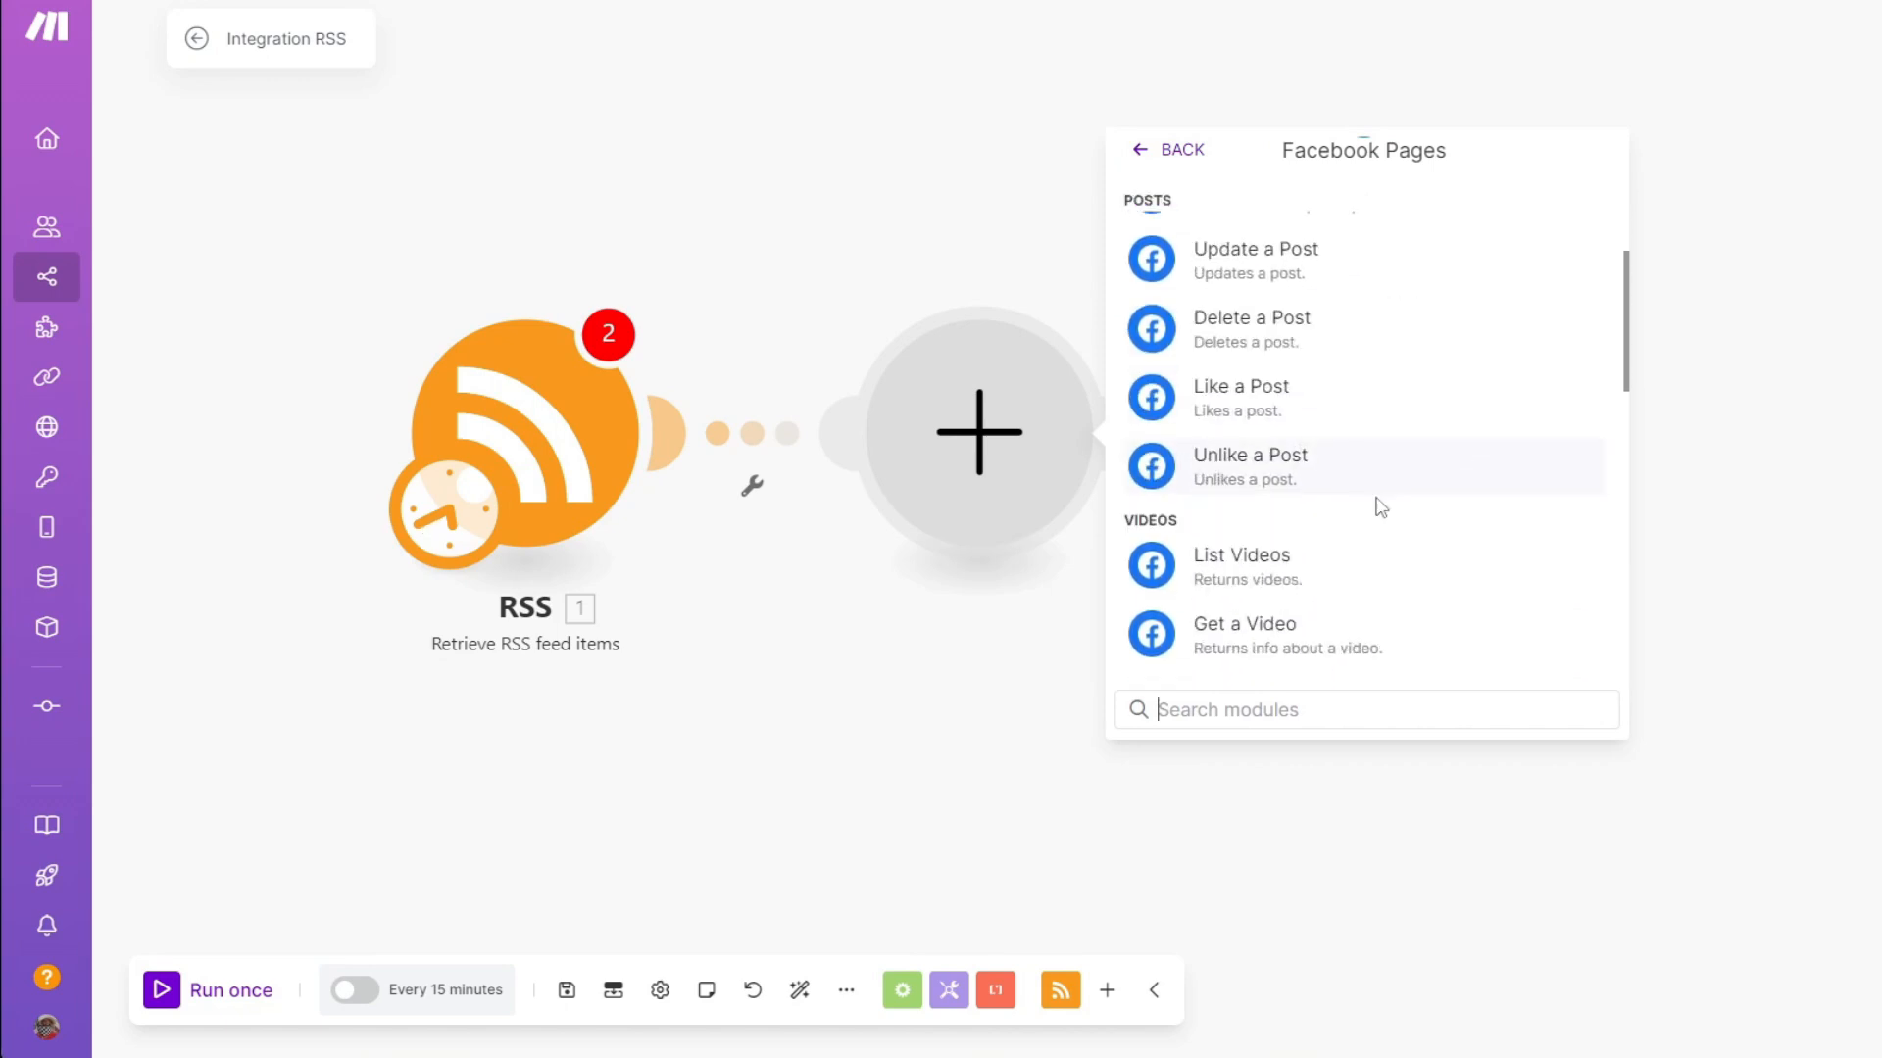
scroll(down, 3)
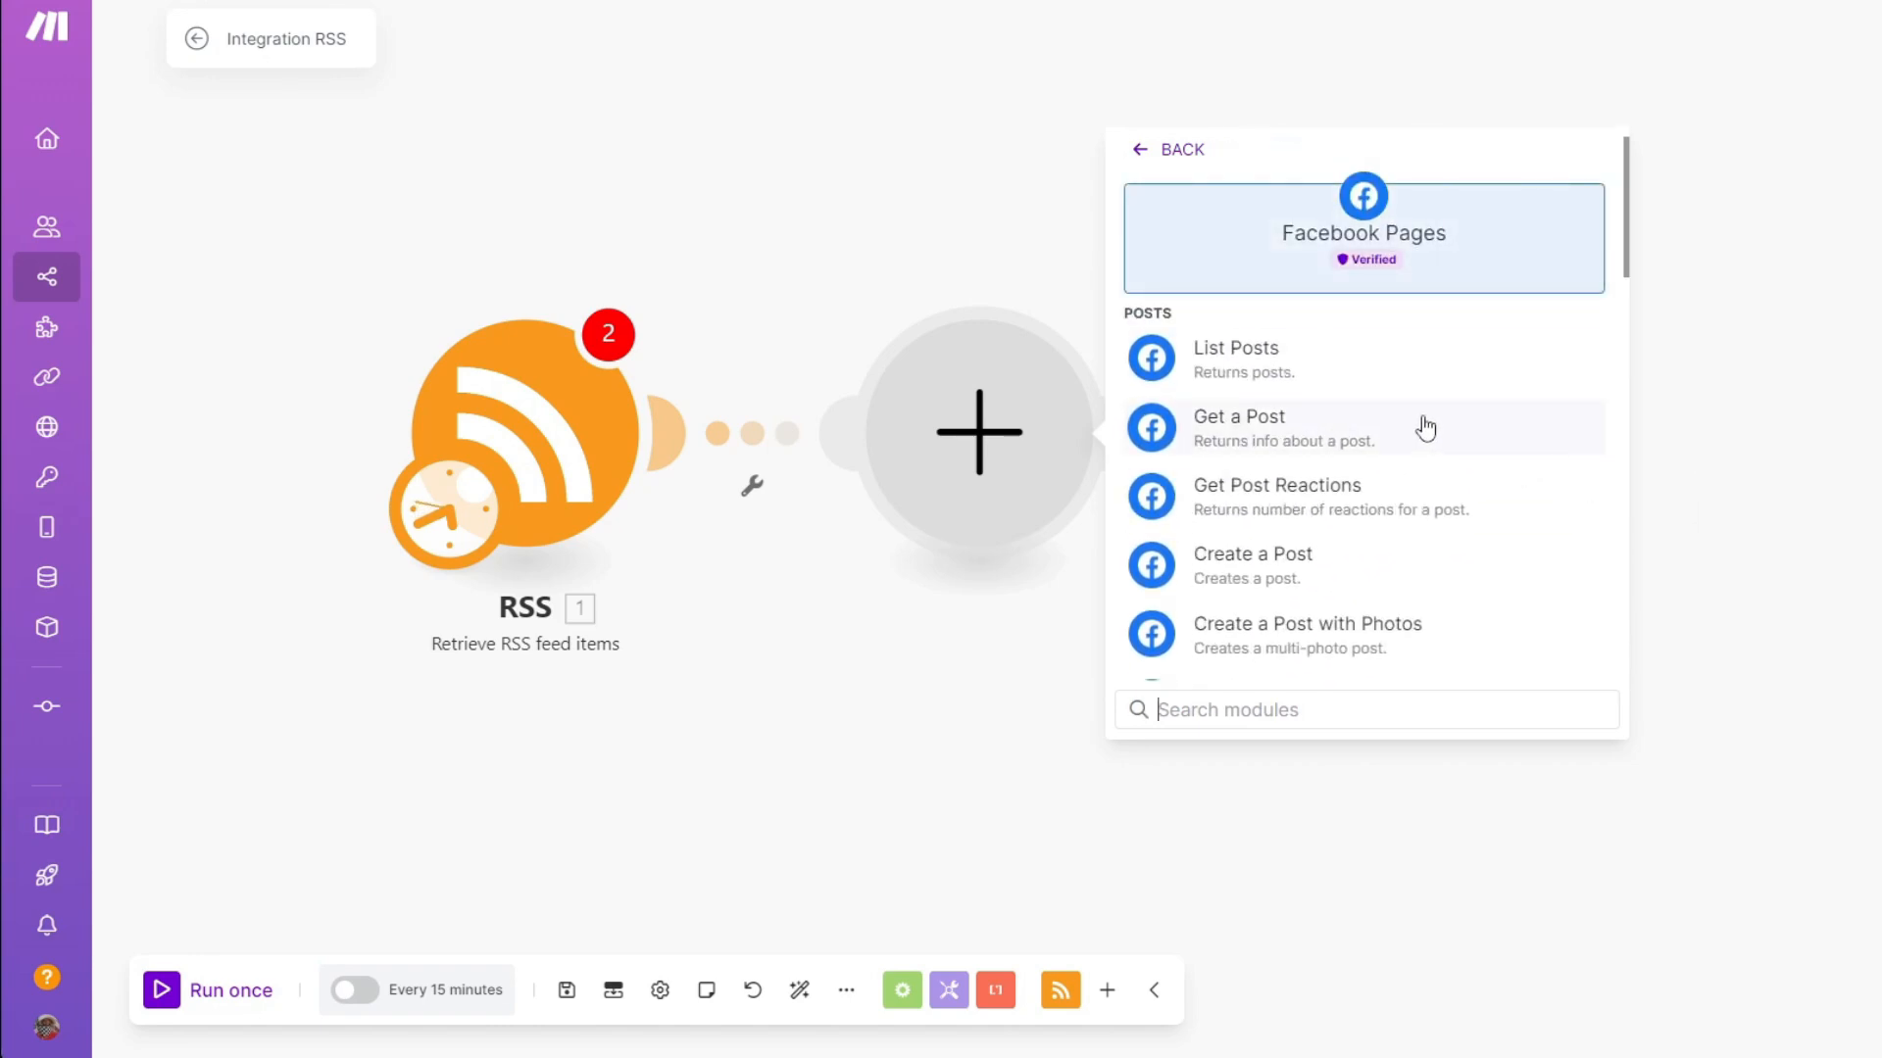
Add Facebook Pages 'List Posts' after RSS and begin a new Facebook connection
click(1235, 349)
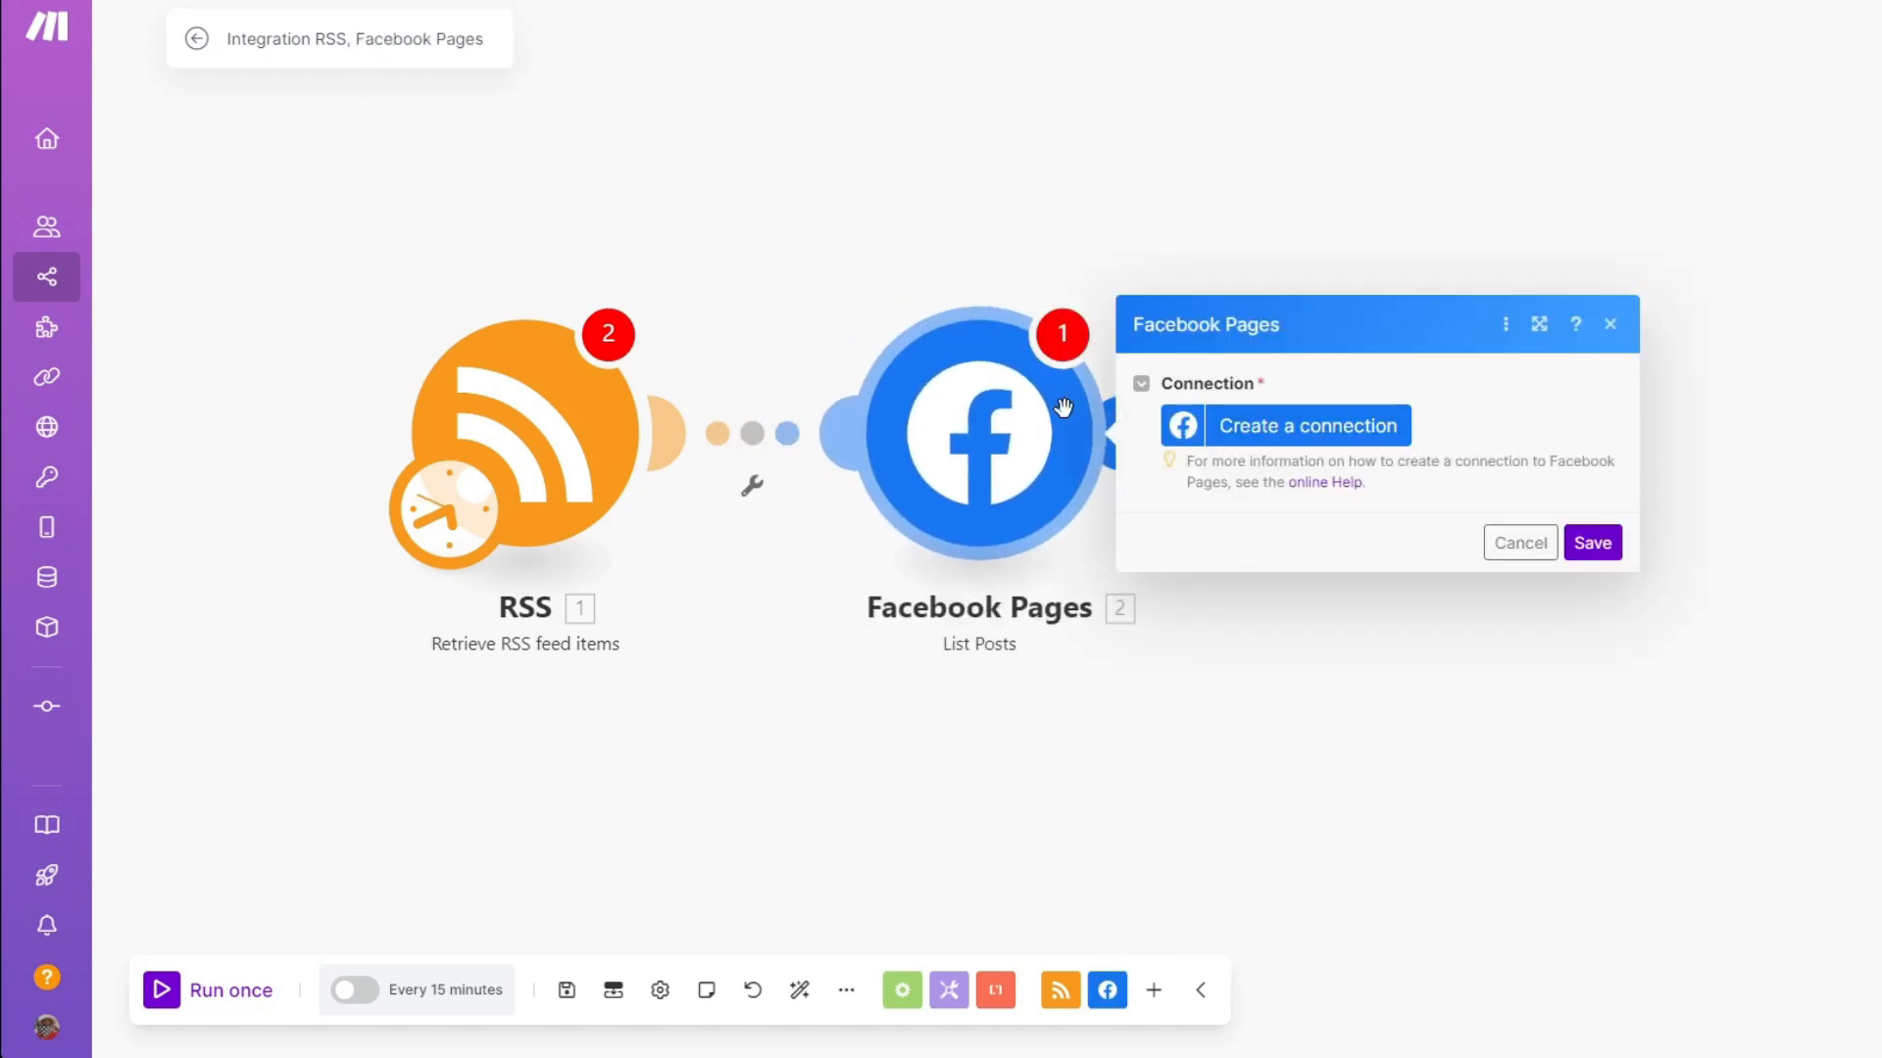
mouse_move(1335, 357)
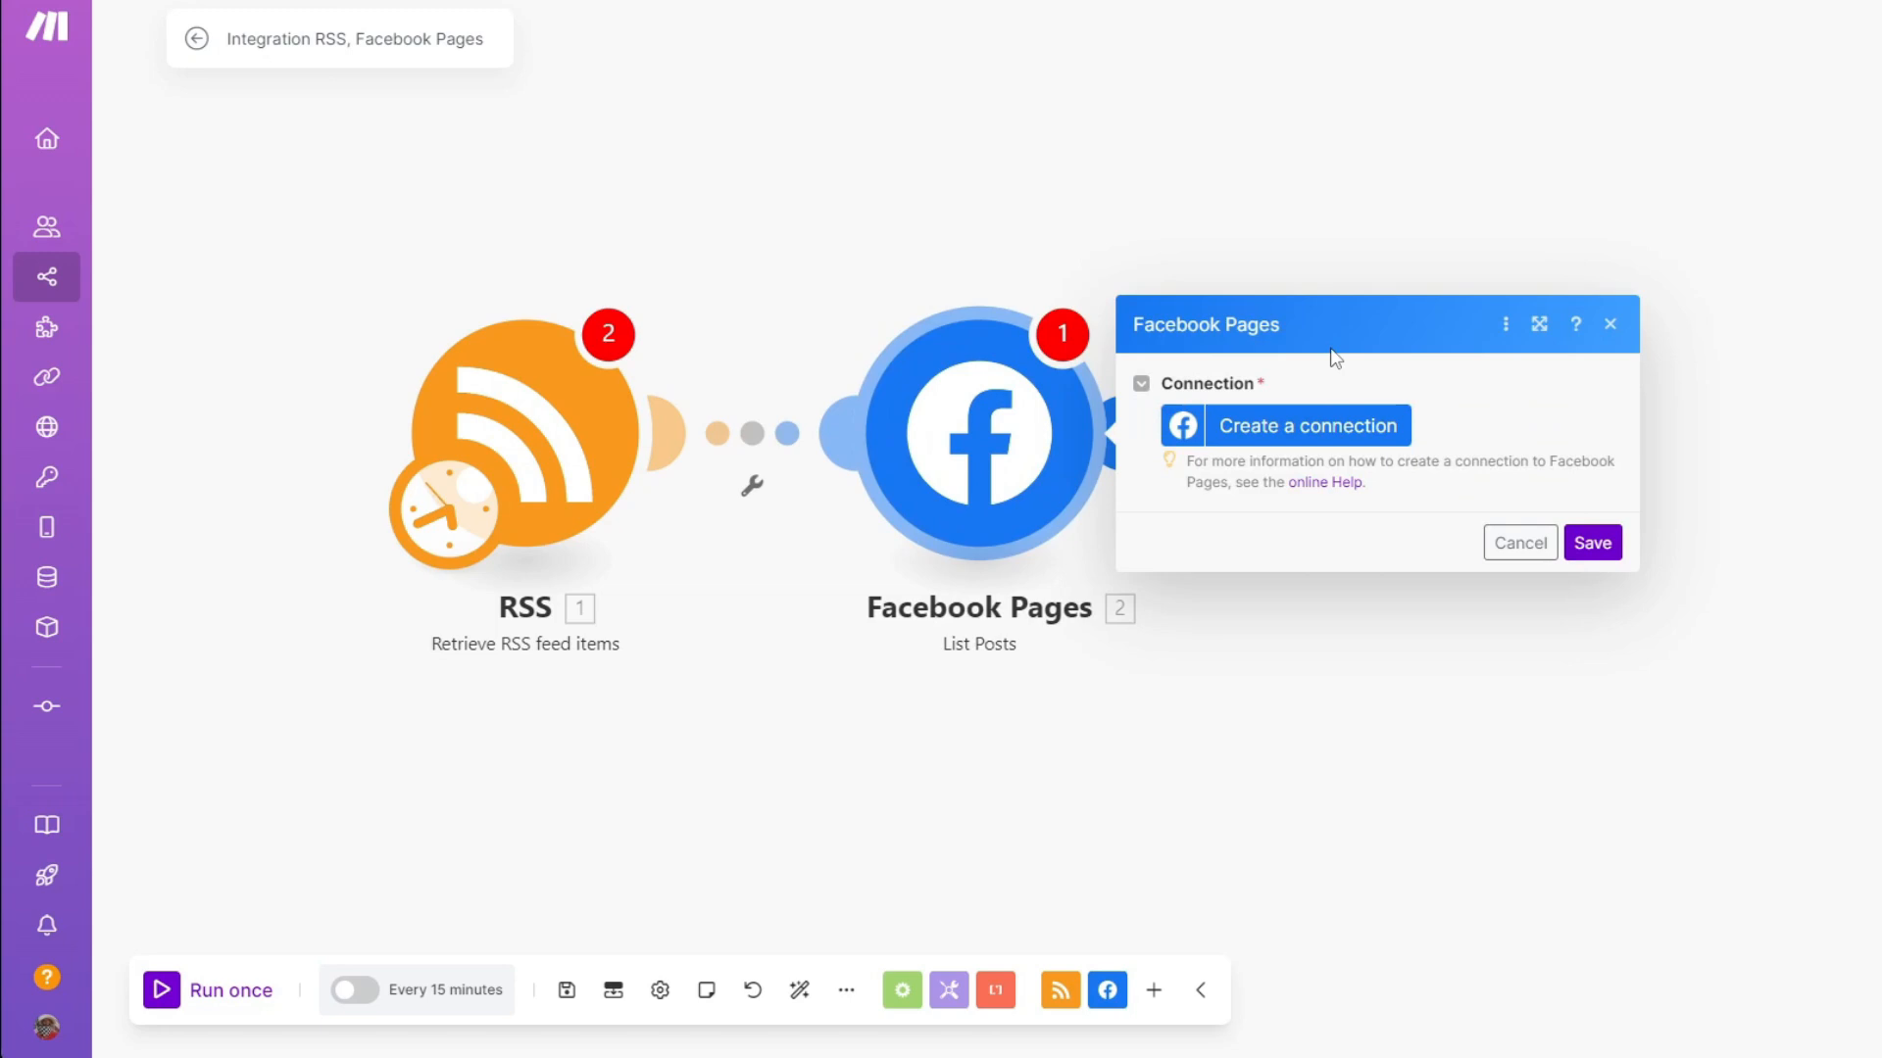
click(1308, 425)
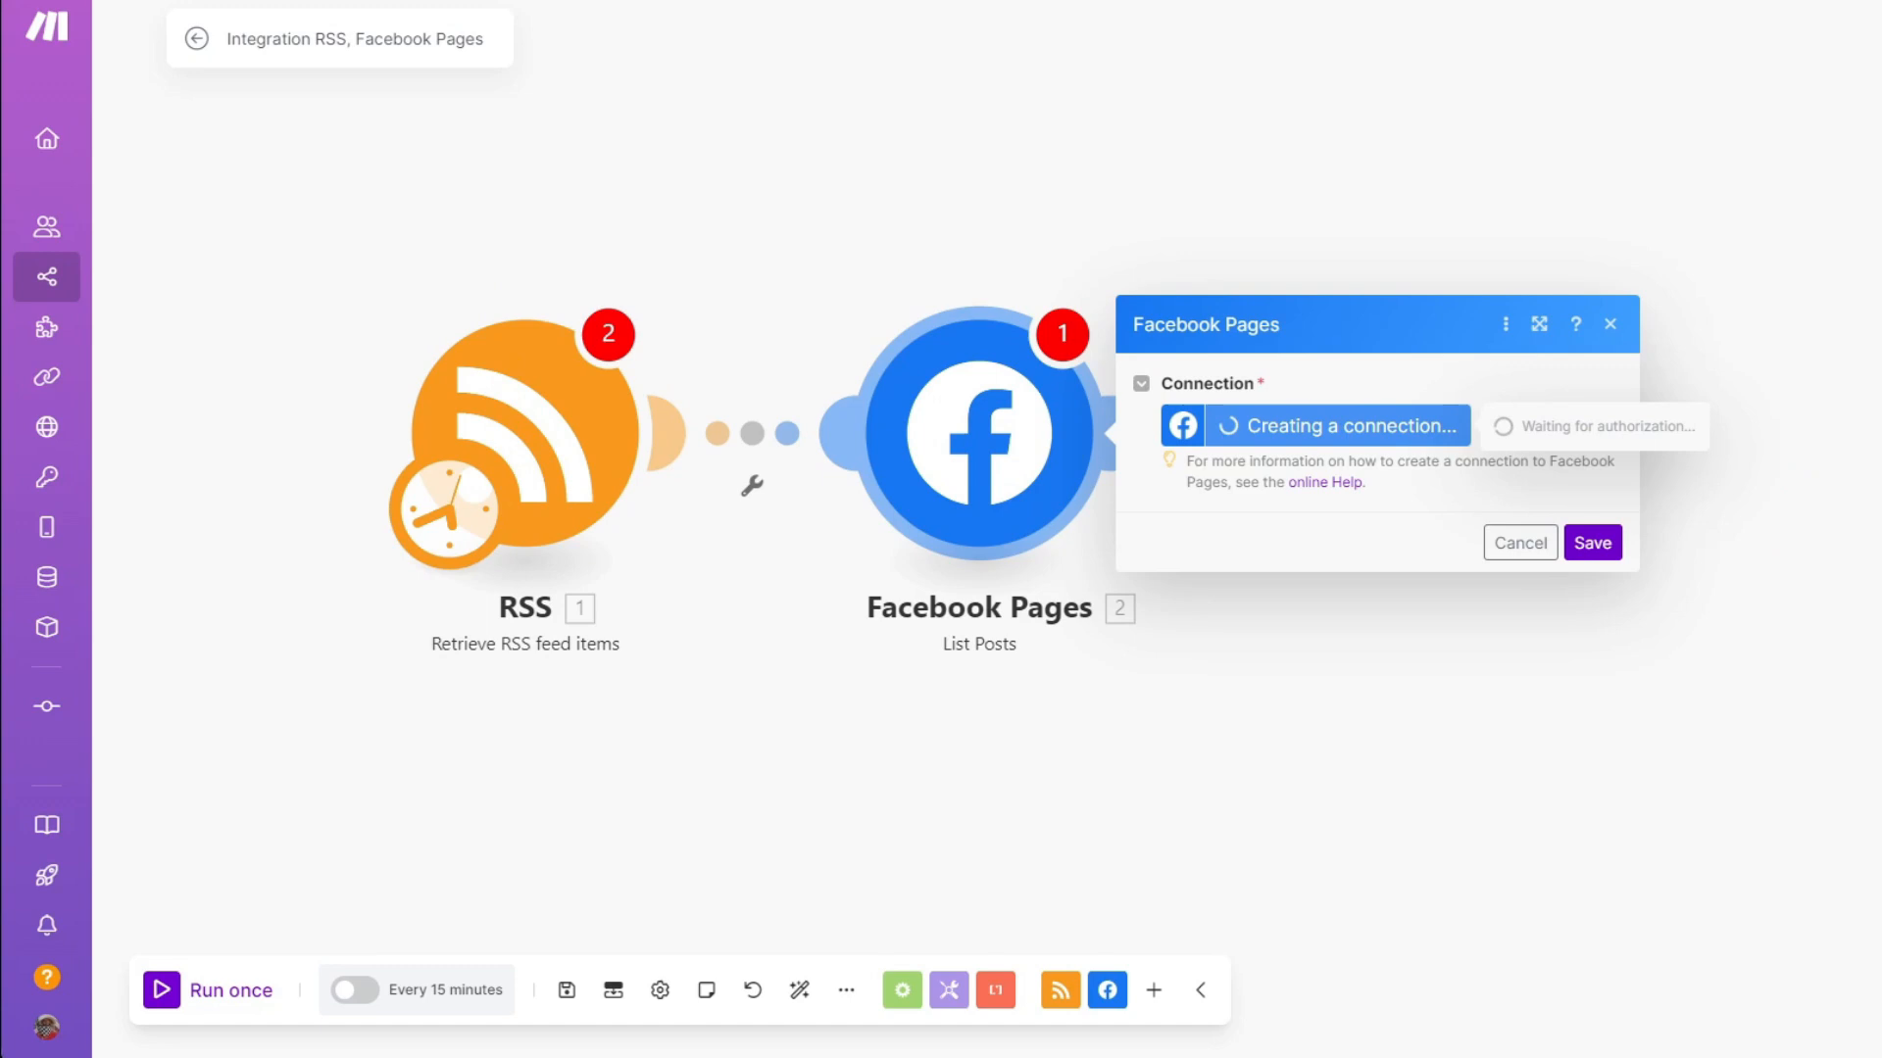
mouse_move(1750, 300)
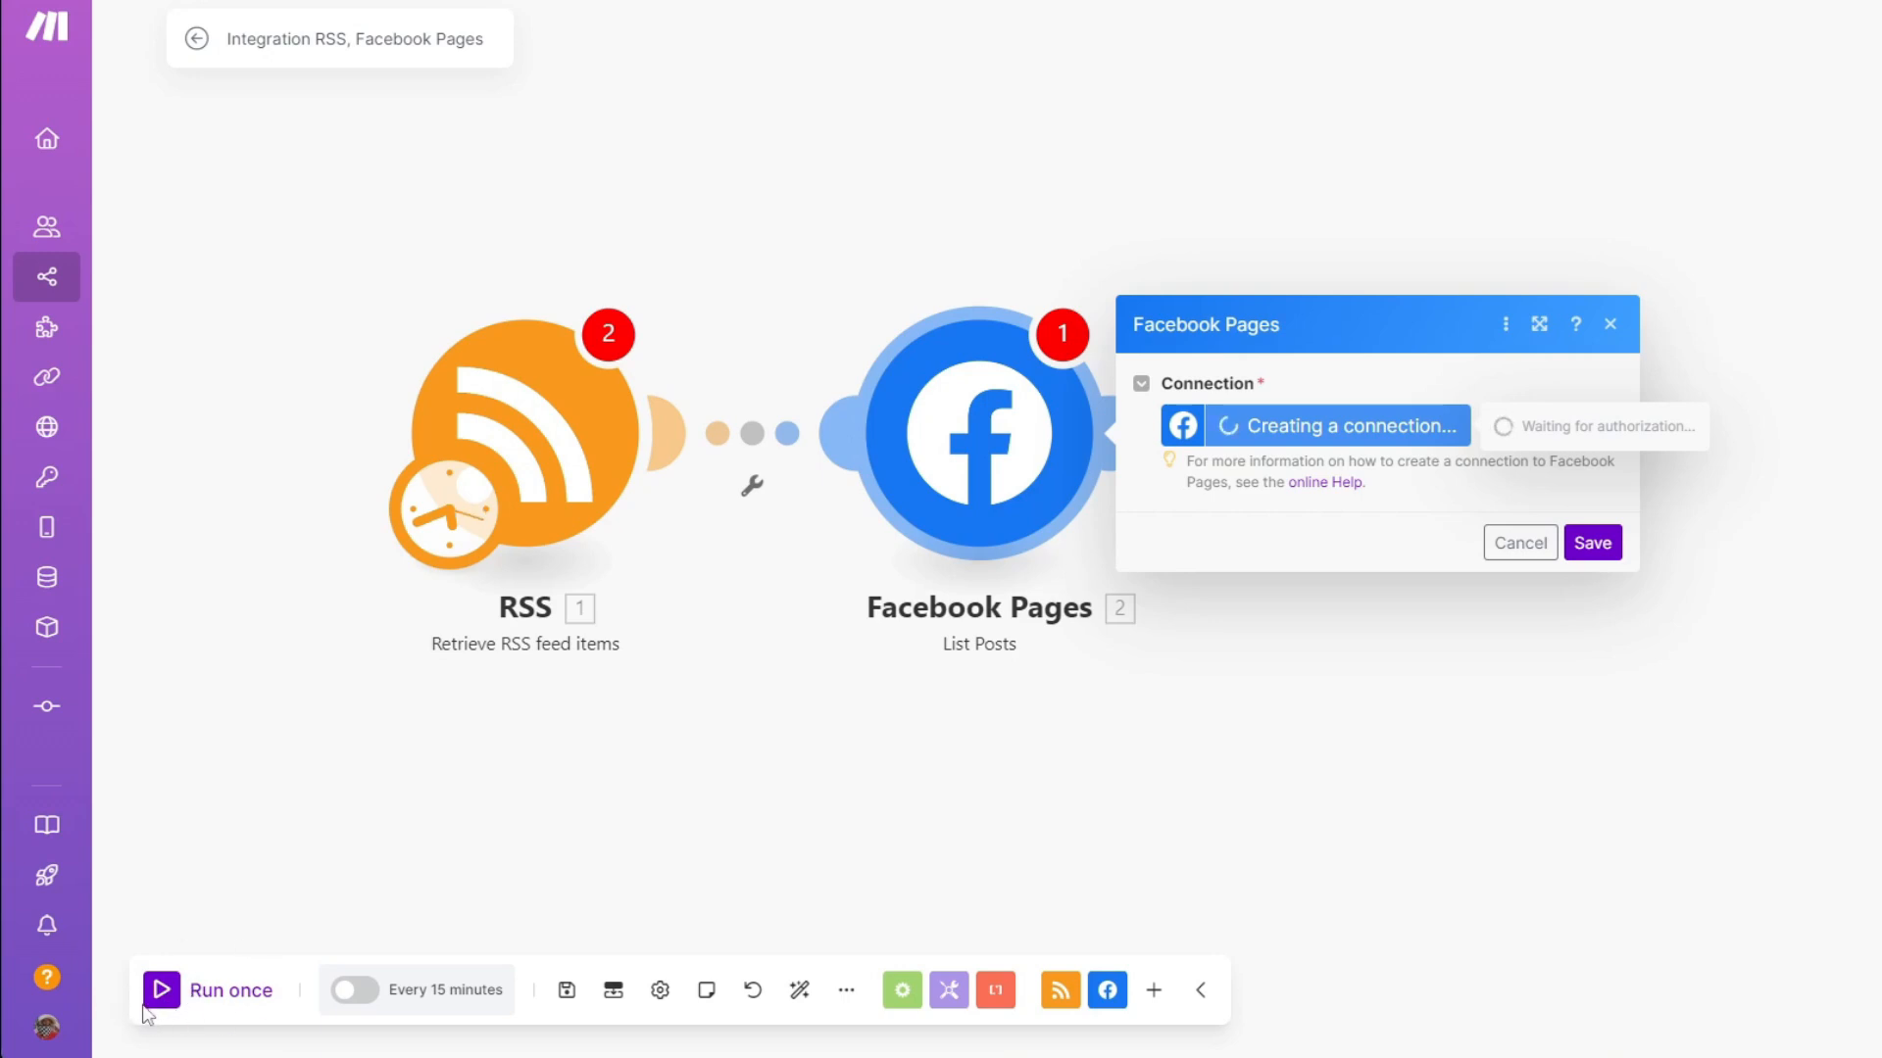
mouse_move(537, 1008)
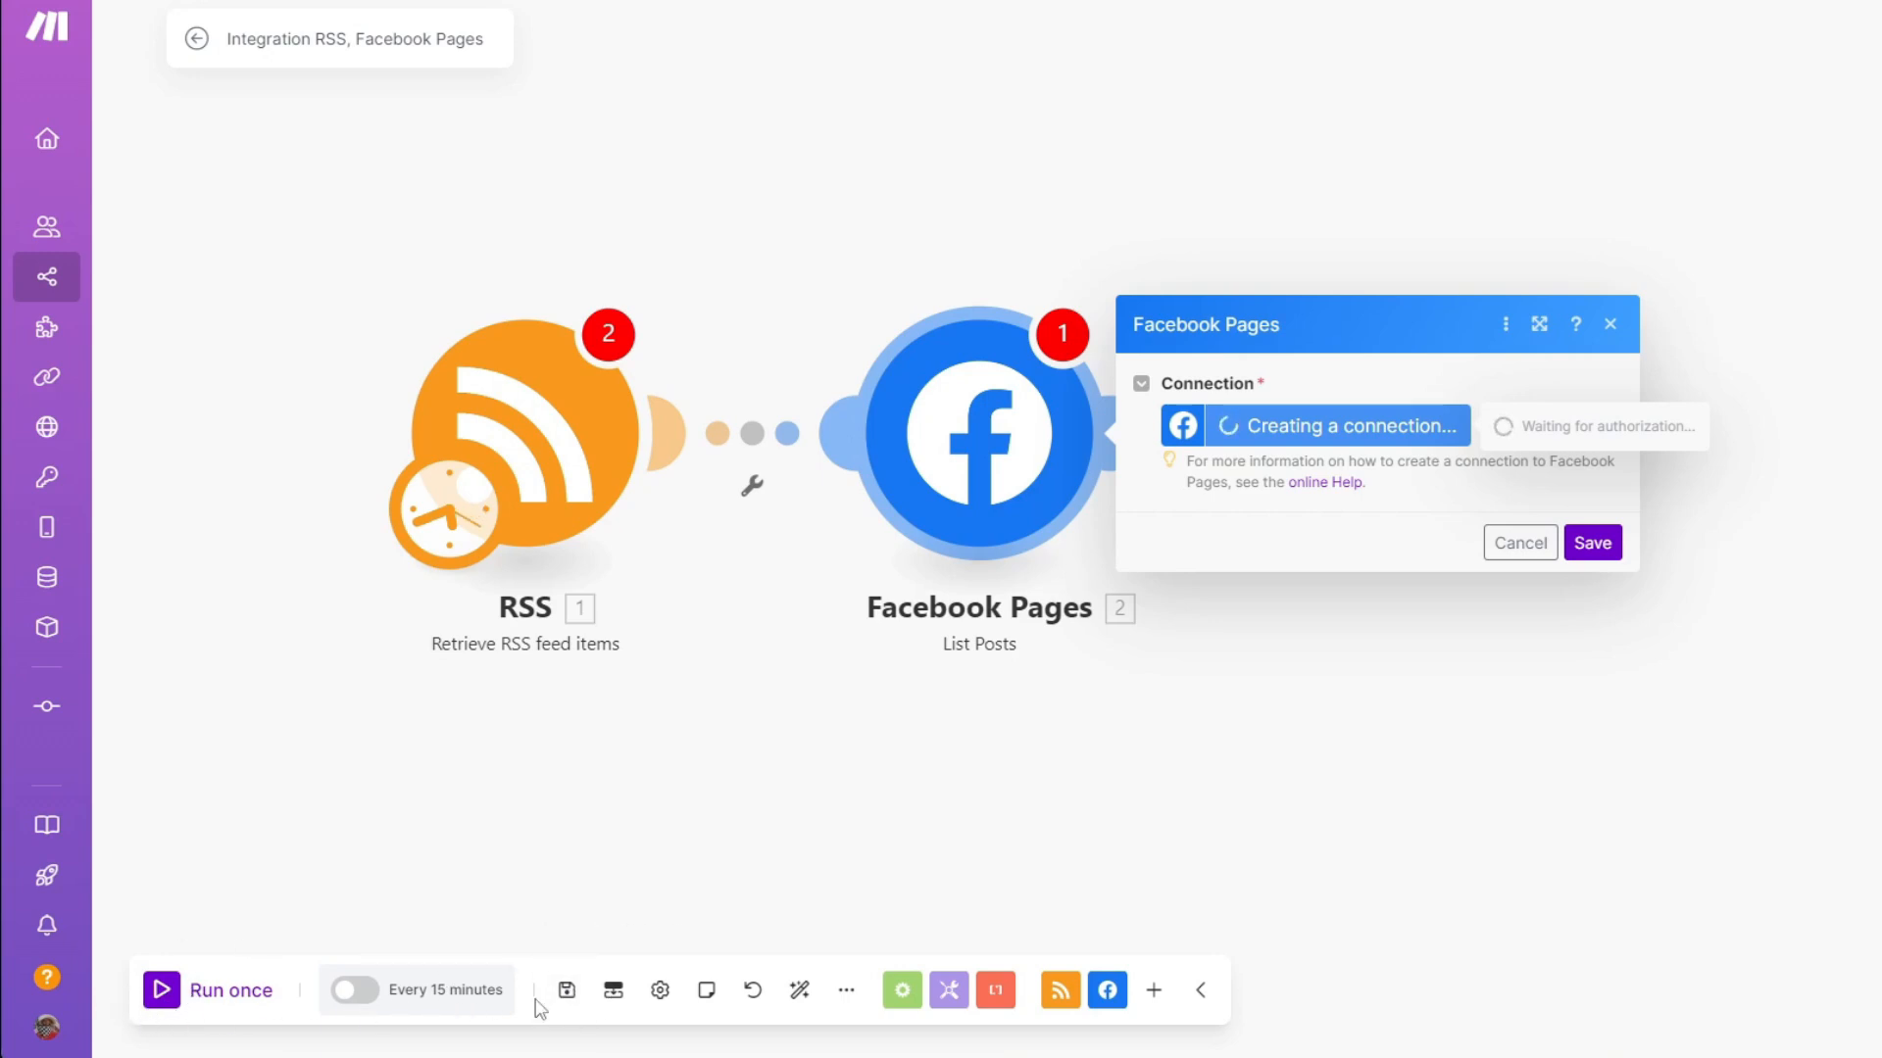
mouse_move(808, 806)
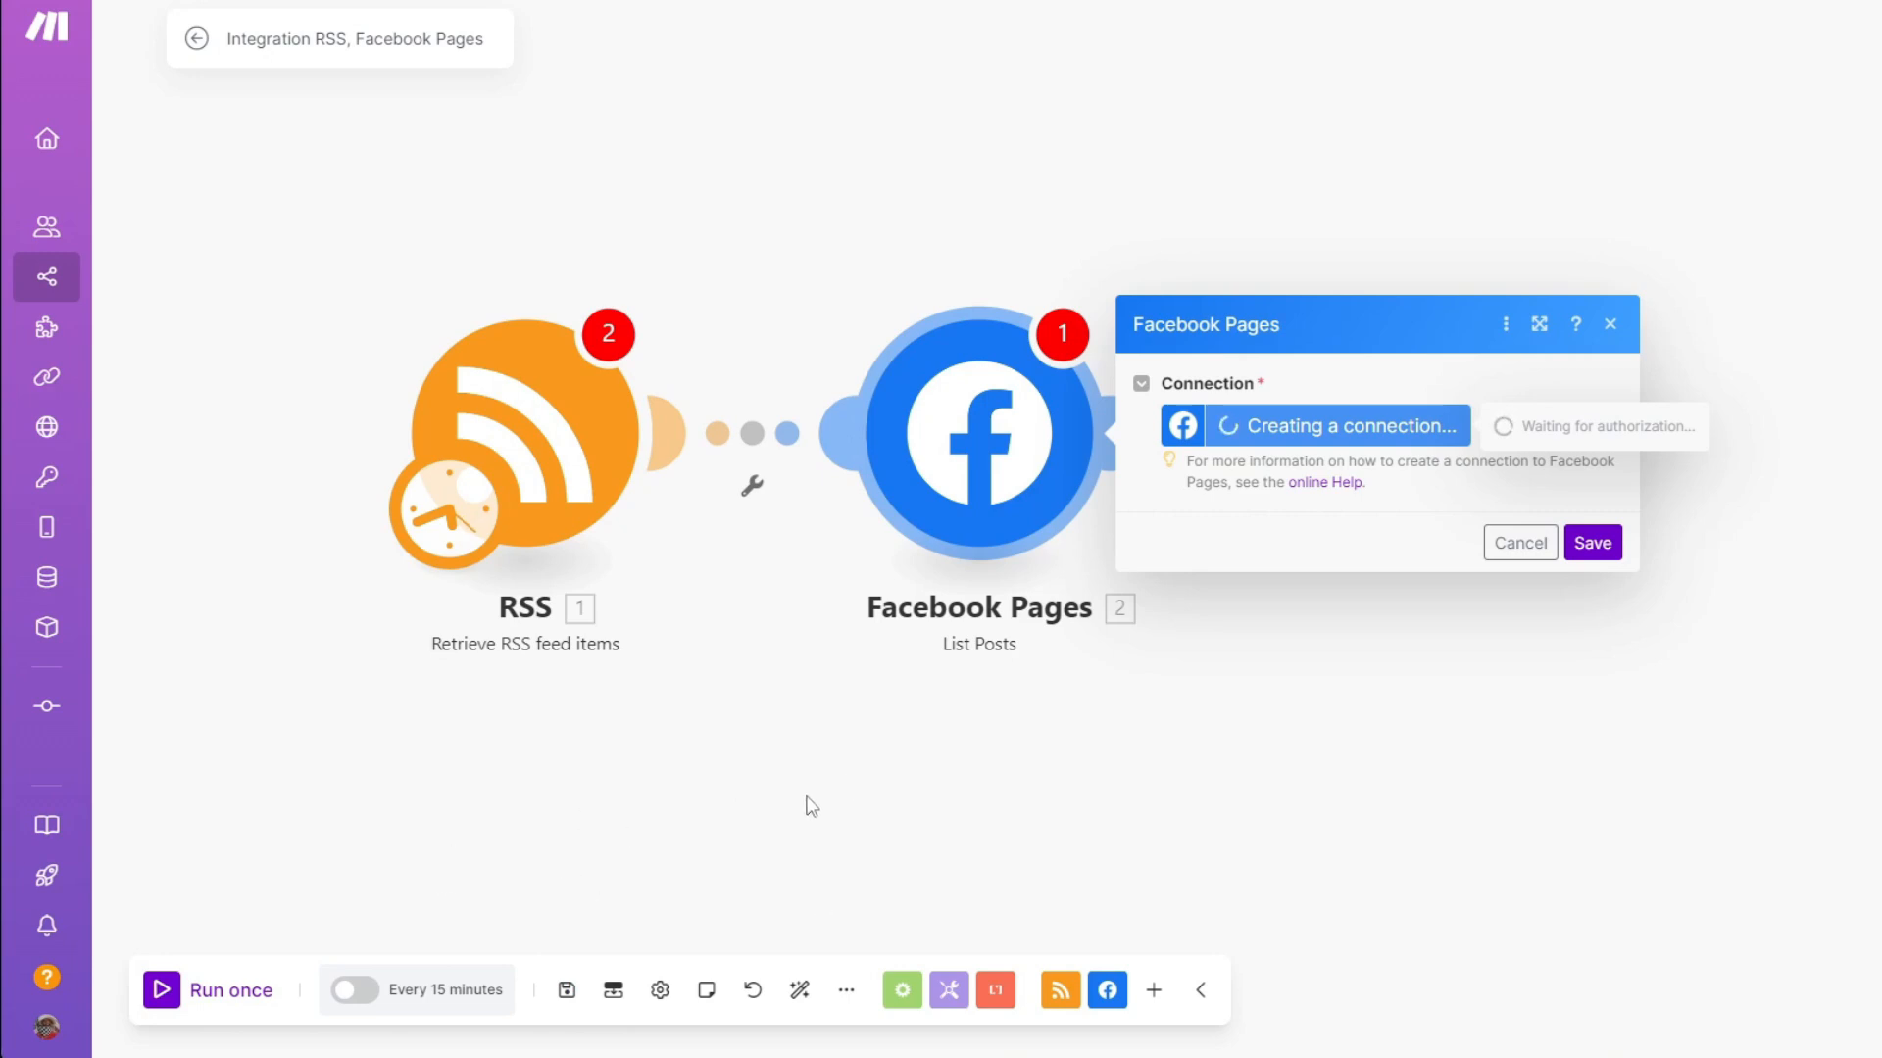
mouse_move(614, 992)
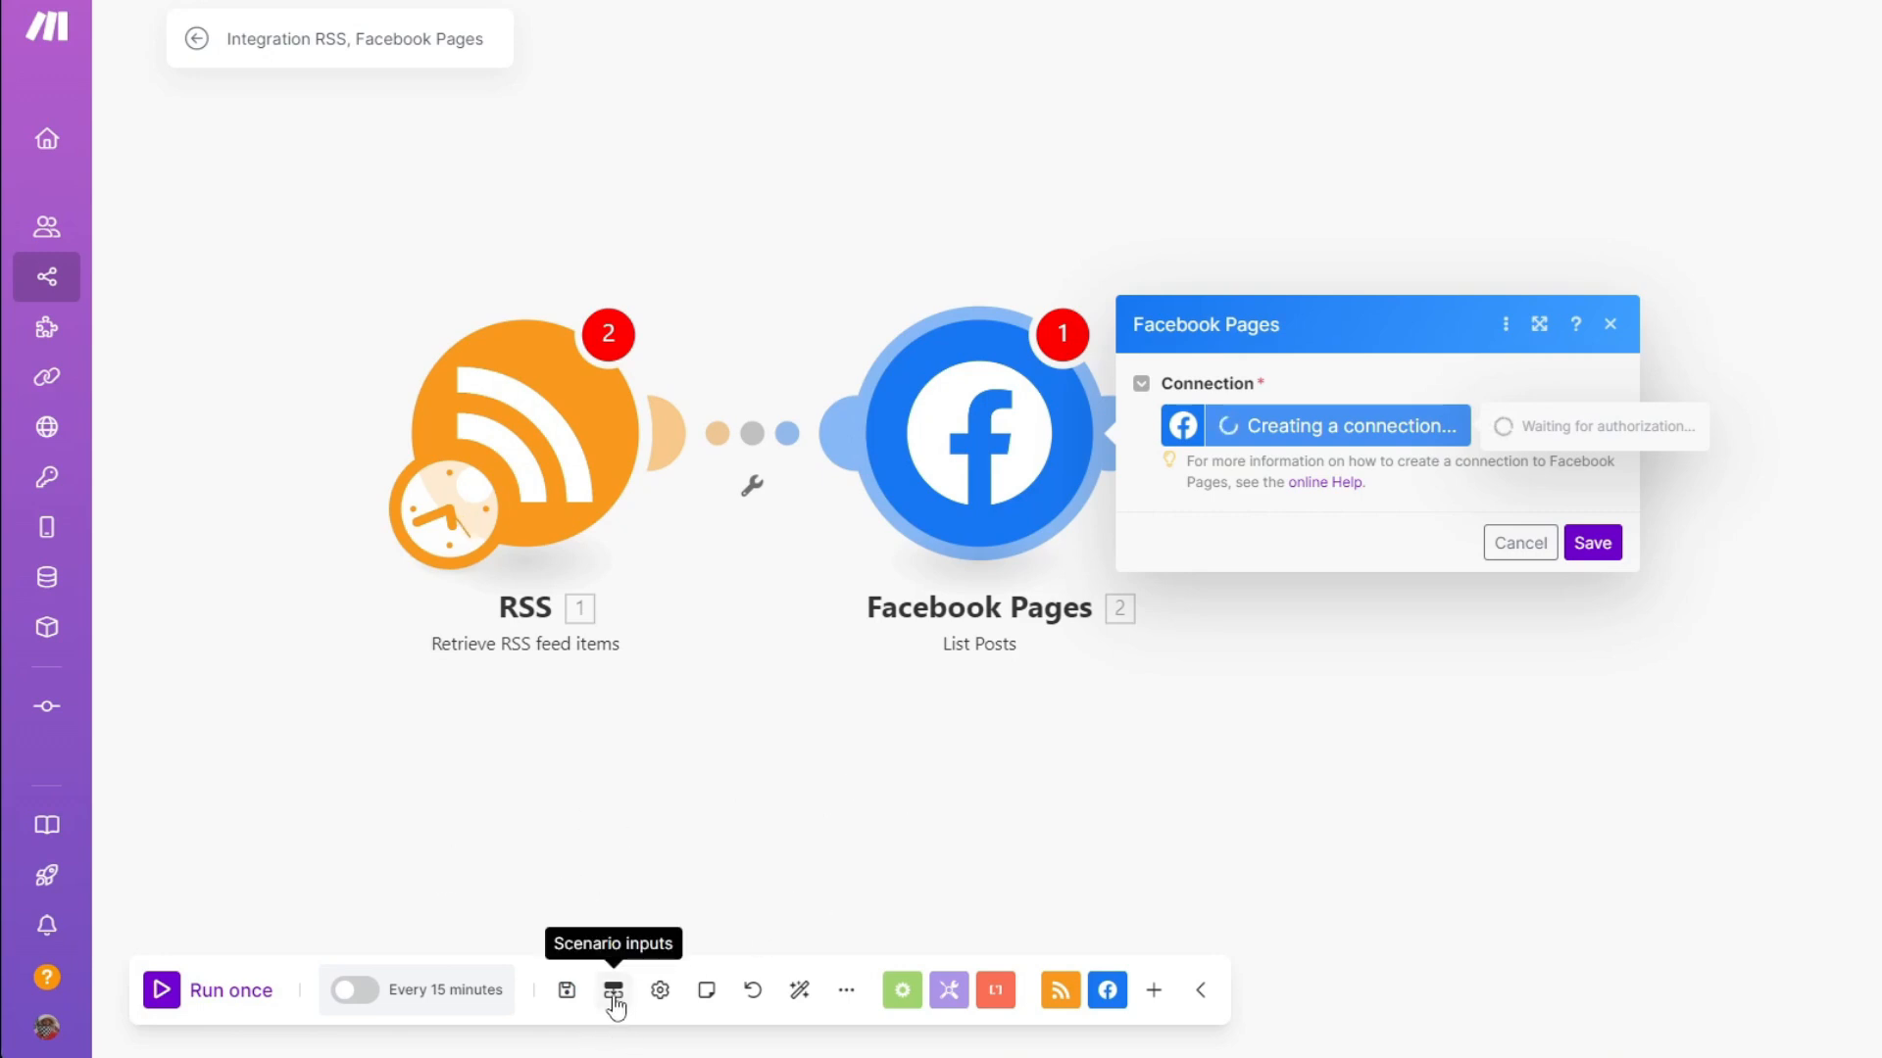
Review the Scenario inputs panel, then dismiss it to return to the canvas
click(614, 990)
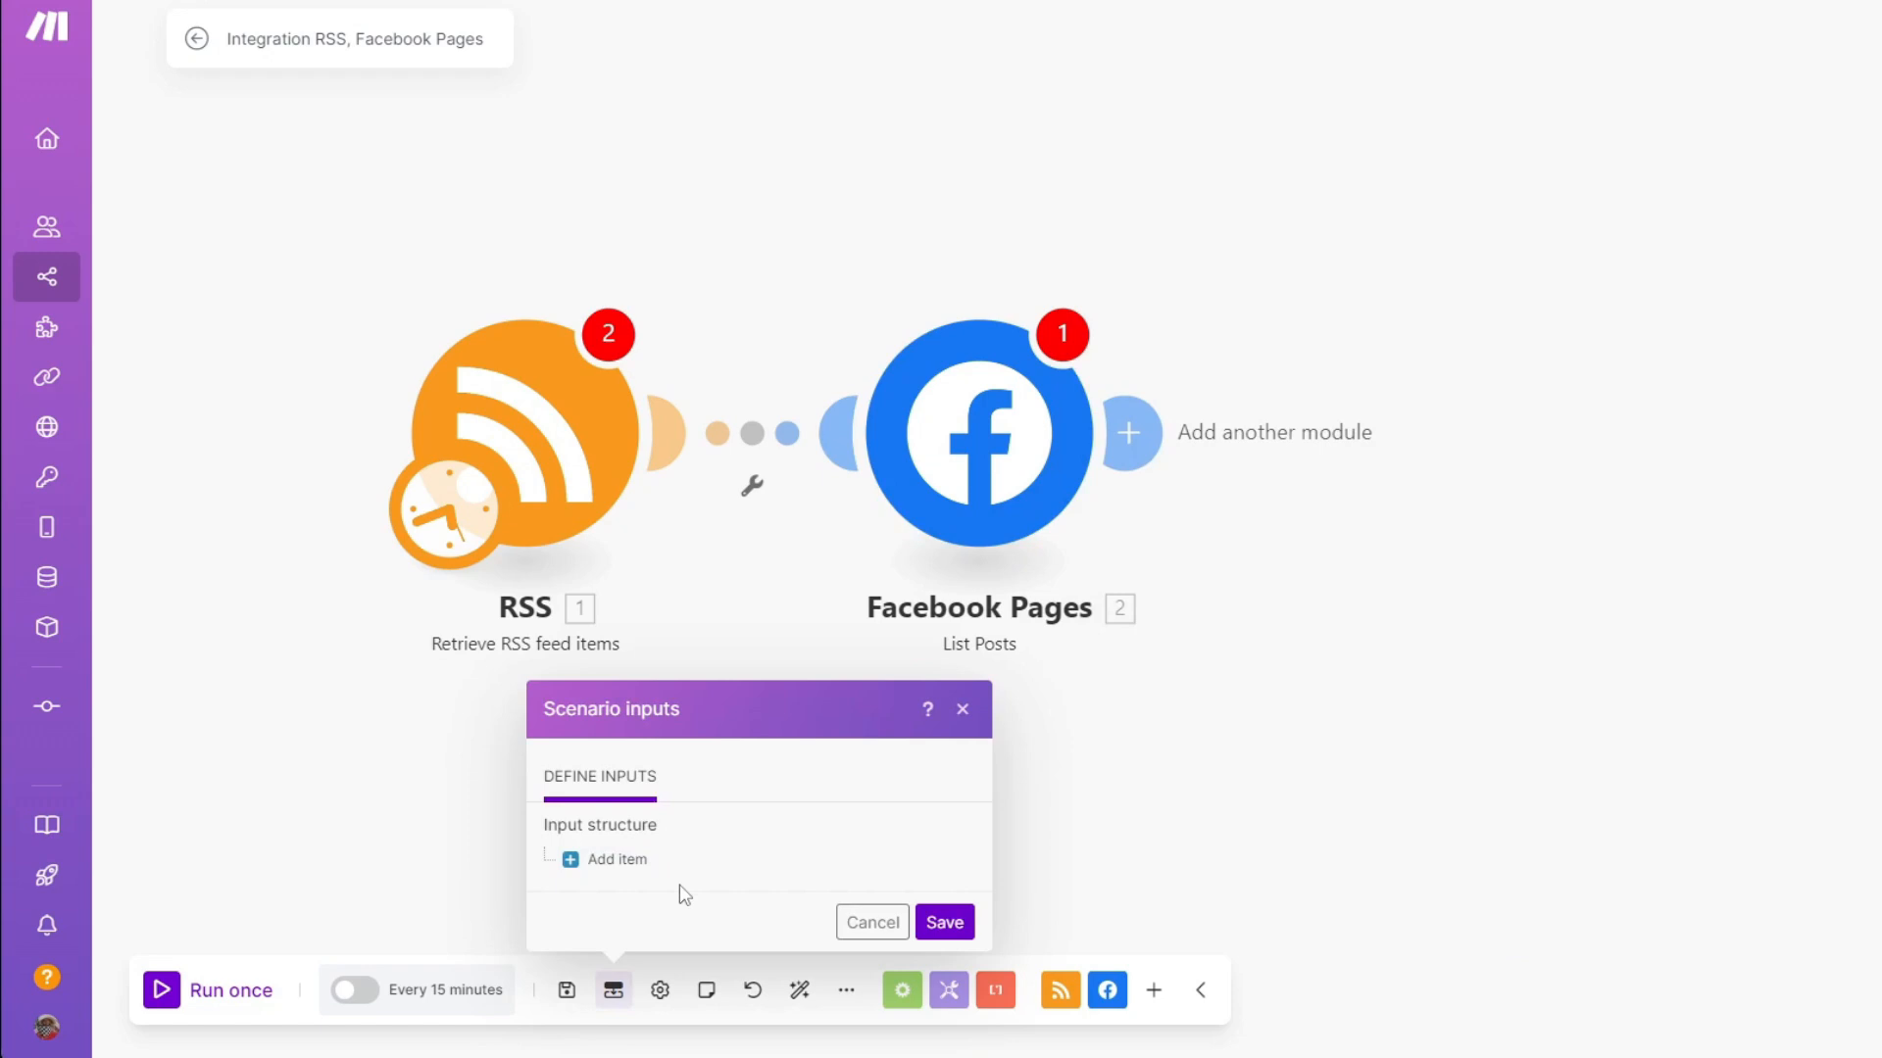
mouse_move(605, 858)
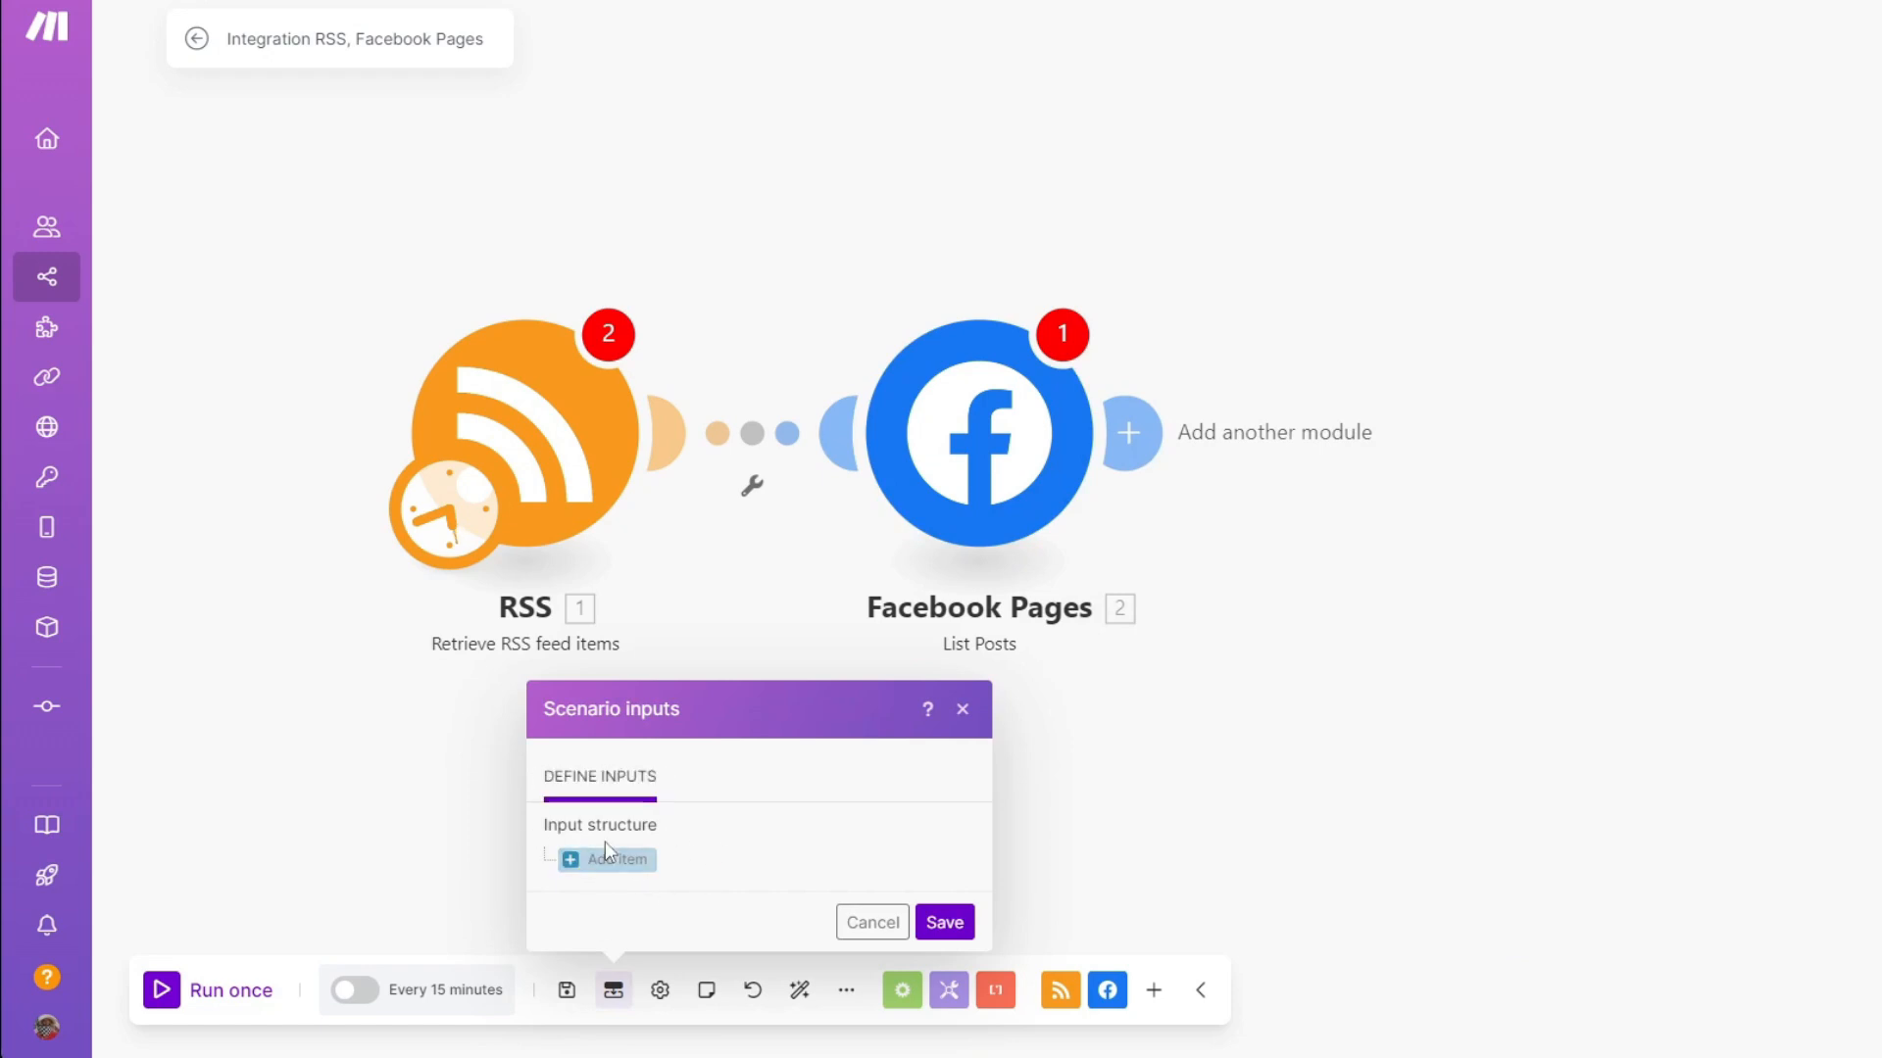
click(871, 922)
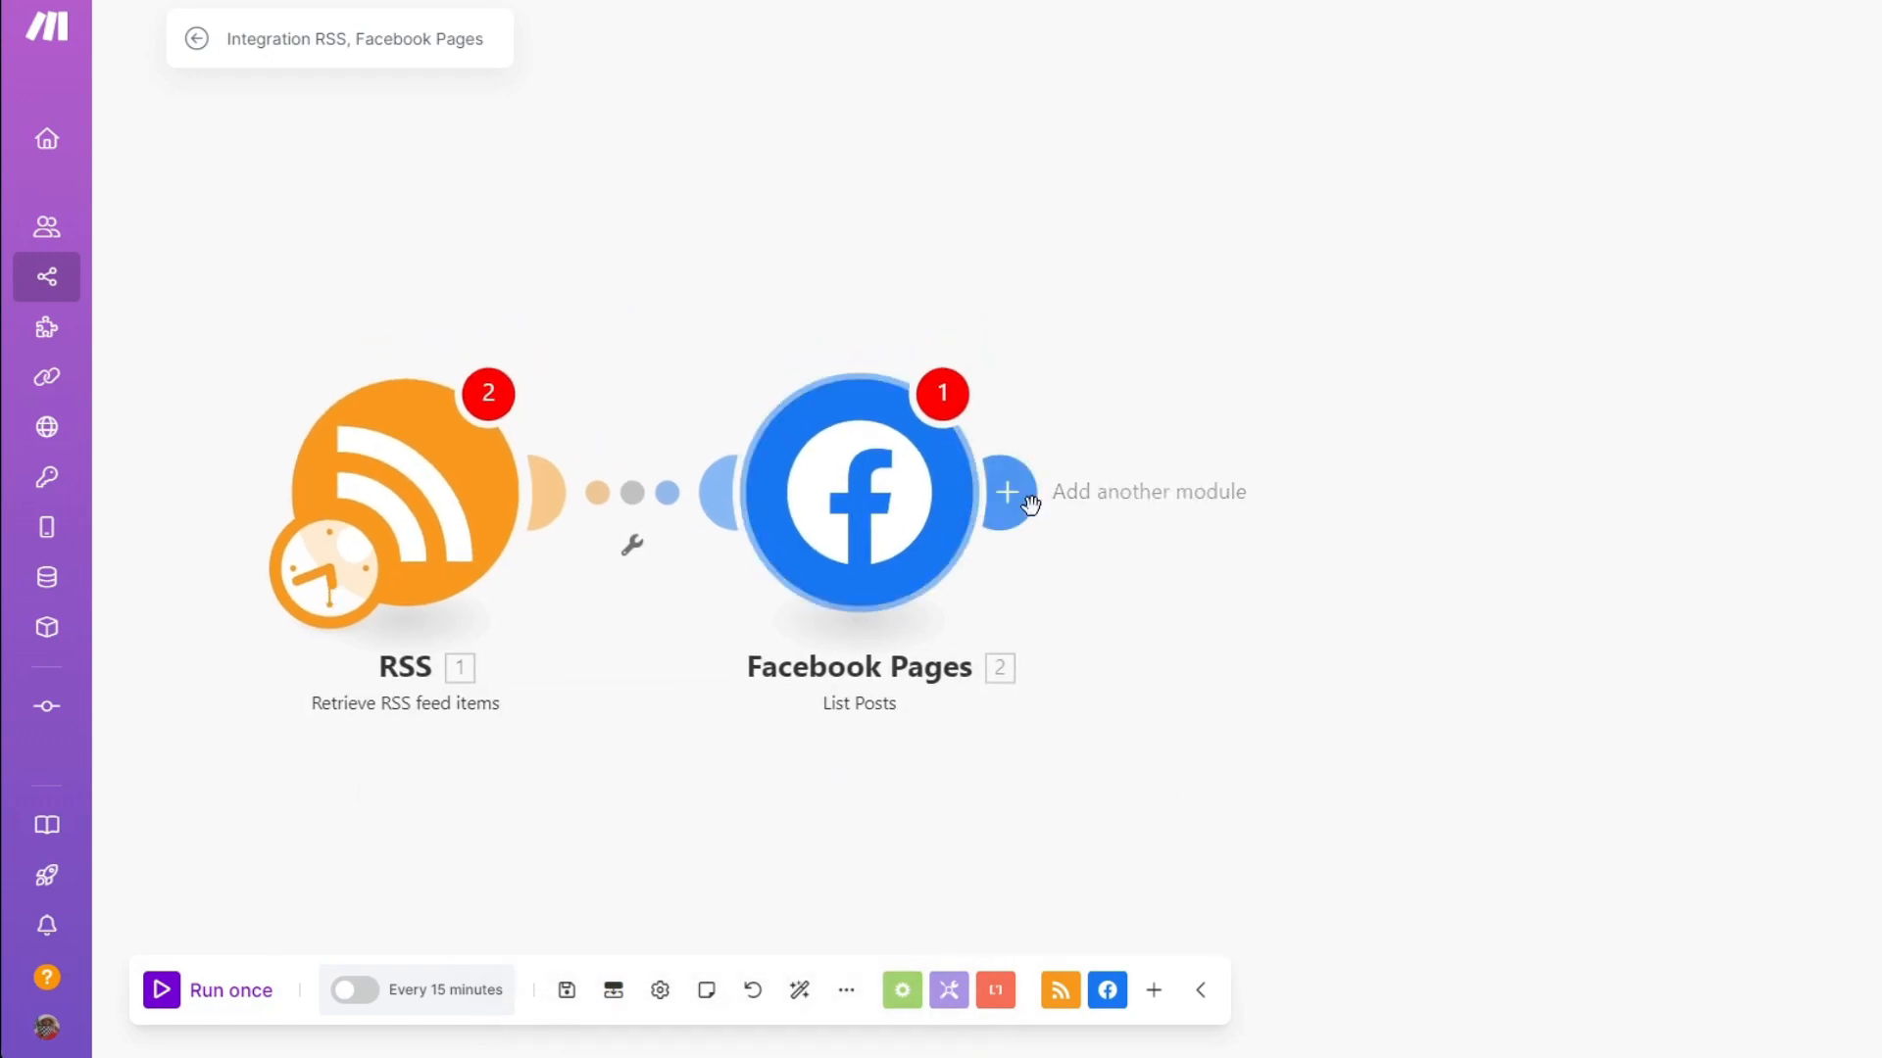
Add a JSON 'Aggregate to JSON' module after the Facebook Pages module
click(1007, 492)
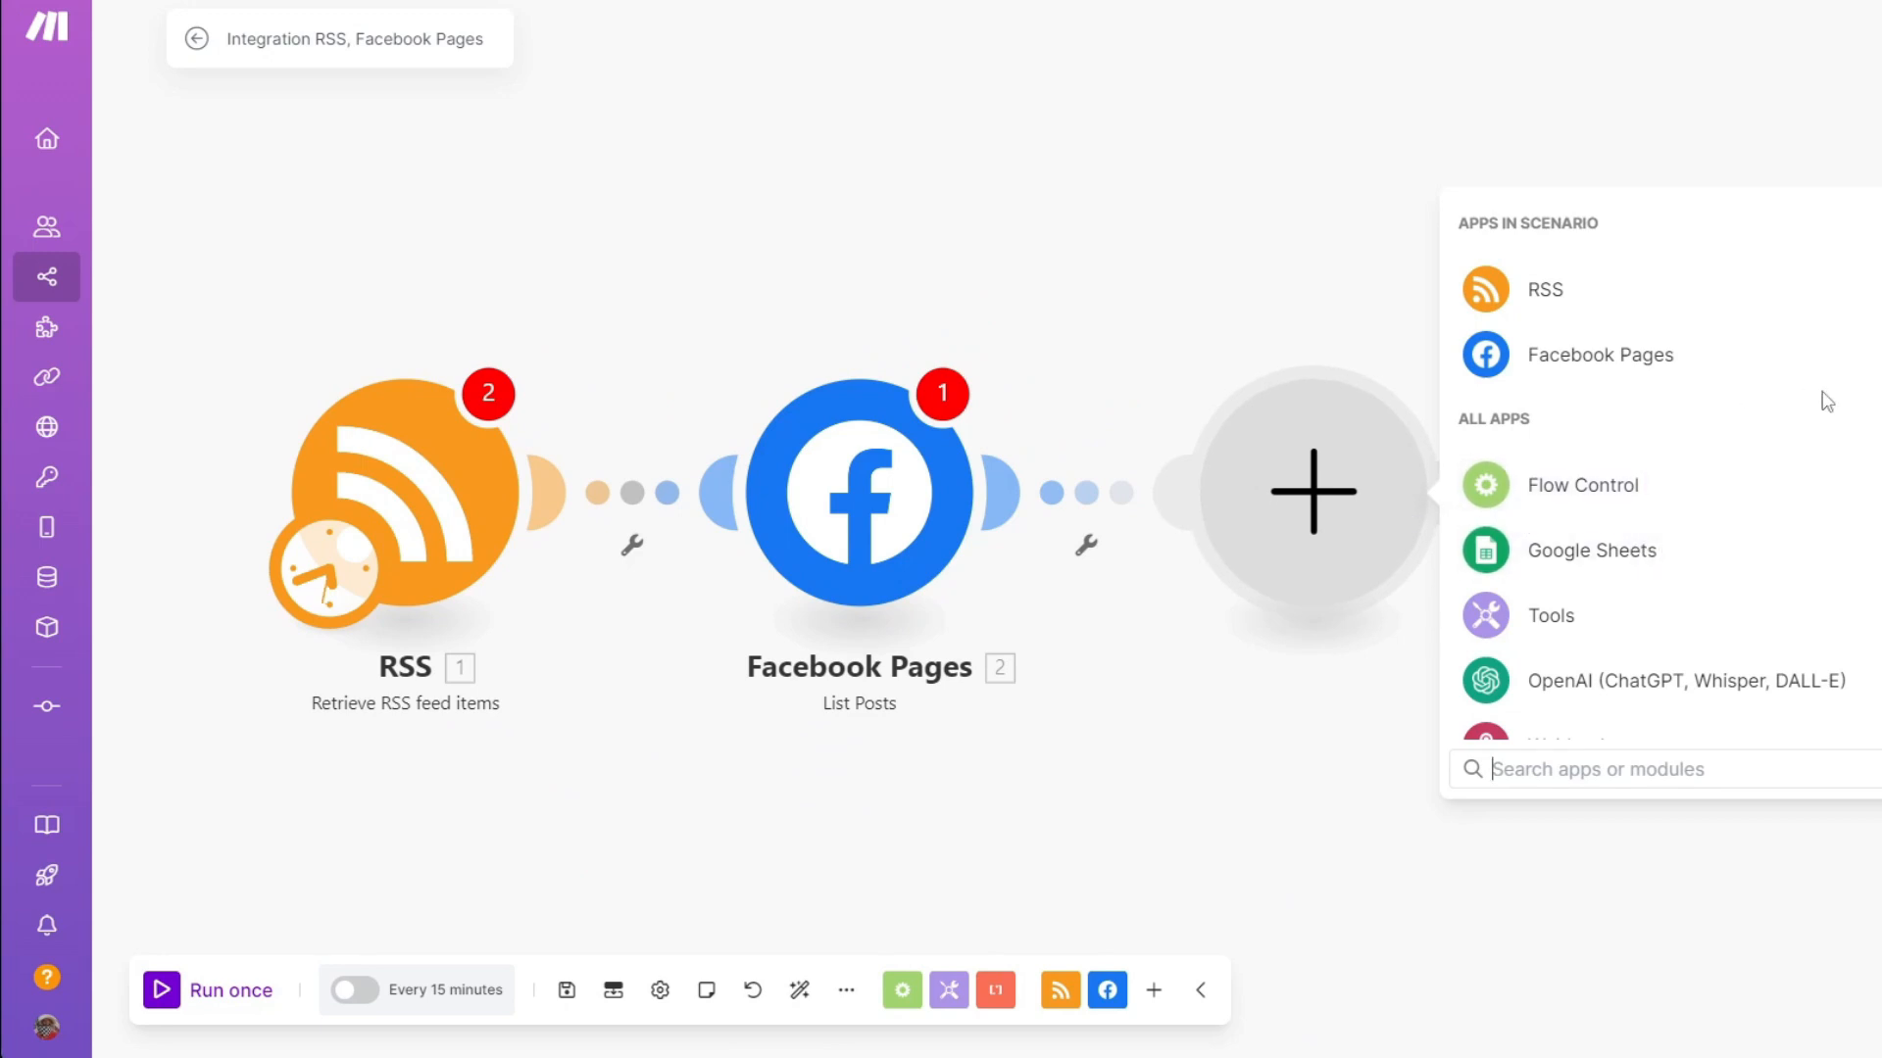
scroll(down, 3)
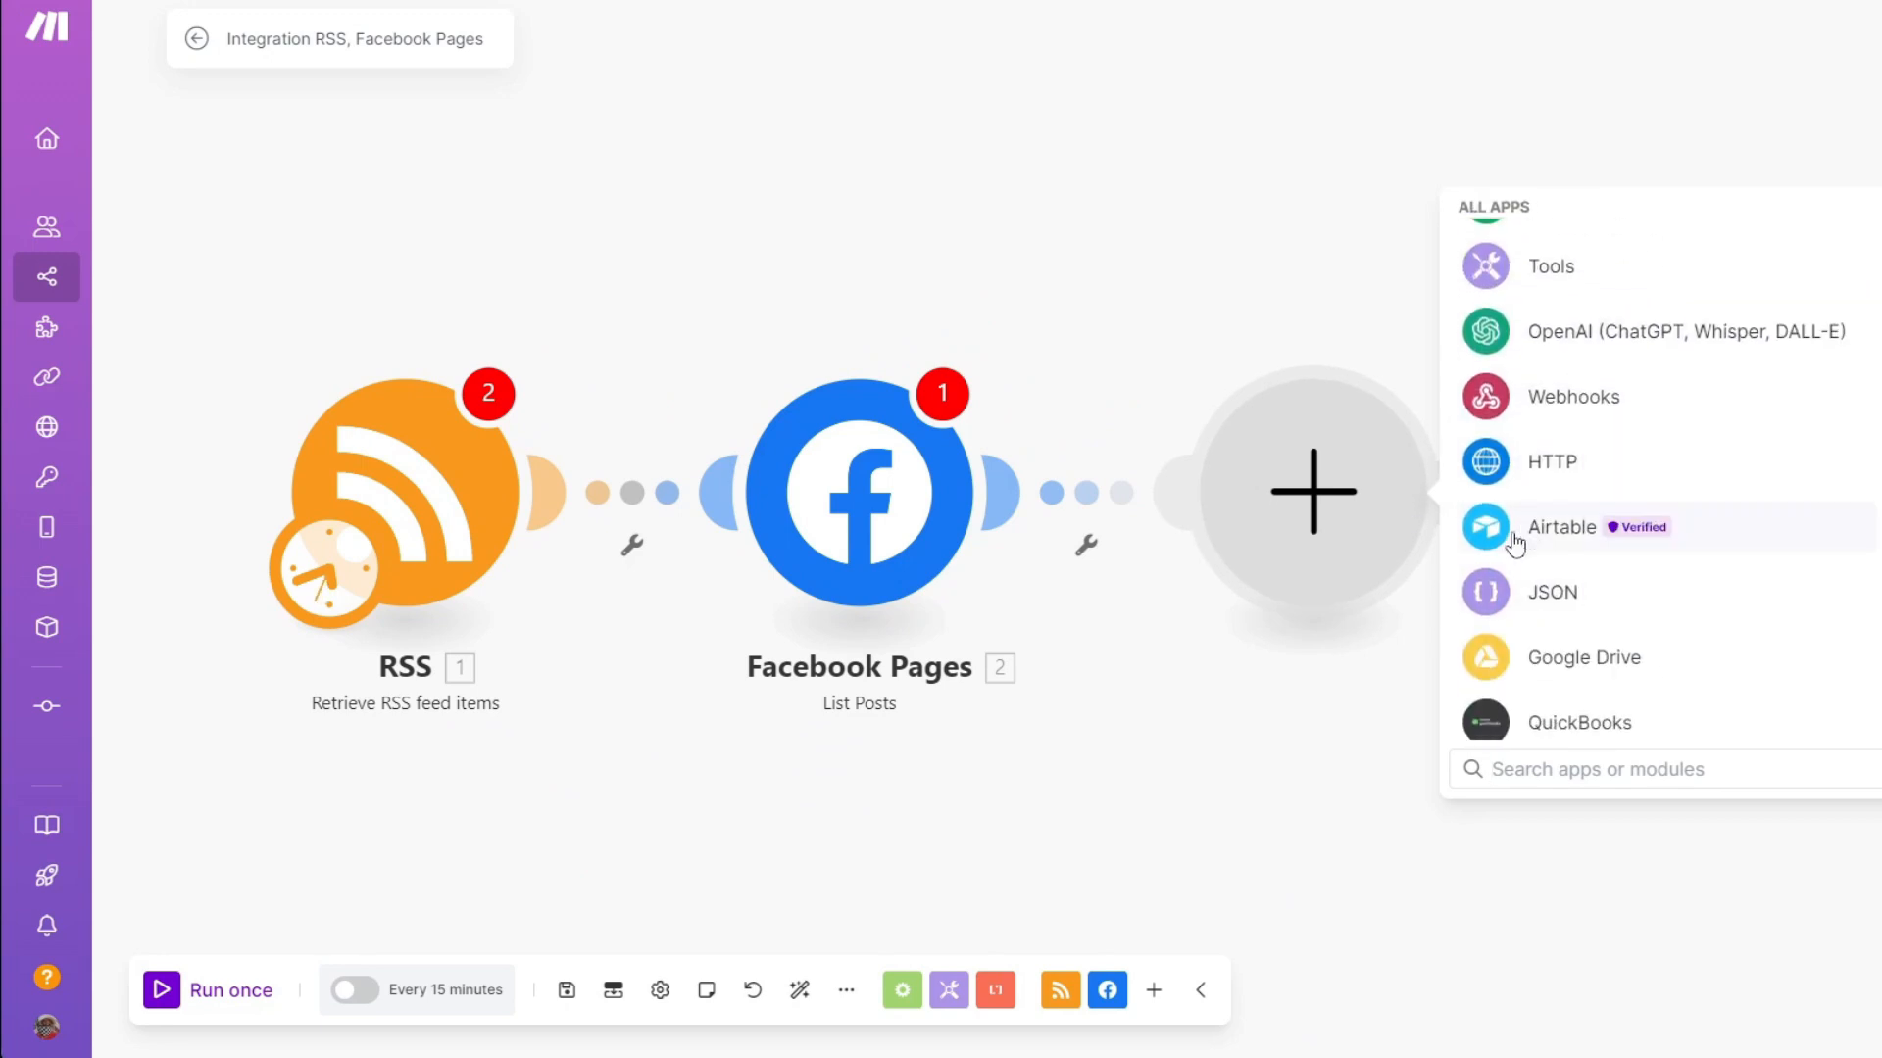
click(1548, 592)
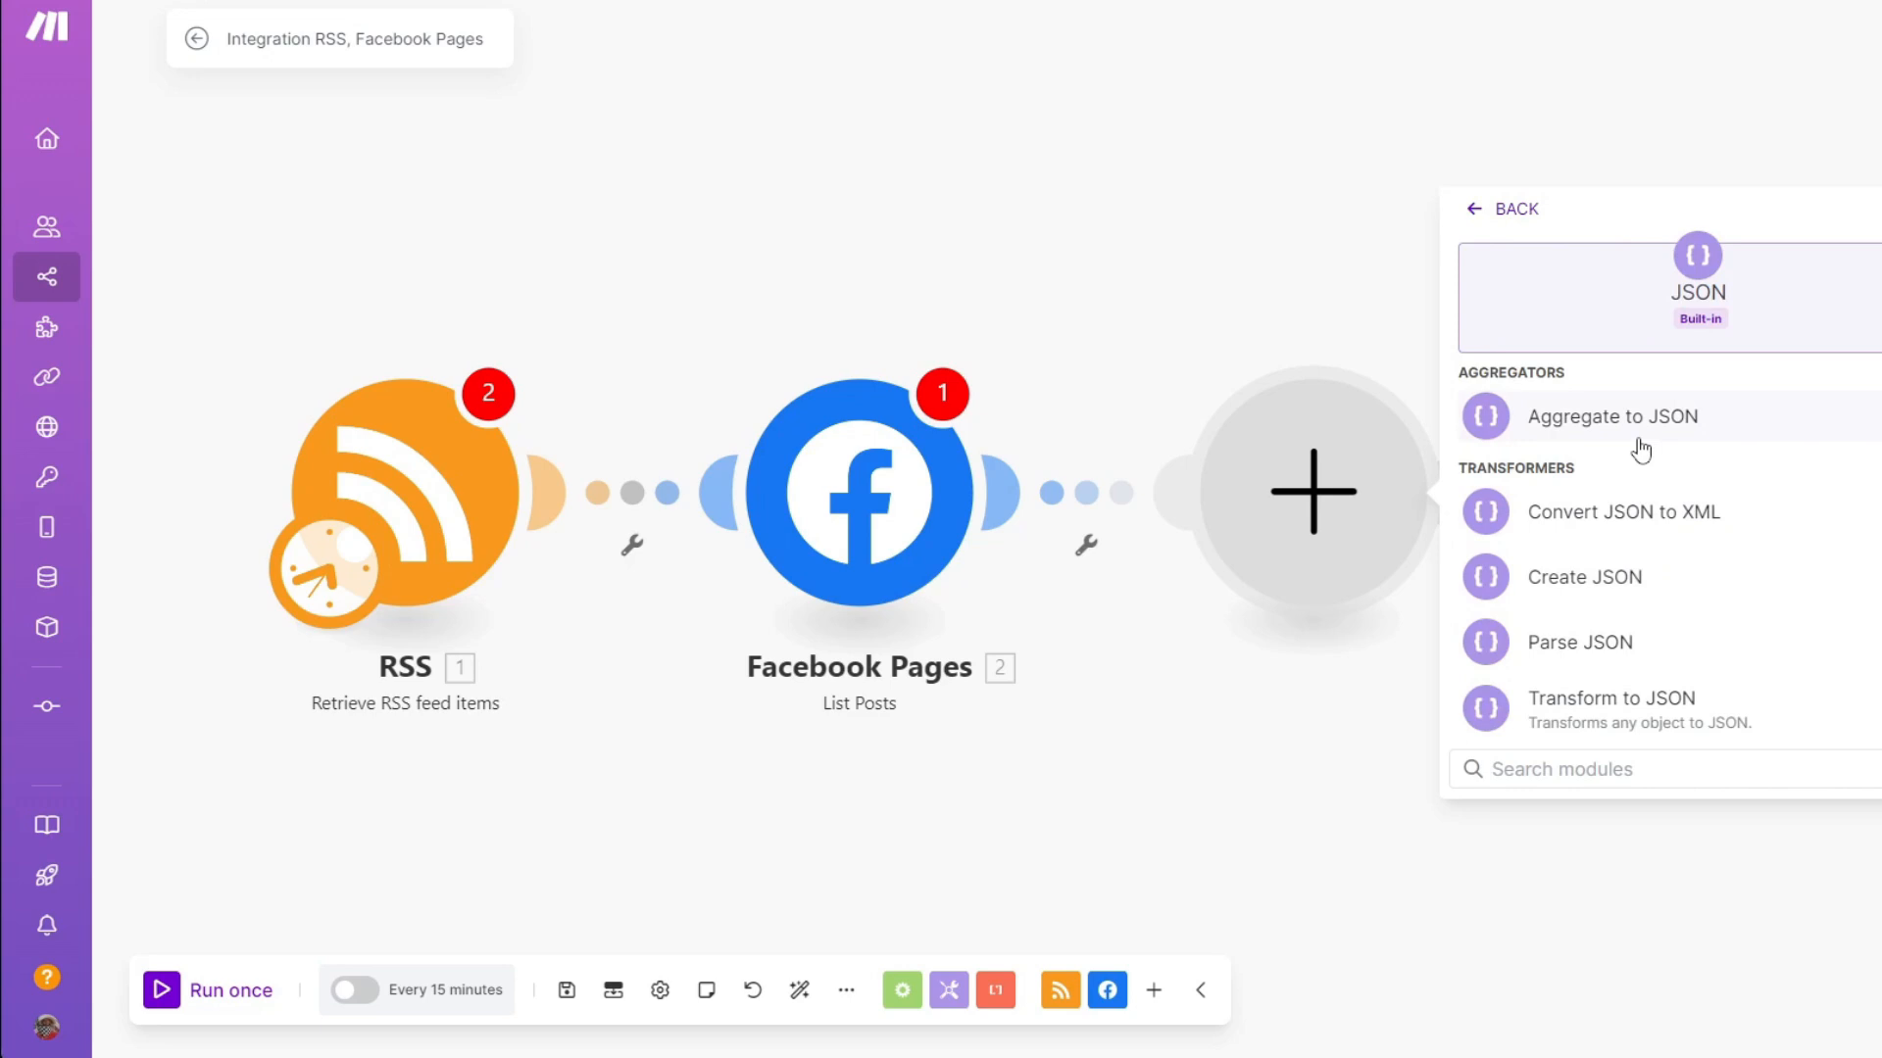
click(1611, 415)
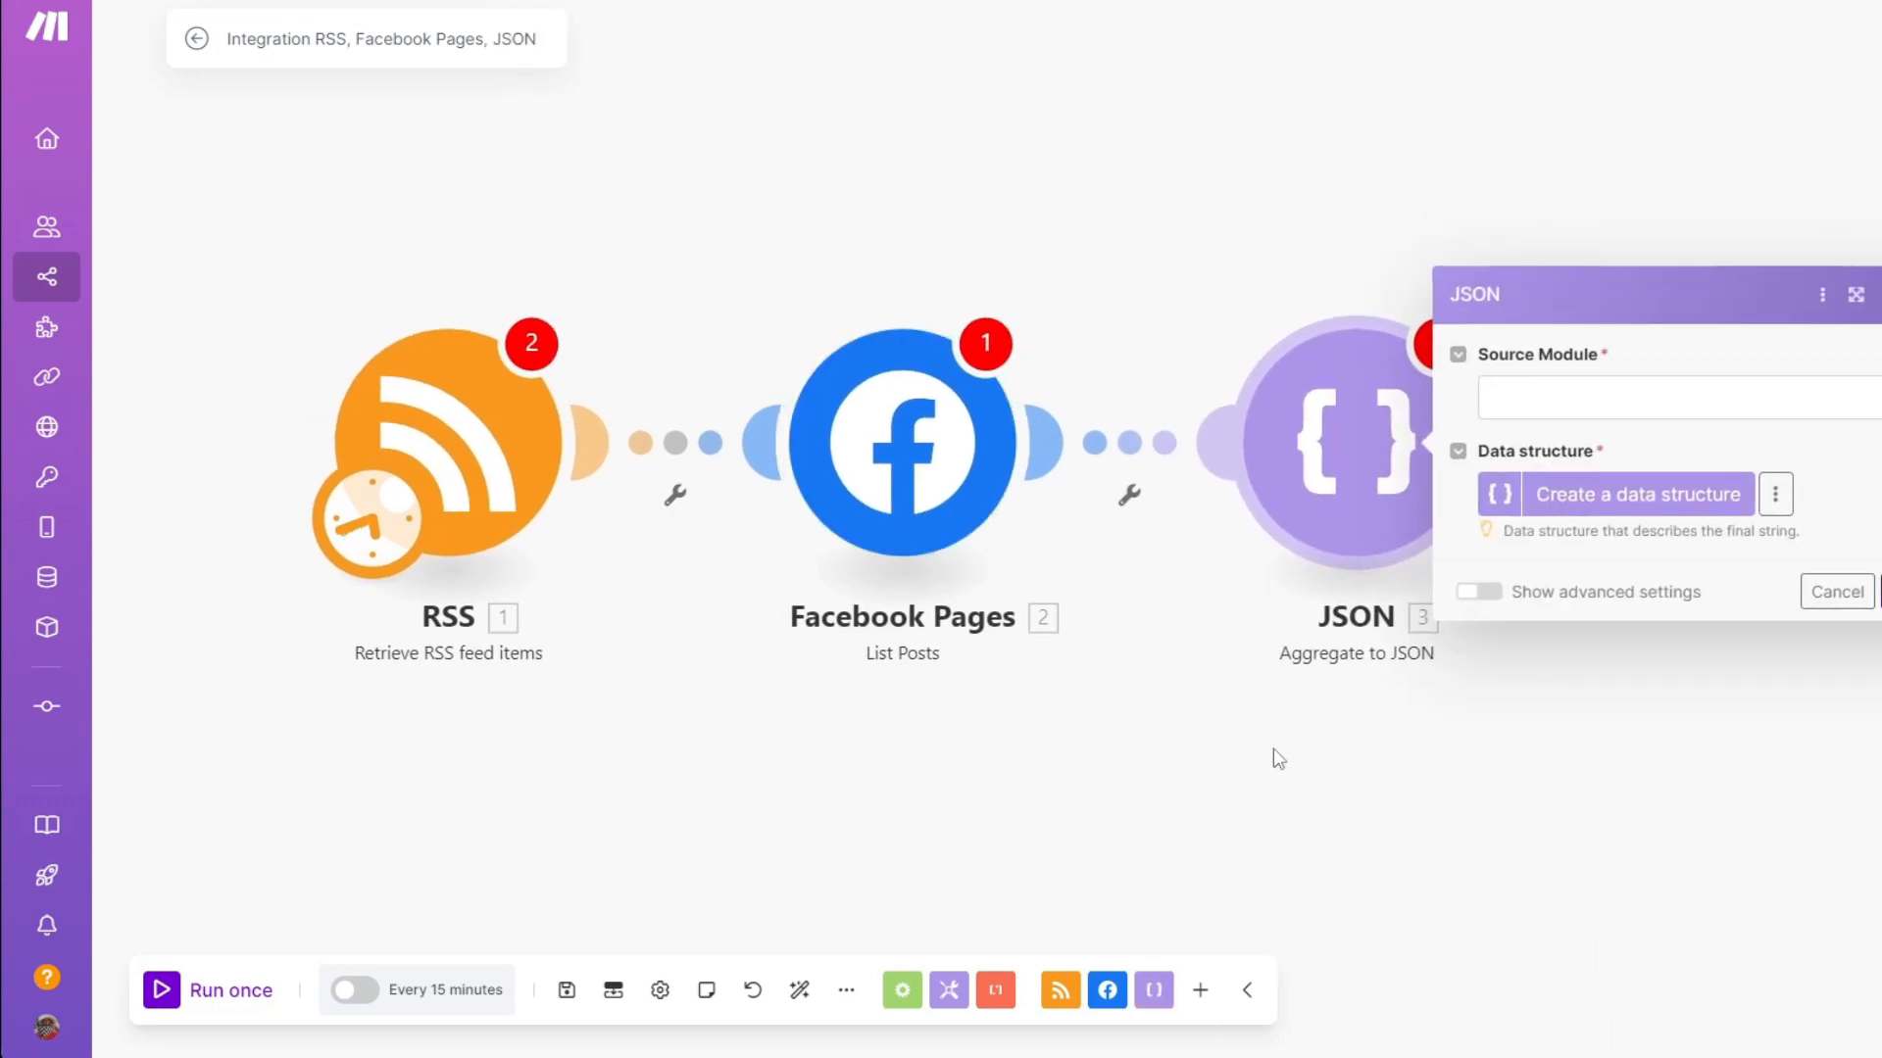
mouse_move(658, 989)
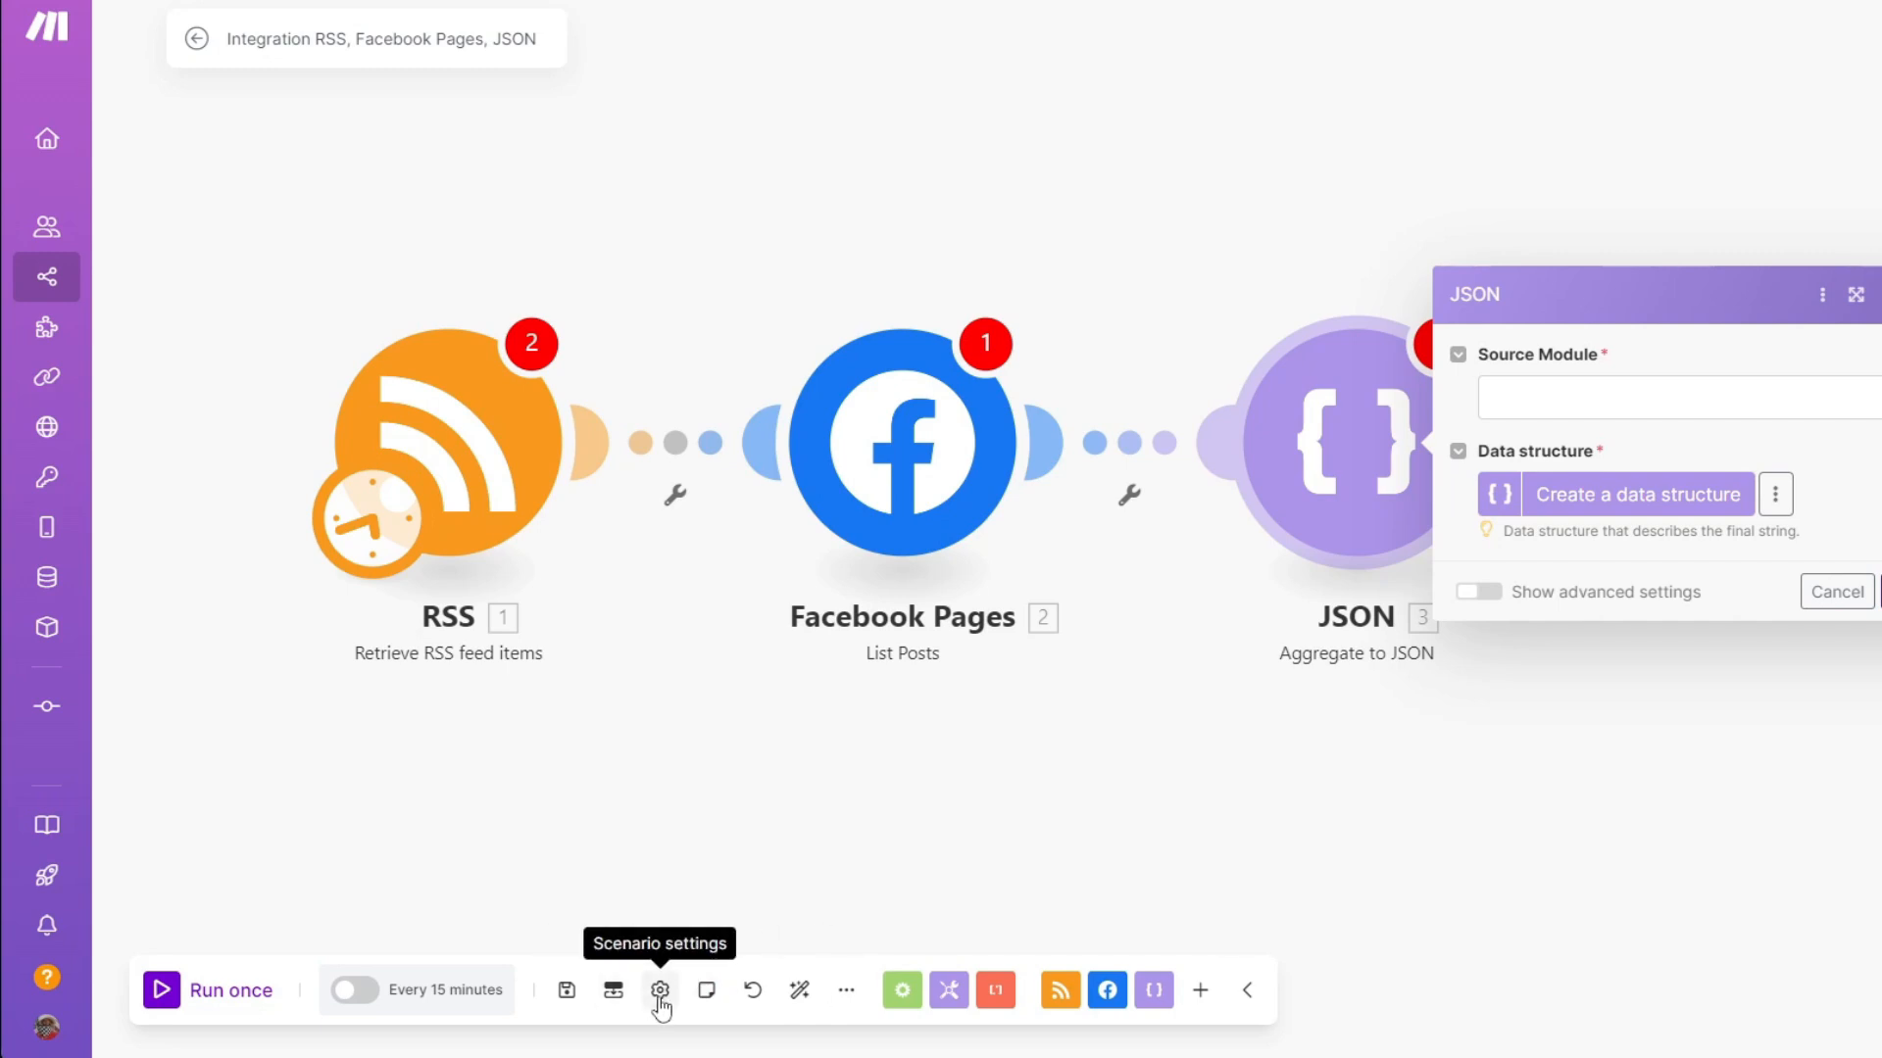
Browse the scenario settings, auto-align the modules, and reveal the More menu options
click(659, 990)
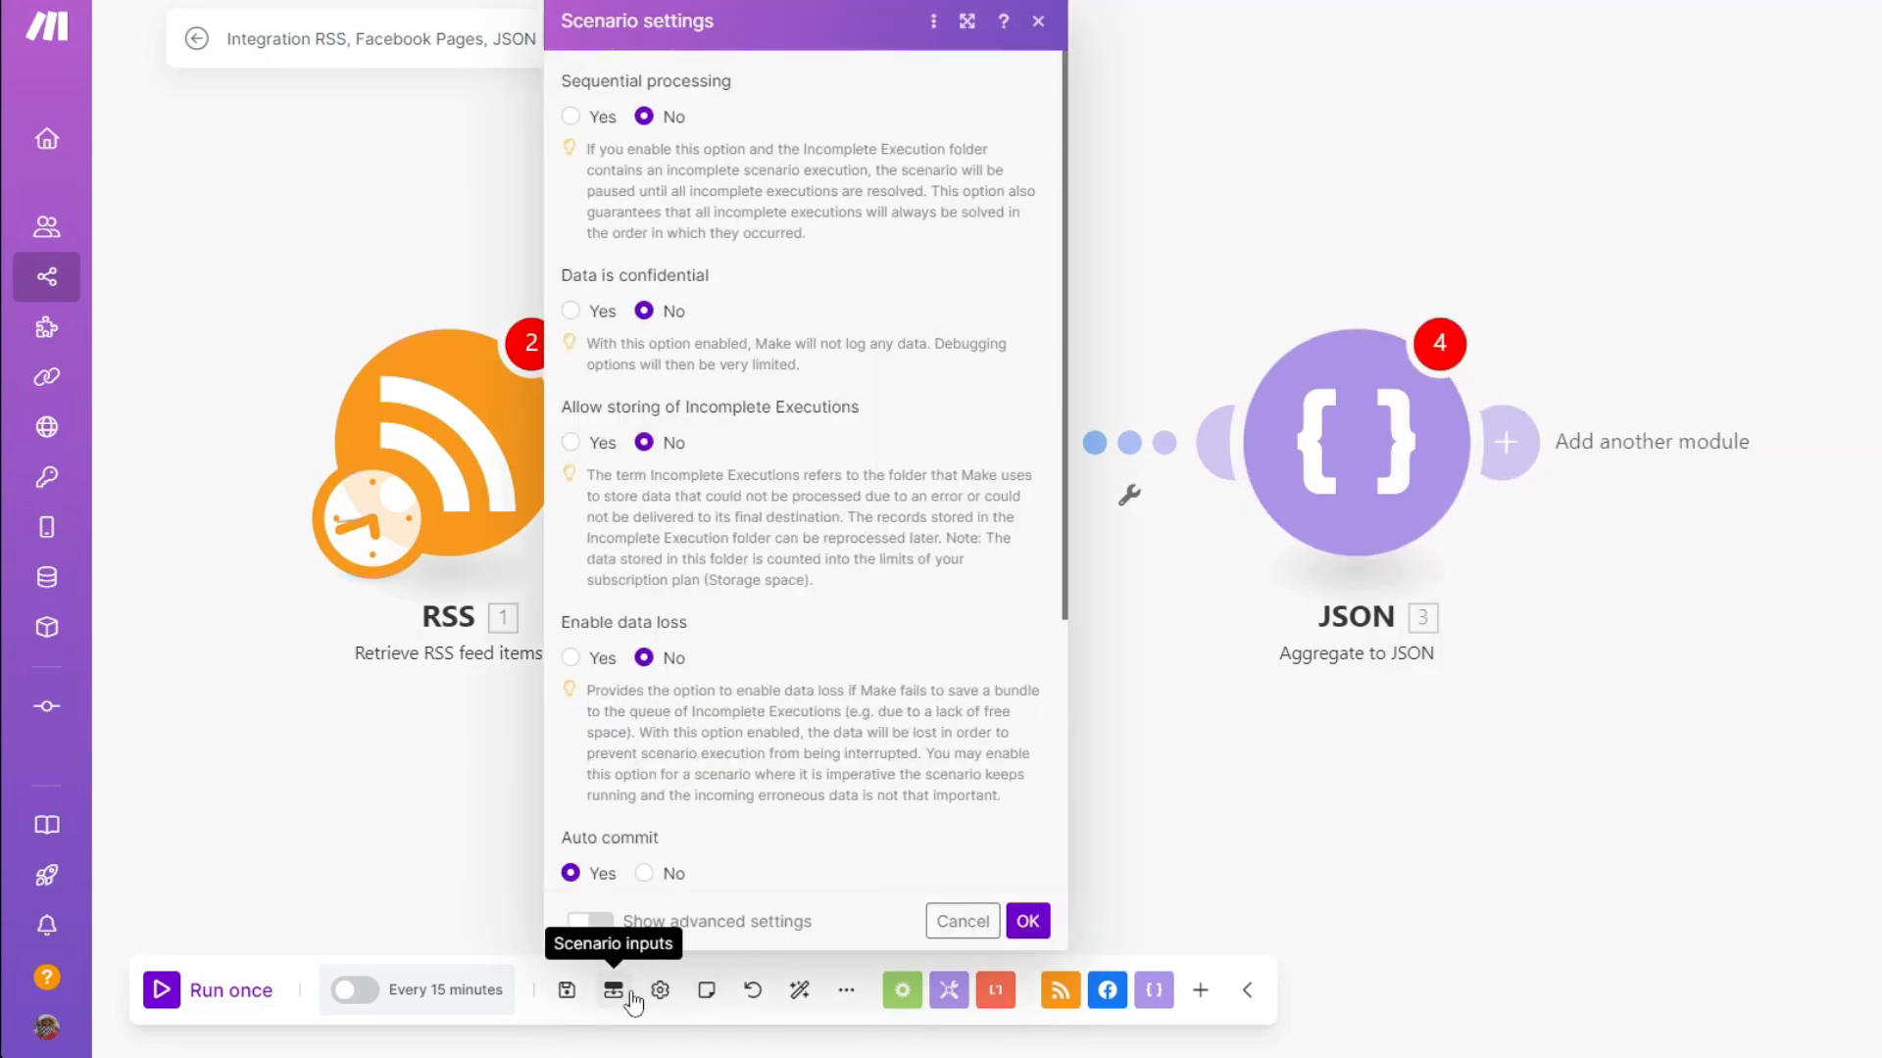
scroll(down, 3)
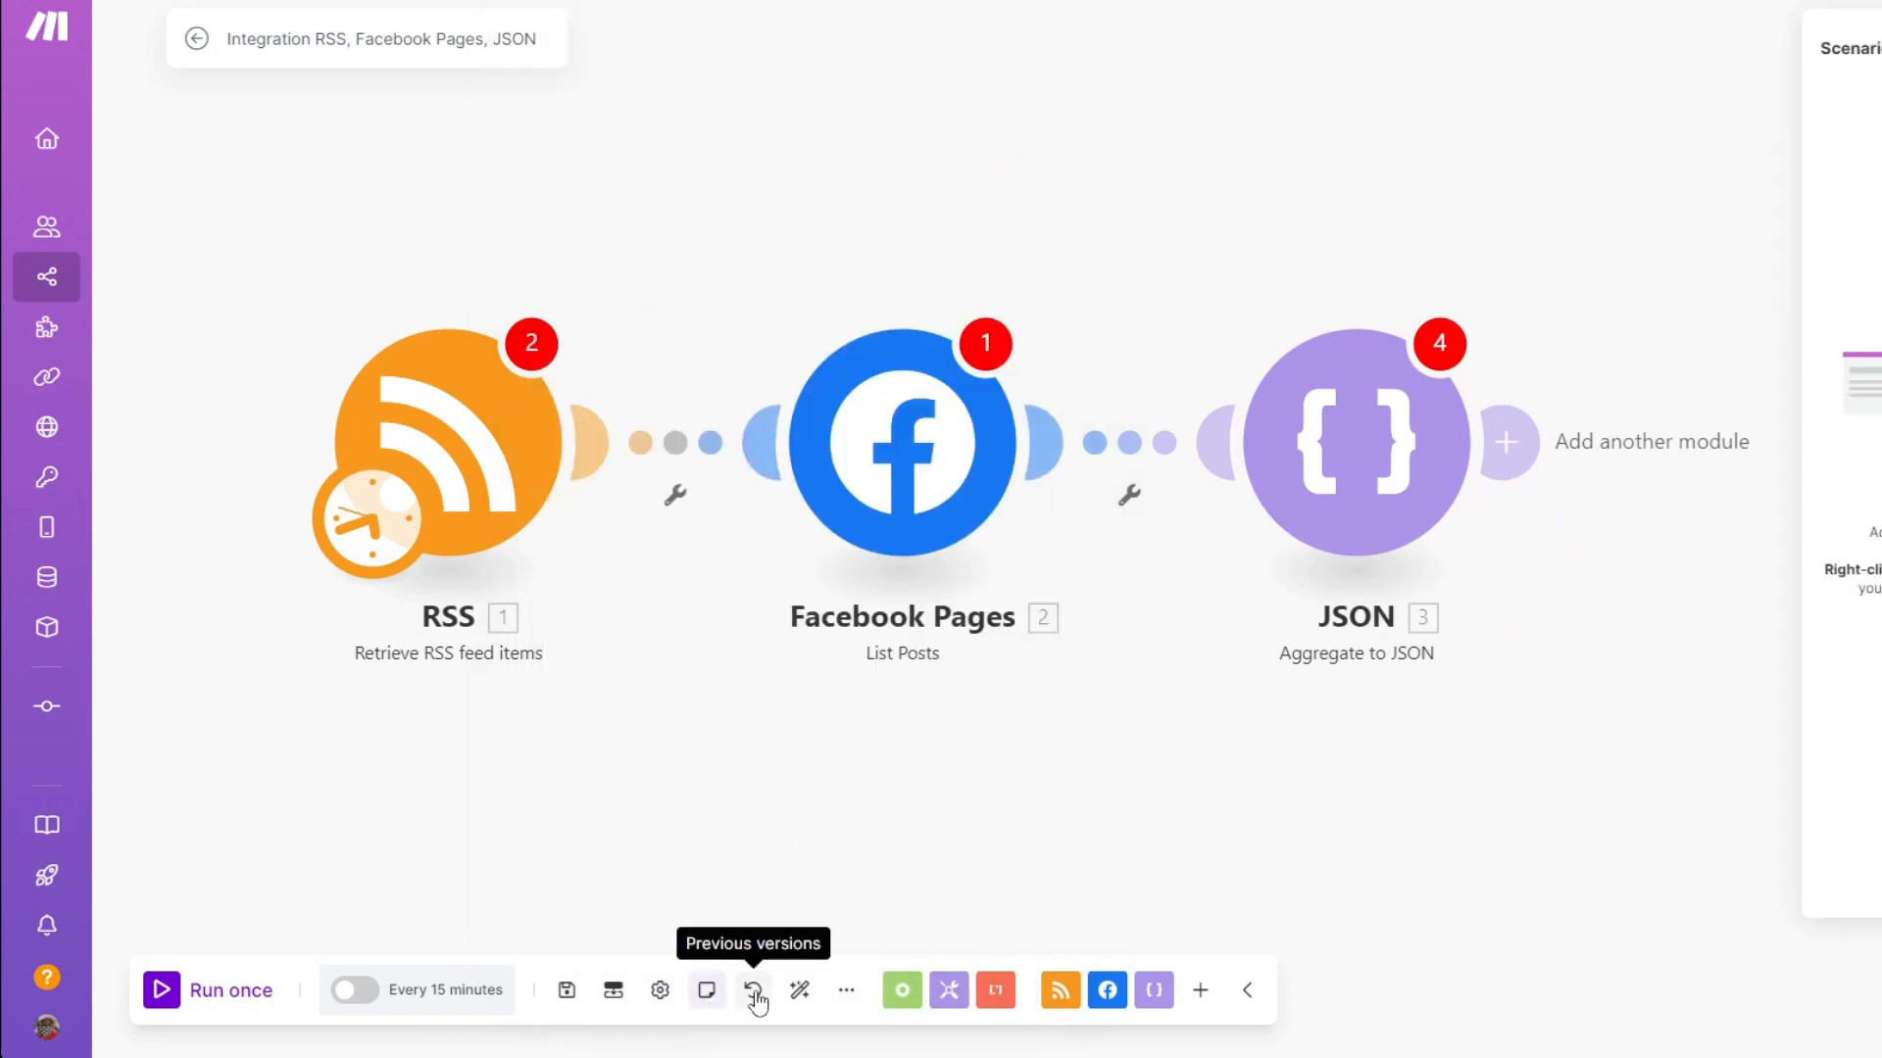
mouse_move(799, 997)
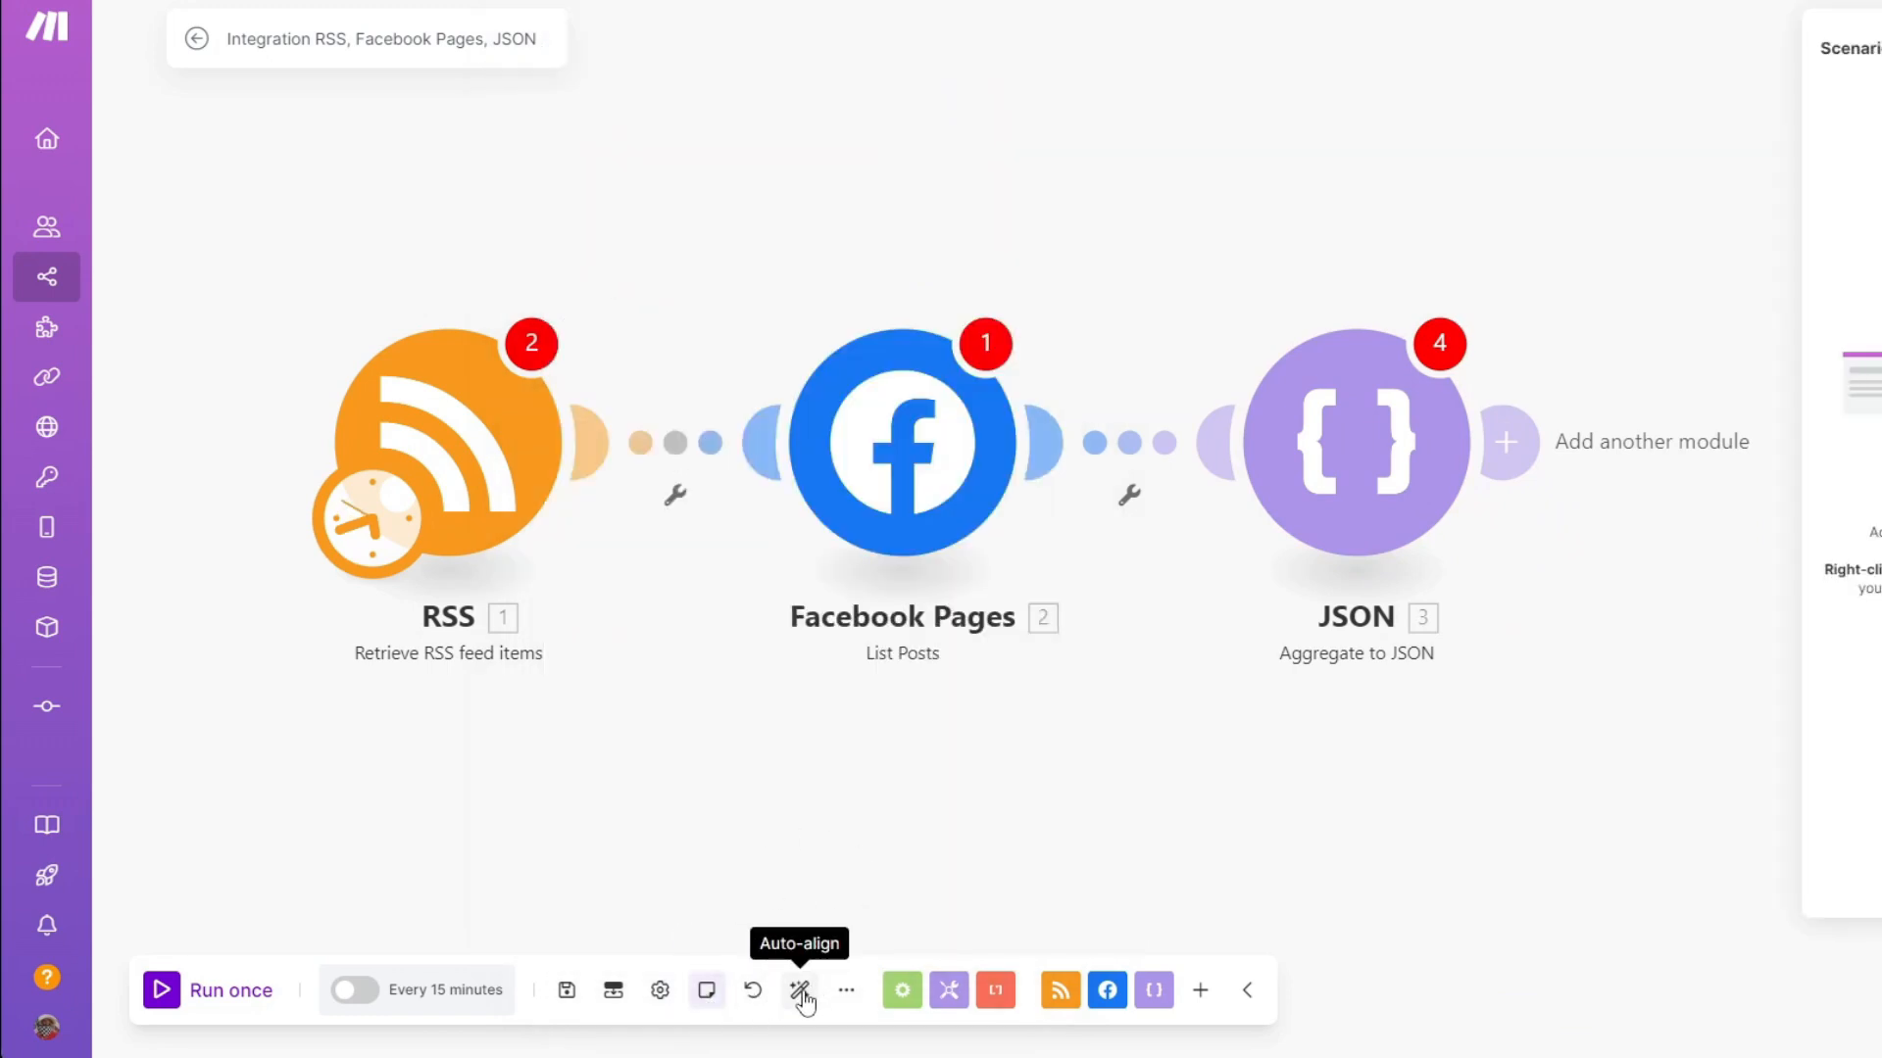
click(845, 989)
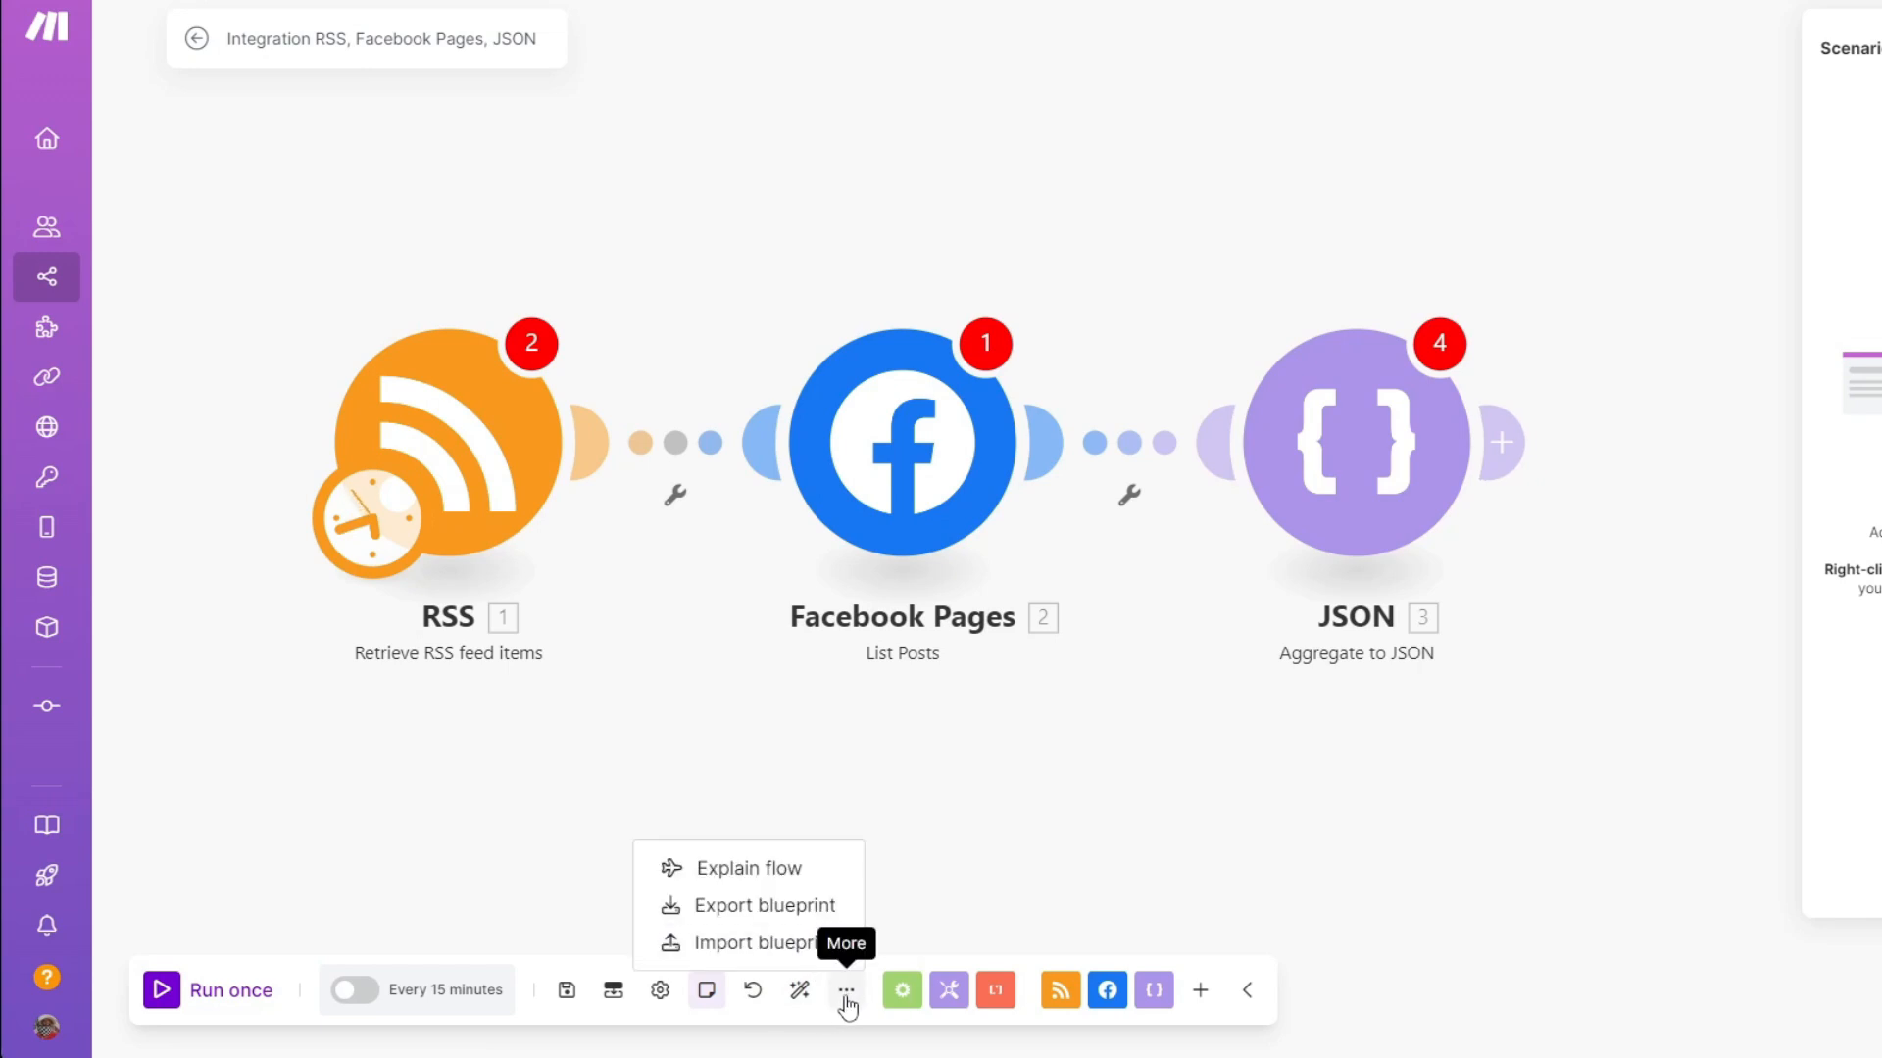
click(845, 990)
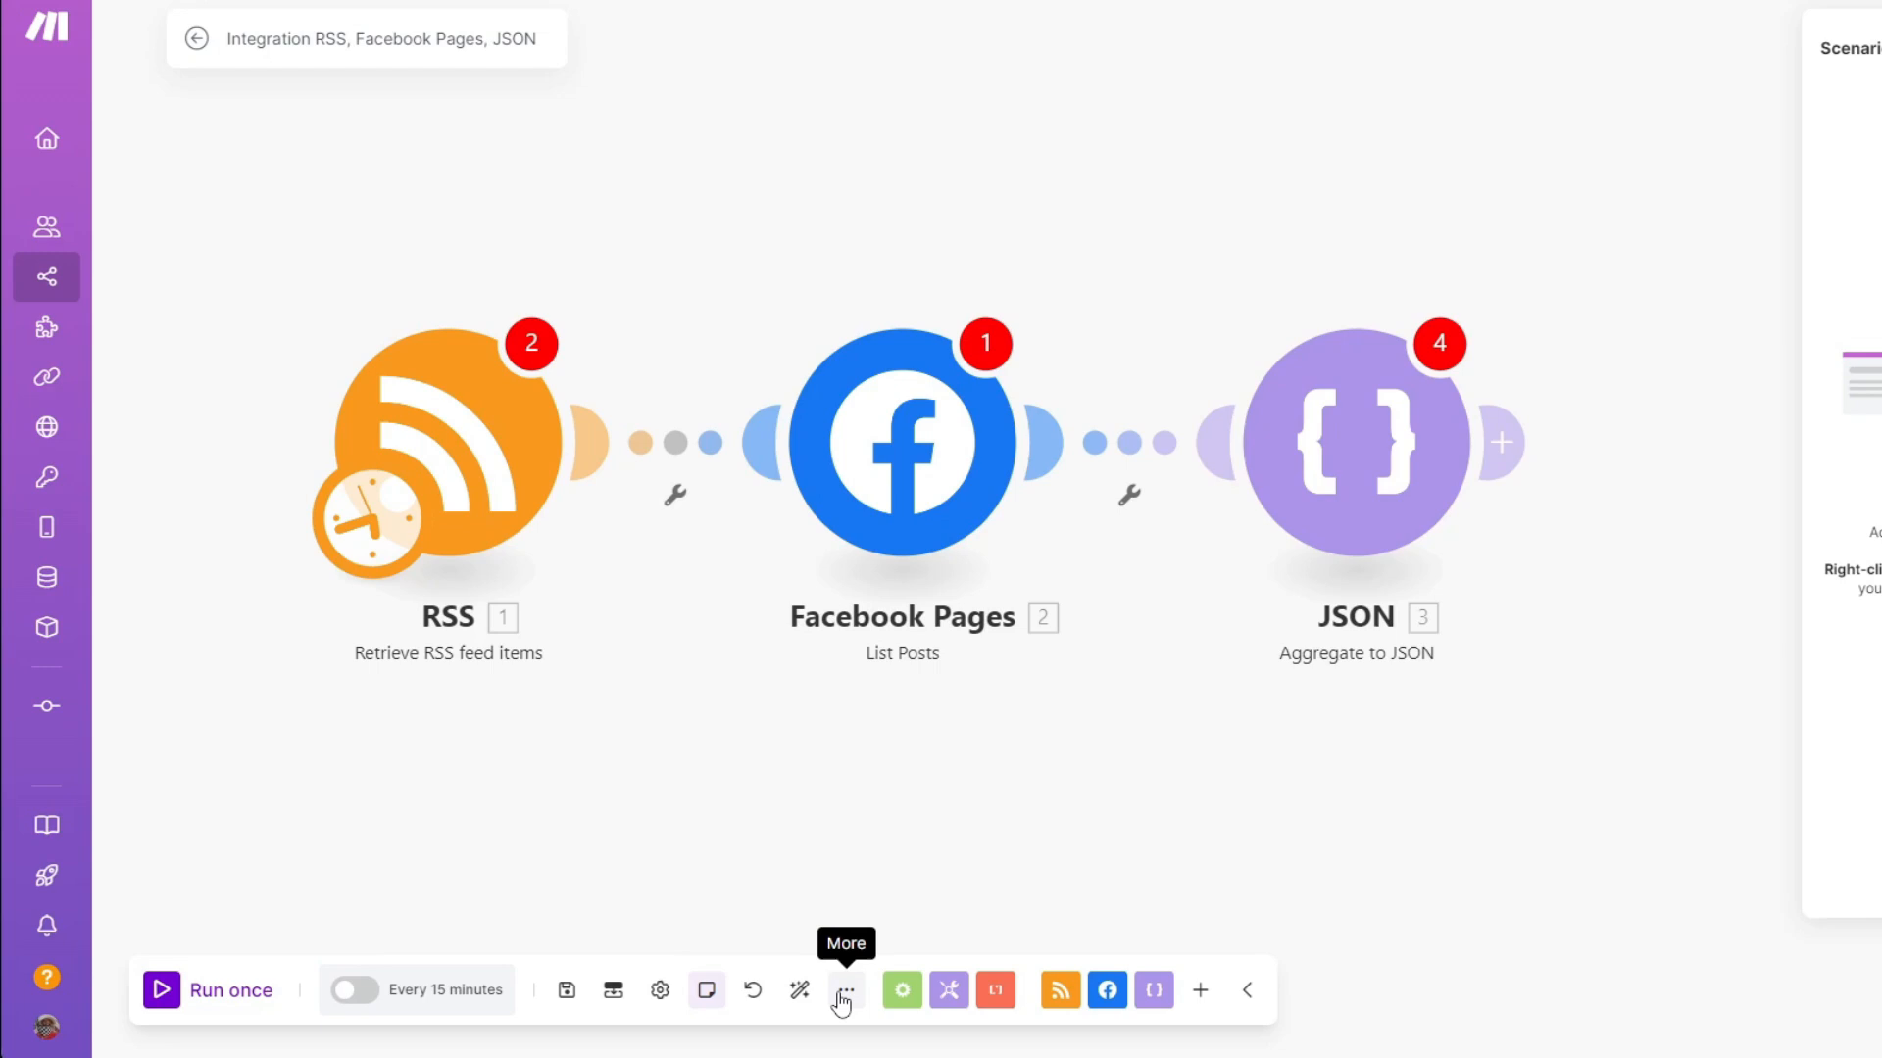
click(844, 990)
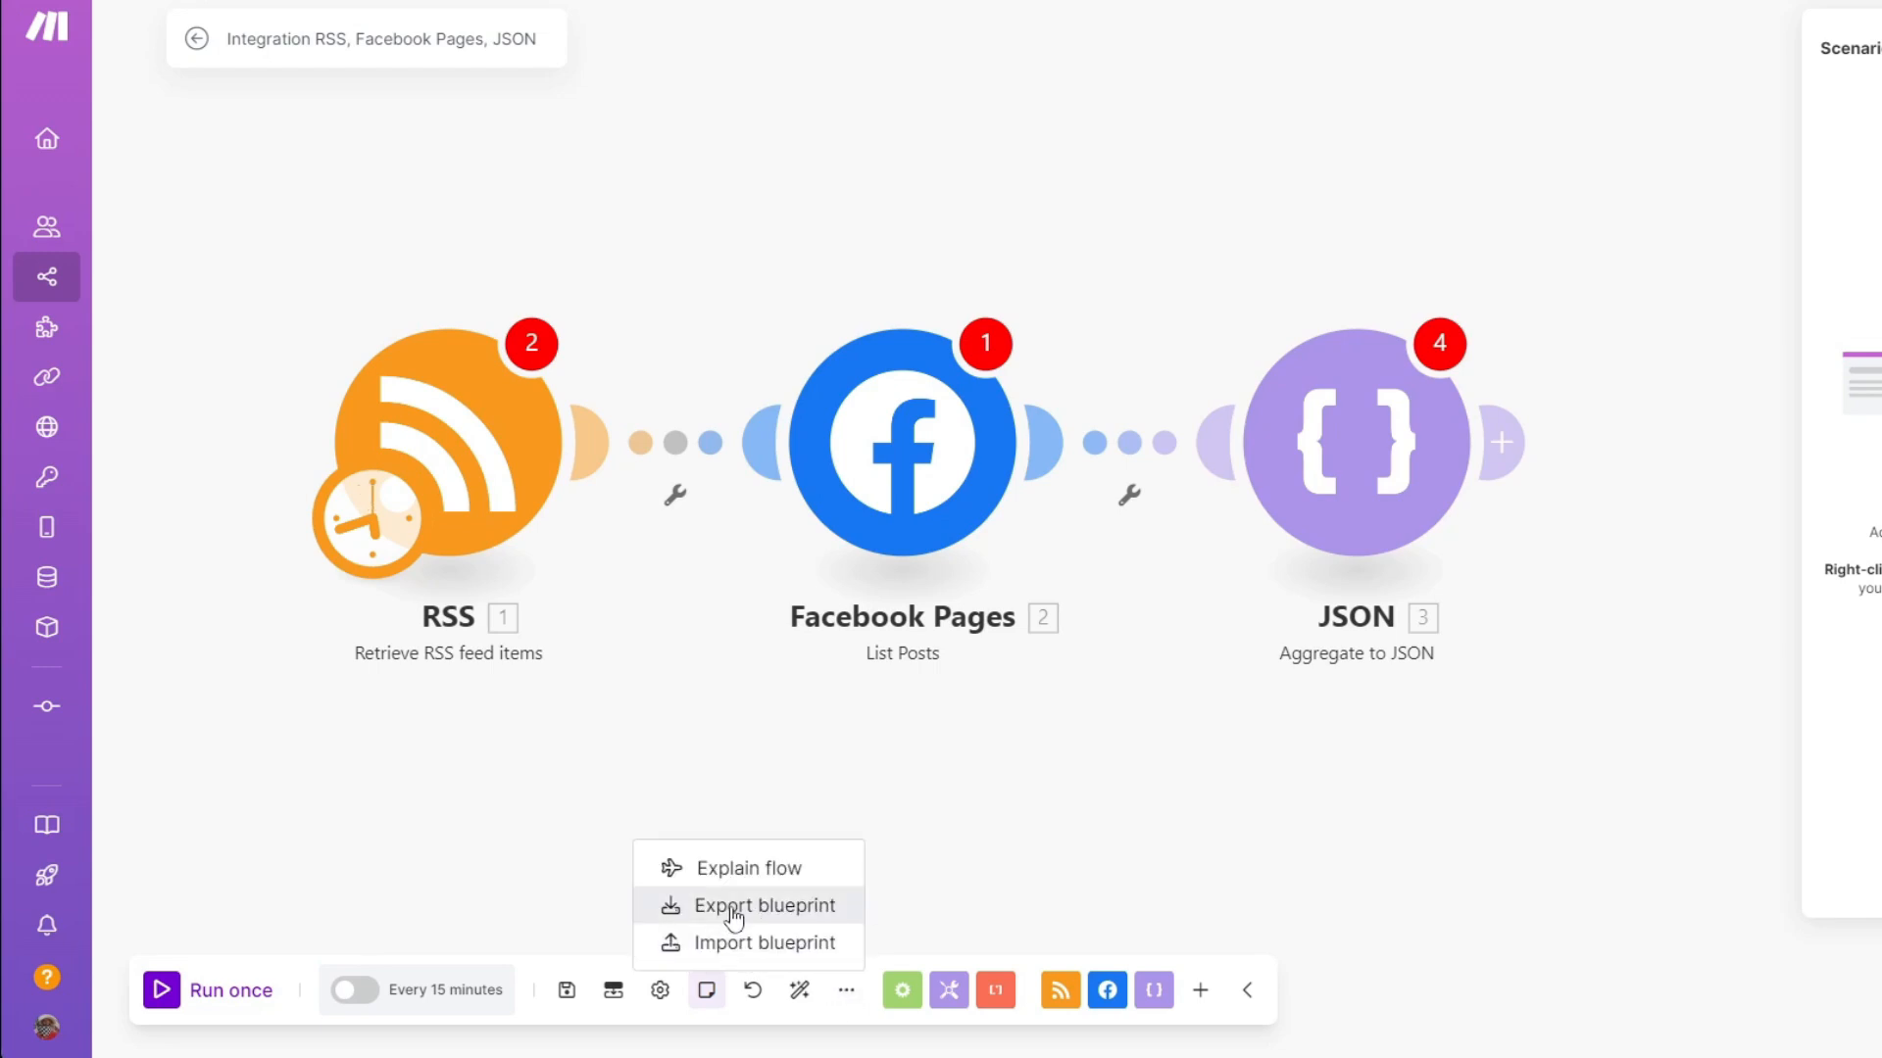
mouse_move(880, 847)
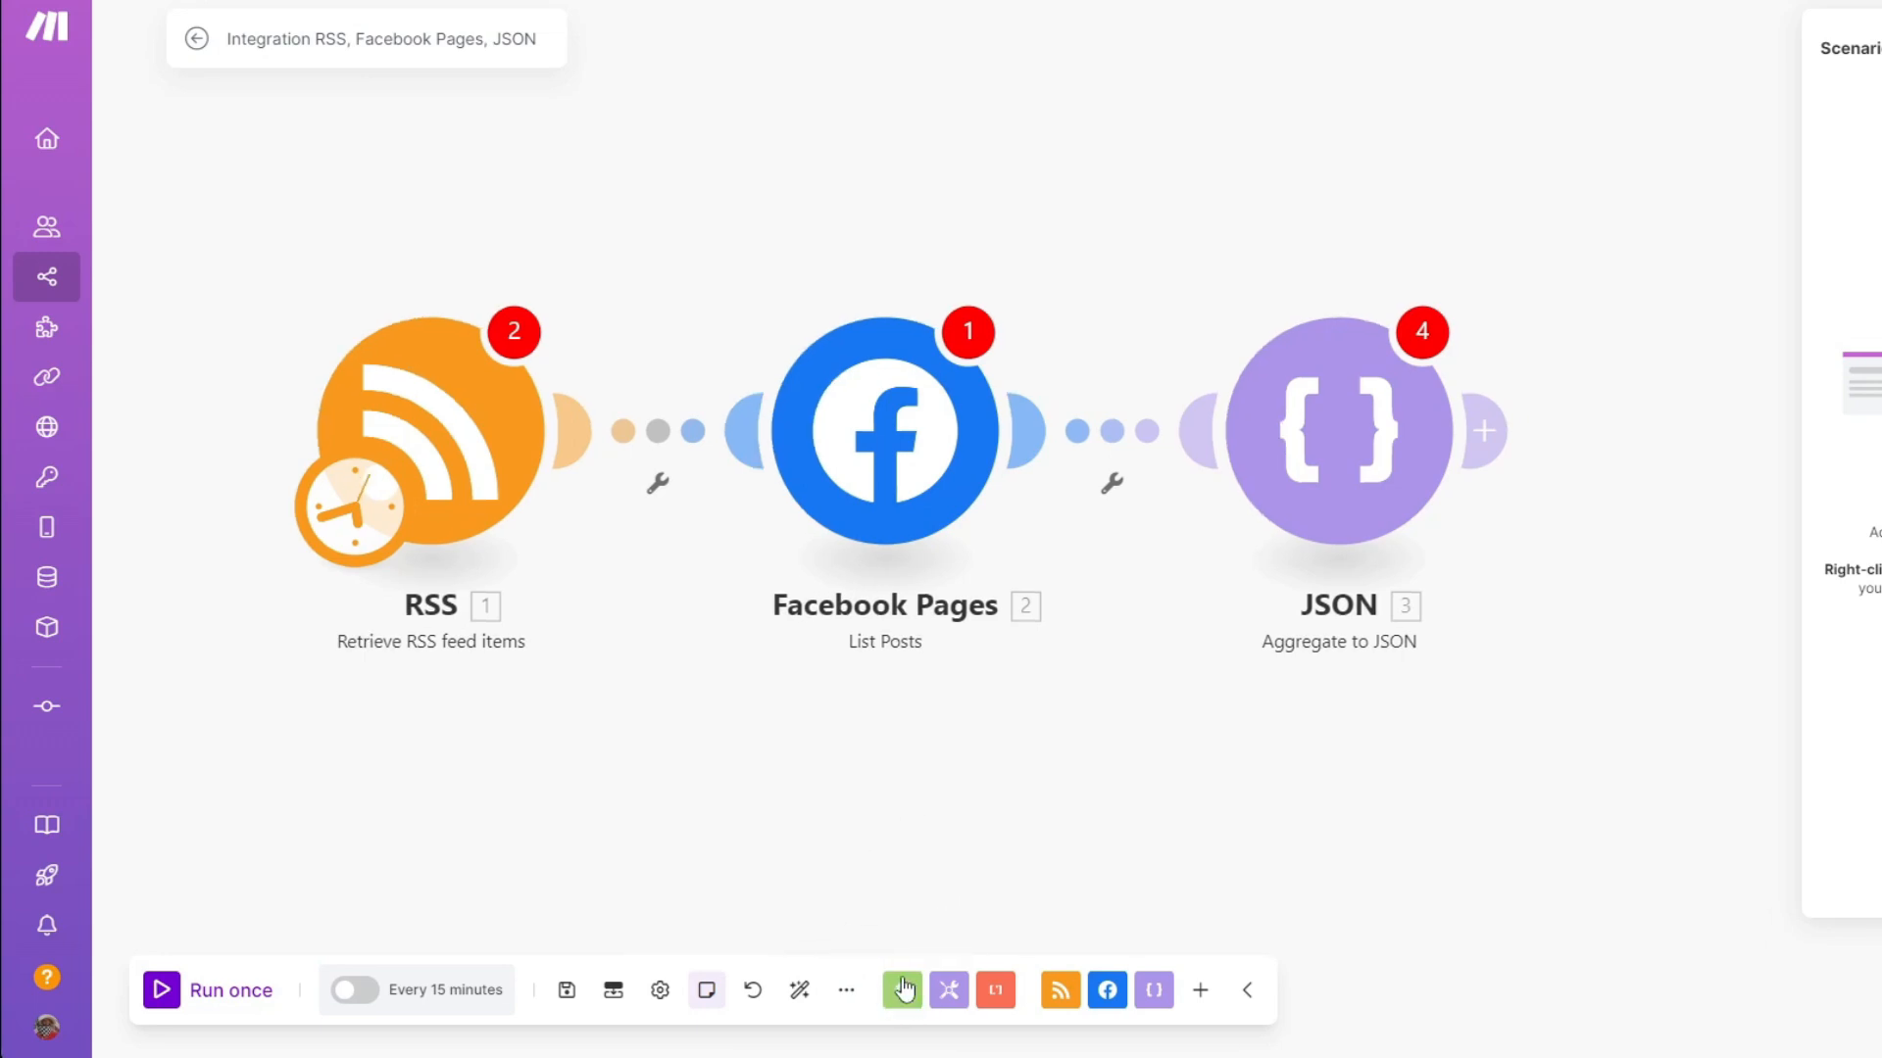
Browse the Flow Control, Tools, Text parser, RSS and Facebook Pages module pickers
click(947, 990)
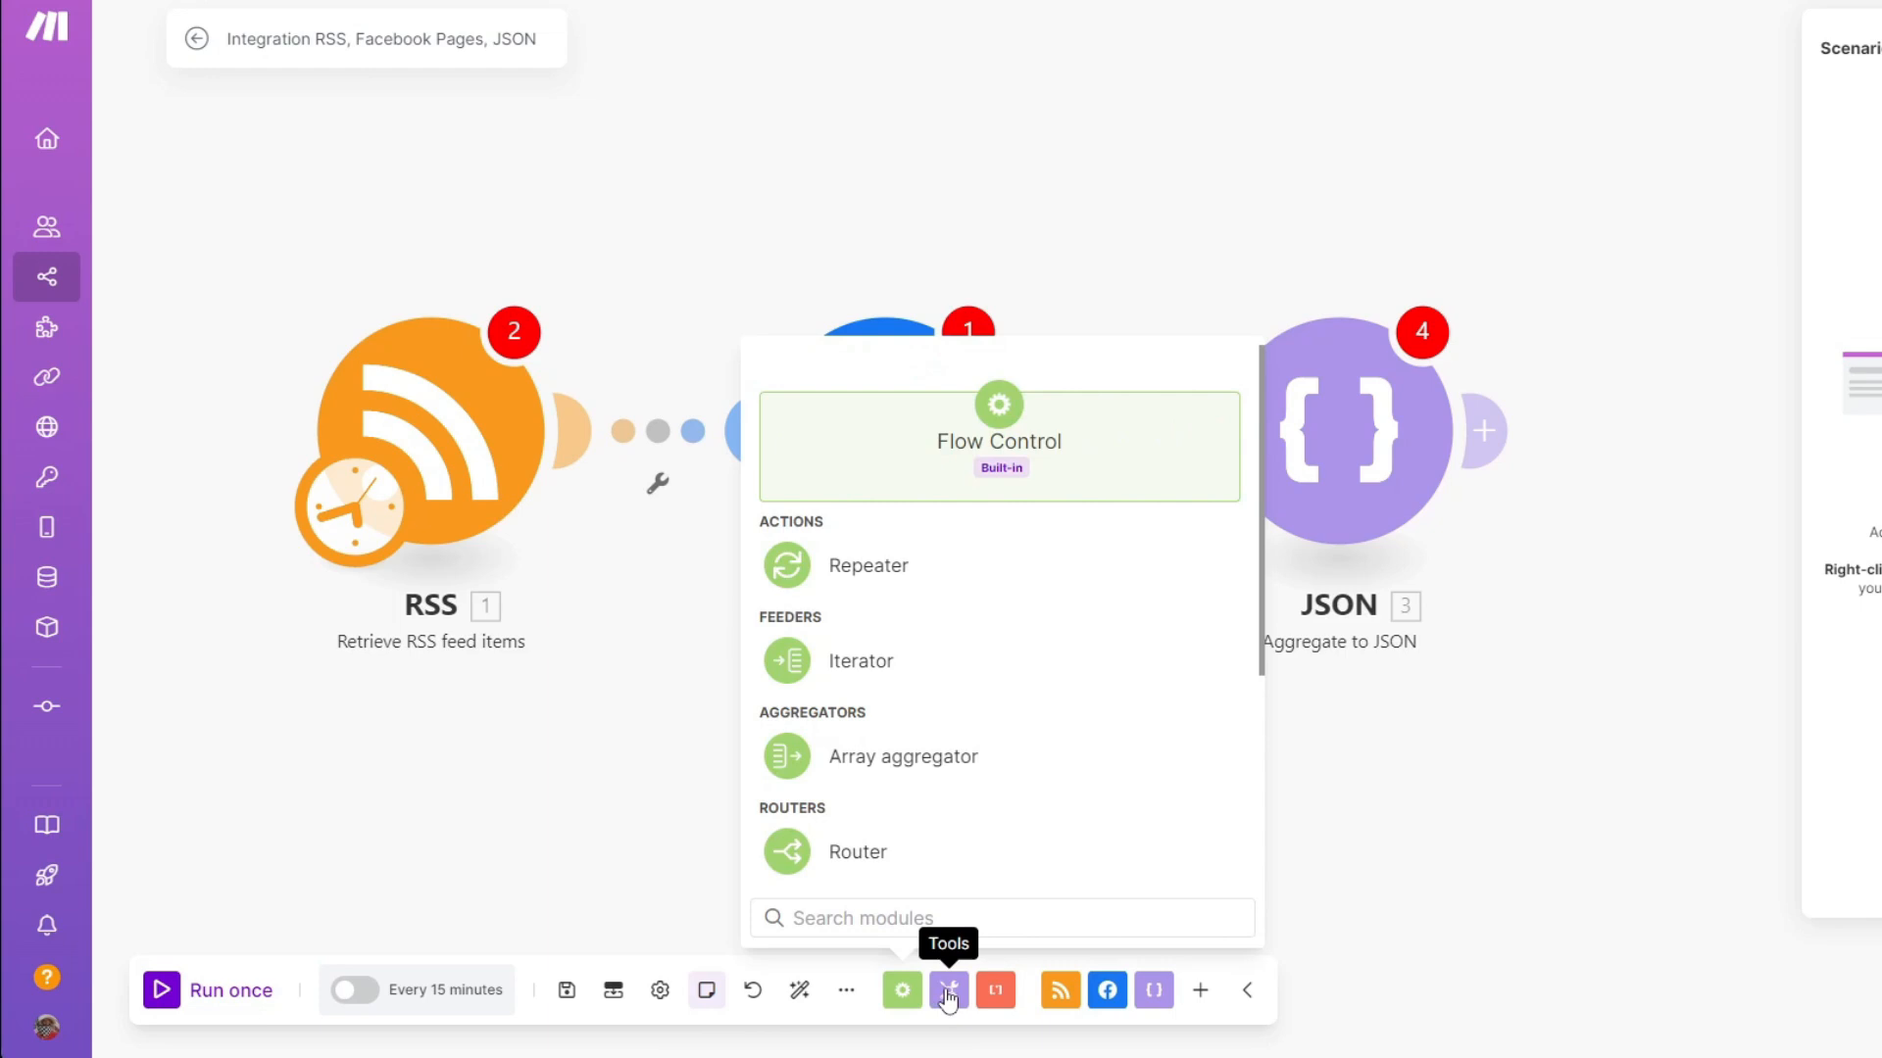
click(949, 990)
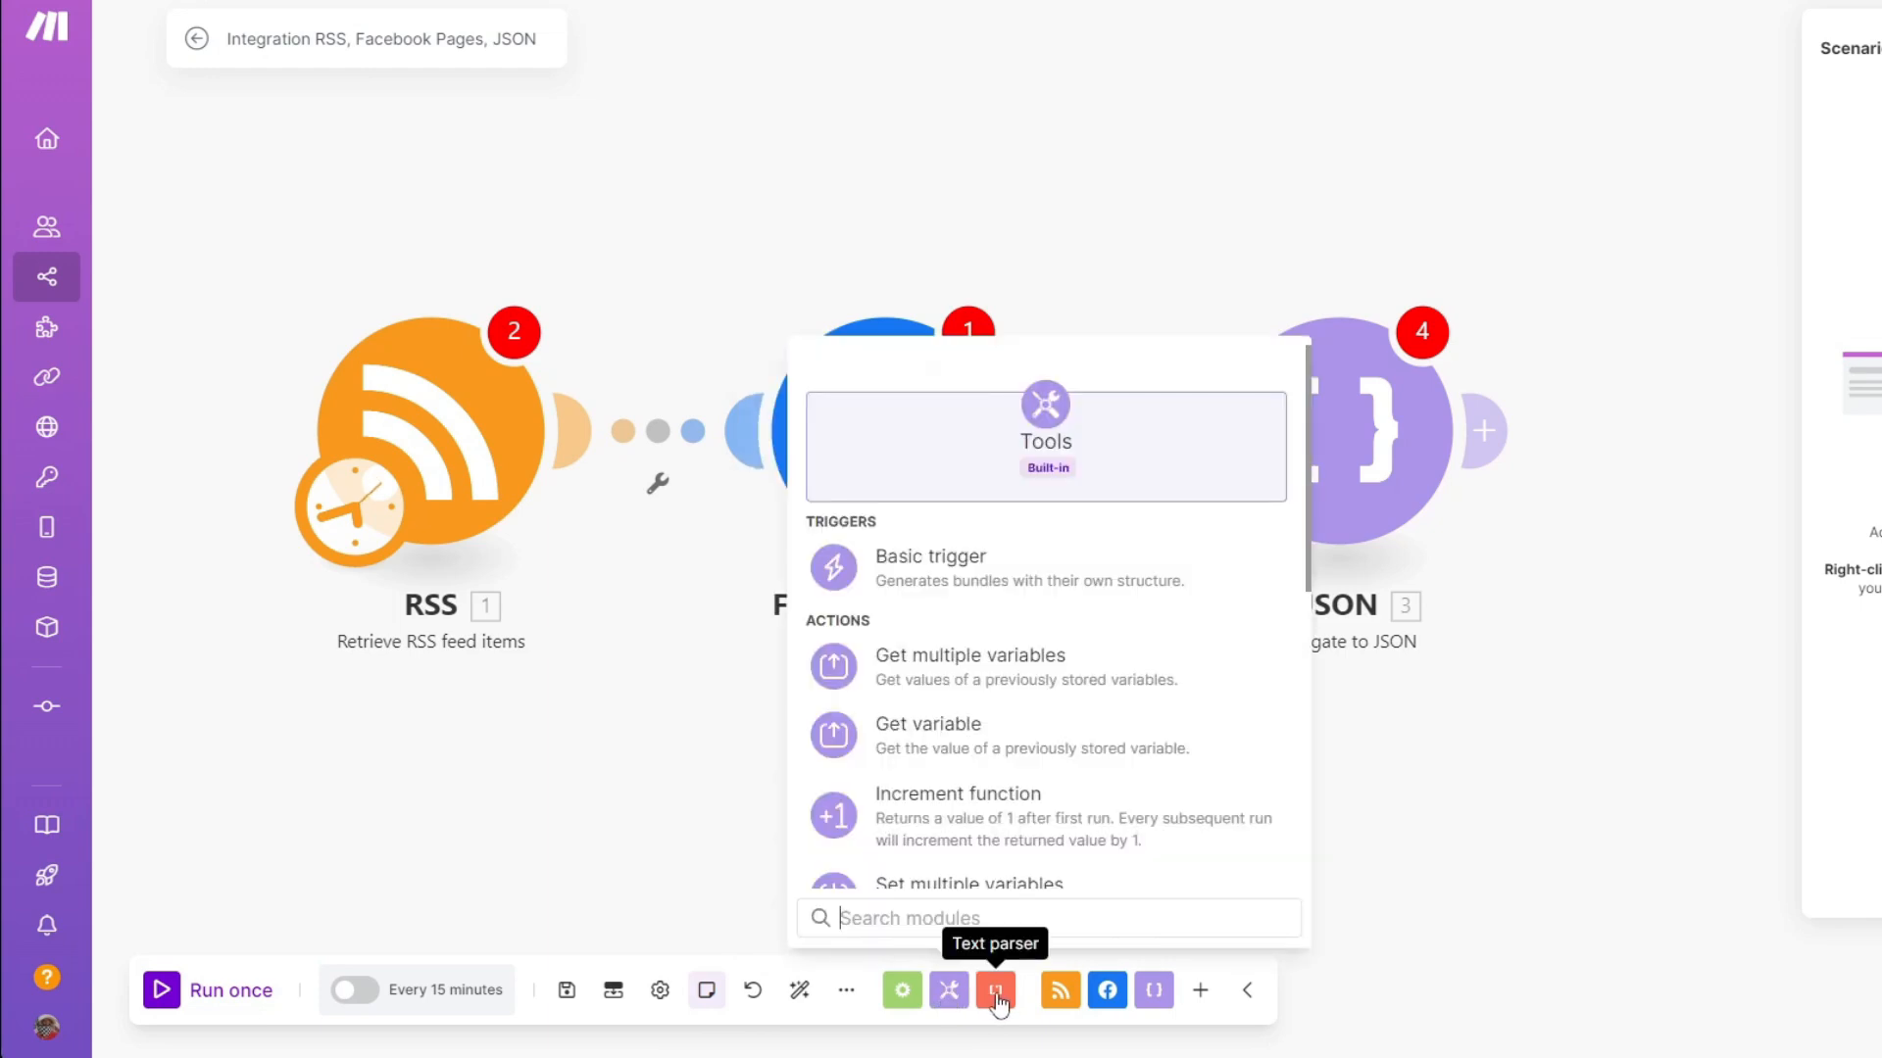
click(996, 990)
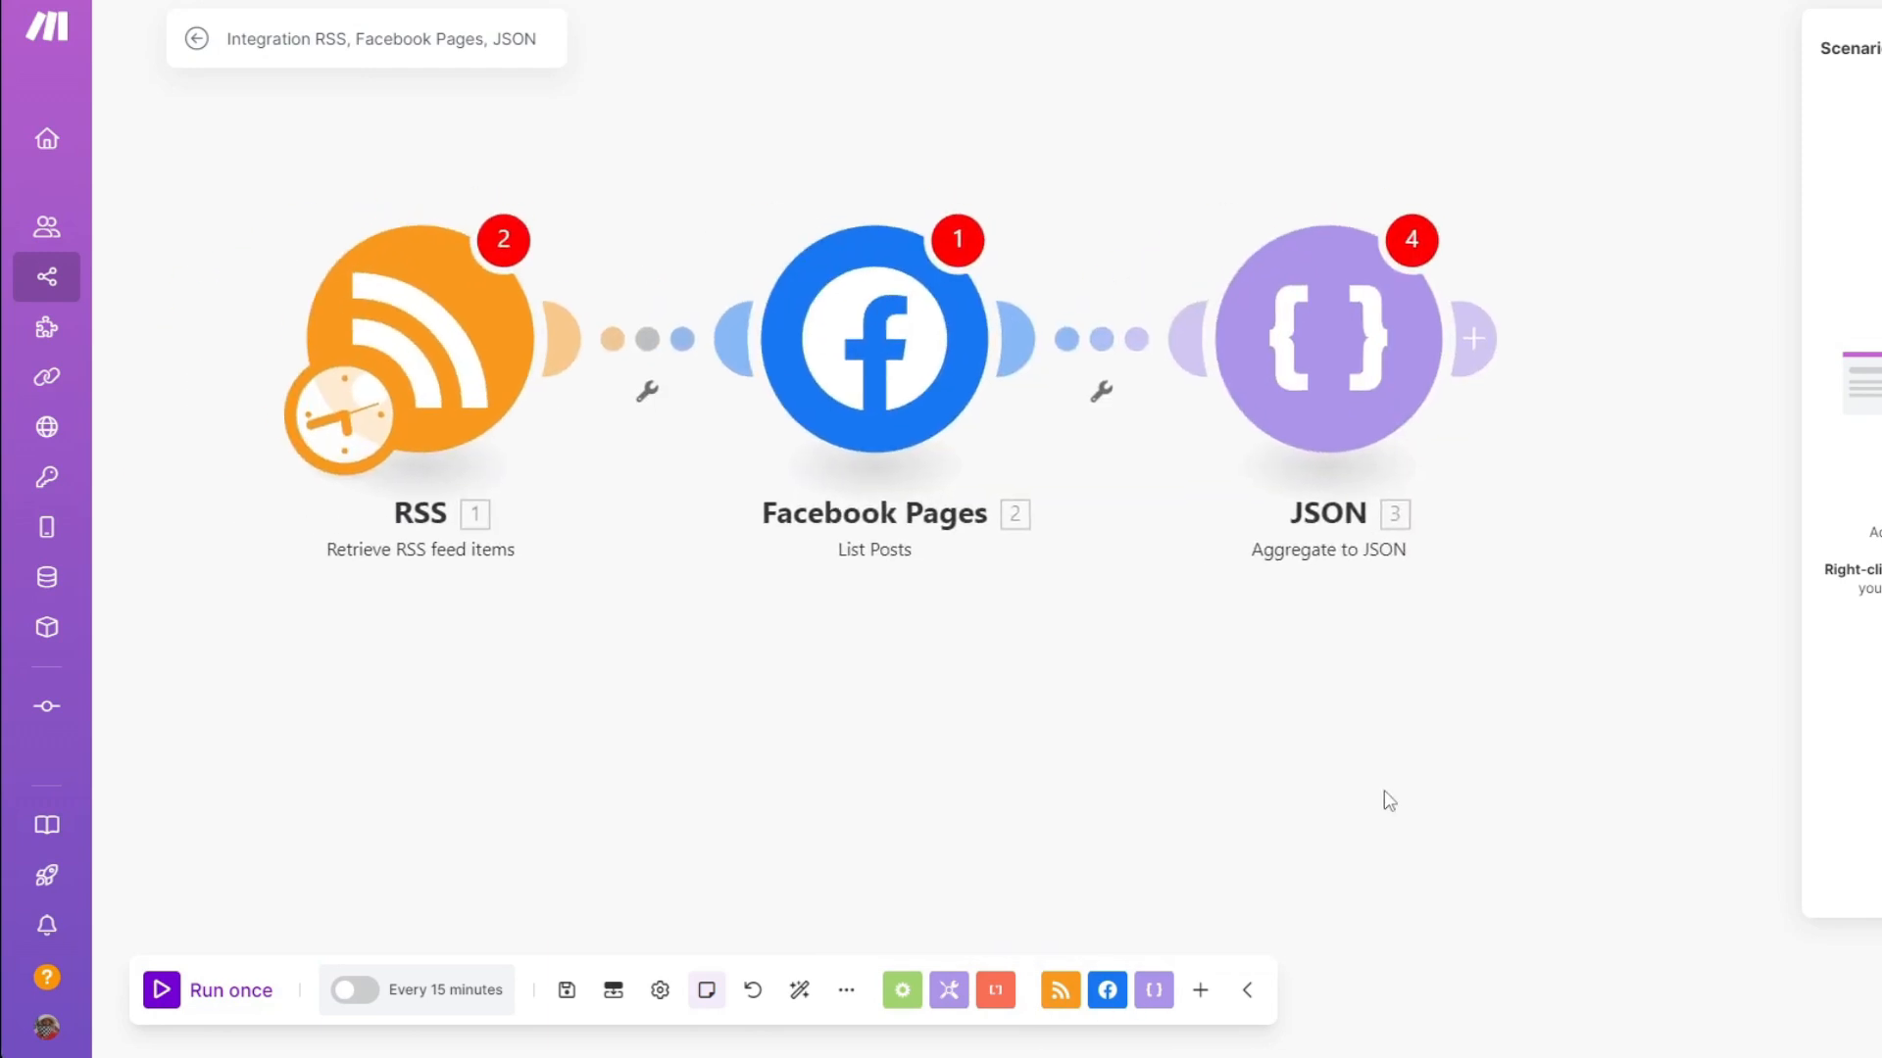
mouse_move(1061, 989)
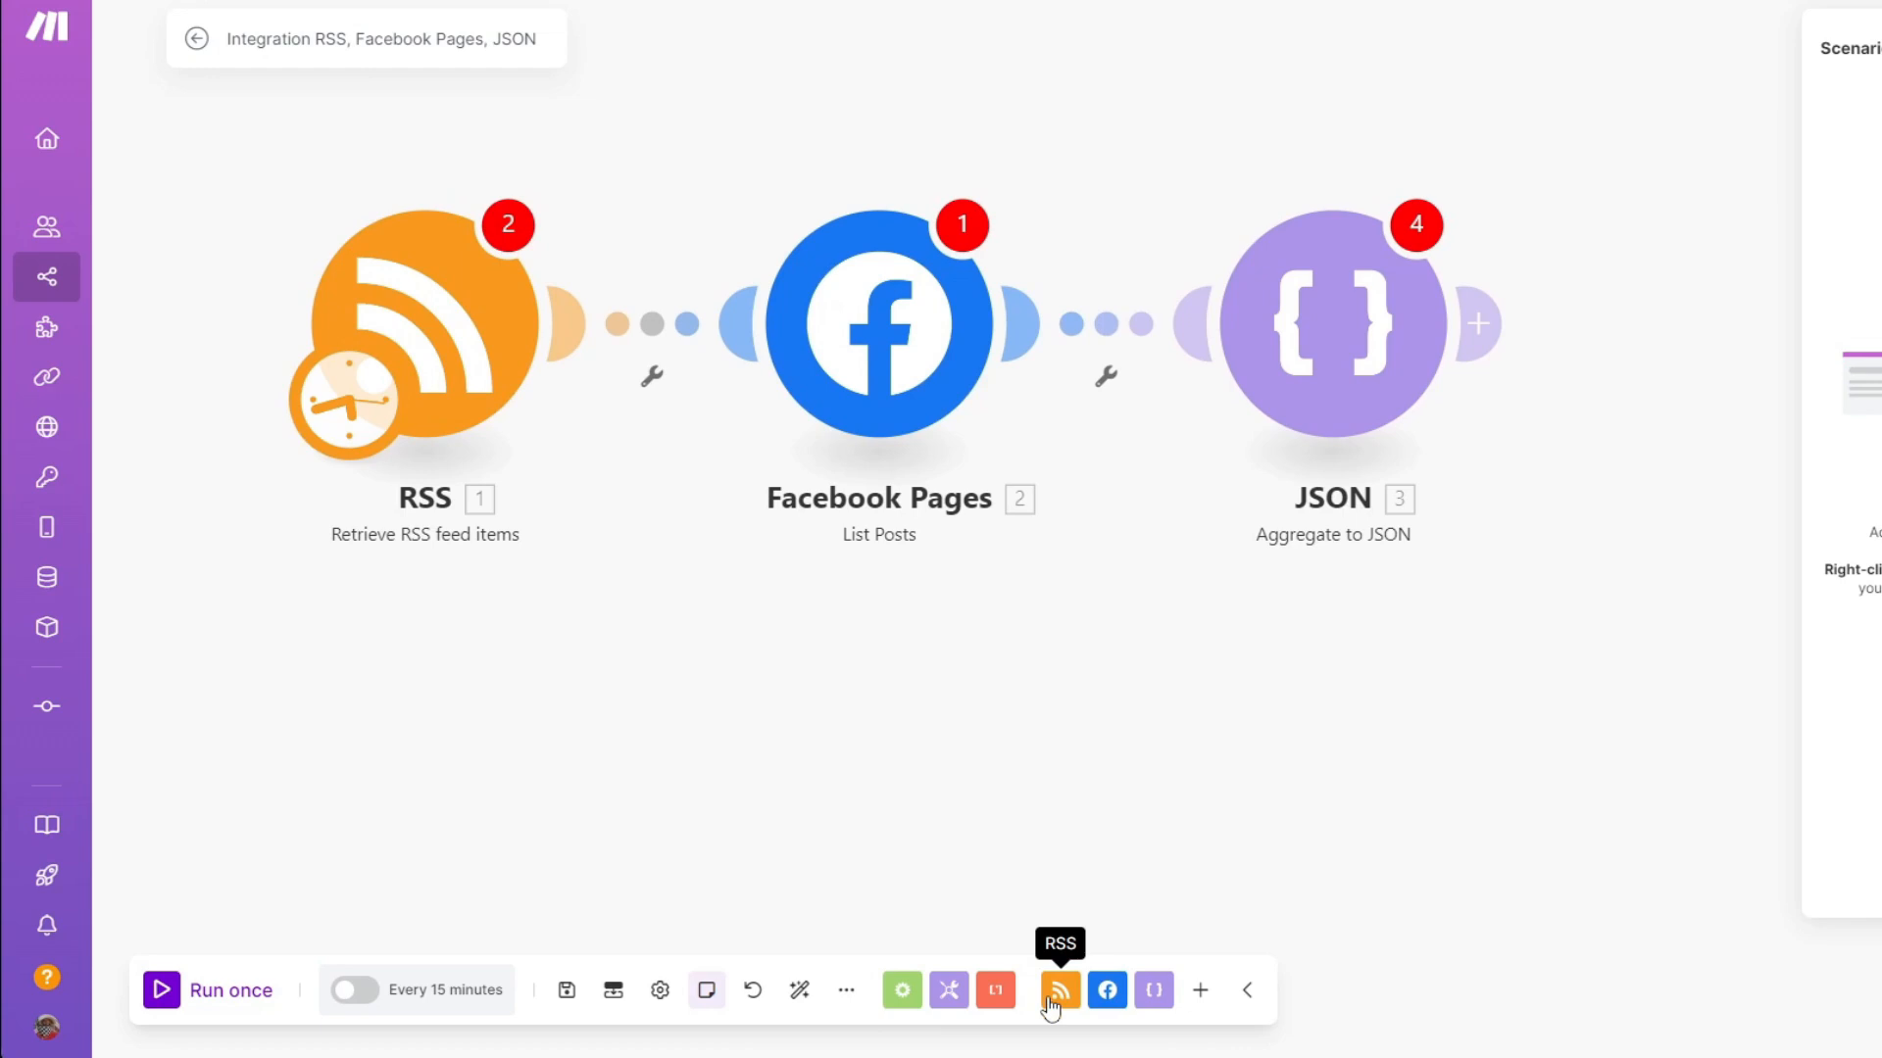
click(1059, 990)
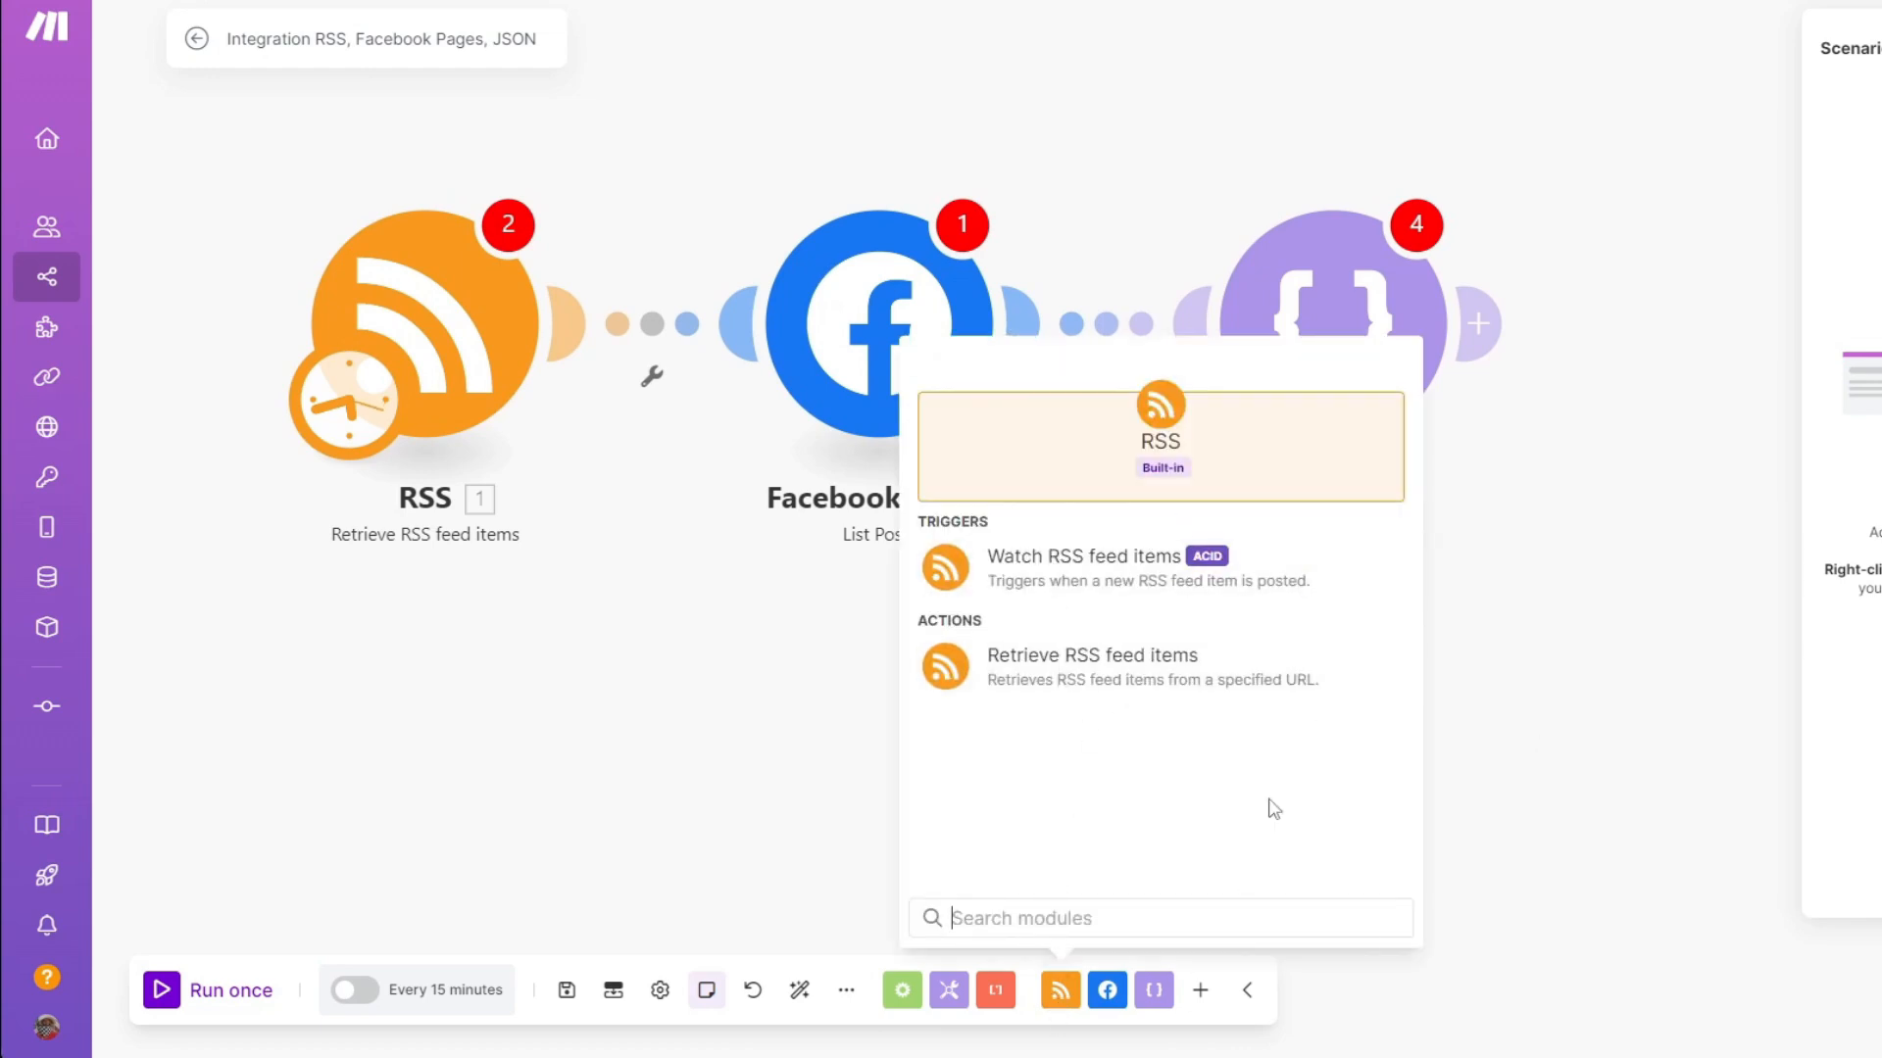
mouse_move(1103, 990)
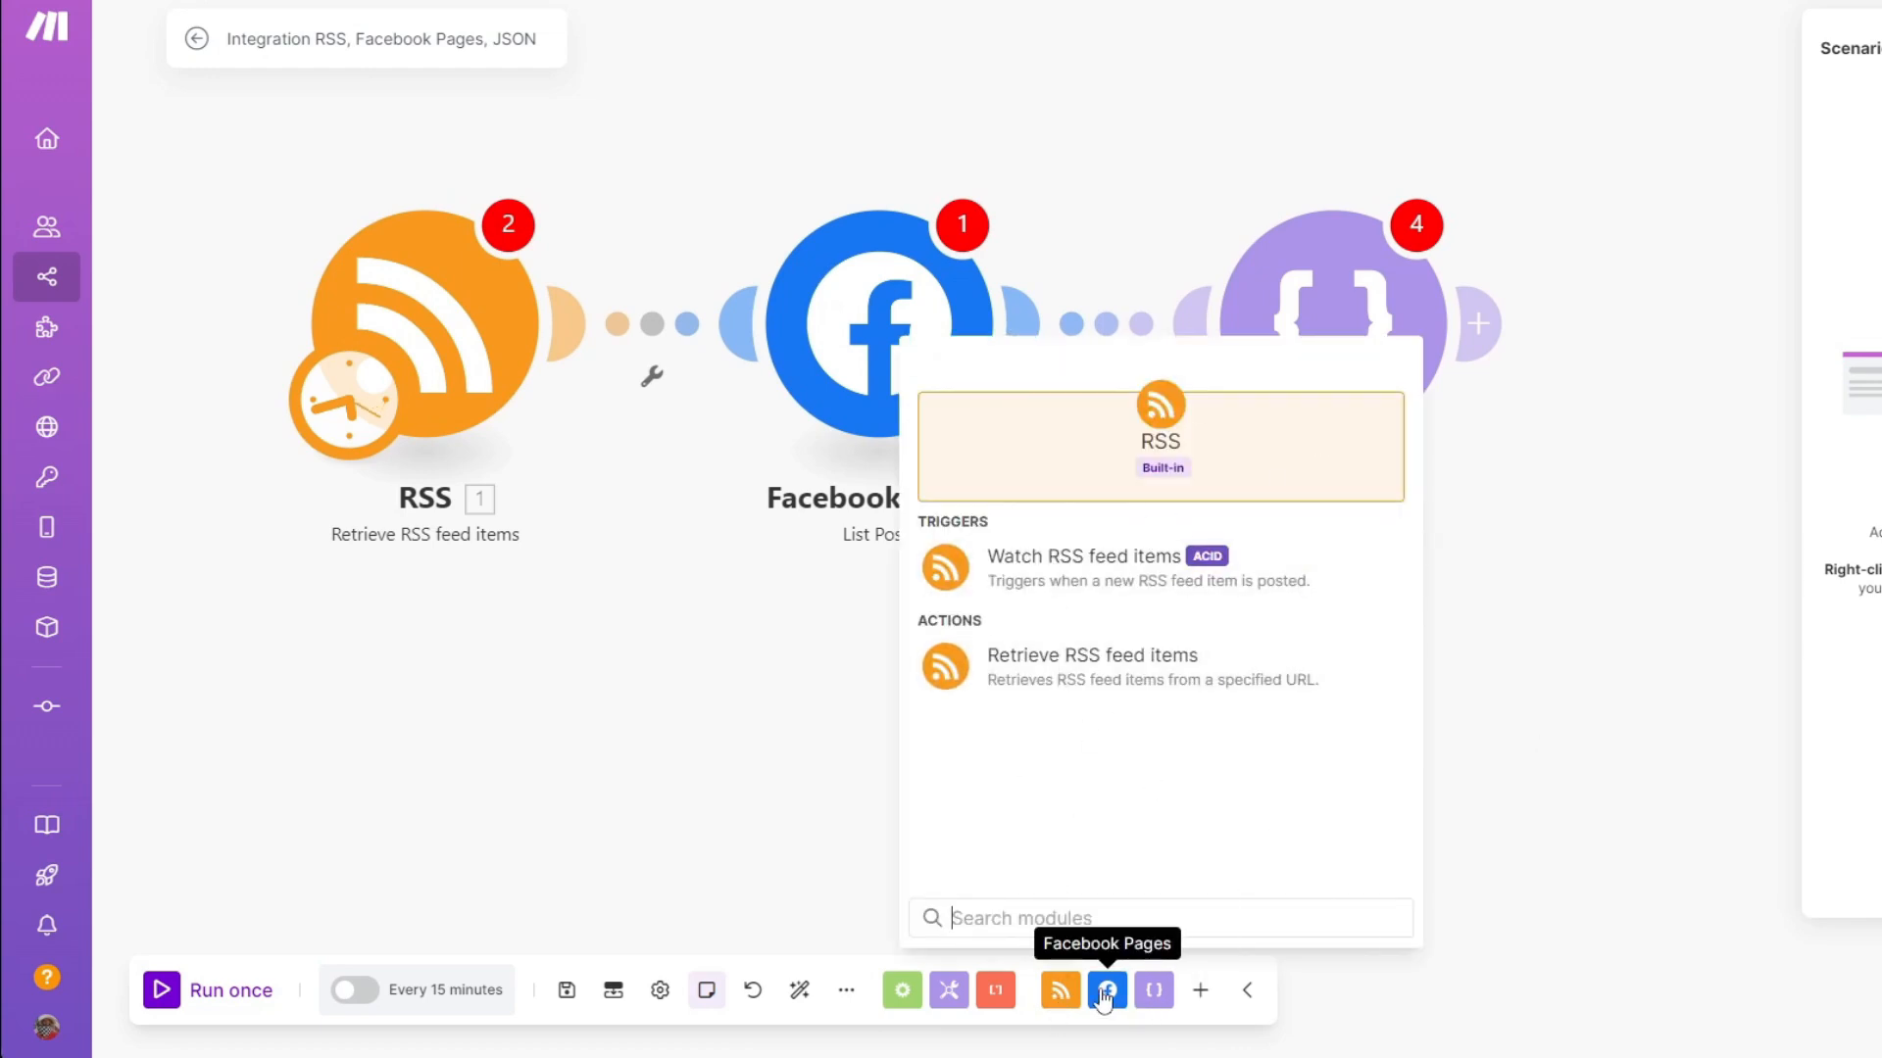
click(1105, 992)
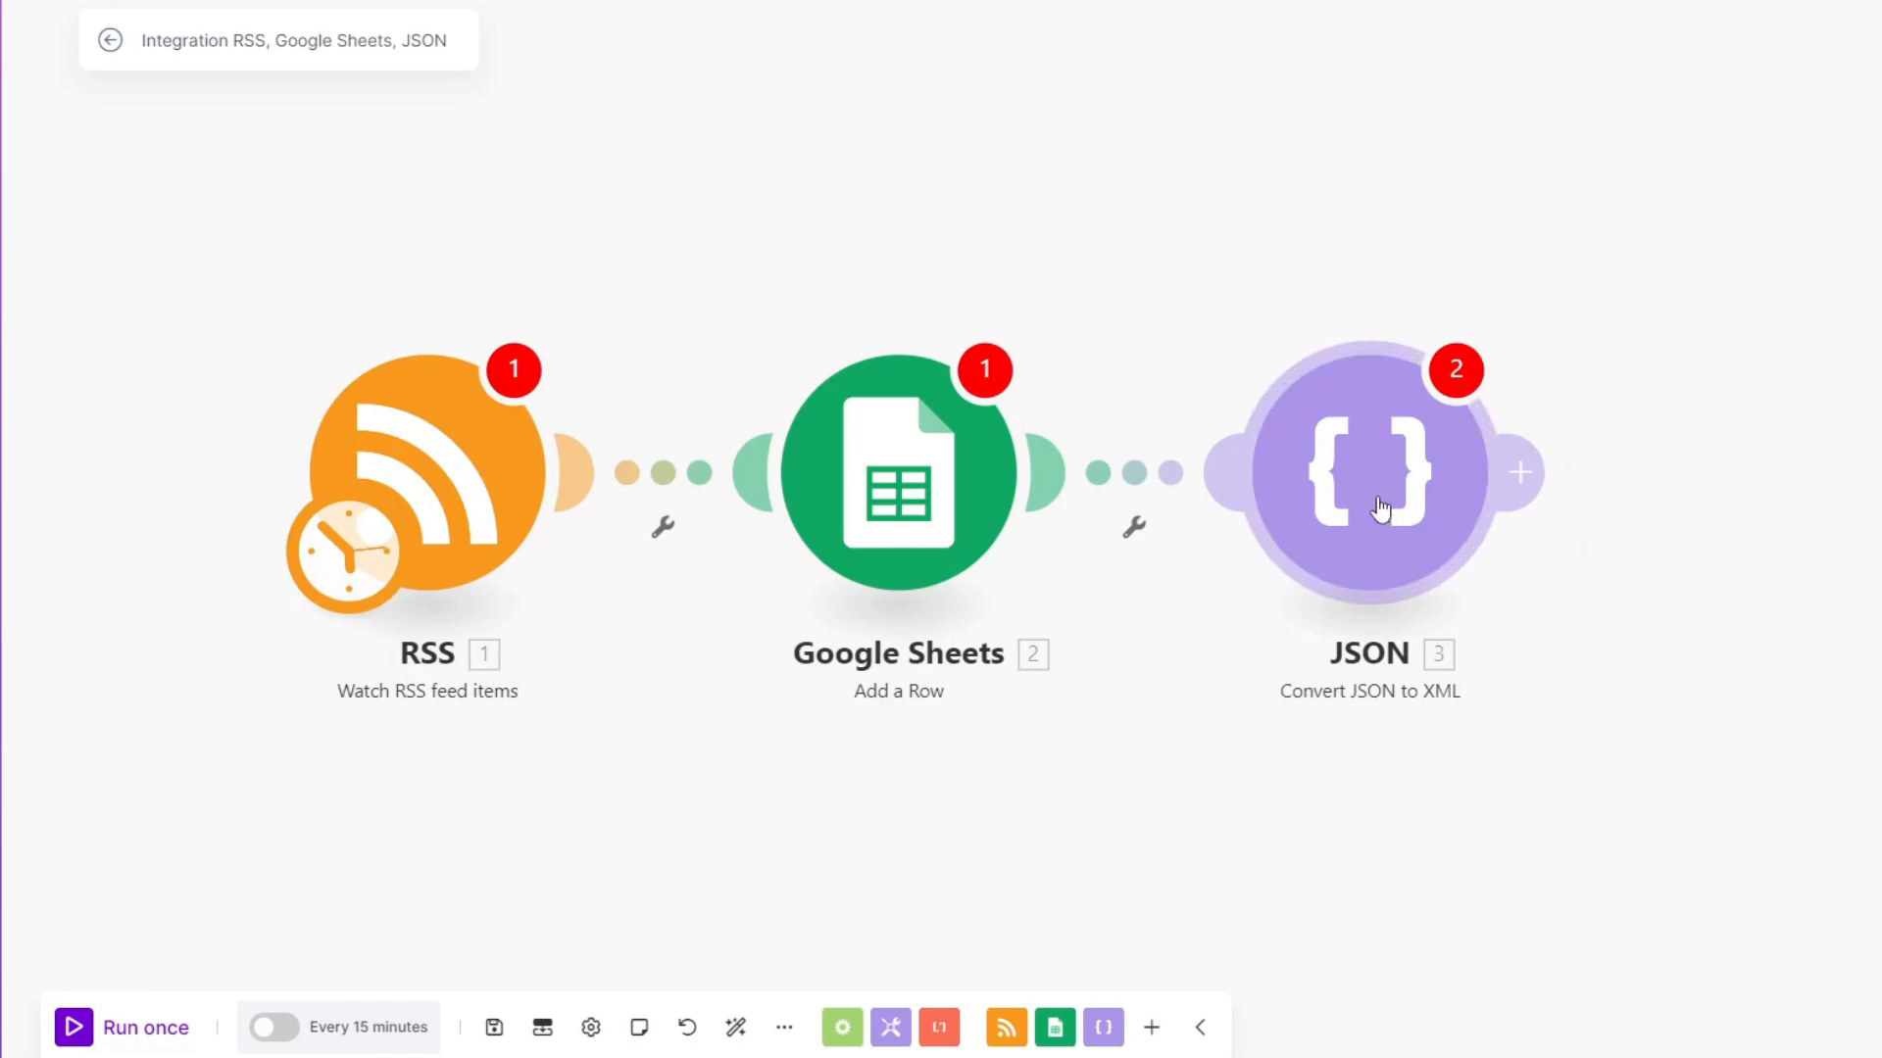
right_click(1370, 470)
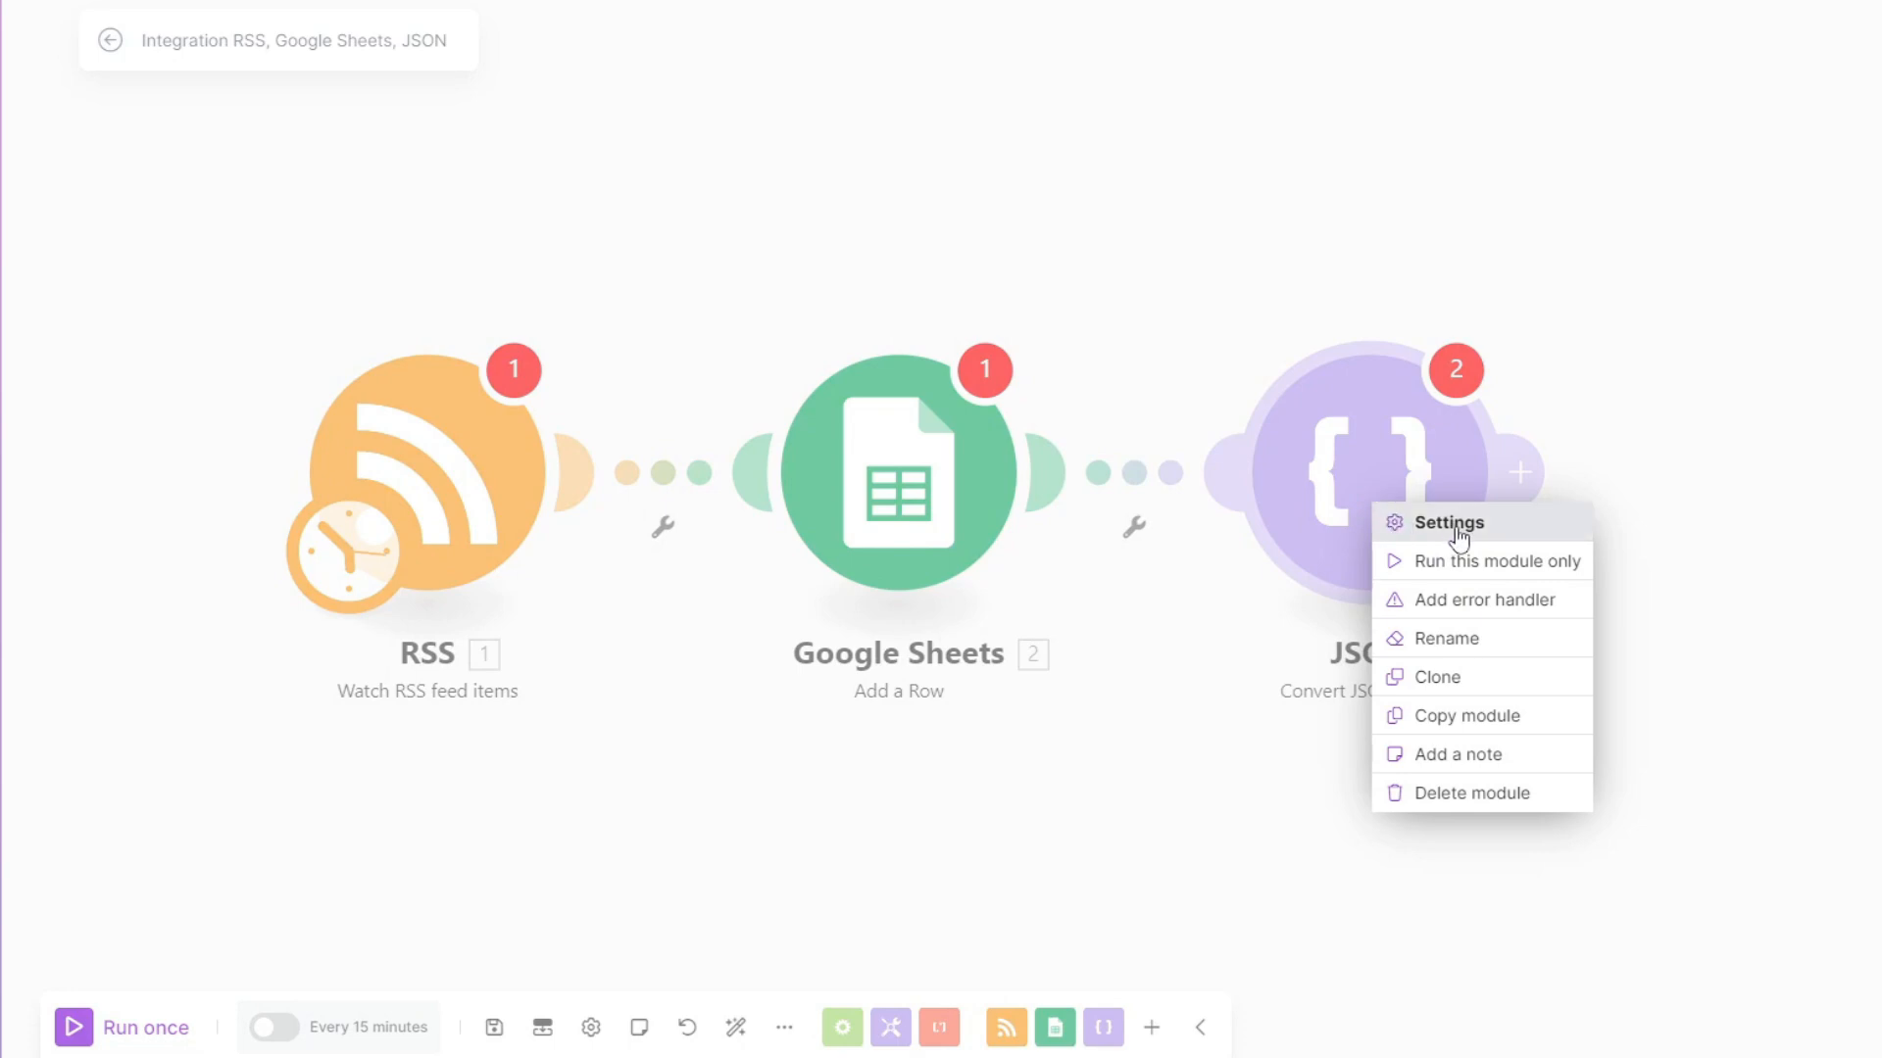
mouse_move(1552, 580)
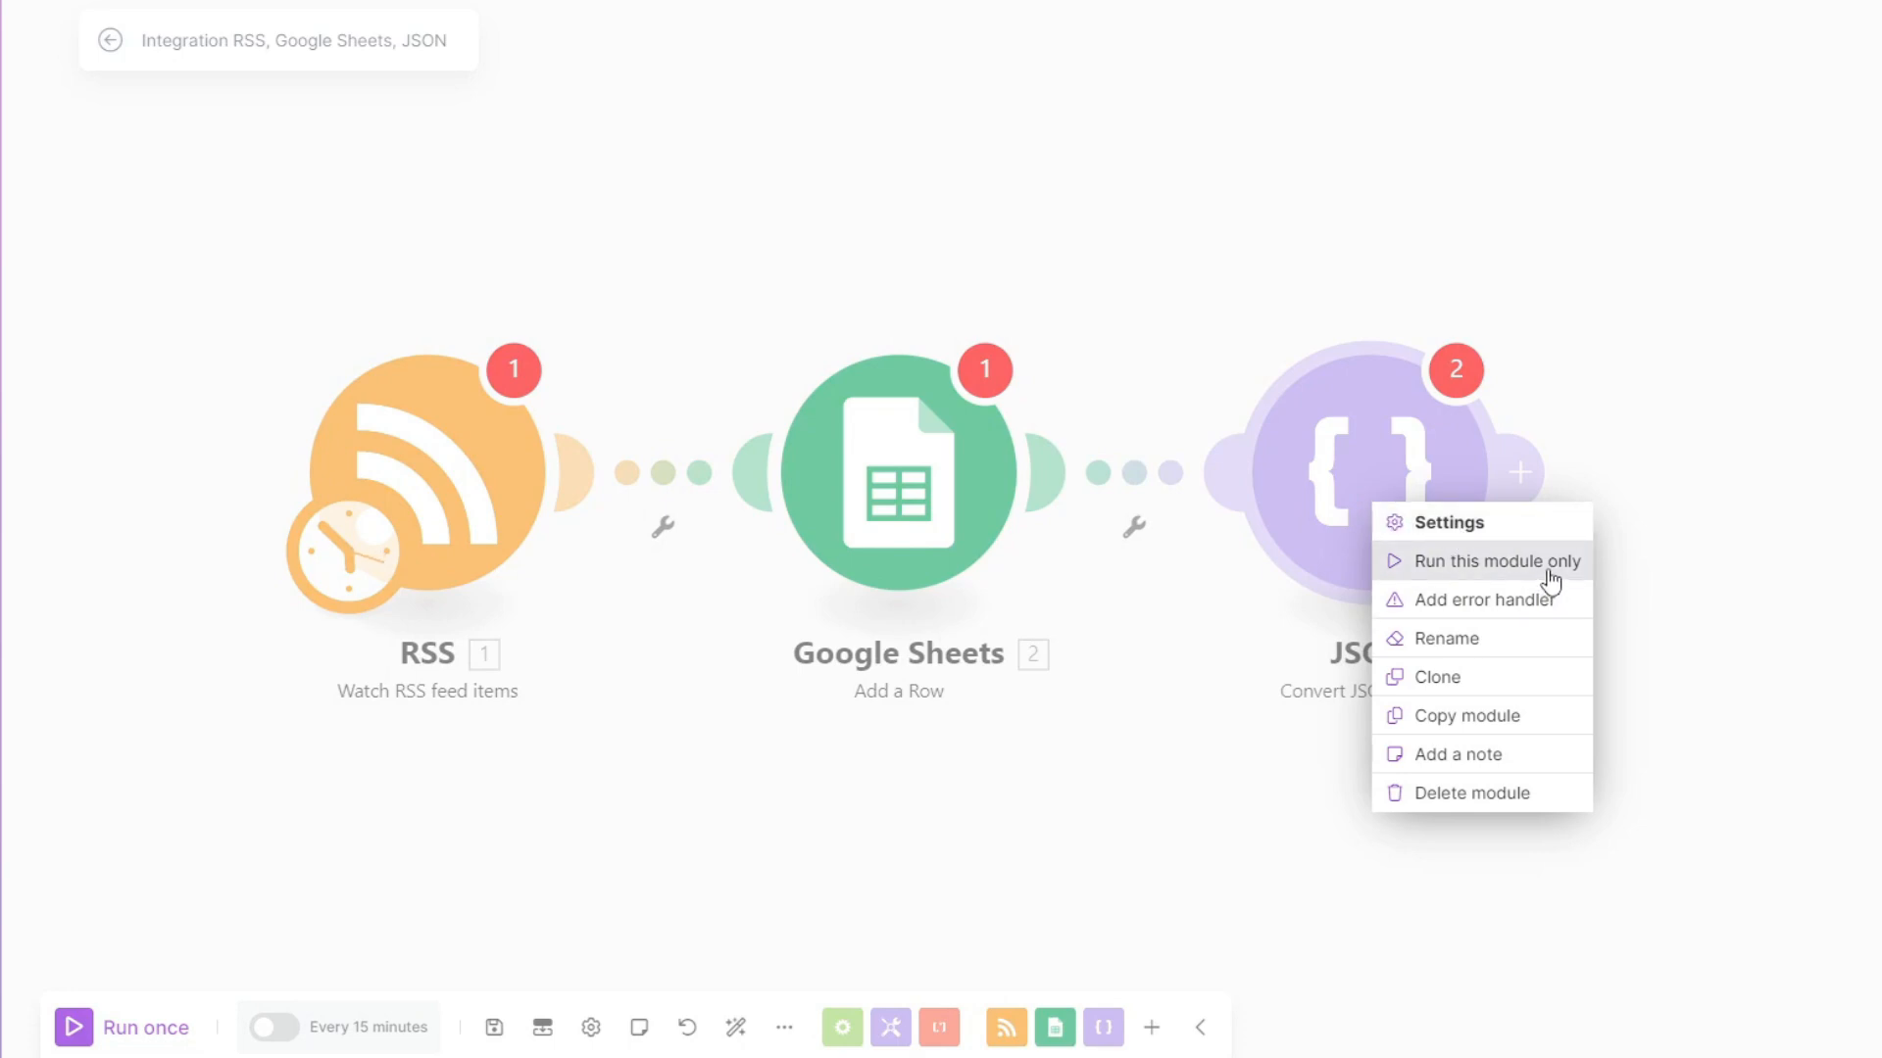
mouse_move(1498, 647)
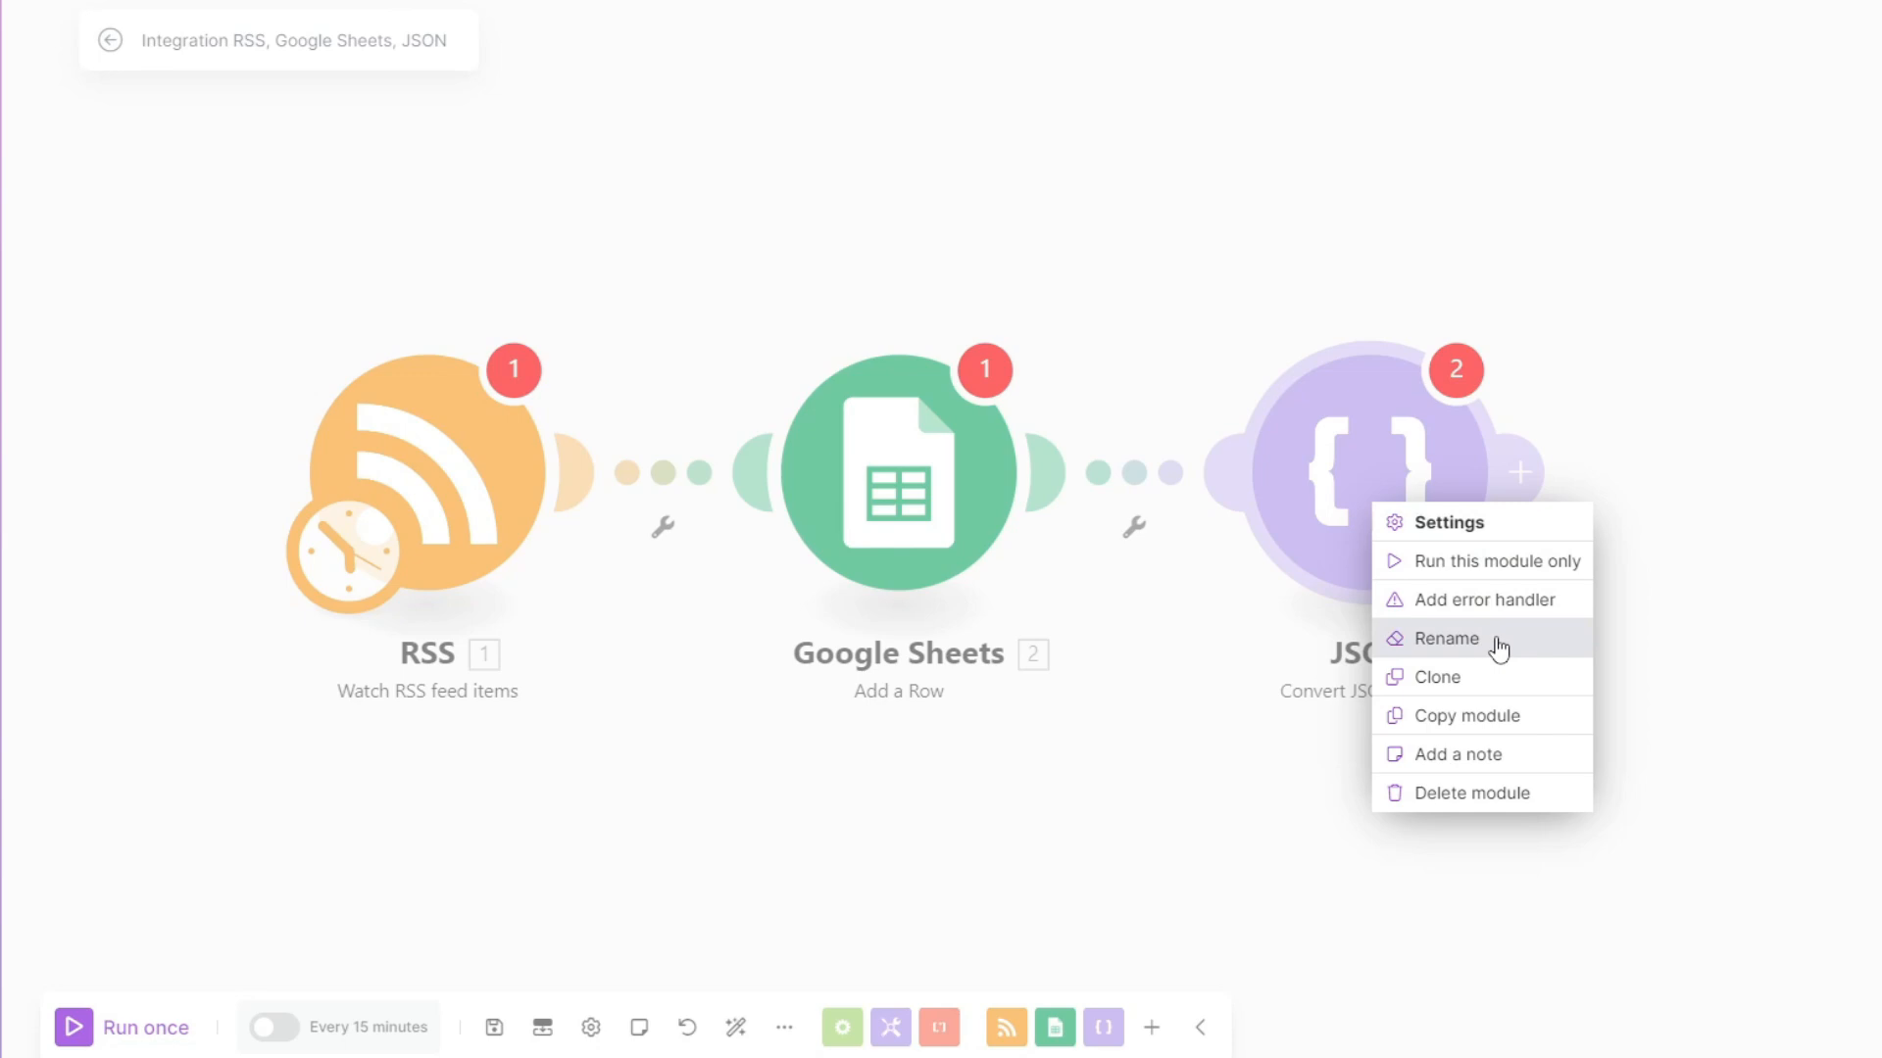
mouse_move(1379, 347)
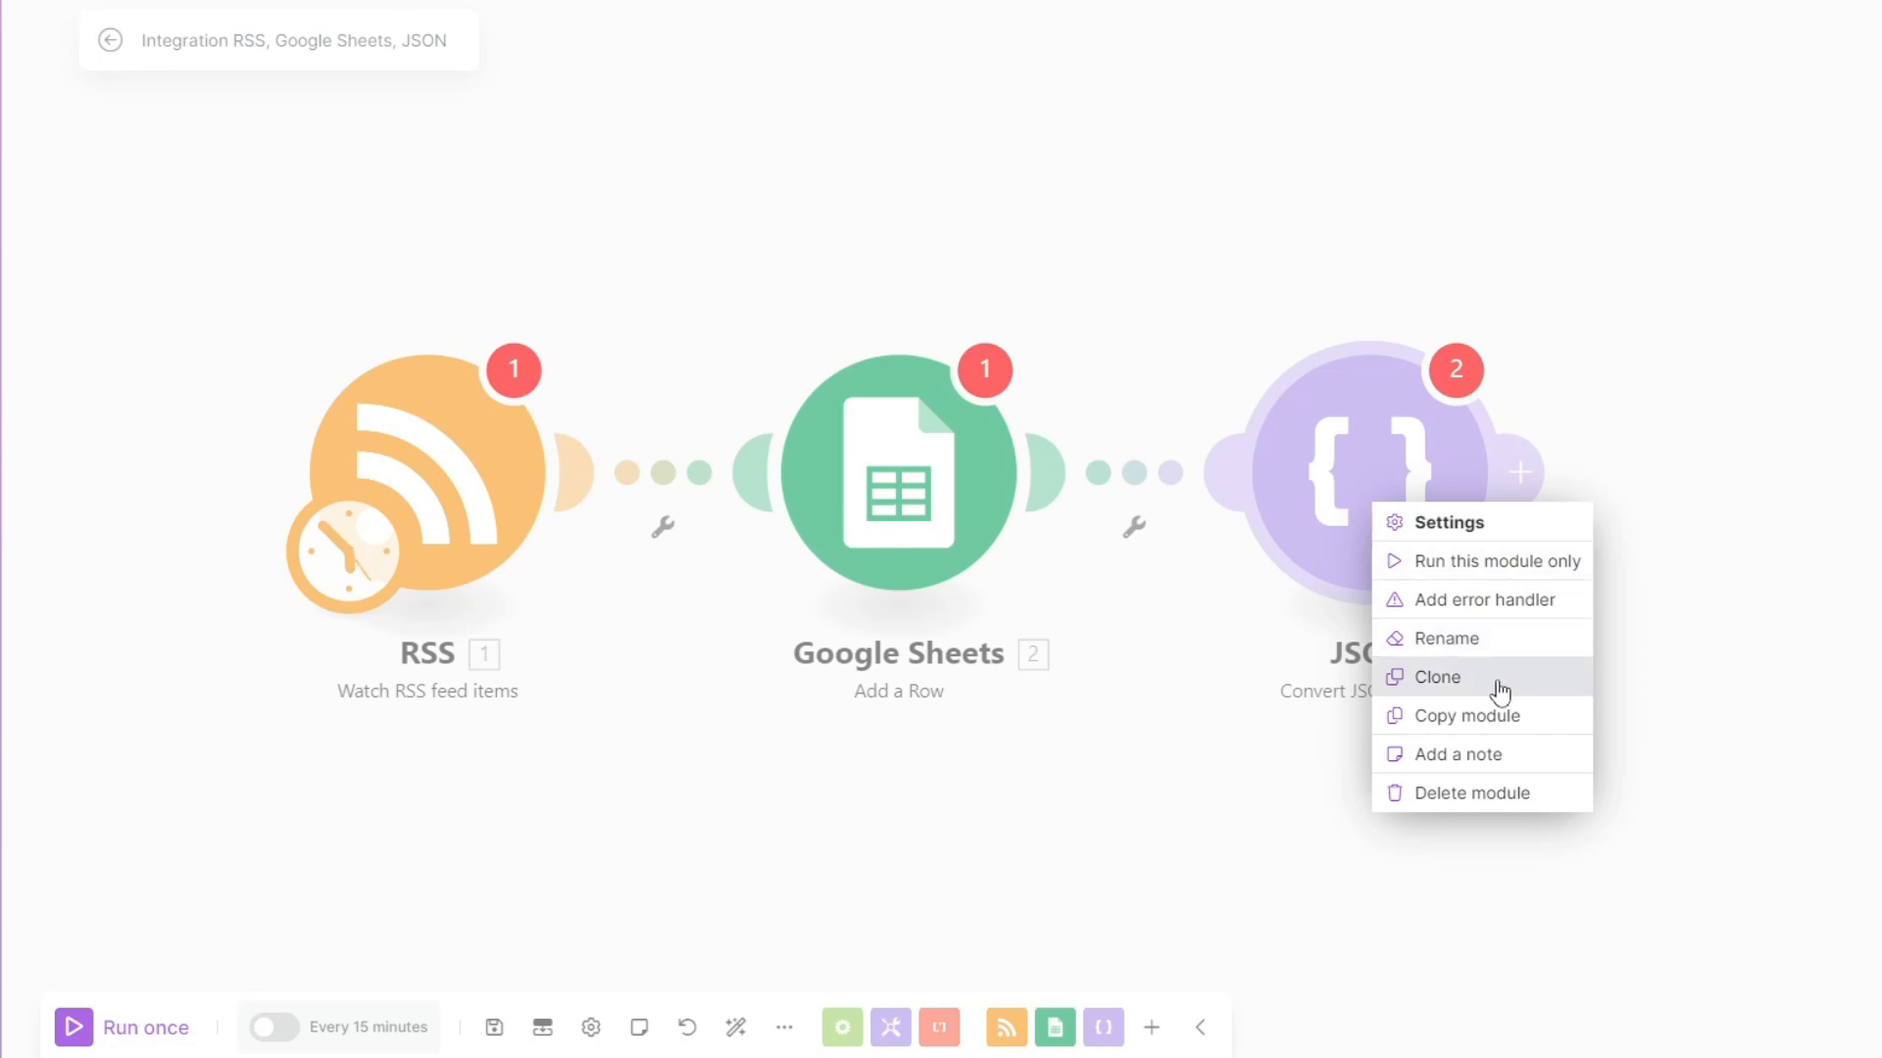
mouse_move(1496, 763)
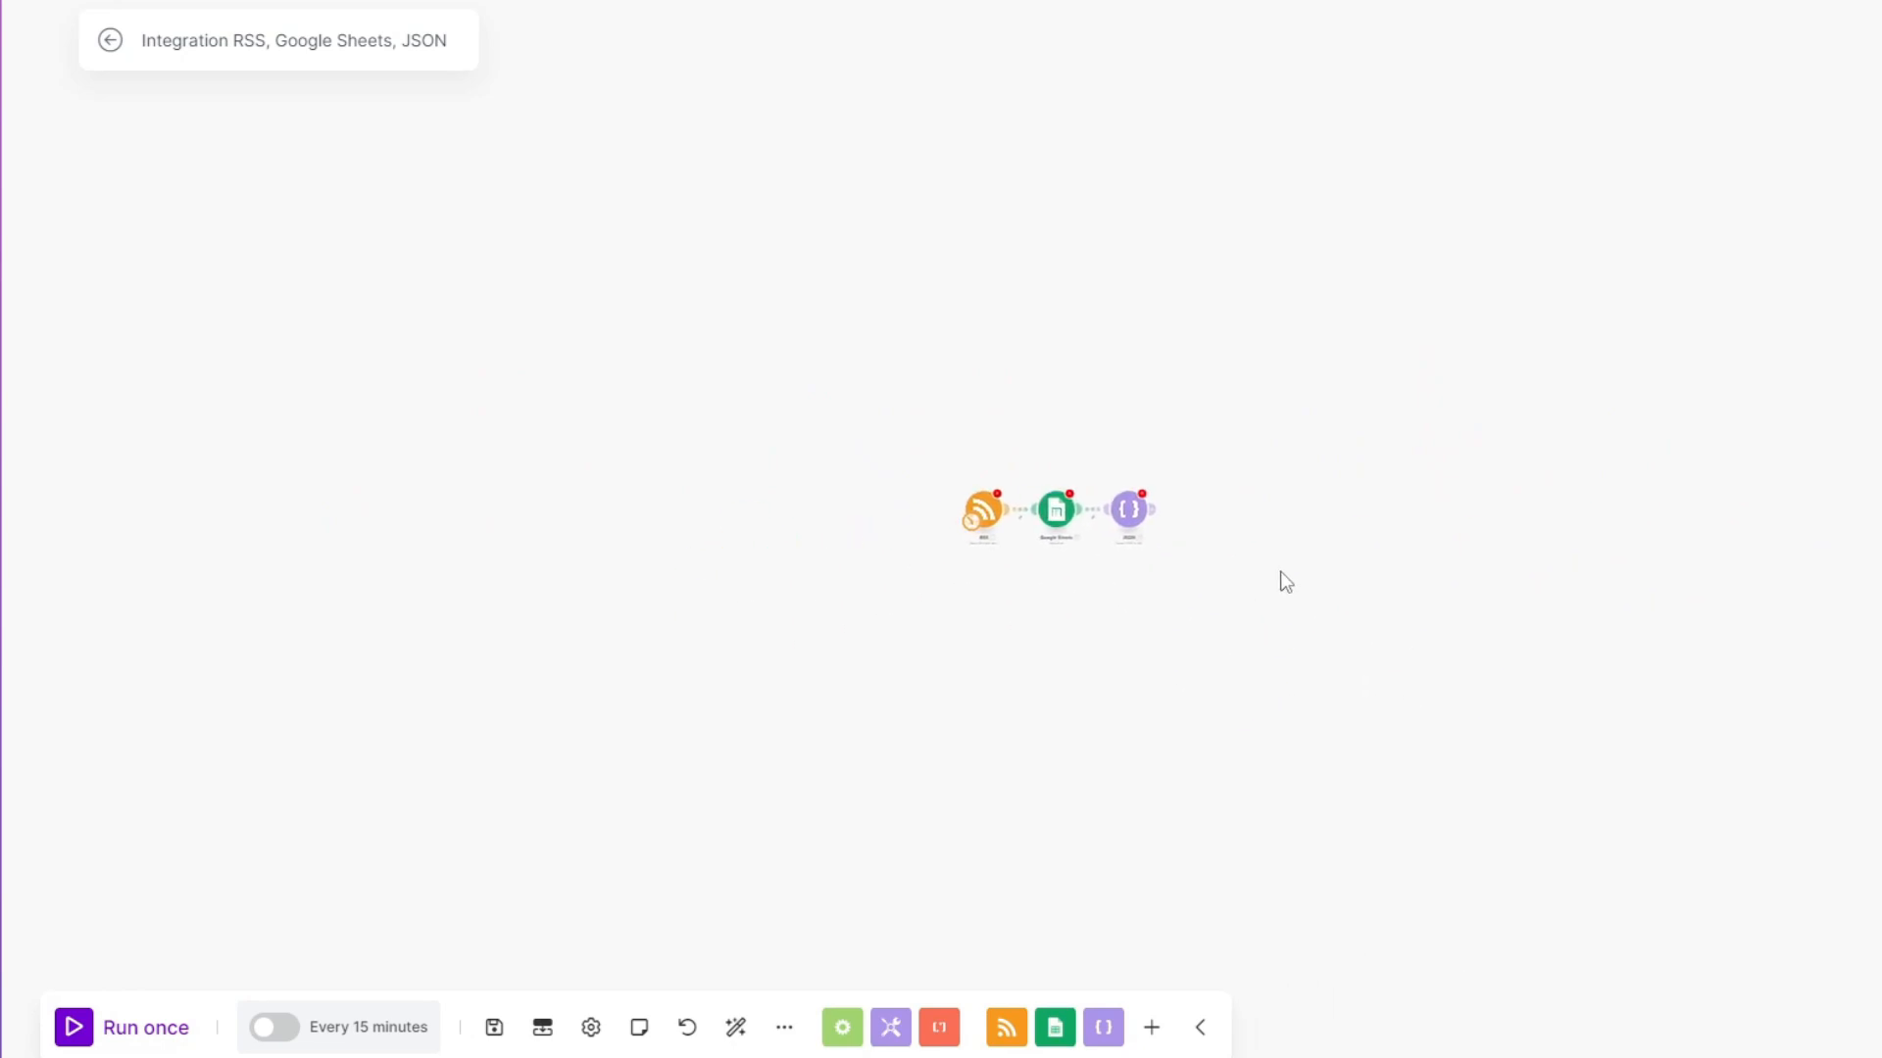
Add a standalone RSS 'Watch RSS feed items' trigger beside the existing scenario
click(1285, 553)
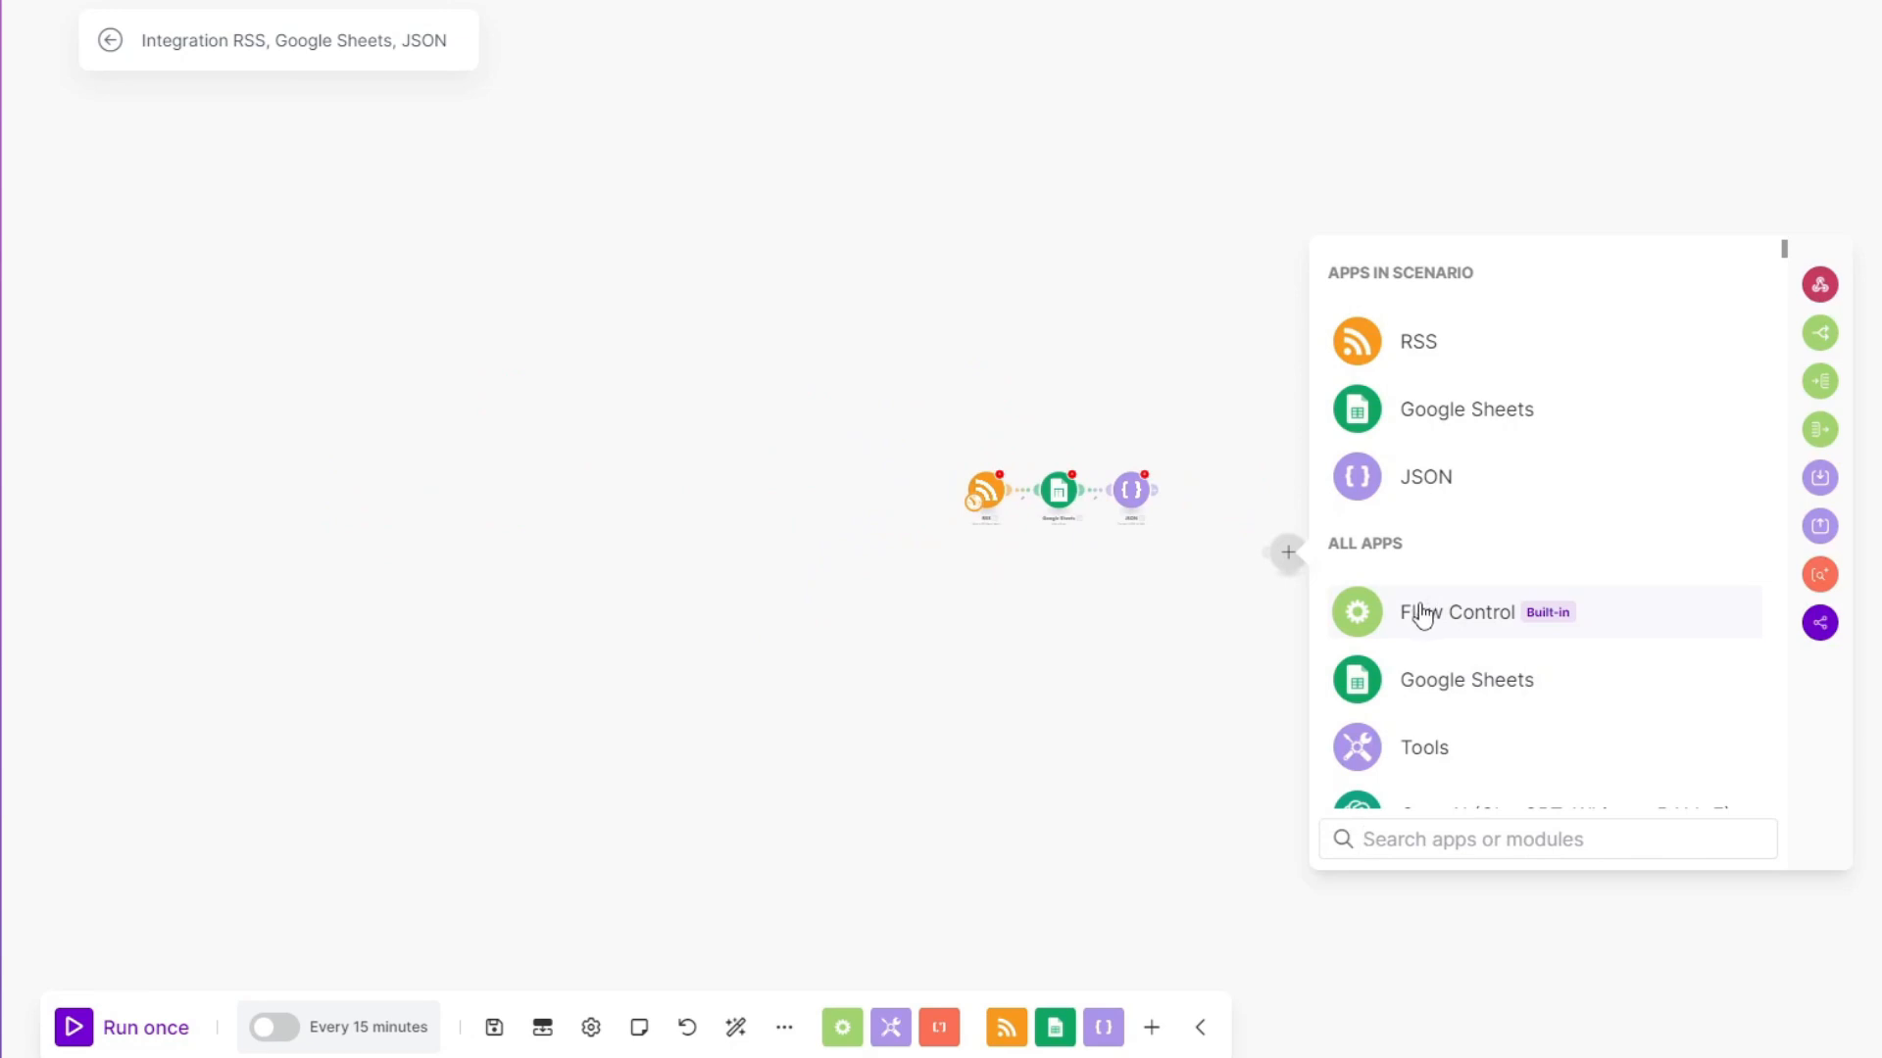
mouse_move(1458, 360)
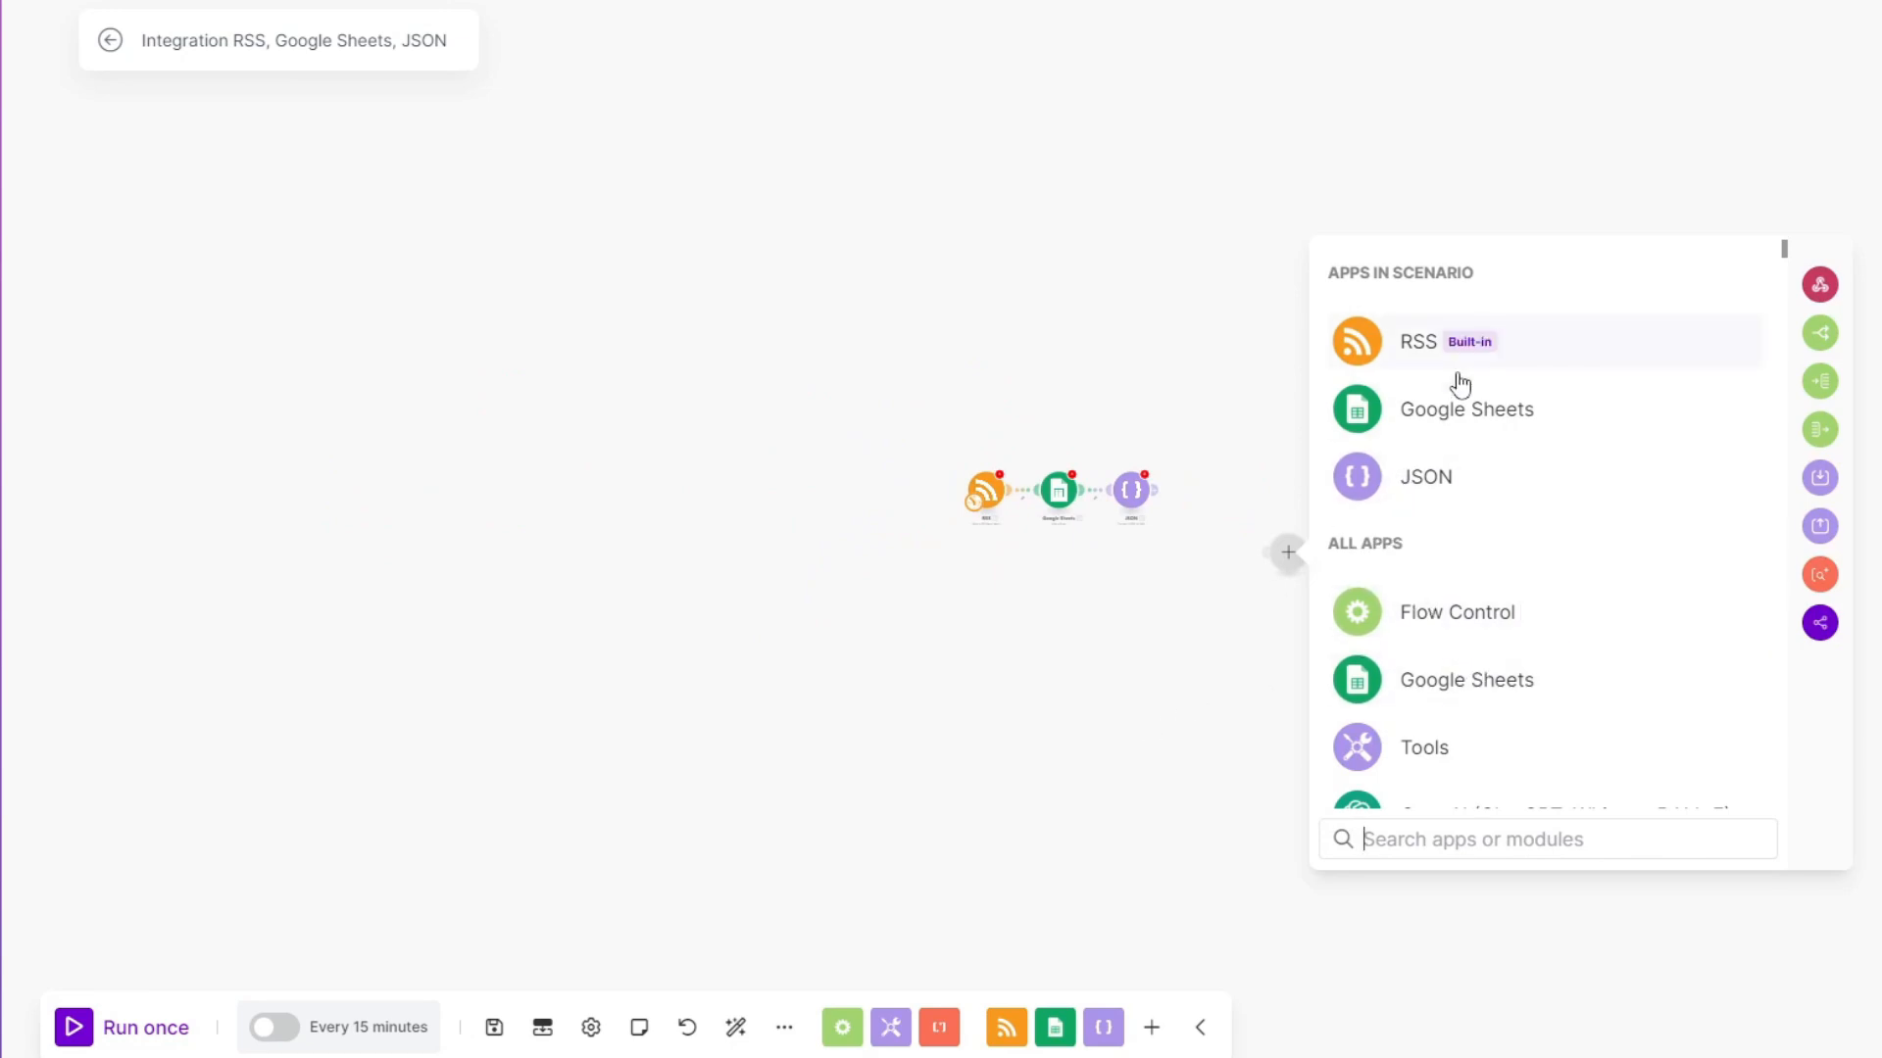
click(1417, 341)
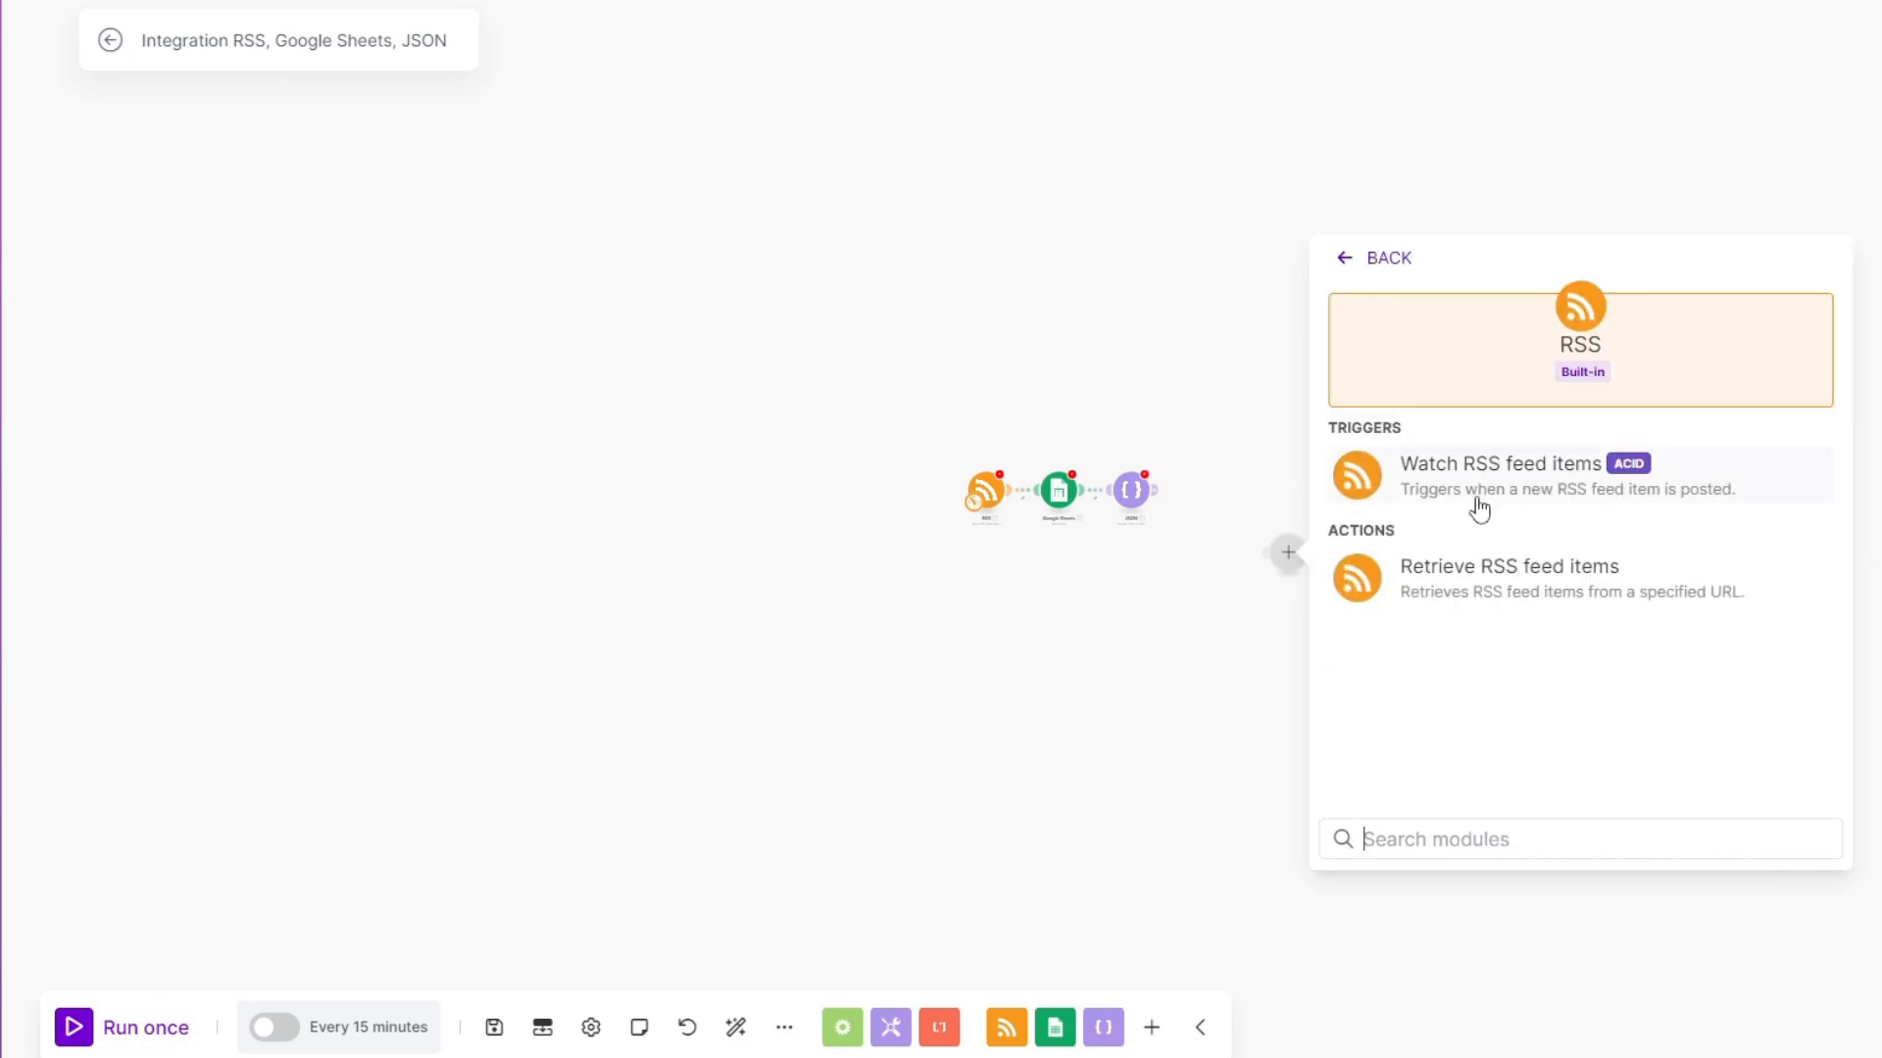
click(1499, 475)
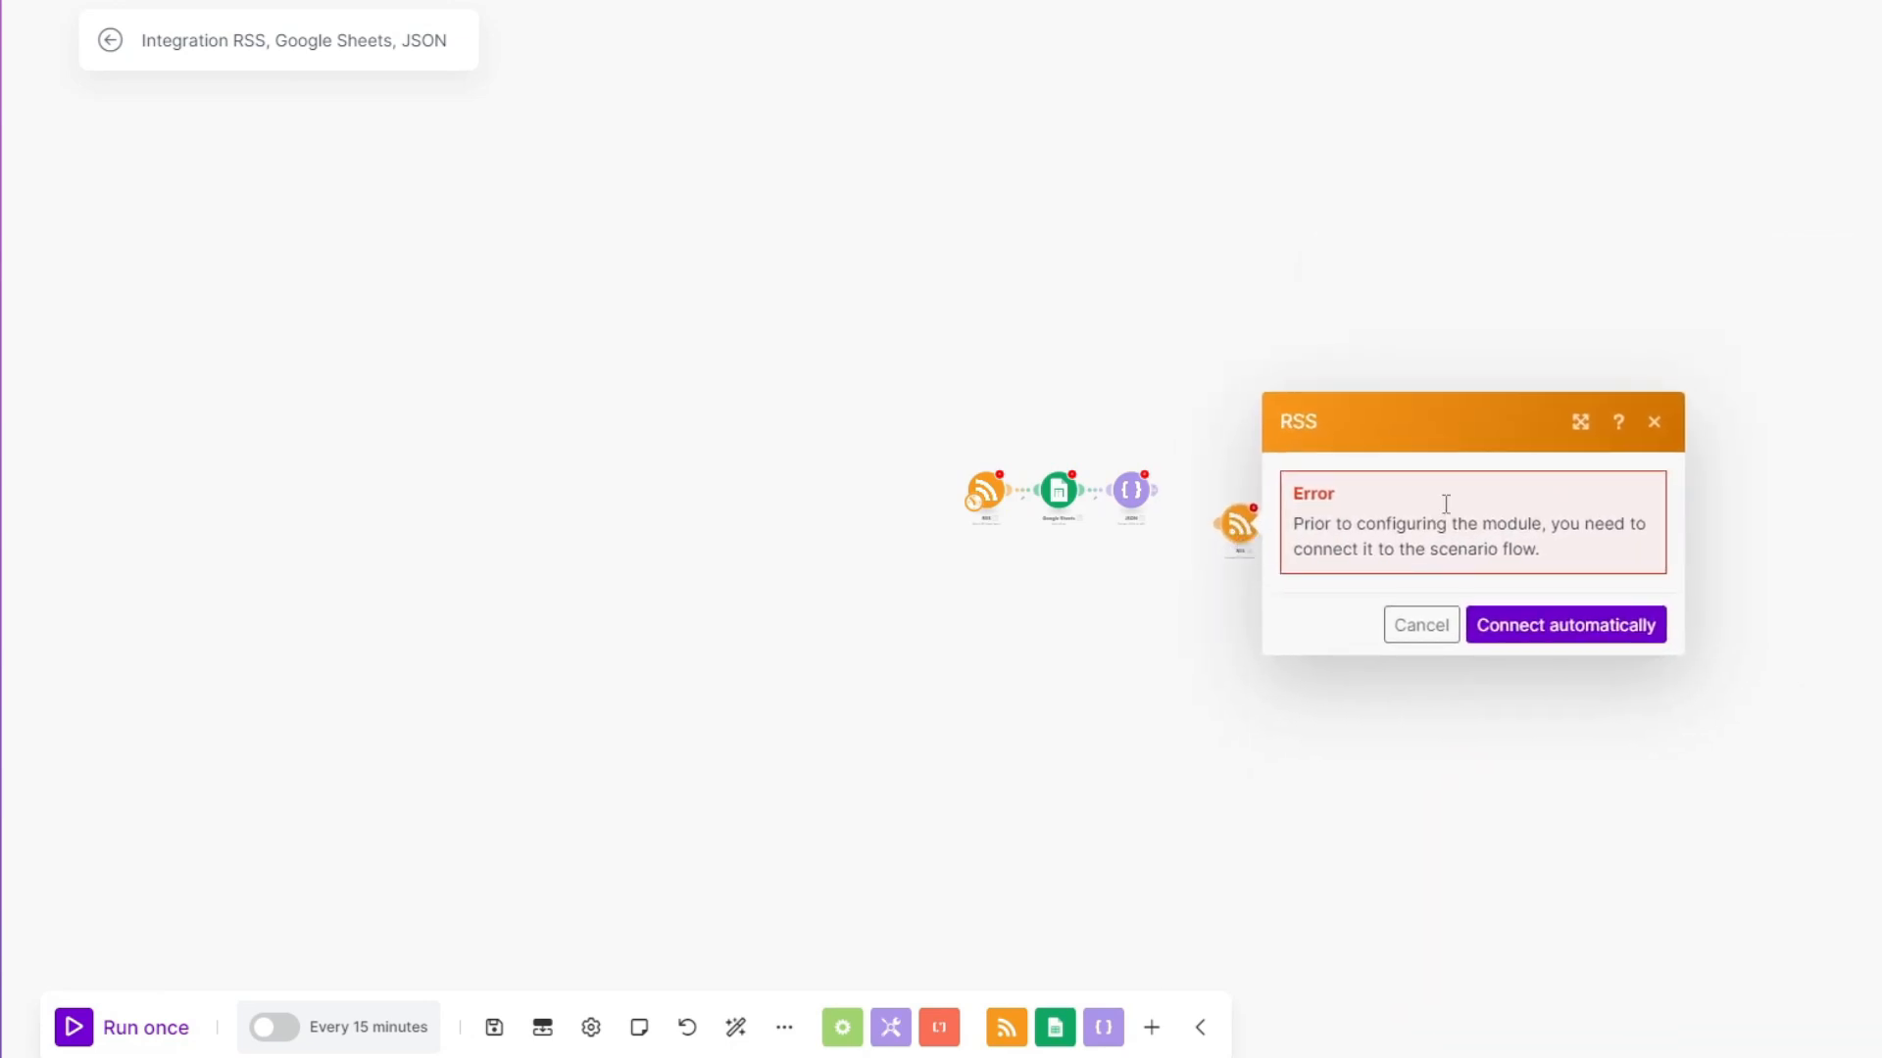